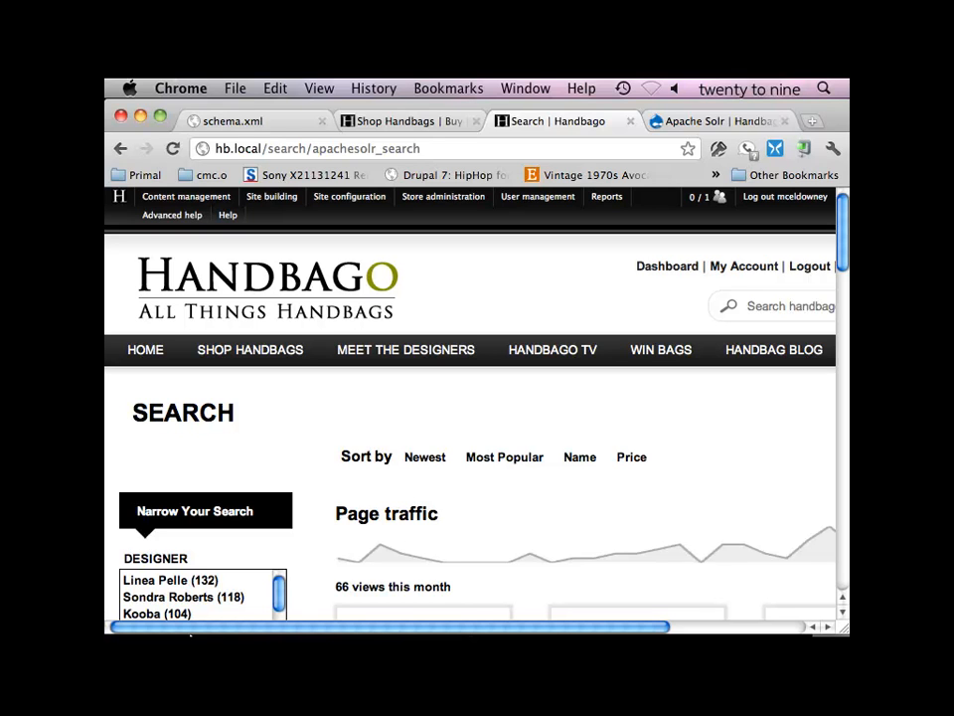
Step: Glance at the Shop Handbags page, then return to the site Search page
scroll("down", 3)
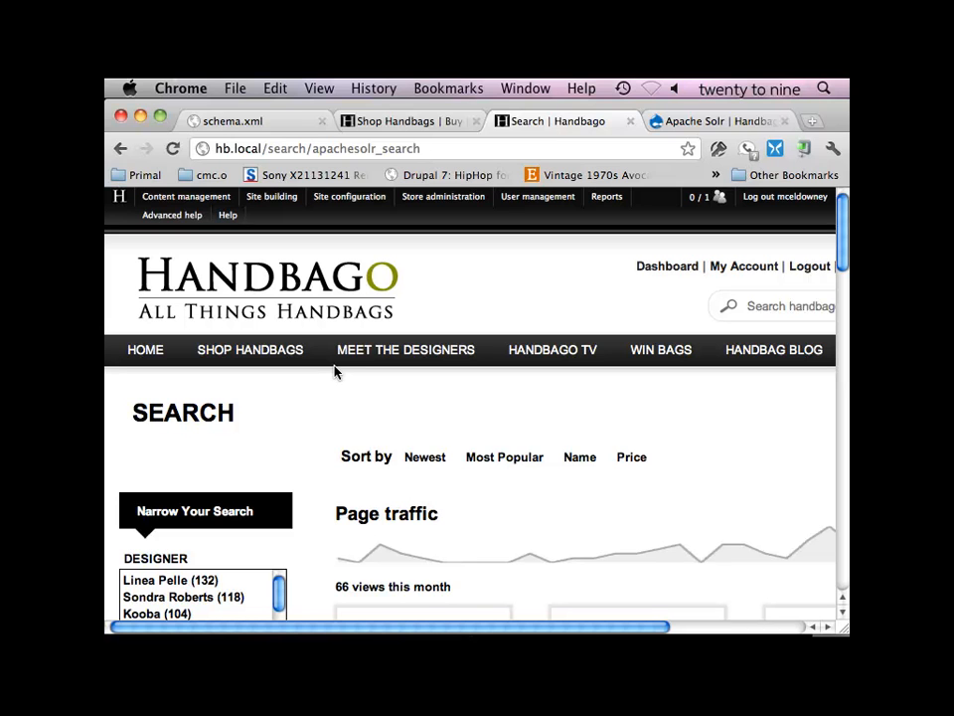
mouse_move(390, 433)
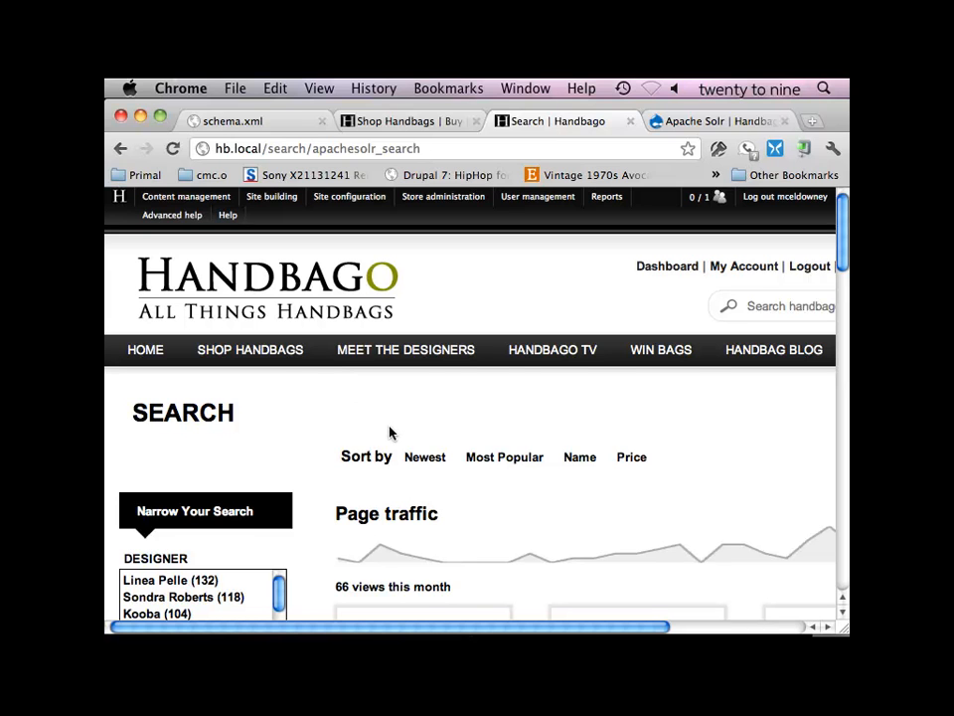
scroll("down", 3)
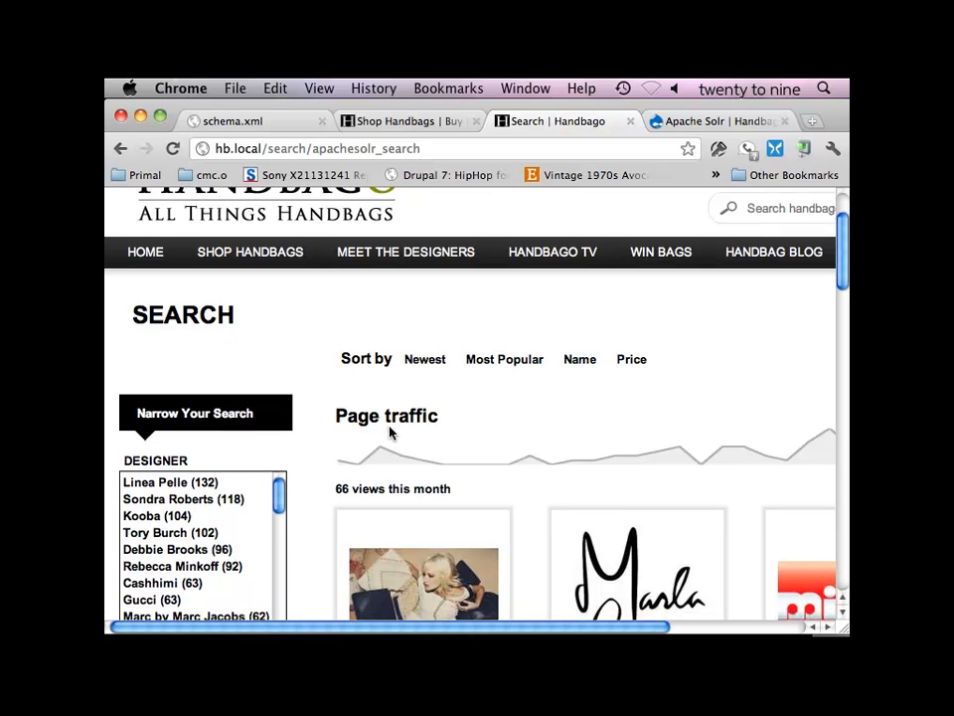
scroll("down", 3)
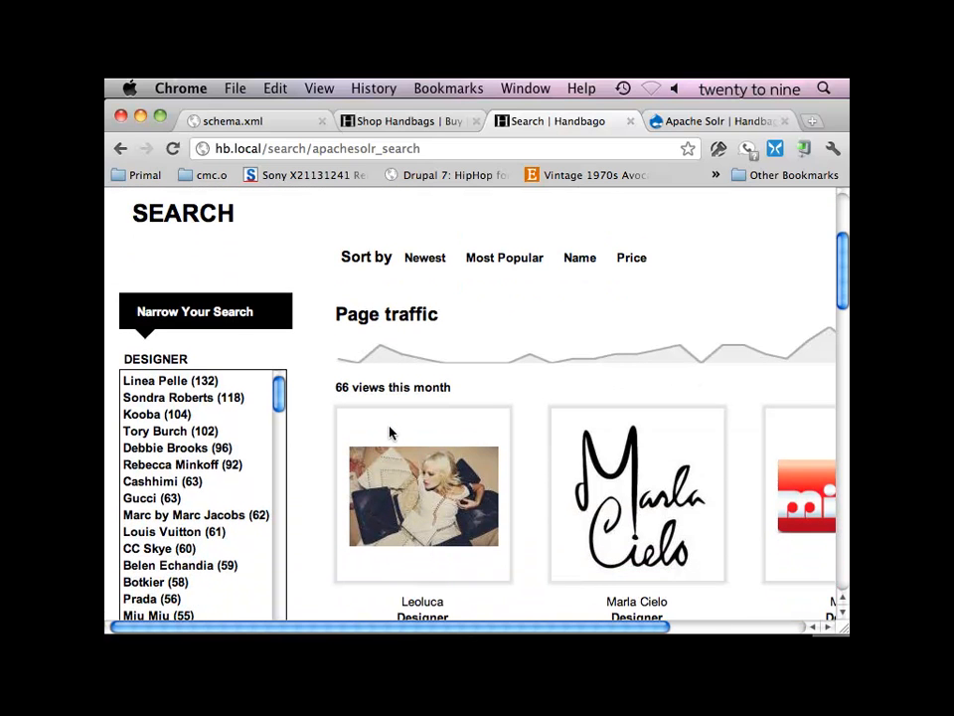
scroll("up", 3)
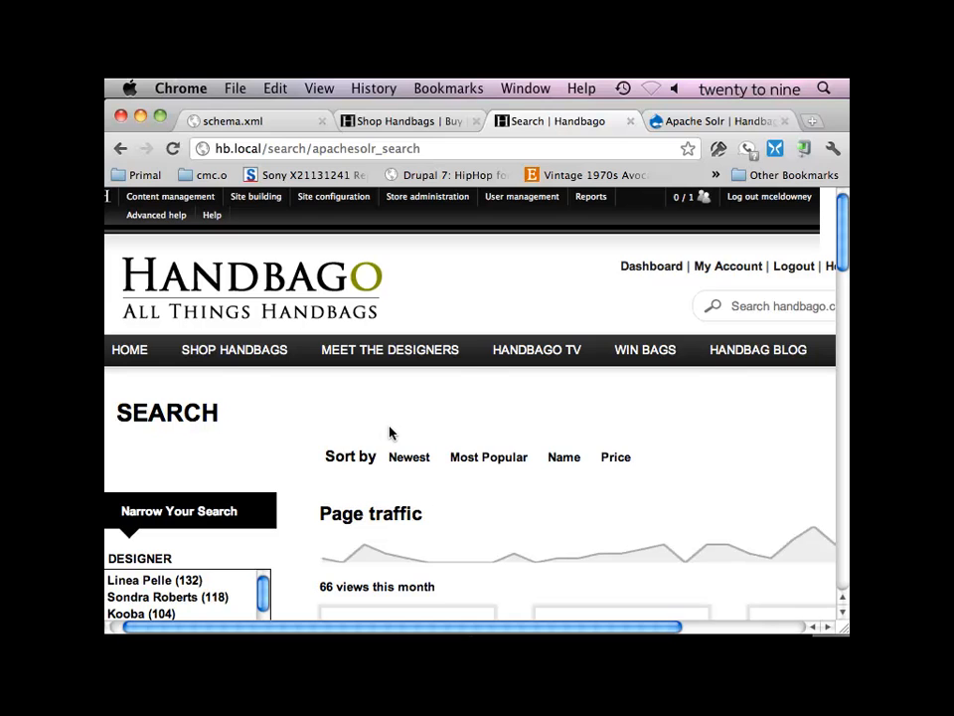
mouse_move(753, 289)
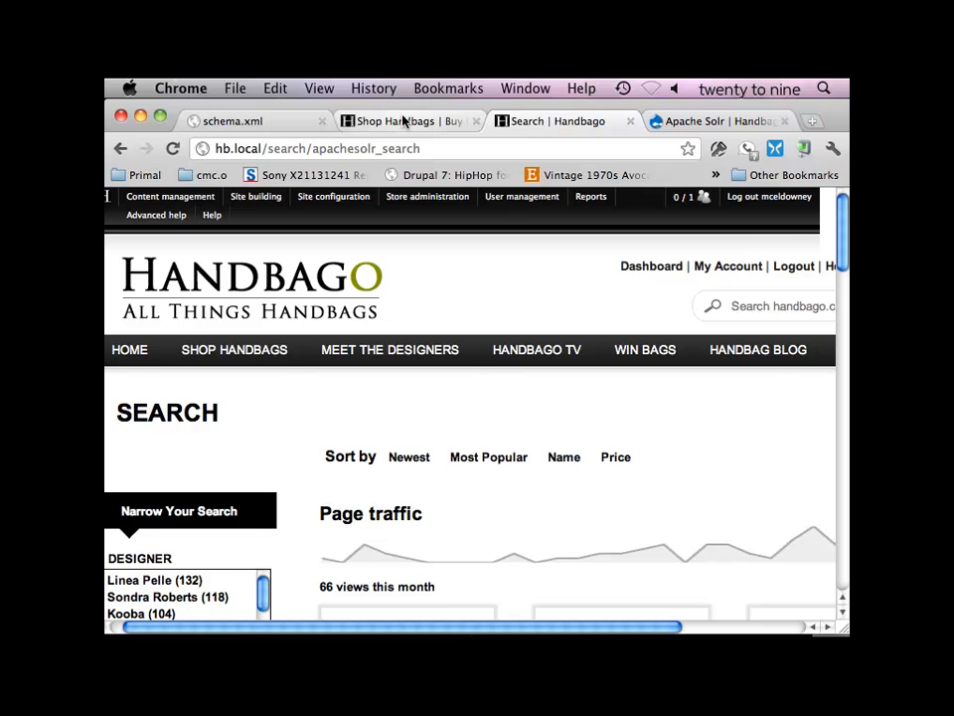
left_click(233, 349)
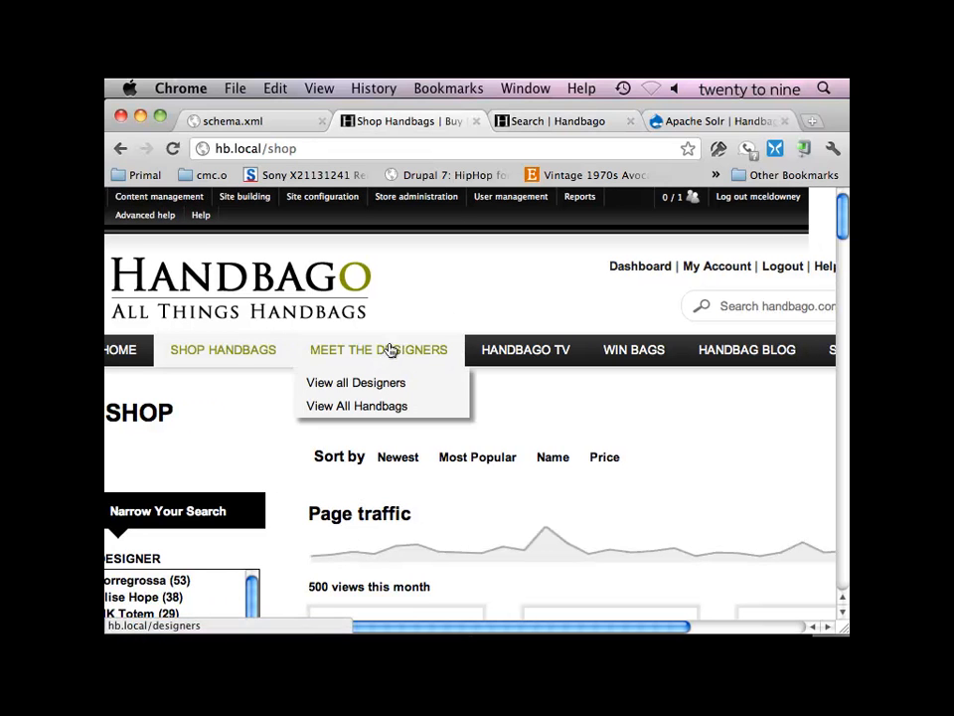
left_click(580, 195)
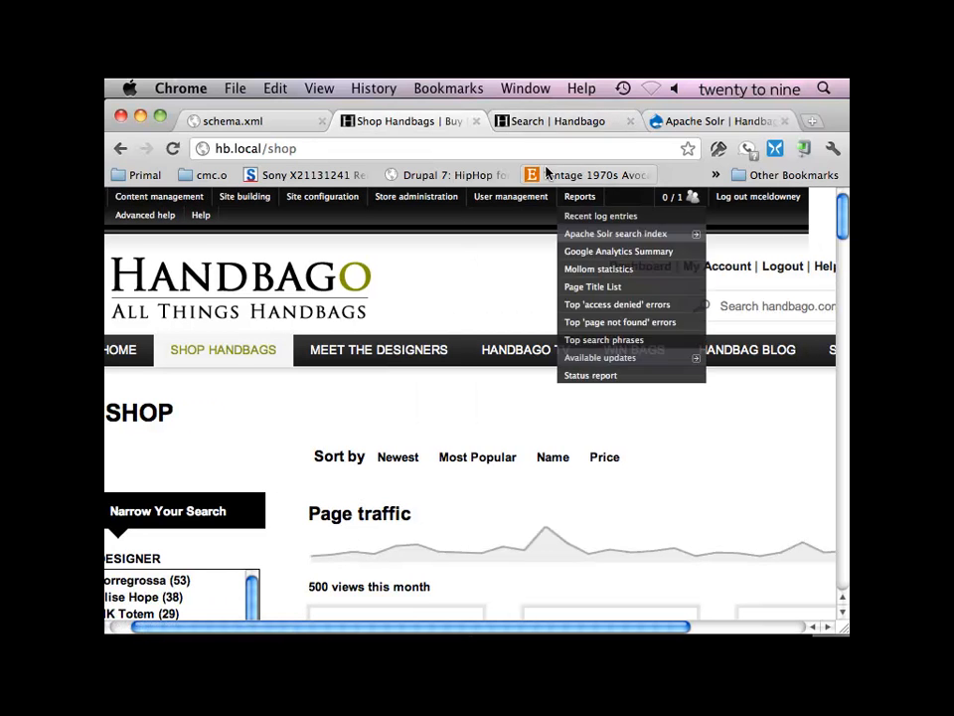
Step: Search the Handbago site for 'bag'
left_click(616, 234)
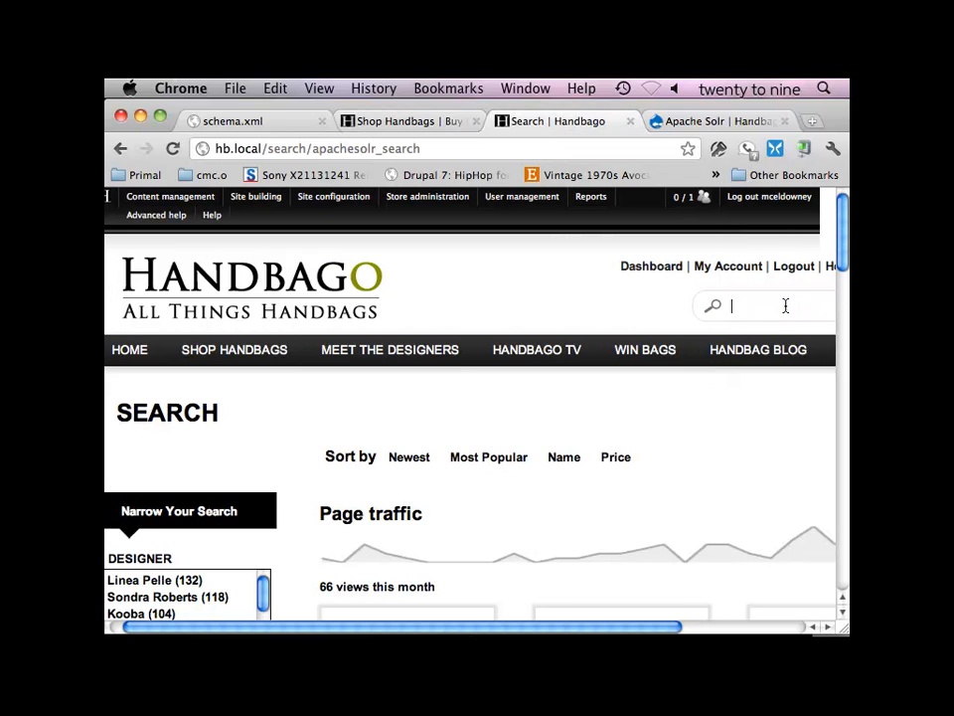
type("bag")
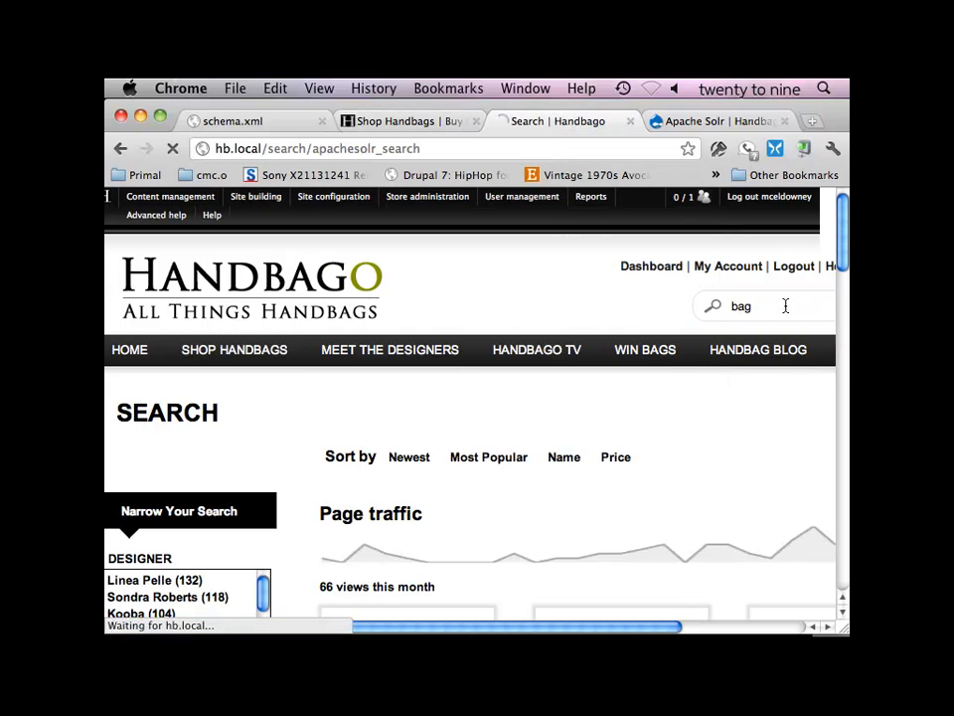
mouse_move(365, 497)
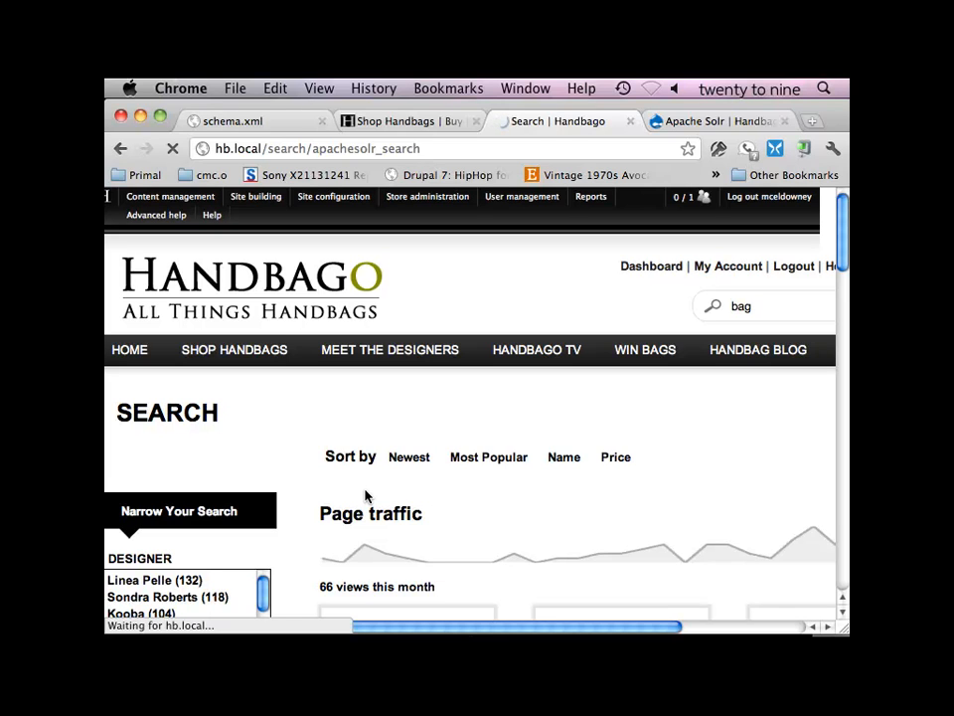
key("Return")
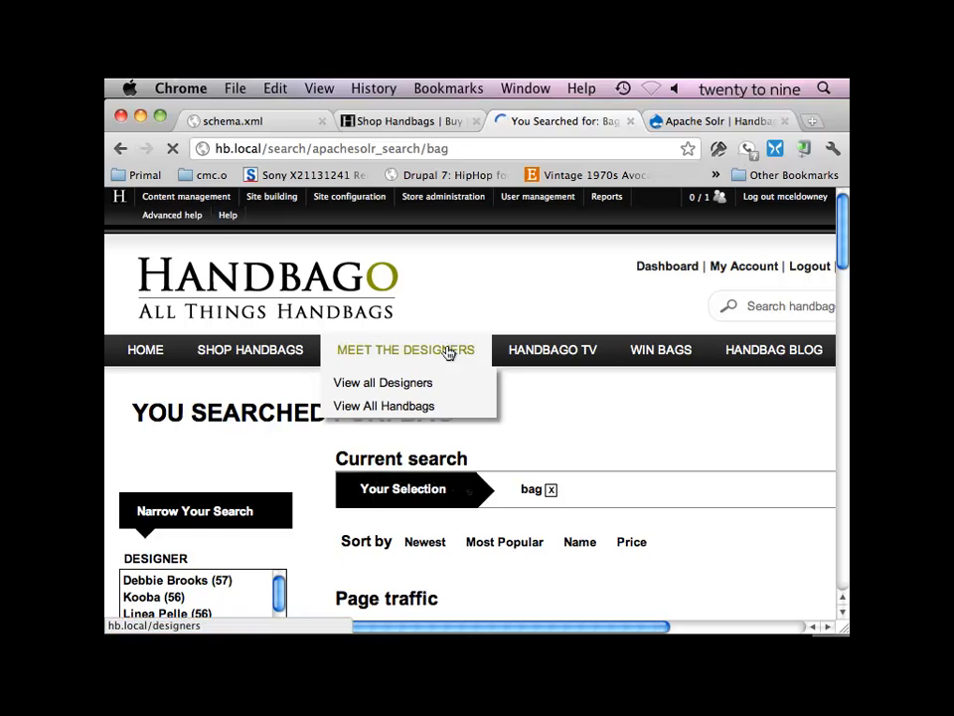
left_click(382, 381)
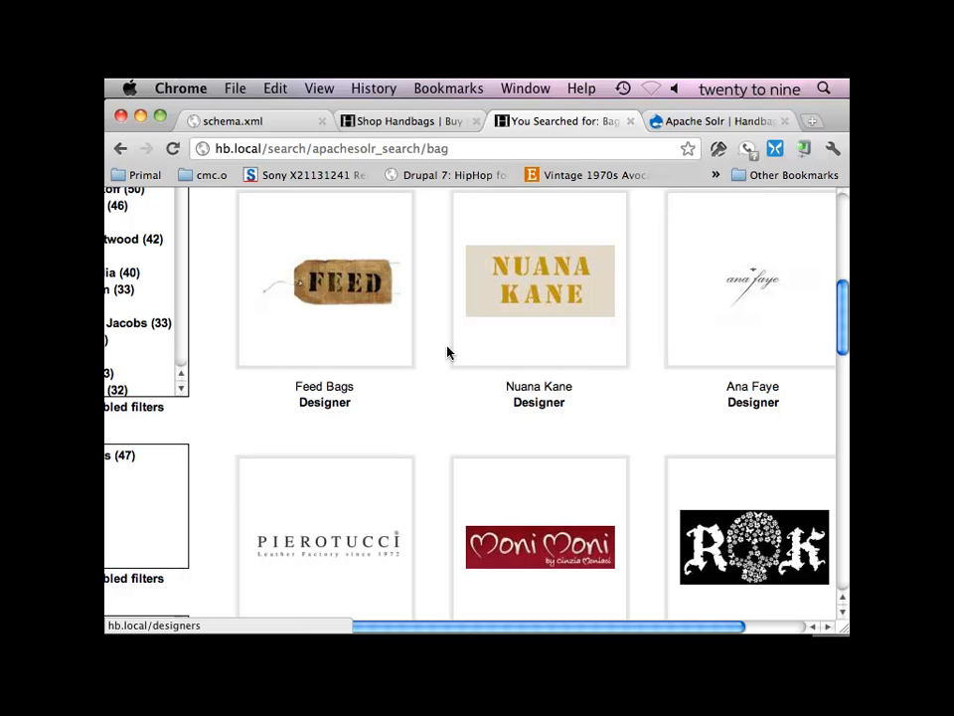
mouse_move(402, 332)
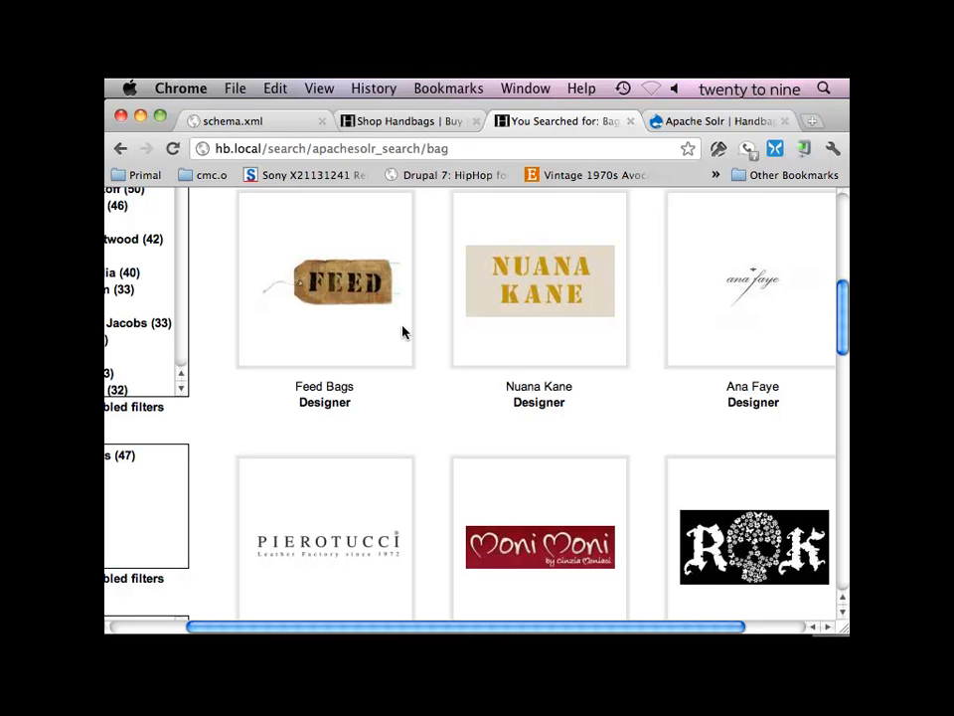
Step: Scroll through the sales, price, colour and material facet blocks and their item counts
scroll("up", 3)
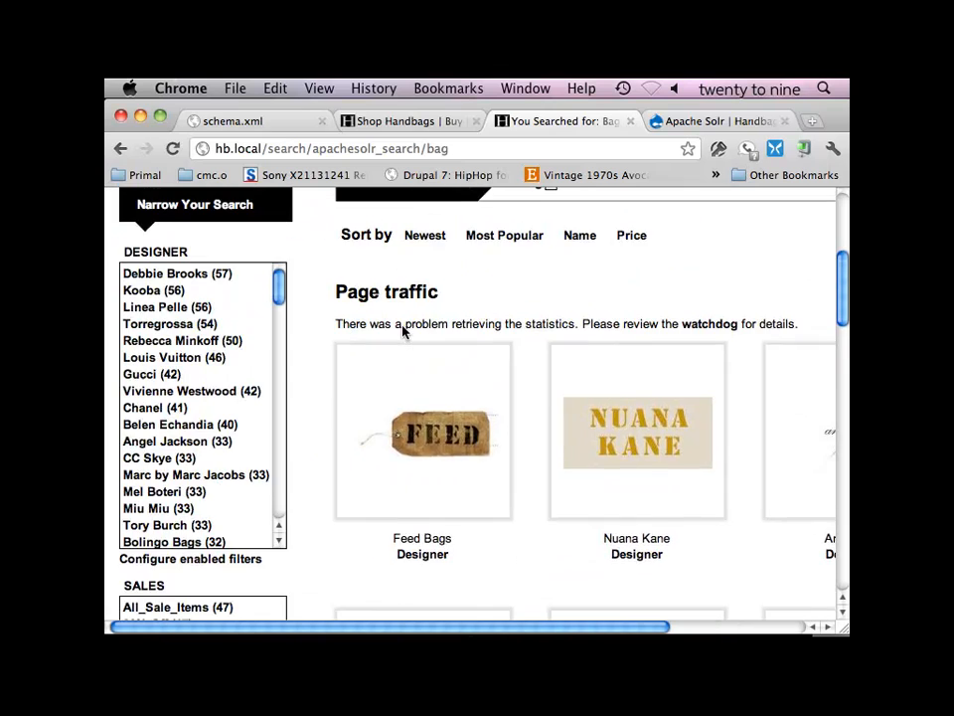
scroll("down", 3)
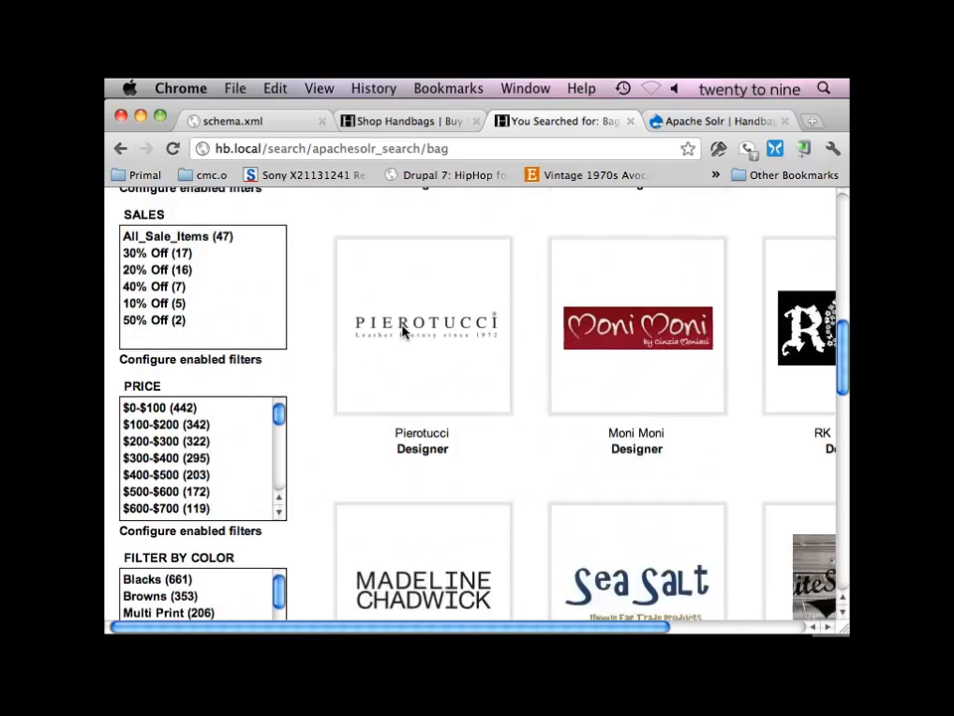
scroll("down", 3)
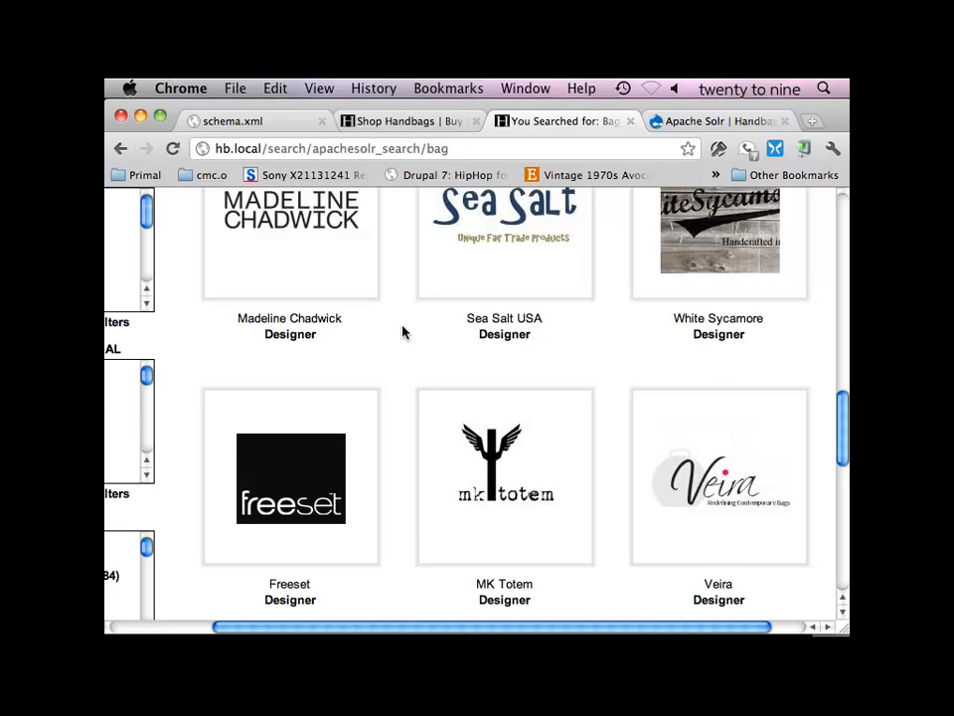
scroll("down", 3)
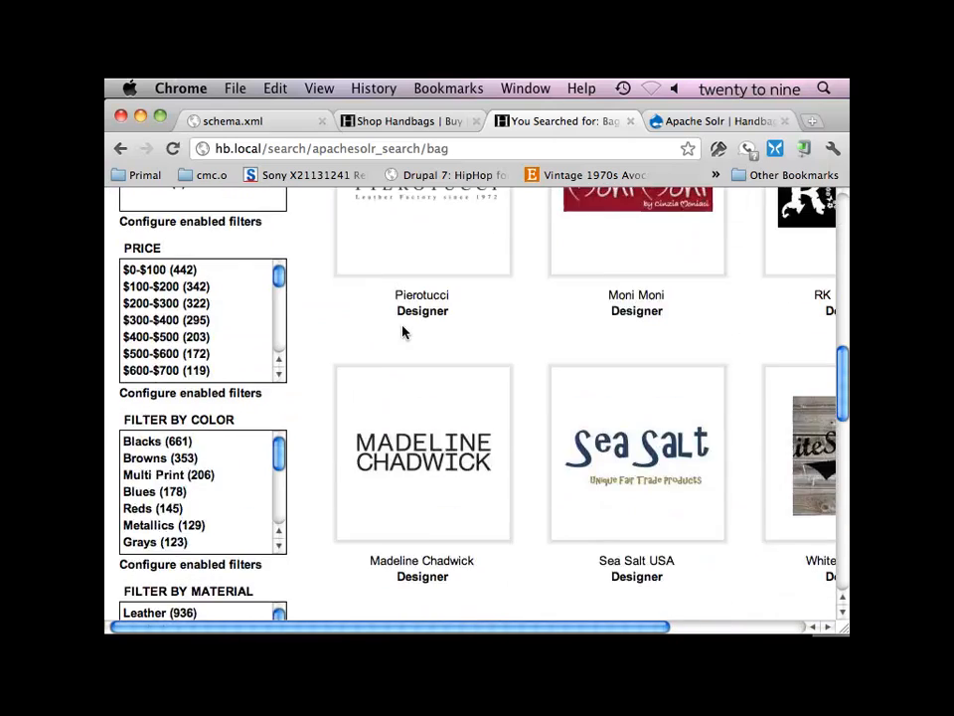
scroll("up", 3)
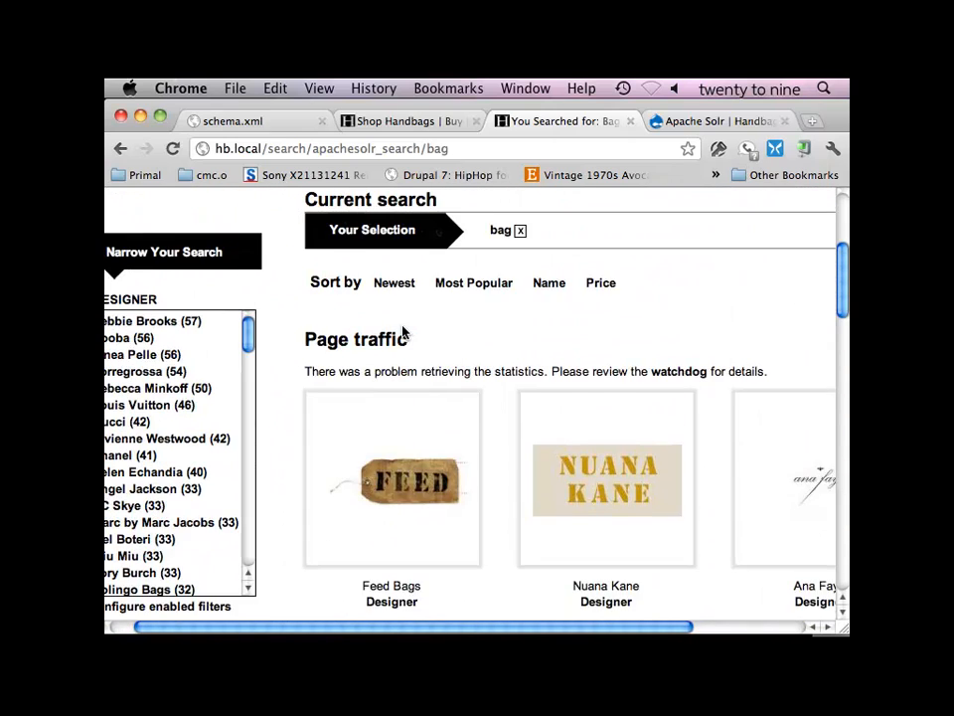
scroll("up", 3)
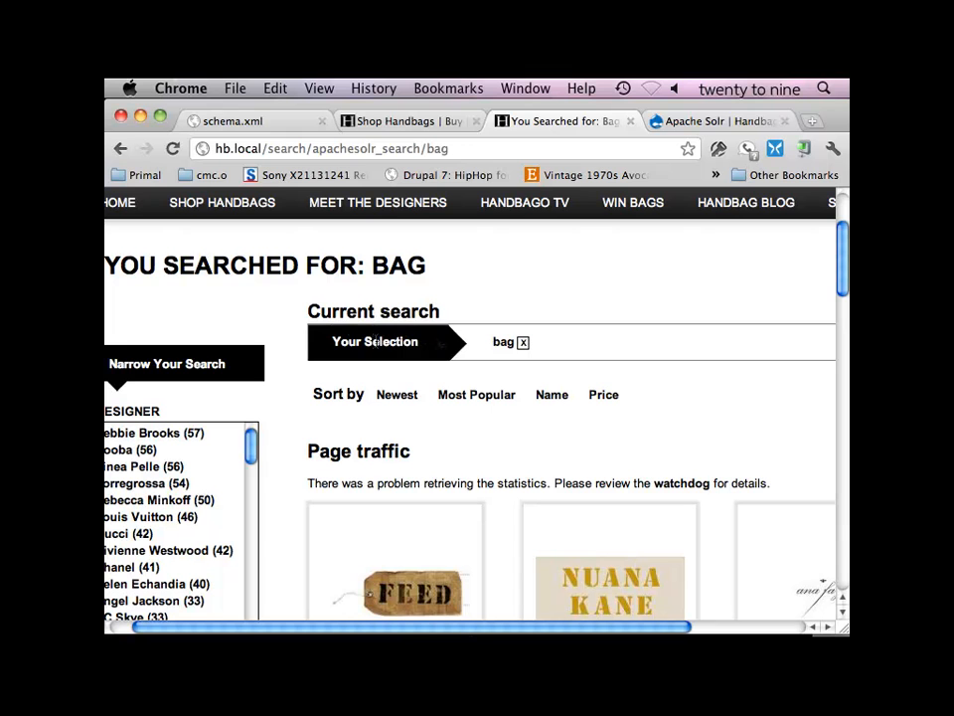
mouse_move(405, 449)
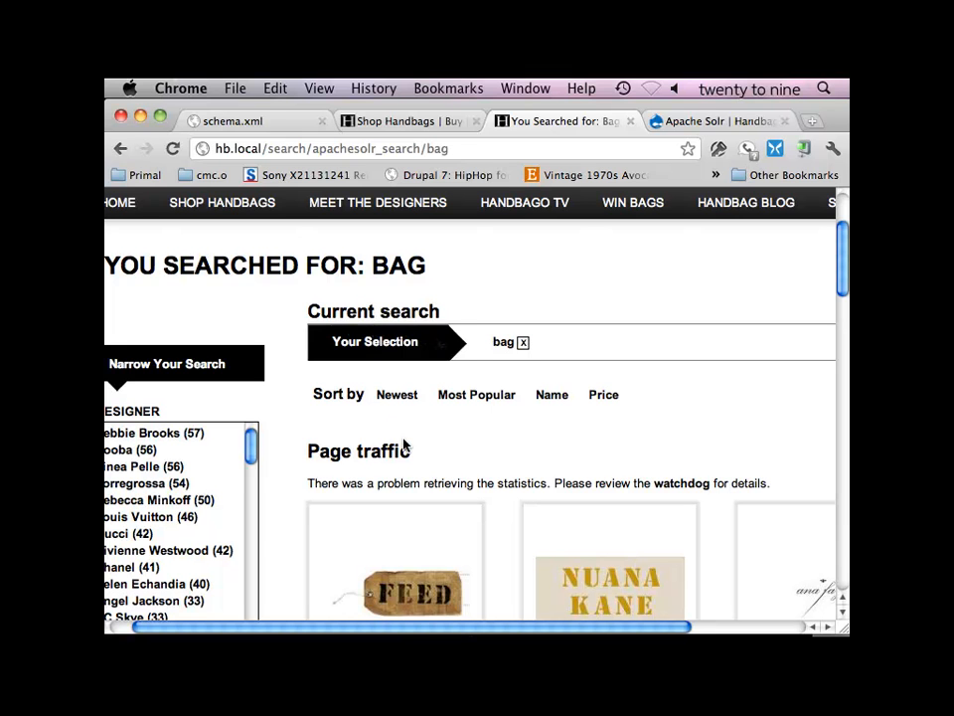
Step: Filter results to designer Angel Jackson and remove 'bag' from Your Selections
scroll("down", 3)
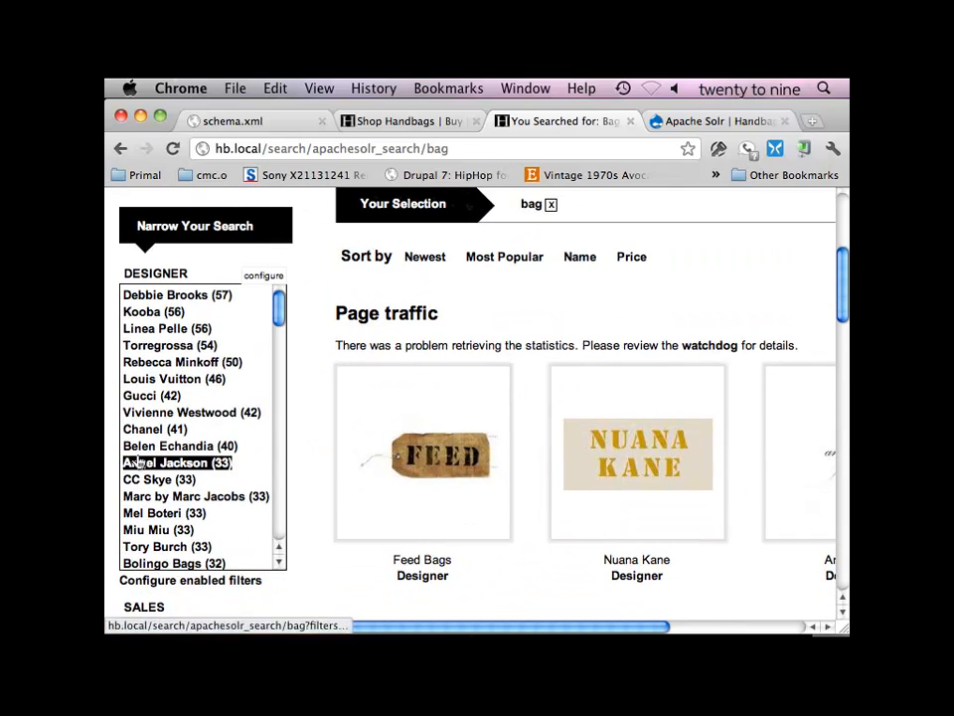
left_click(175, 462)
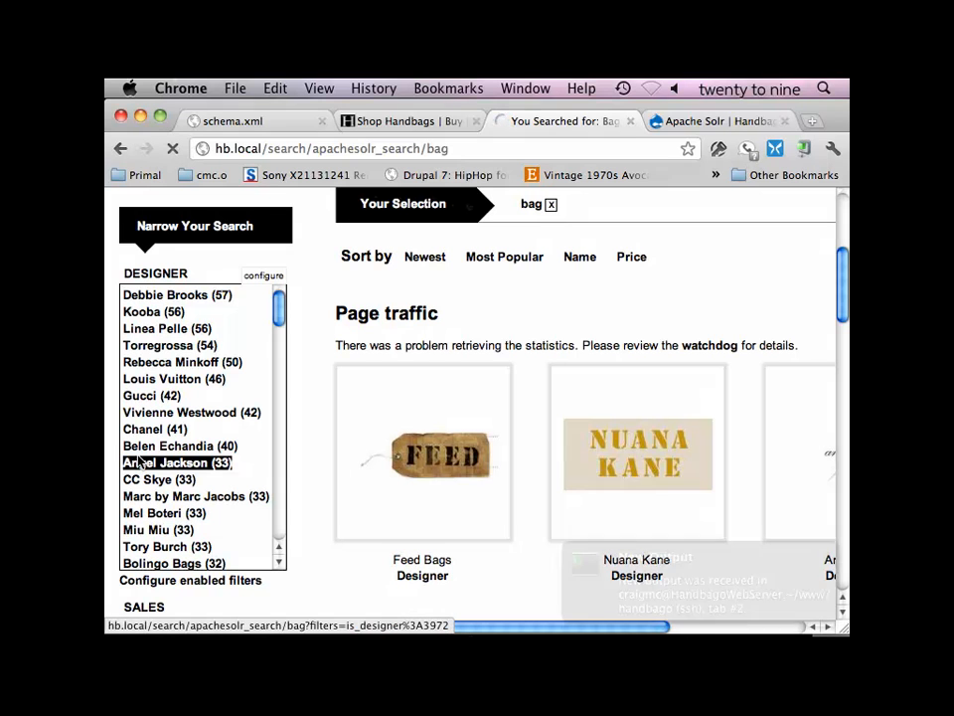
left_click(166, 463)
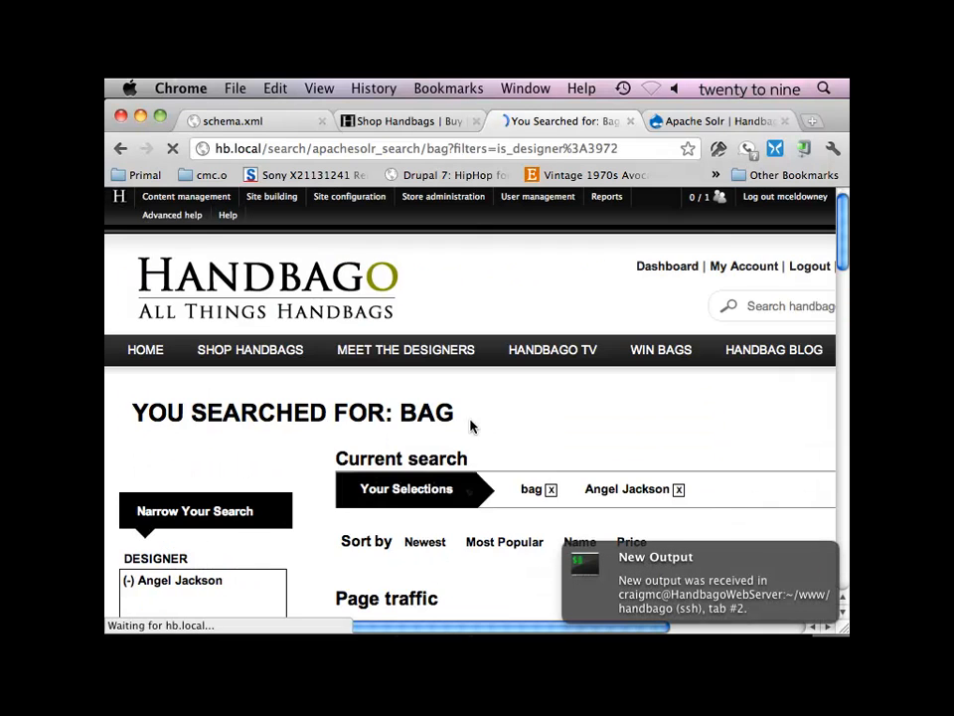
scroll("down", 3)
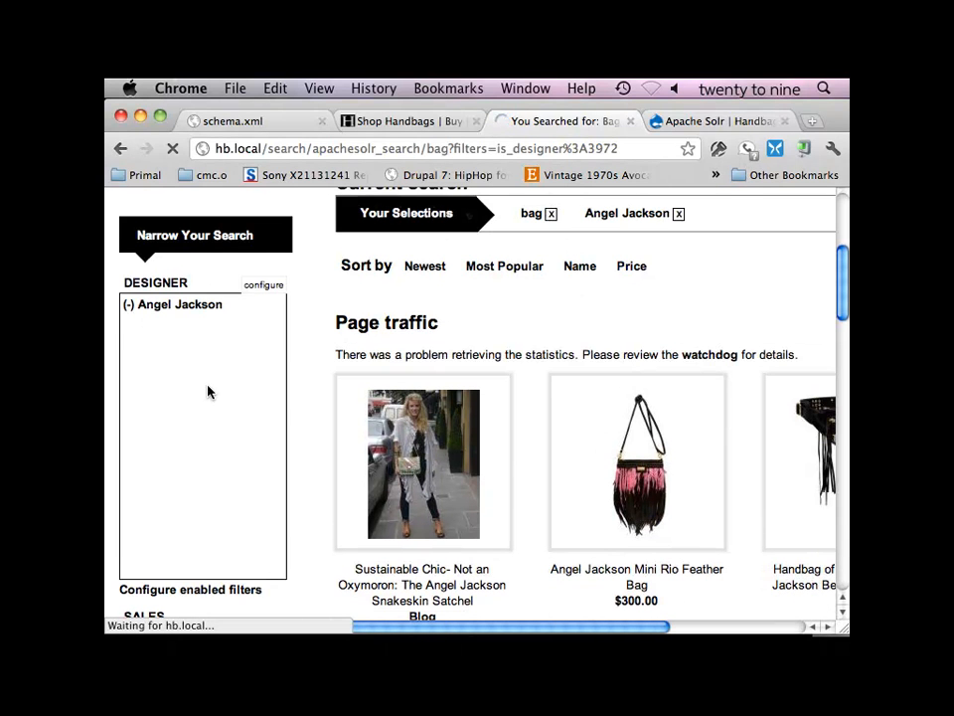
left_click(552, 213)
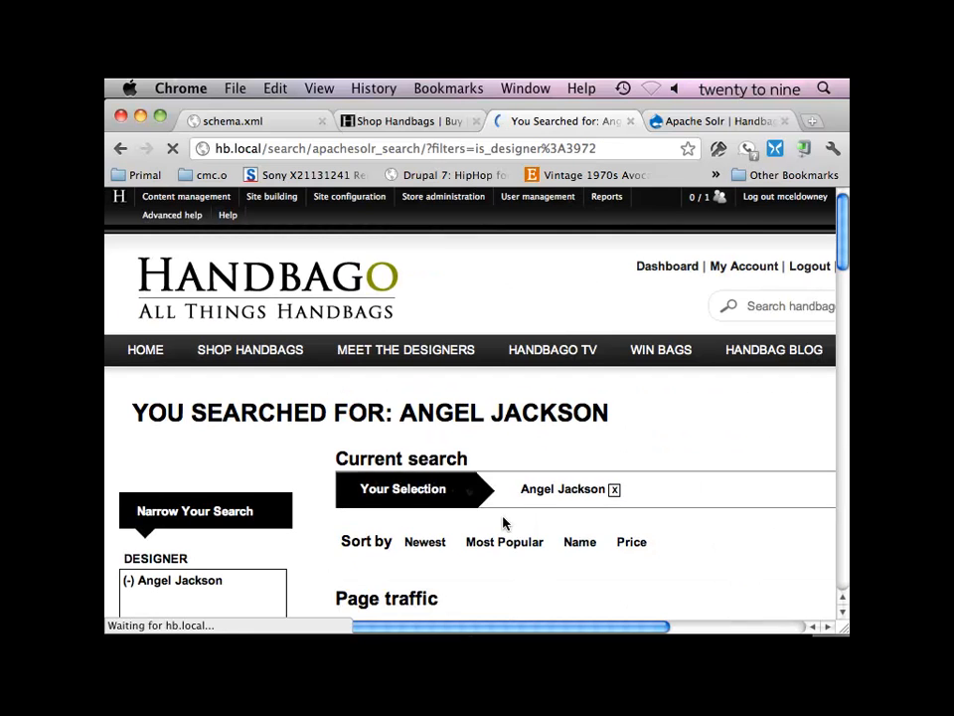
scroll("down", 3)
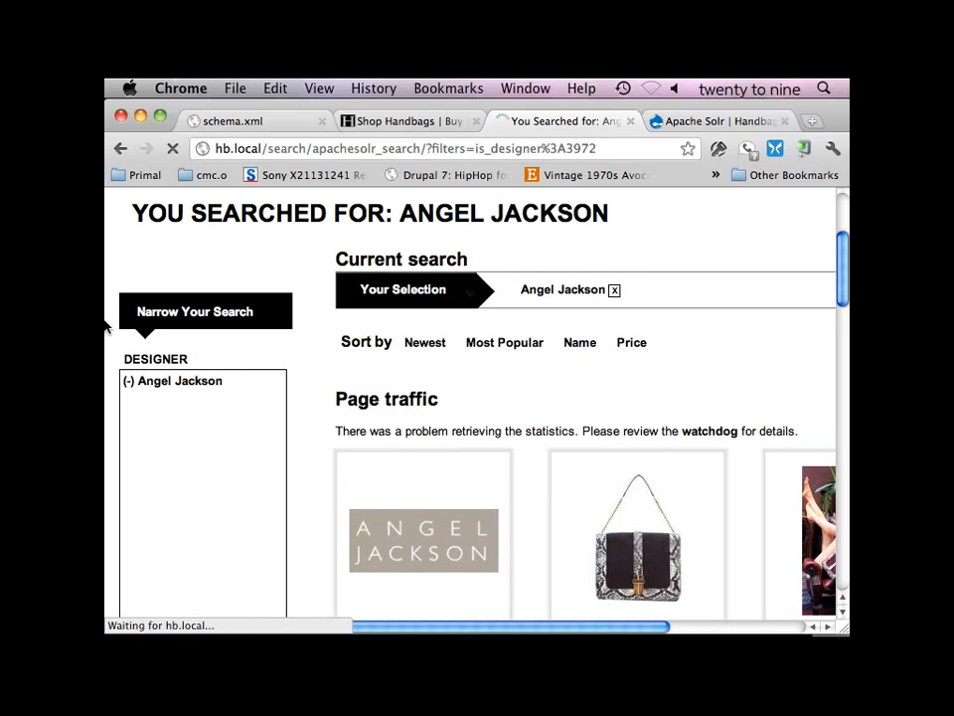
left_click(614, 289)
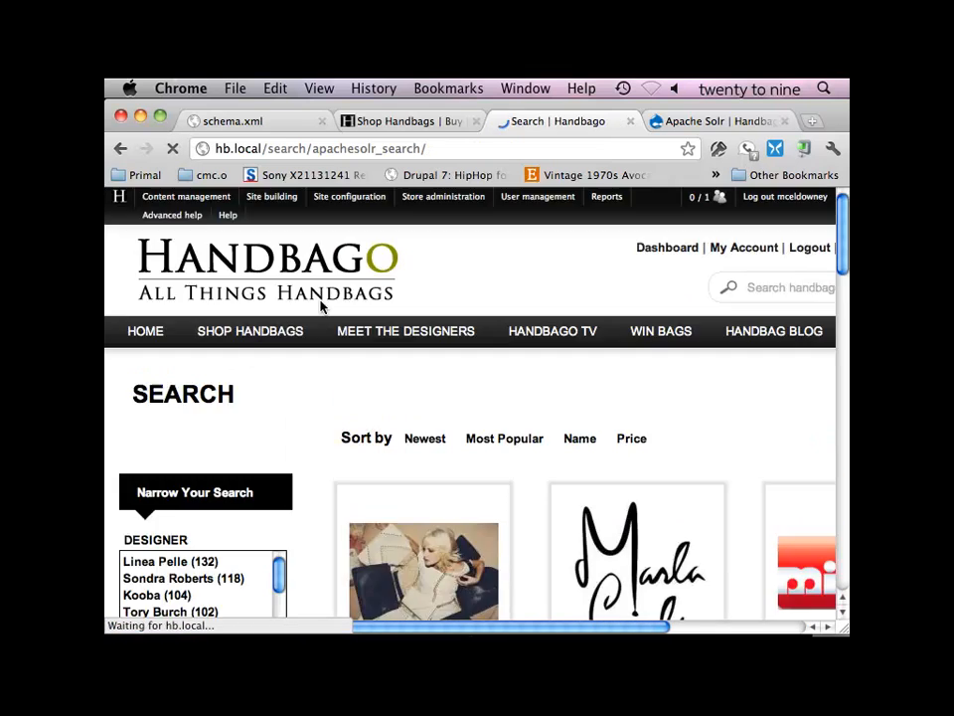
scroll("down", 3)
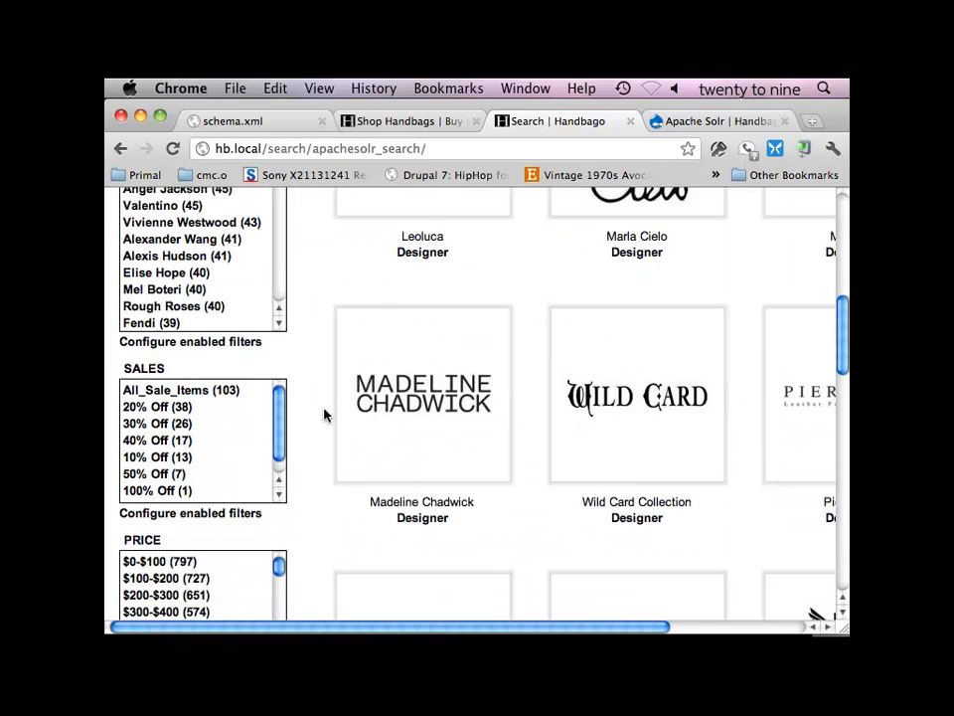
scroll("up", 3)
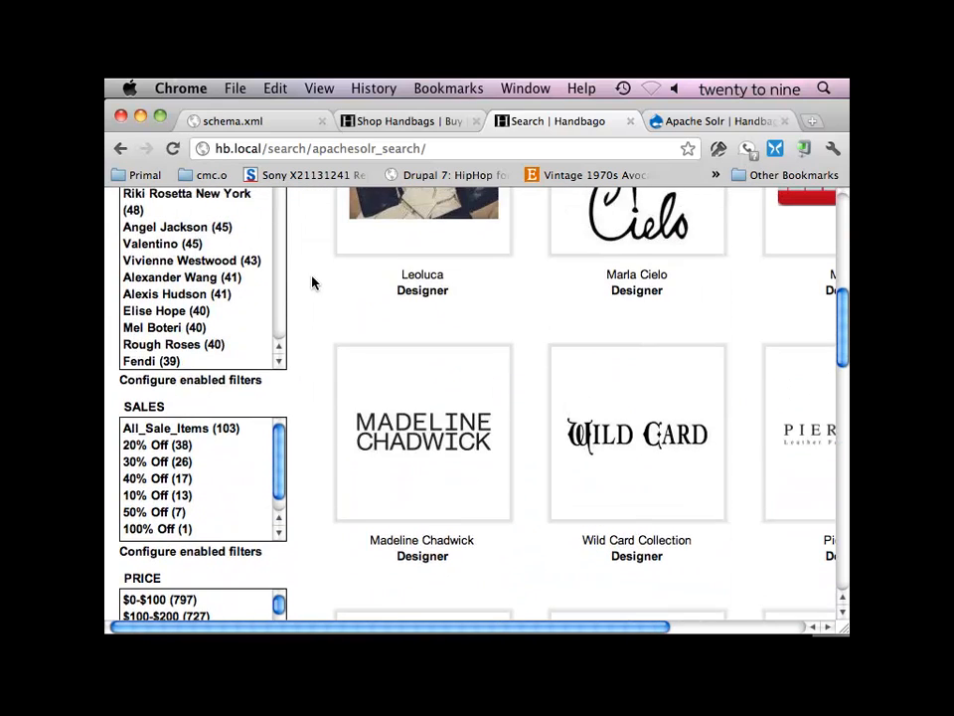
scroll("down", 3)
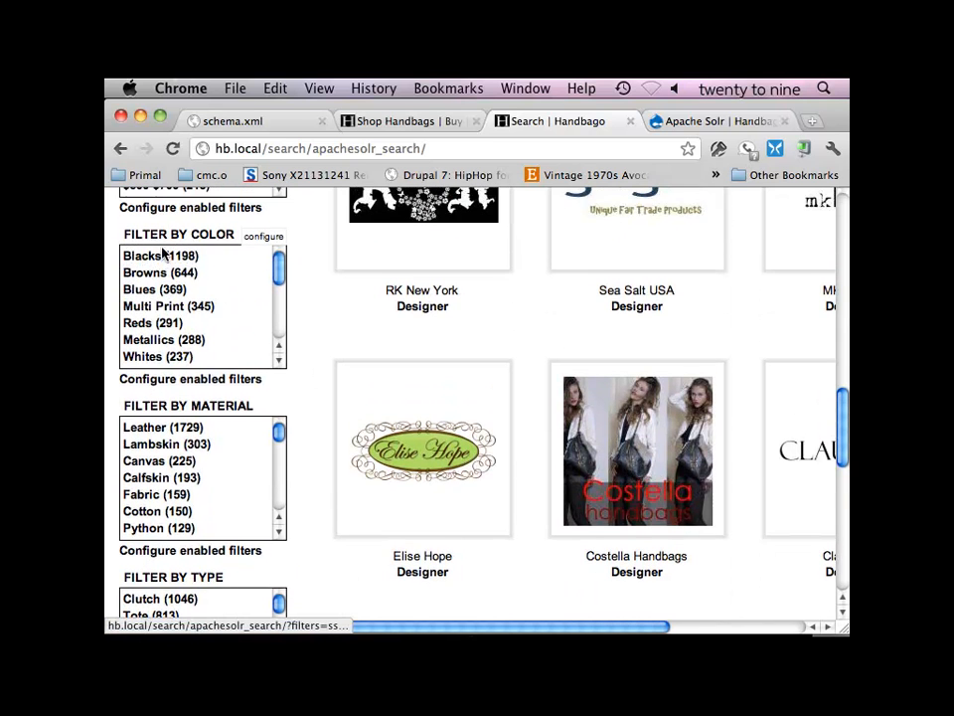
left_click(159, 256)
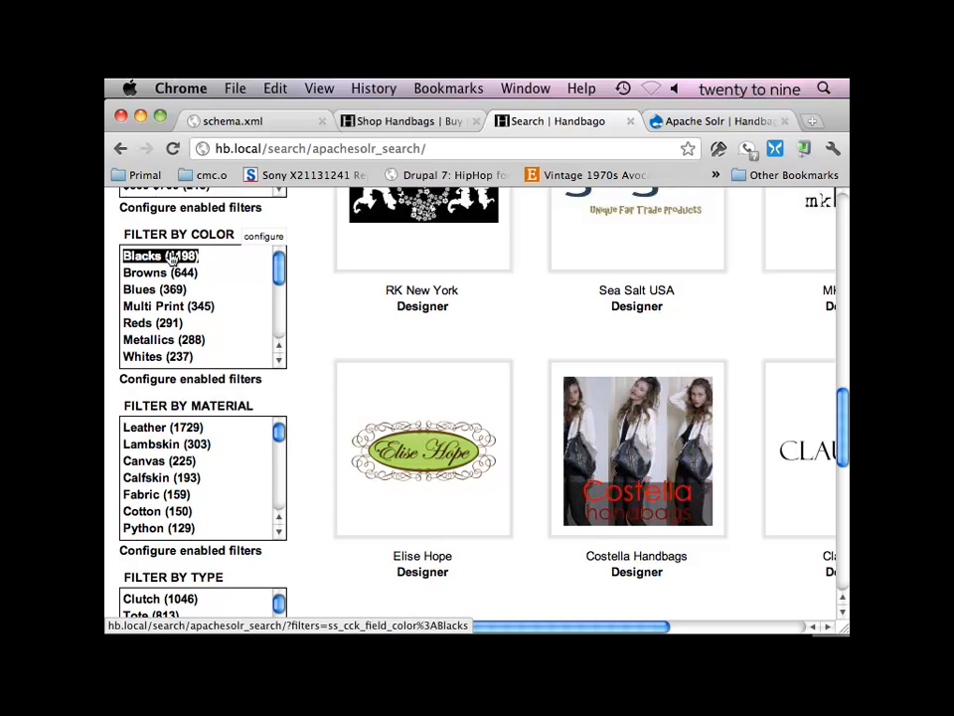
left_click(166, 443)
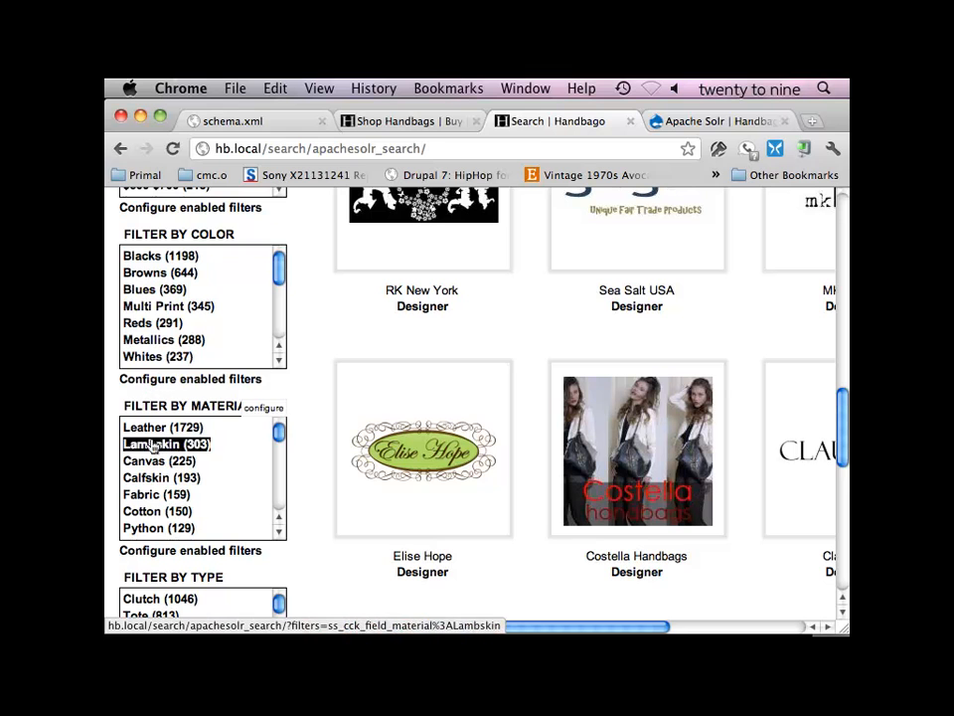
scroll("down", 3)
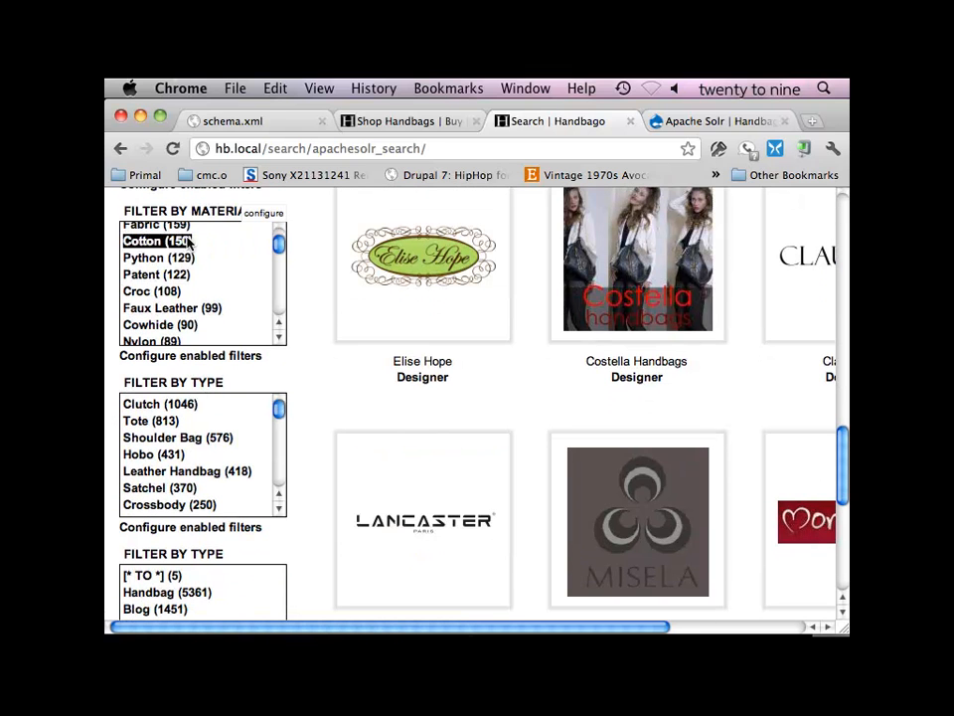
left_click(158, 257)
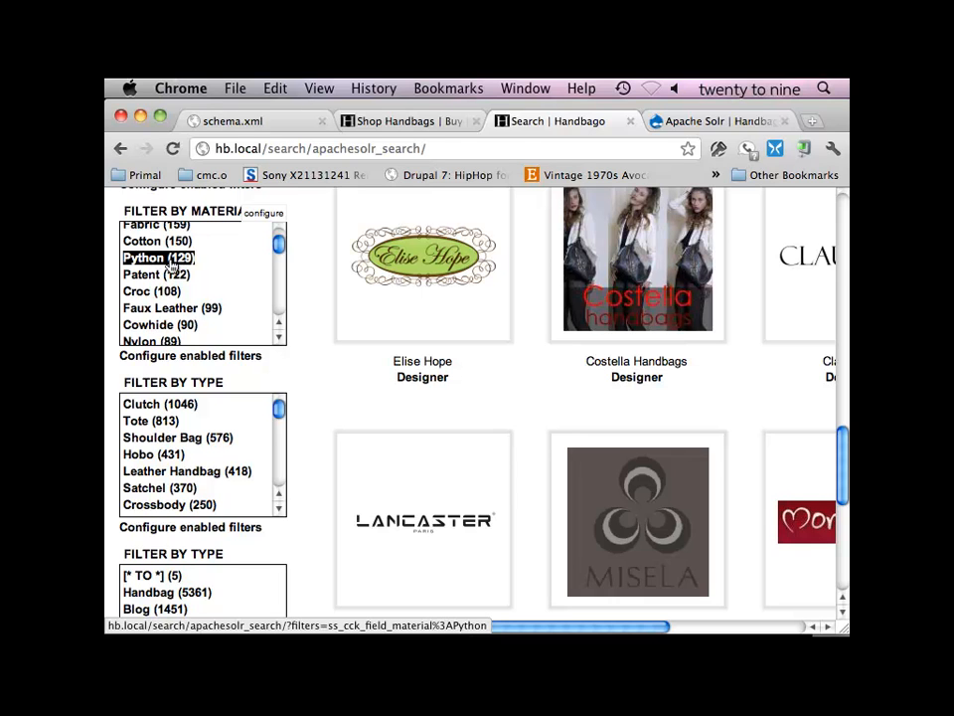
left_click(139, 290)
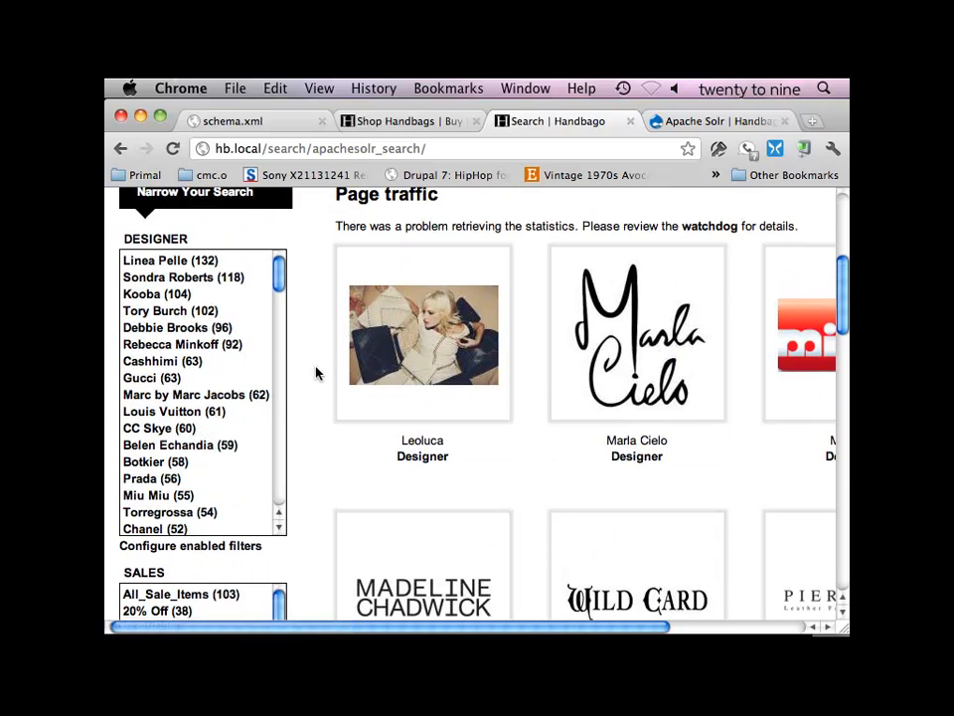
scroll("up", 3)
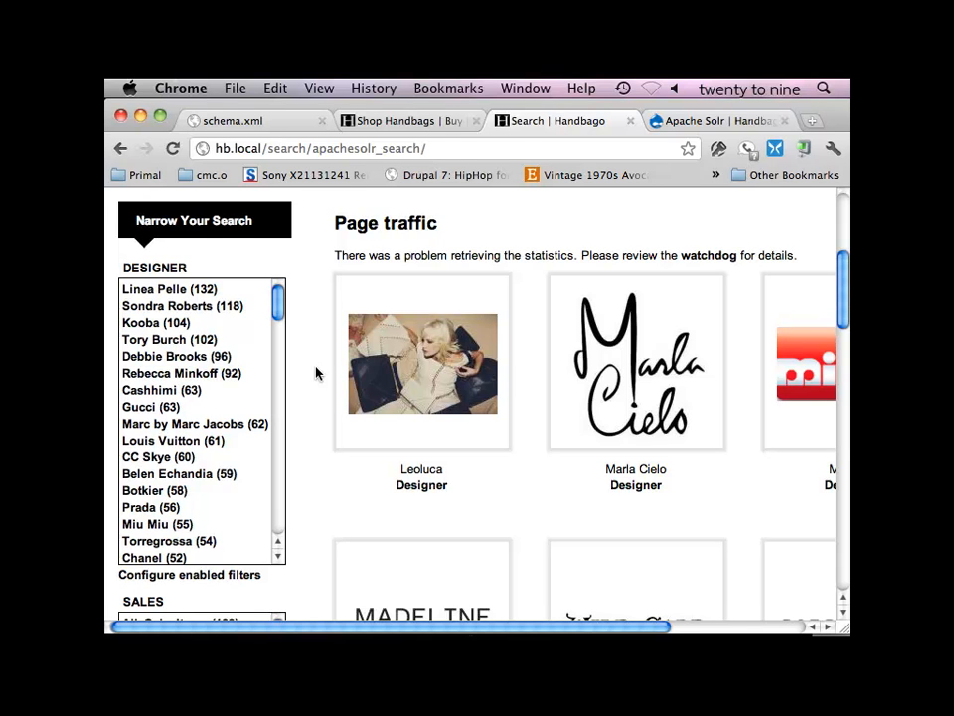
scroll("down", 3)
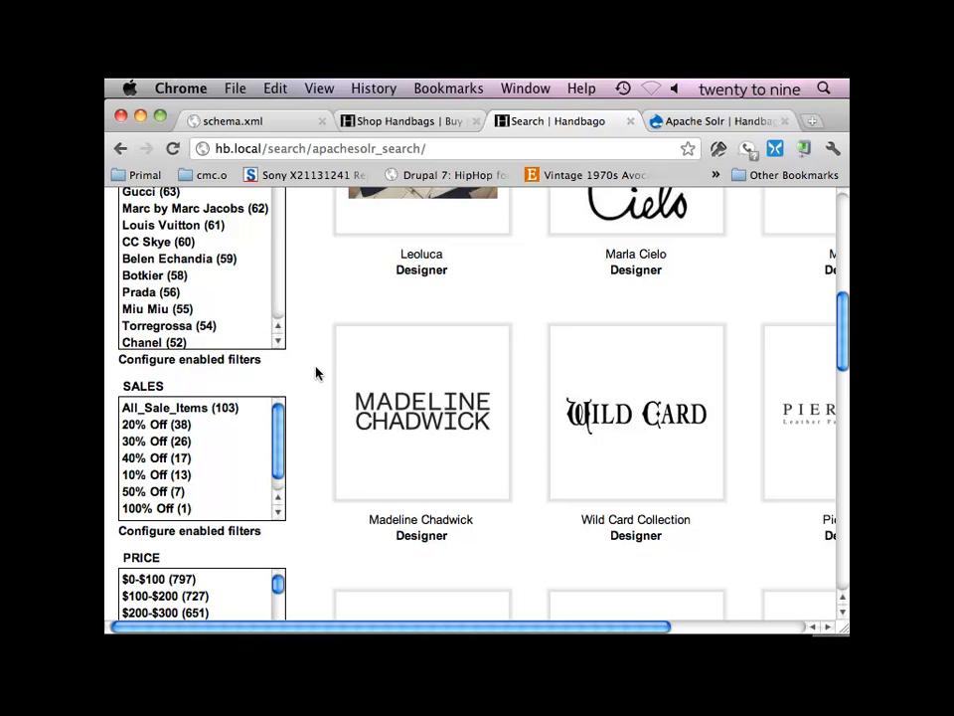
scroll("up", 3)
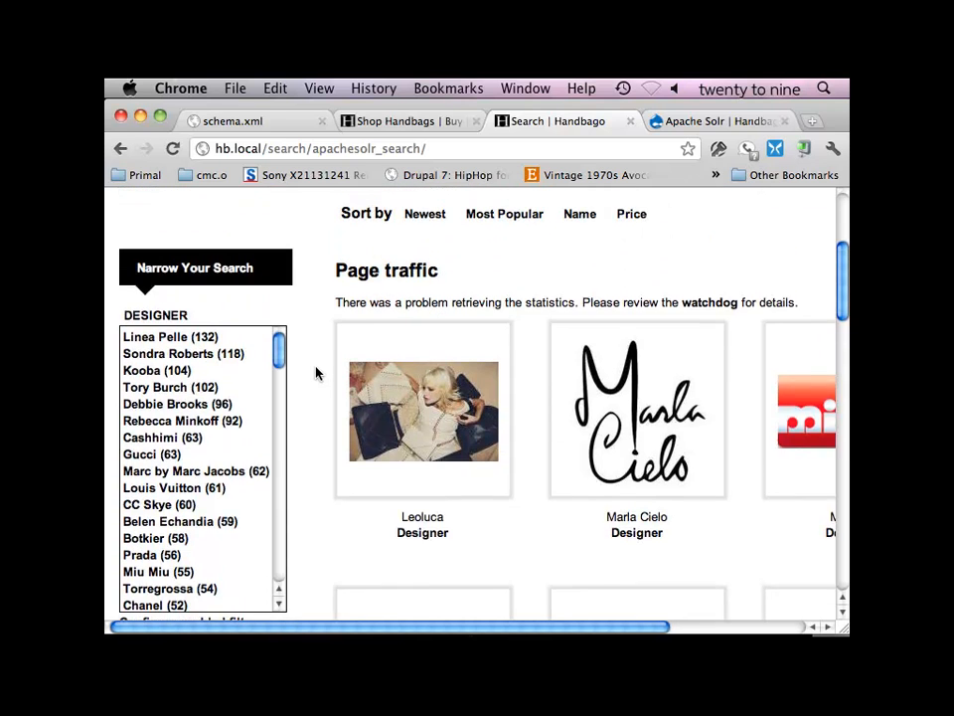
scroll("up", 3)
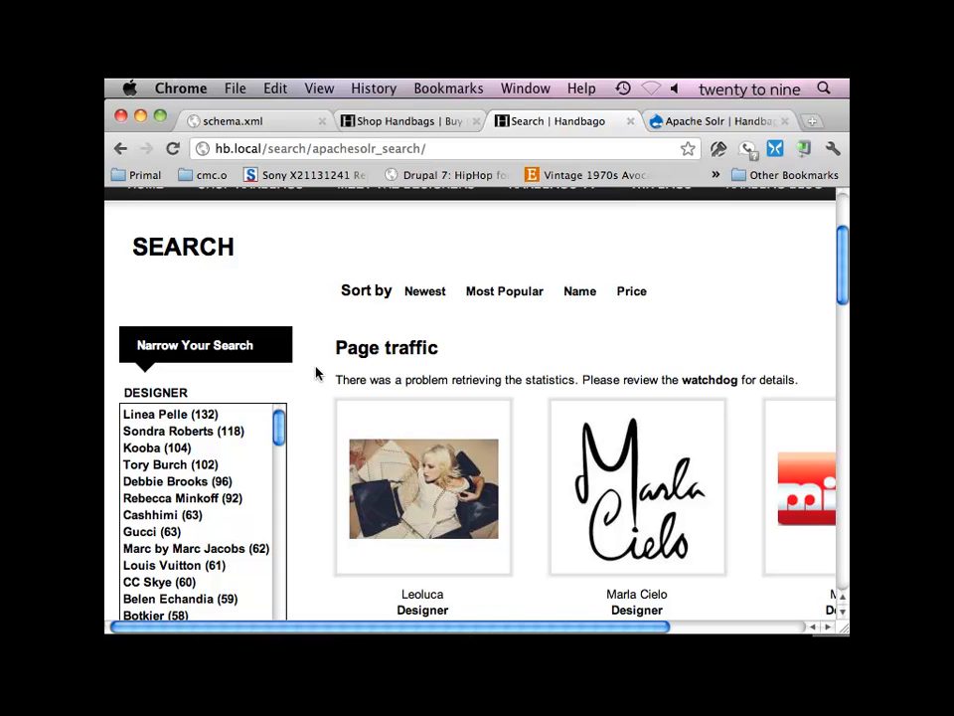
scroll("down", 3)
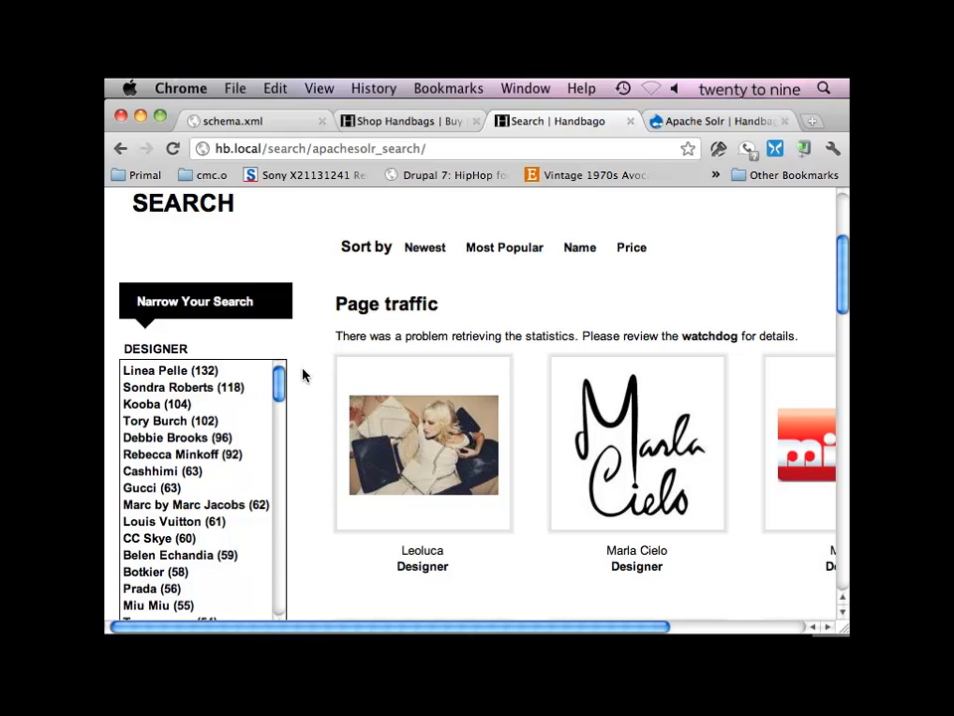
scroll("down", 3)
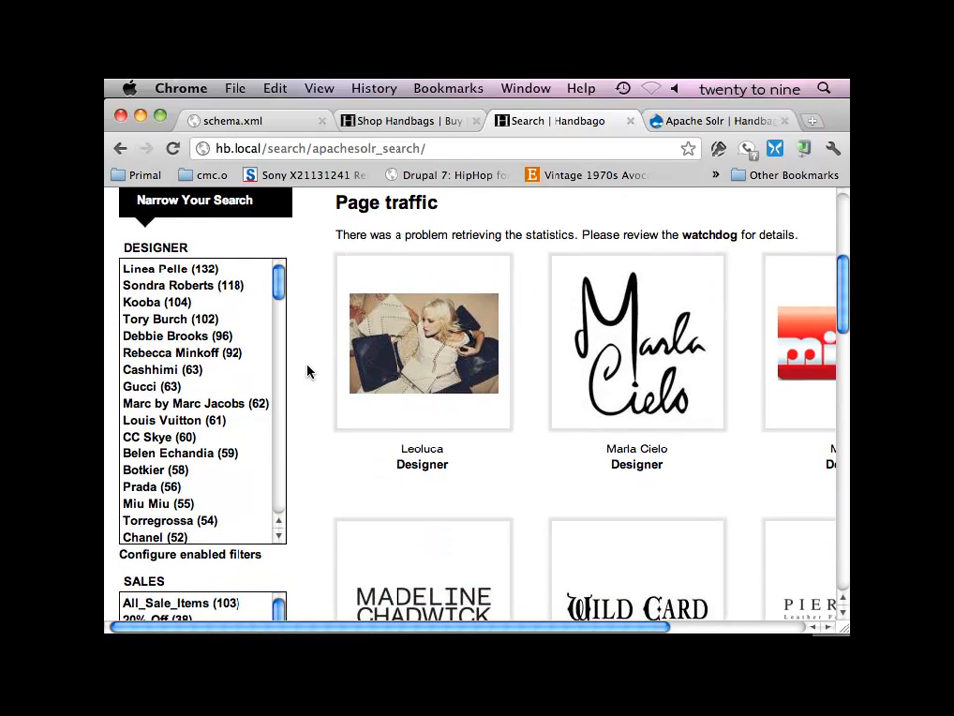
mouse_move(424, 346)
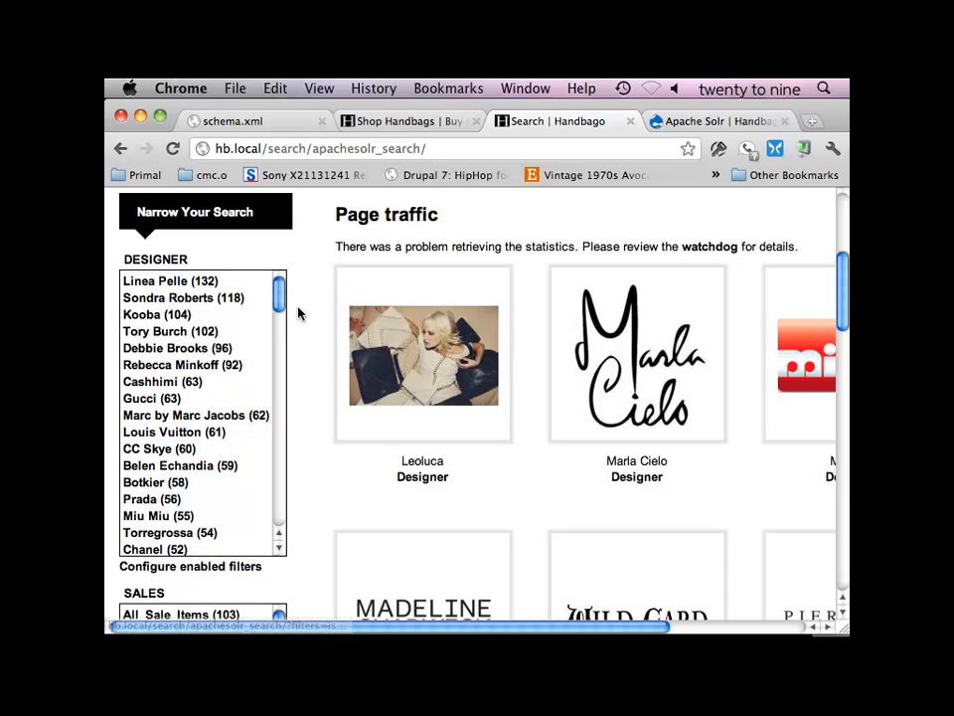
mouse_move(408, 403)
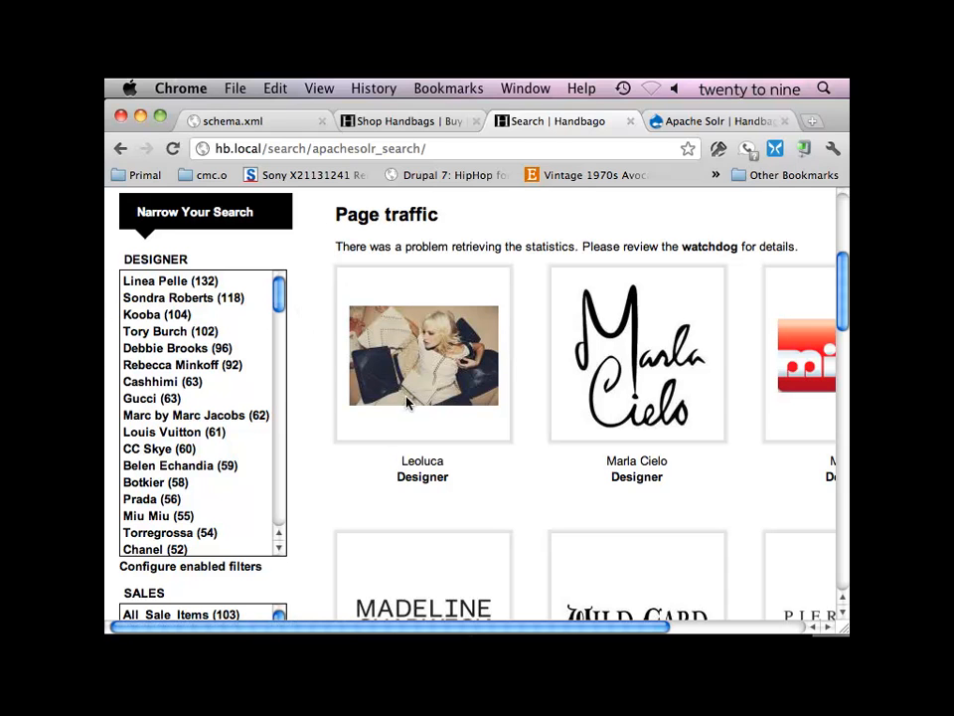
mouse_move(243, 287)
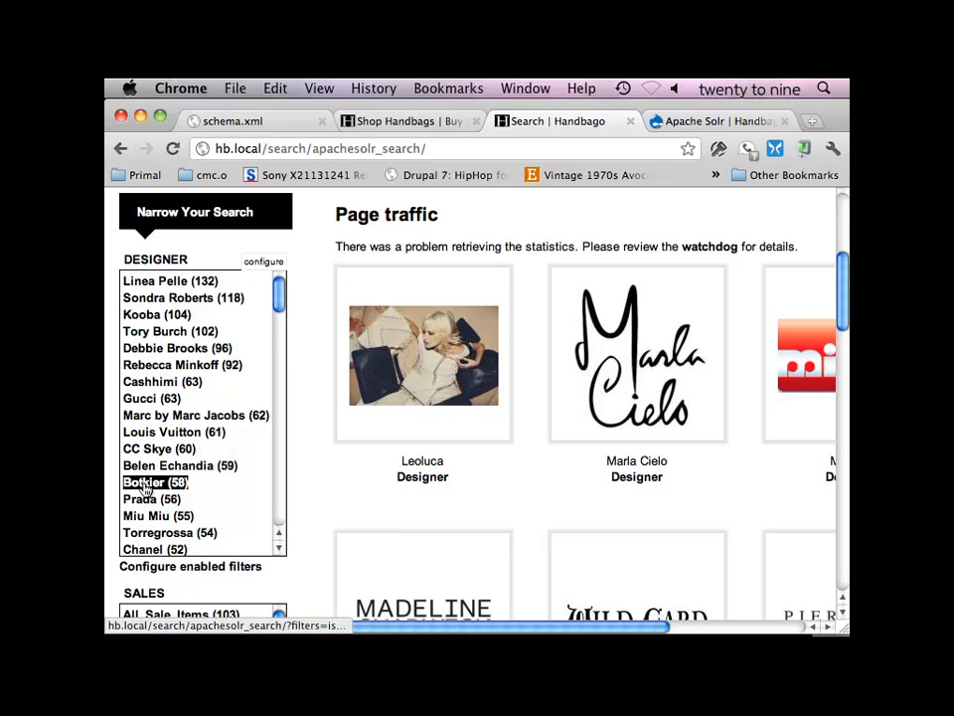
mouse_move(155, 314)
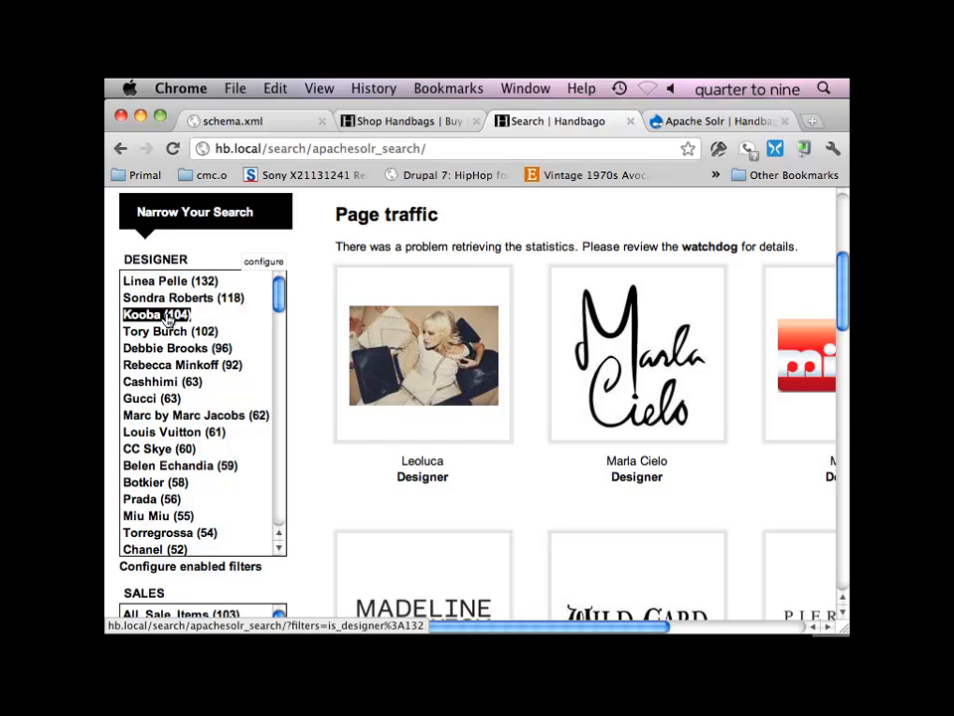
mouse_move(320, 291)
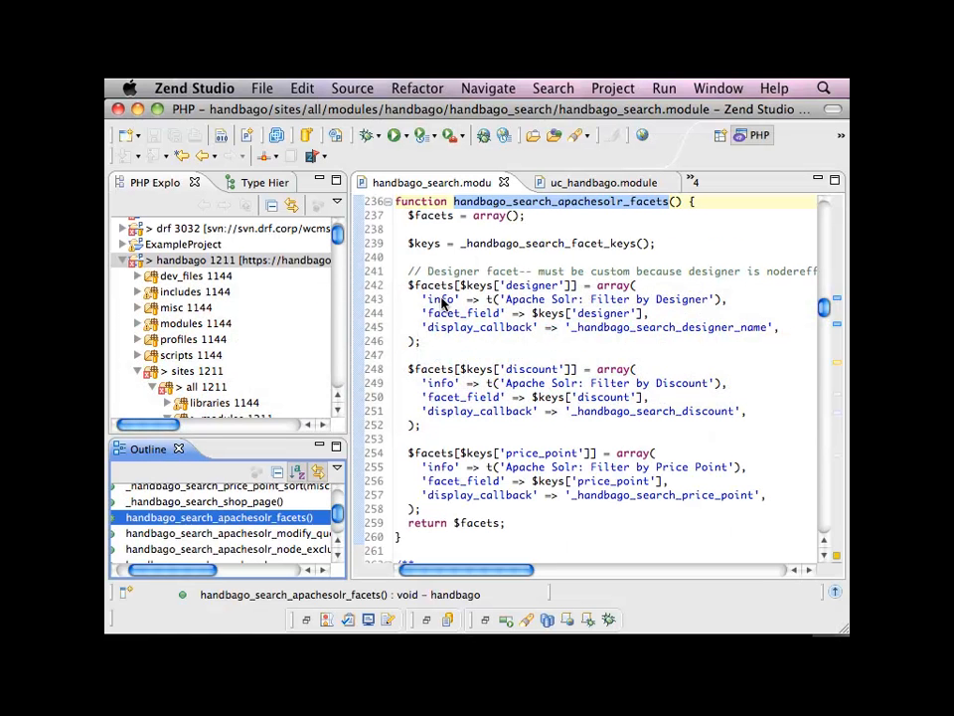
Step: Mark the designer facet_field line, then scroll down to handbago_search_apachesolr_update_index
left_click(506, 313)
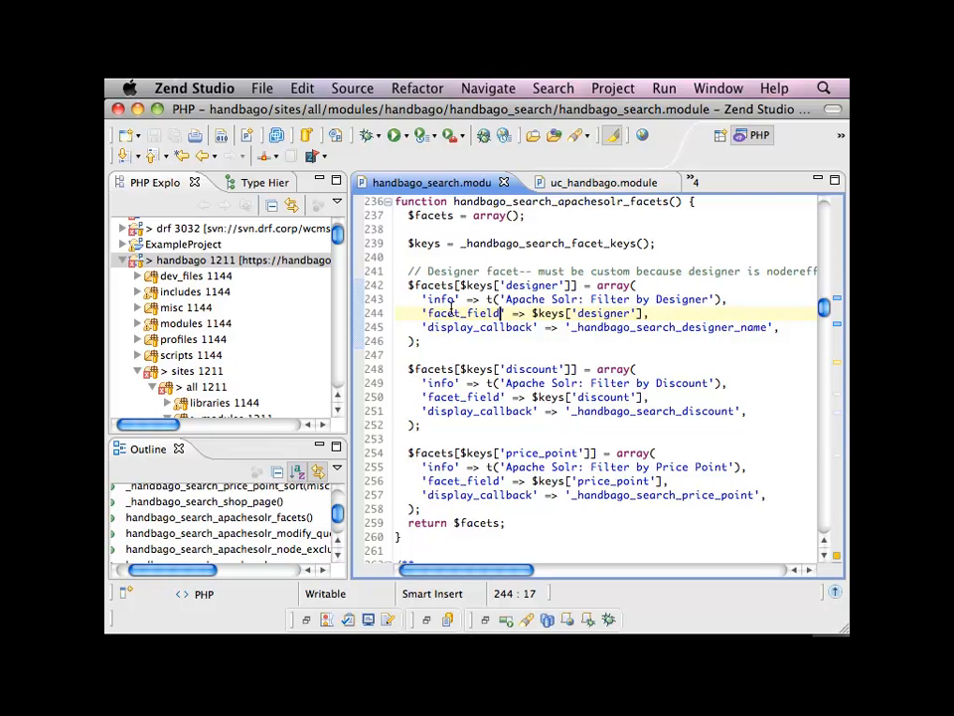
scroll("up", 3)
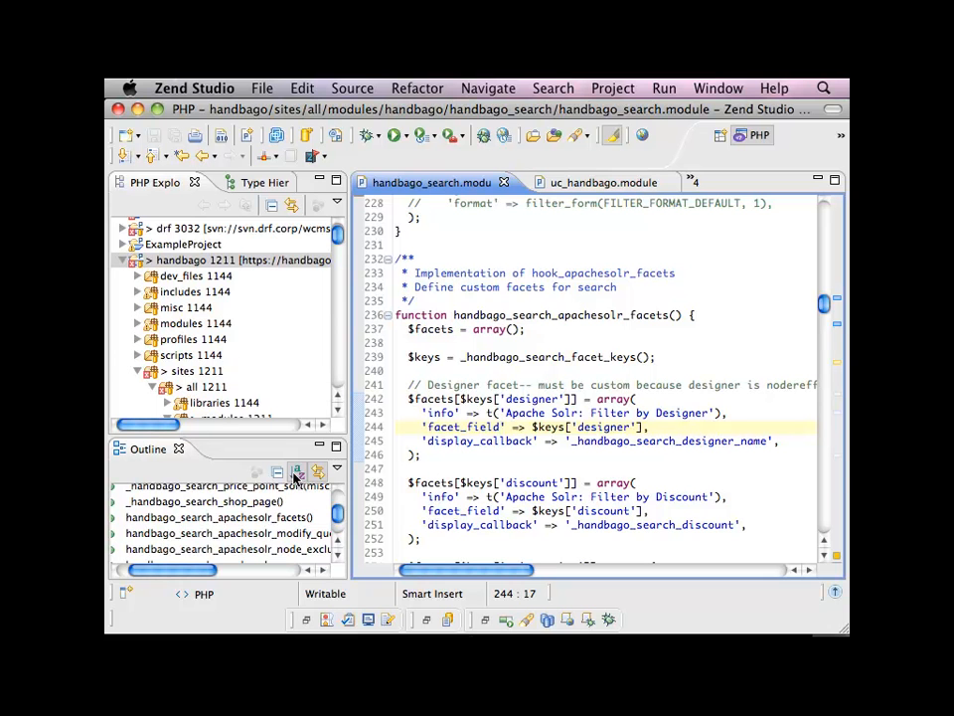
scroll("down", 3)
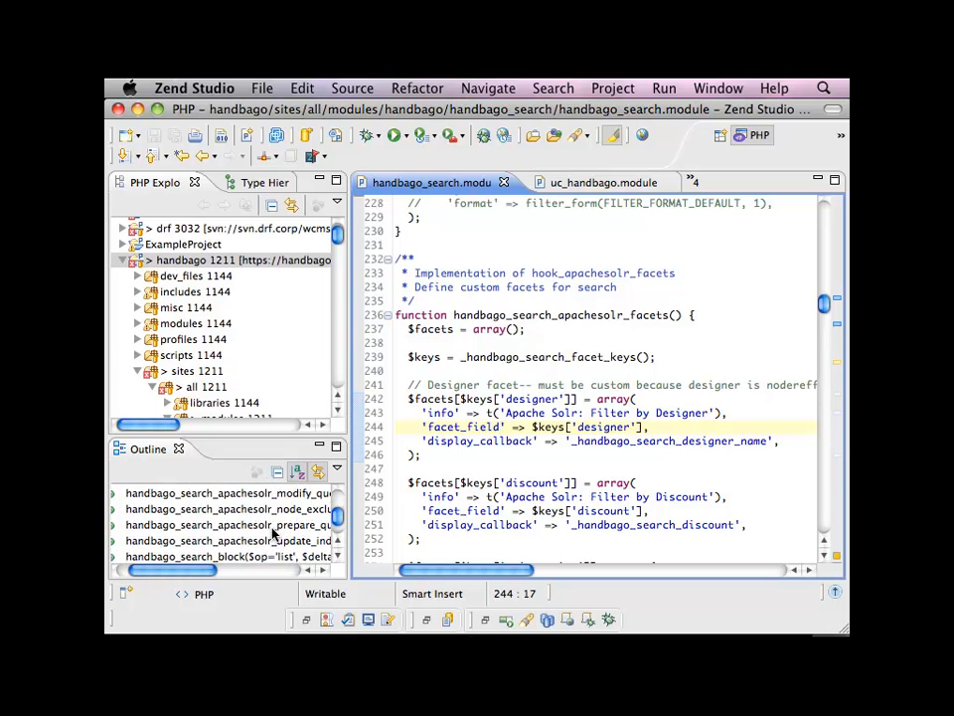
scroll("down", 3)
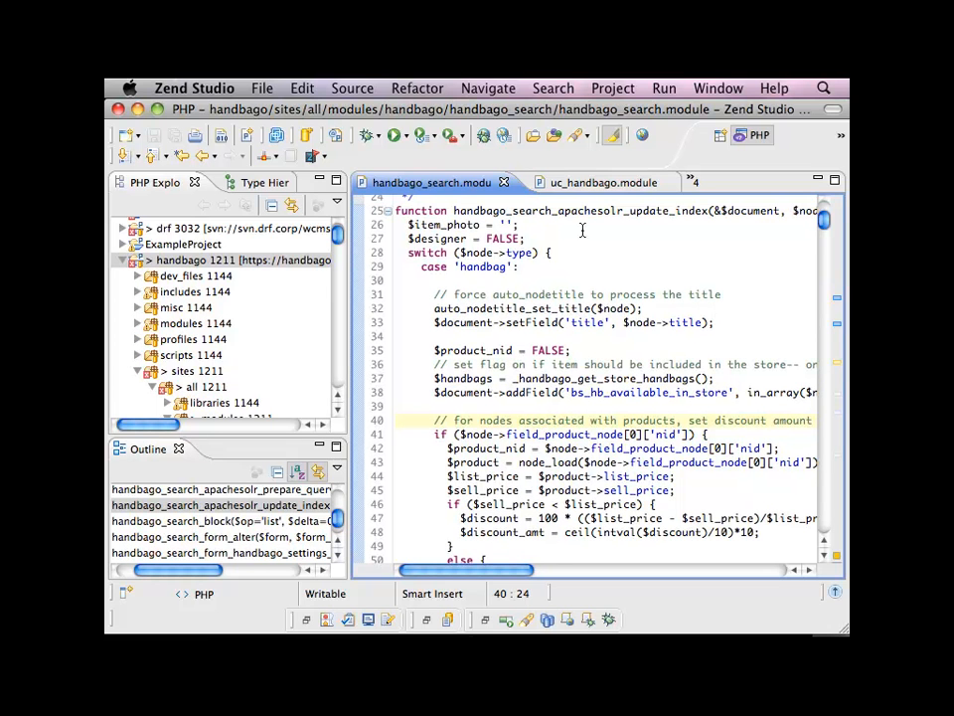
Step: Read update_index, marking the store-inclusion flag comment, then list the hidden open editor files
left_click(559, 210)
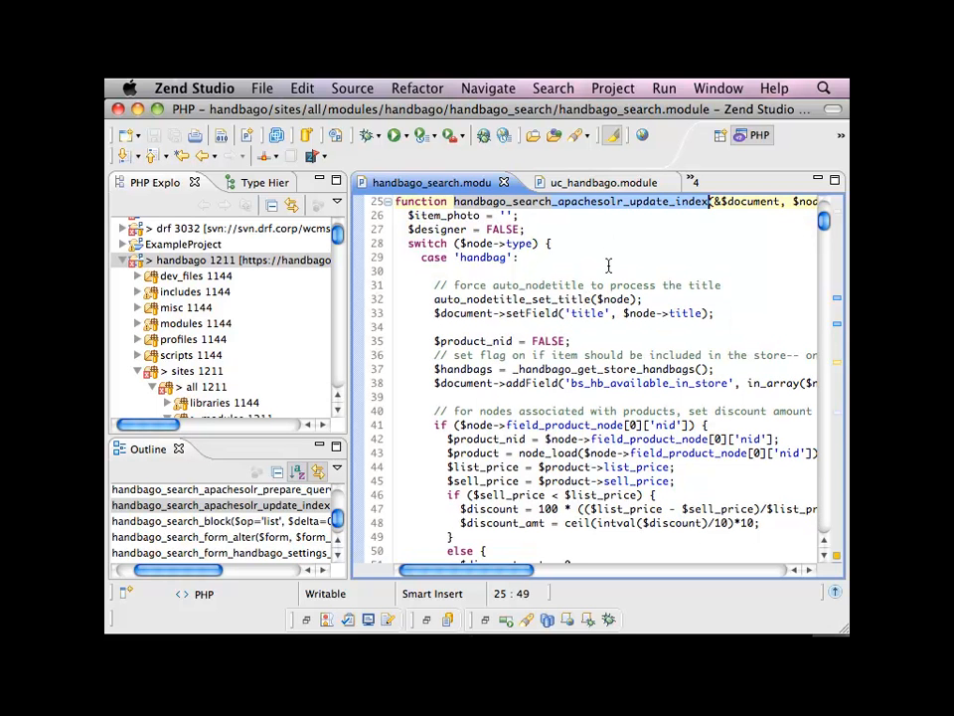
left_click(581, 355)
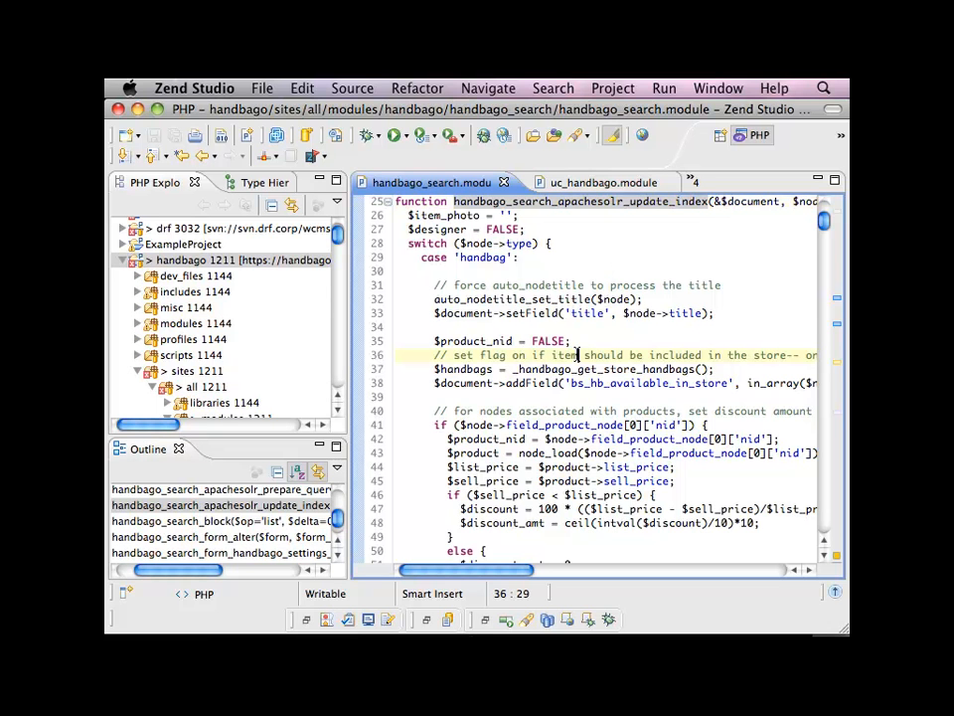
scroll("up", 3)
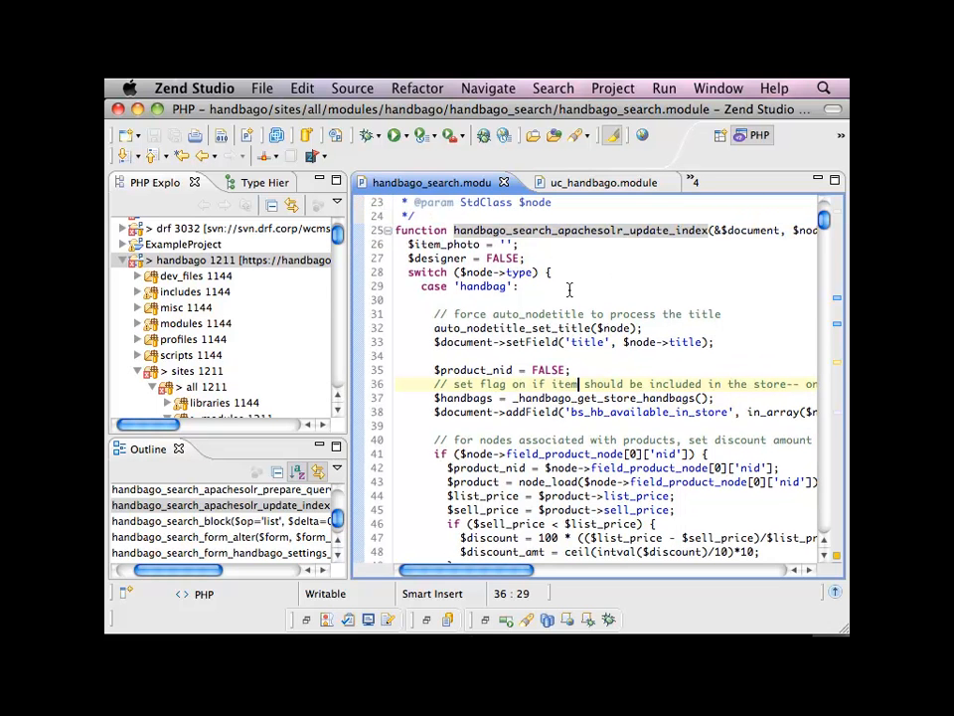
scroll("down", 3)
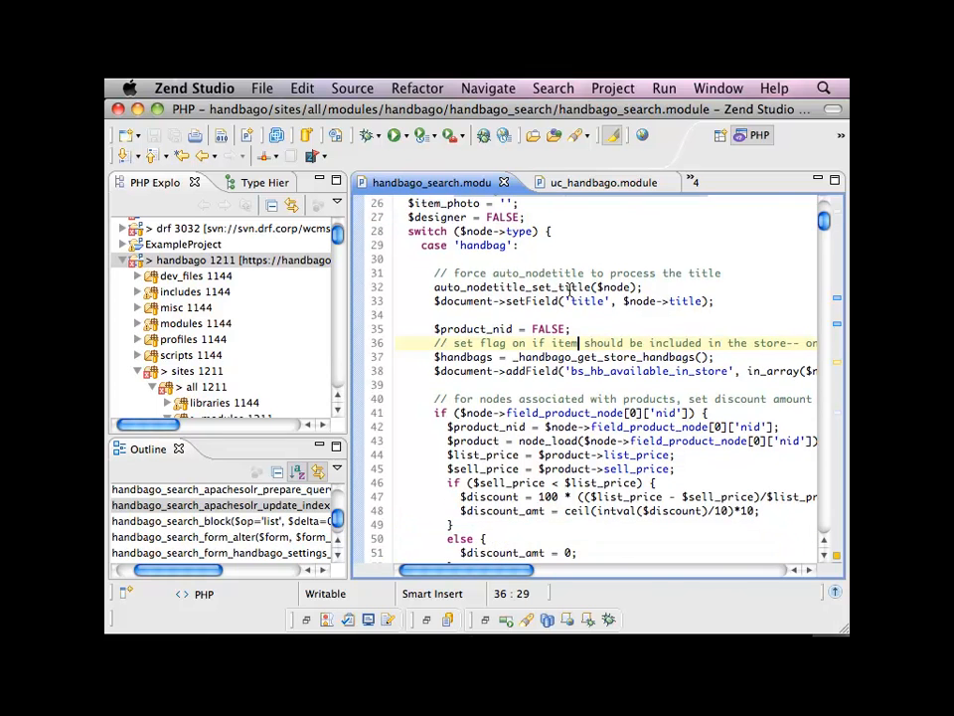
scroll("up", 3)
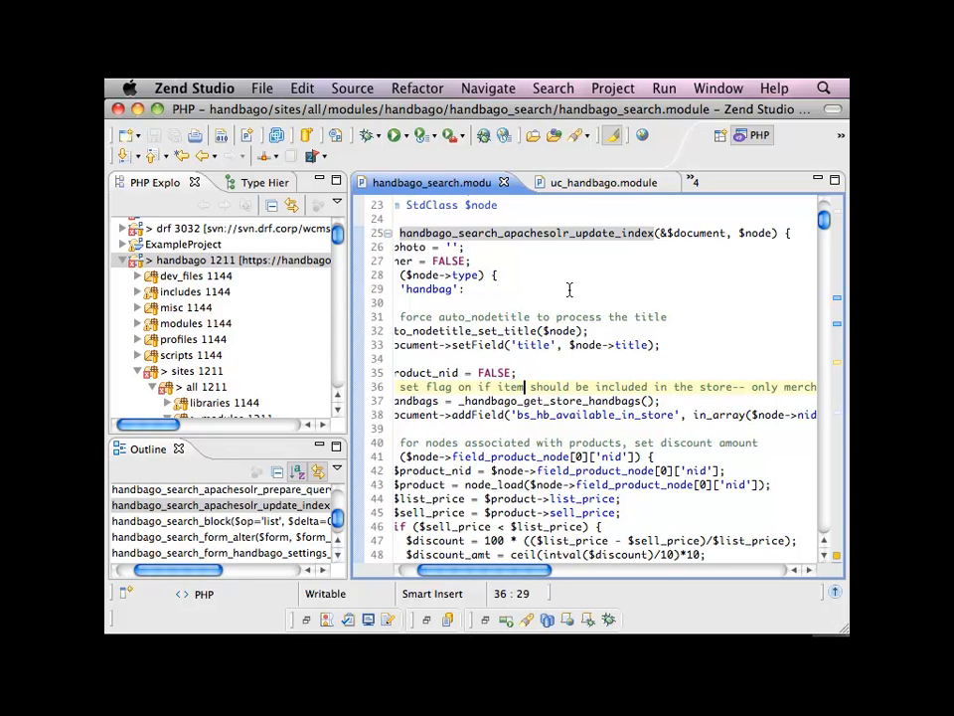
mouse_move(535, 329)
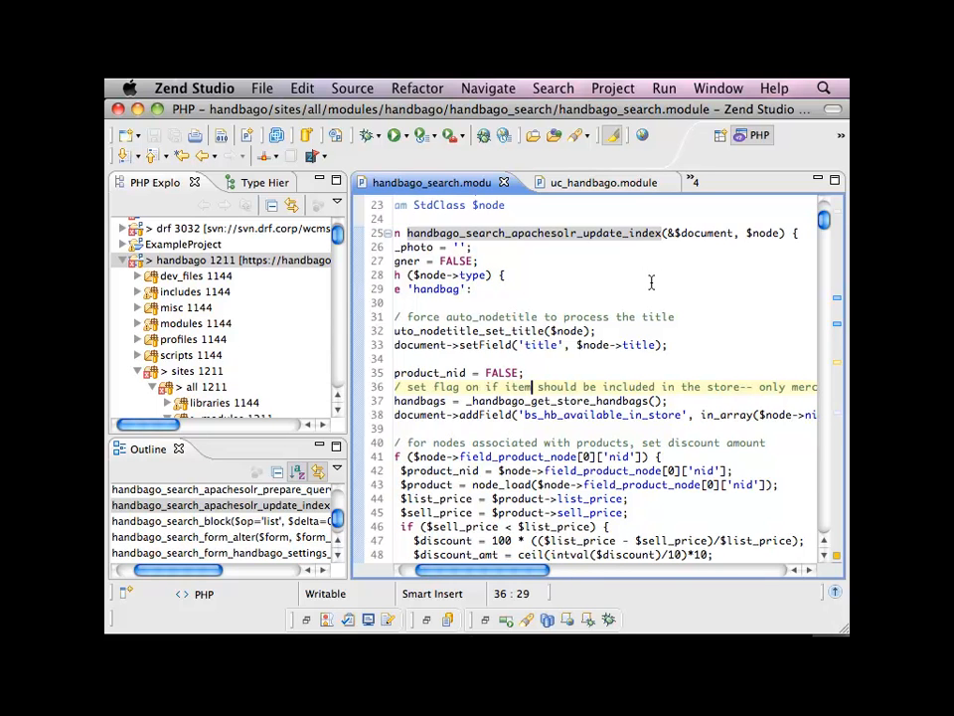
left_click(696, 181)
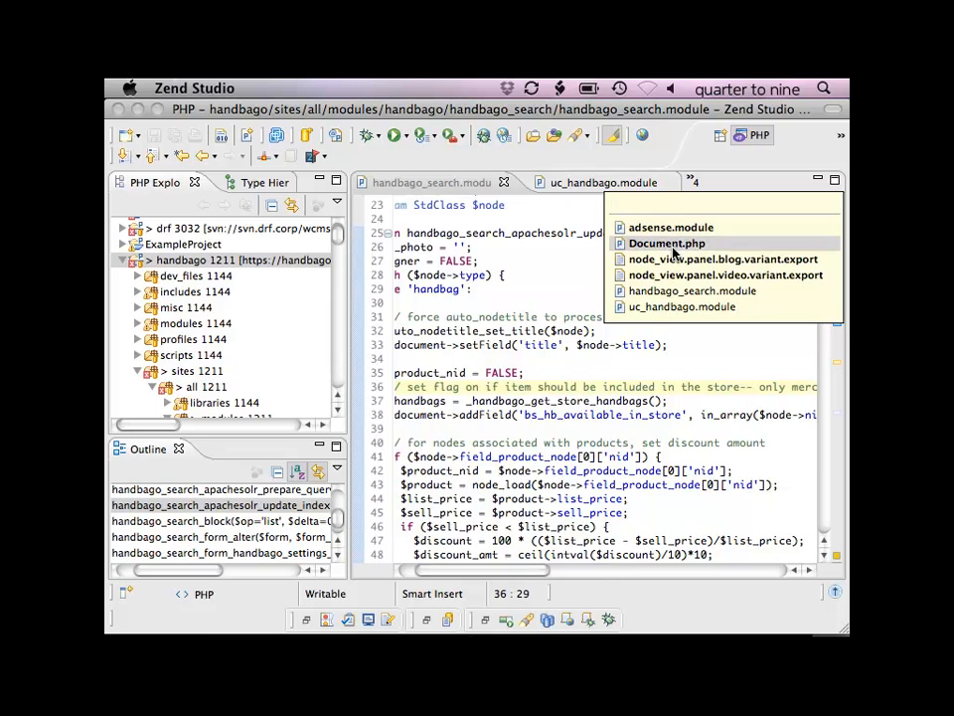
Step: Open Document.php from the overflow list, then switch back to handbago_search.module
left_click(666, 243)
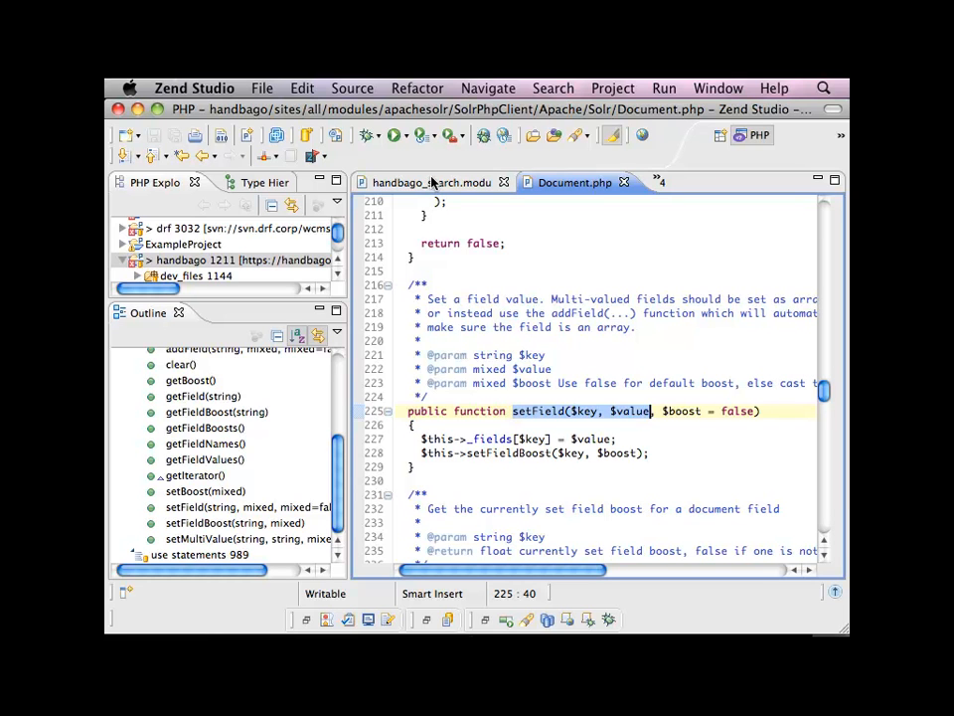
left_click(432, 182)
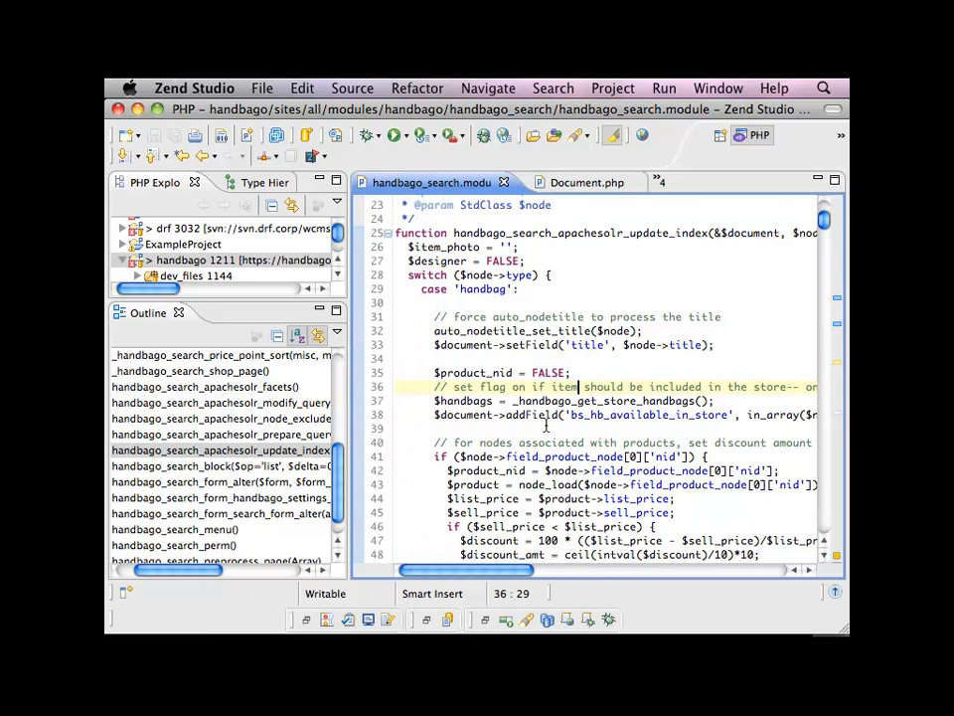
scroll("down", 3)
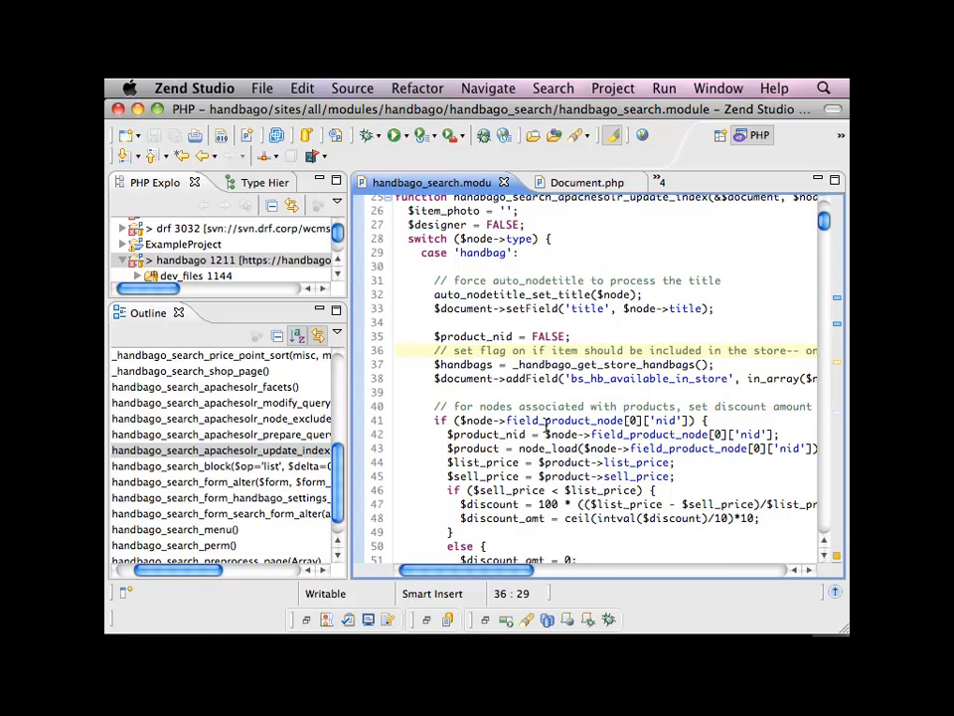
scroll("down", 3)
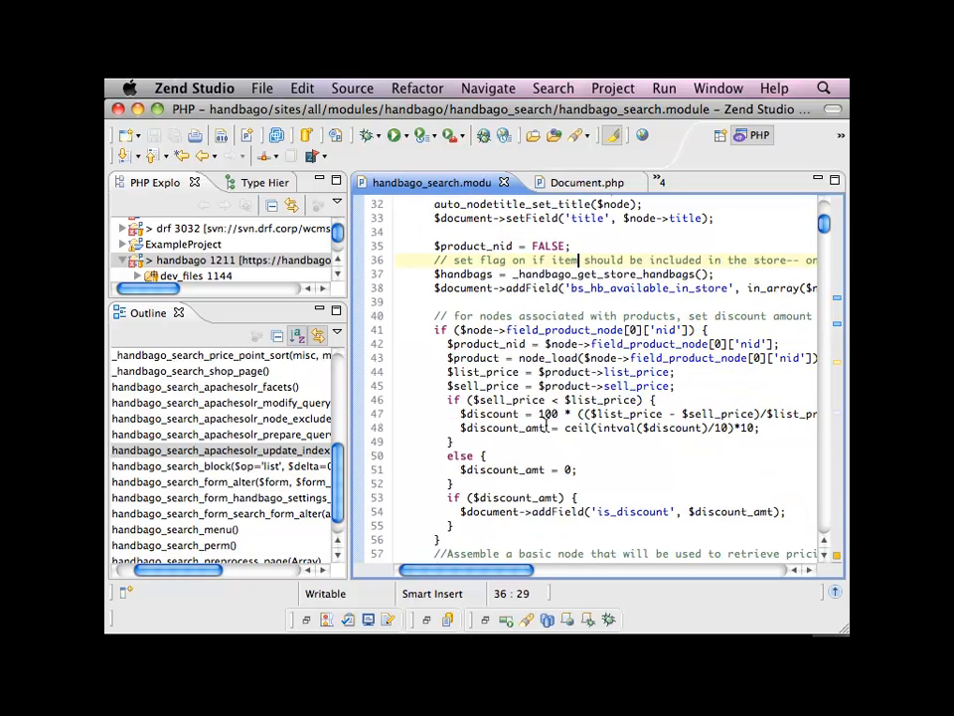
scroll("down", 3)
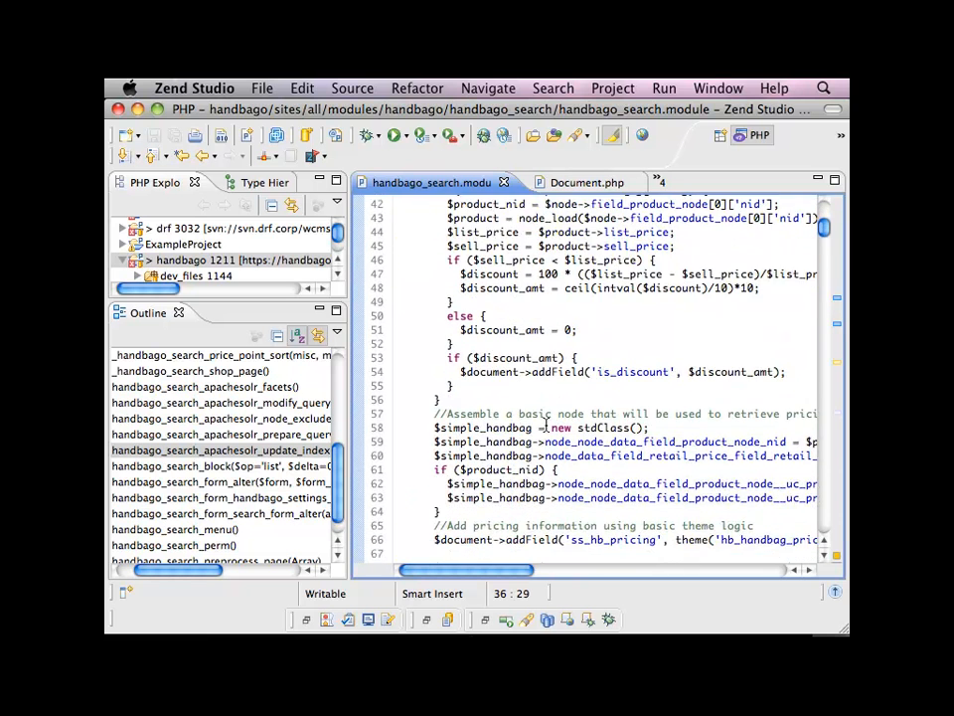
scroll("down", 3)
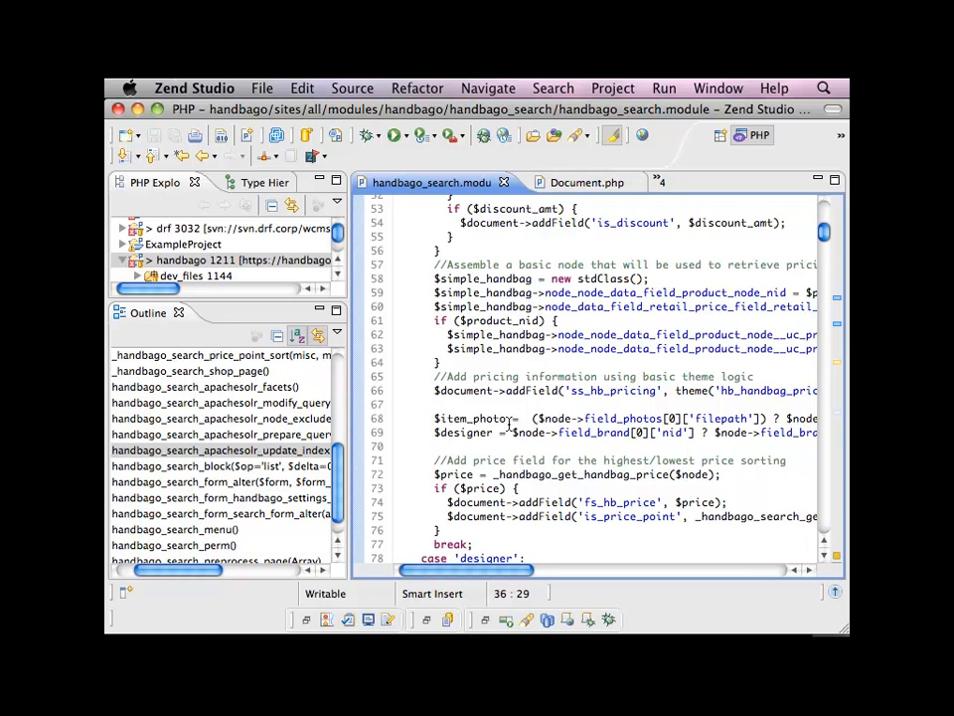
scroll("up", 3)
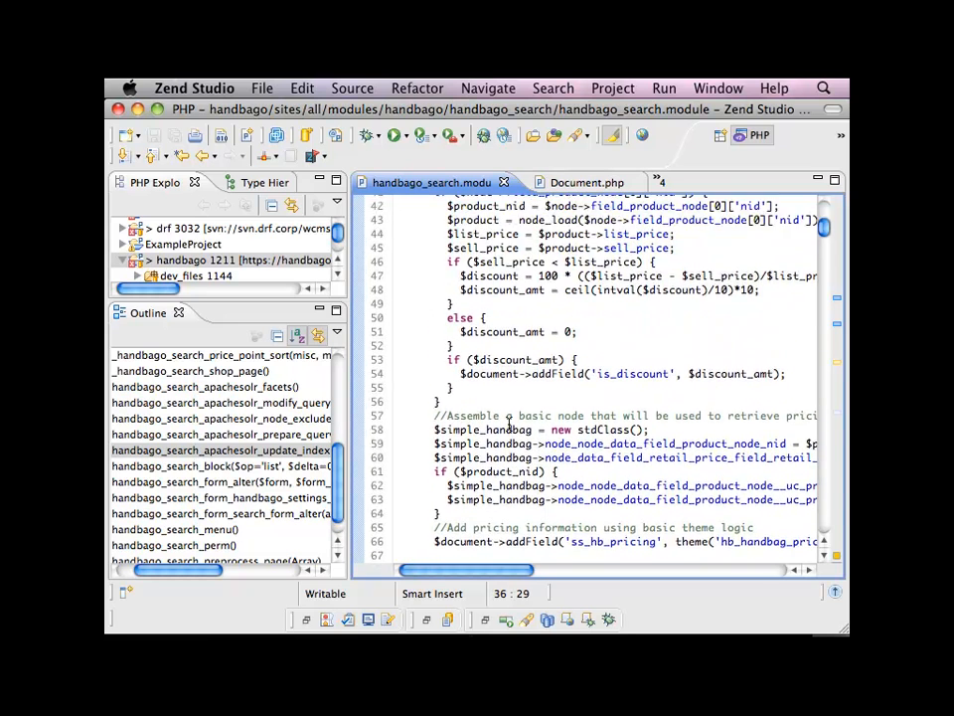
scroll("down", 3)
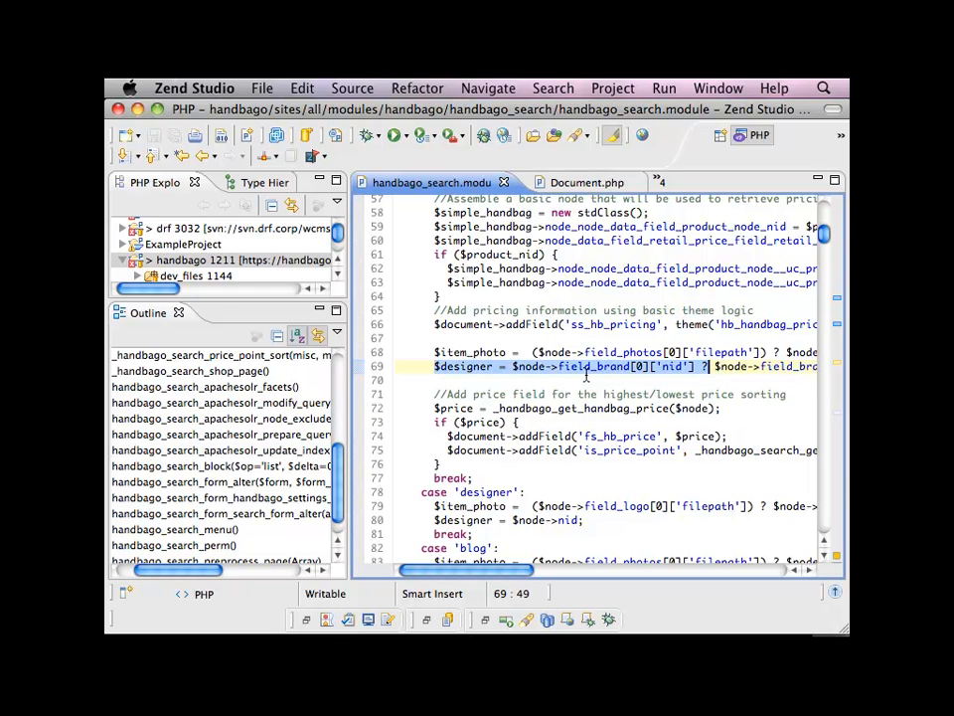
scroll("down", 3)
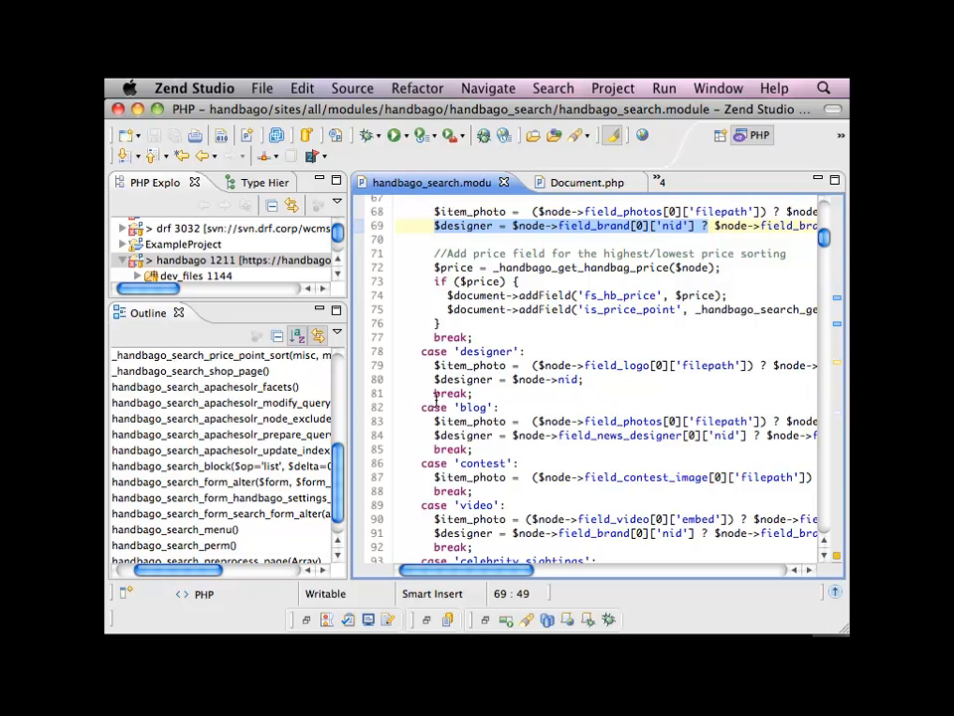
left_click(587, 380)
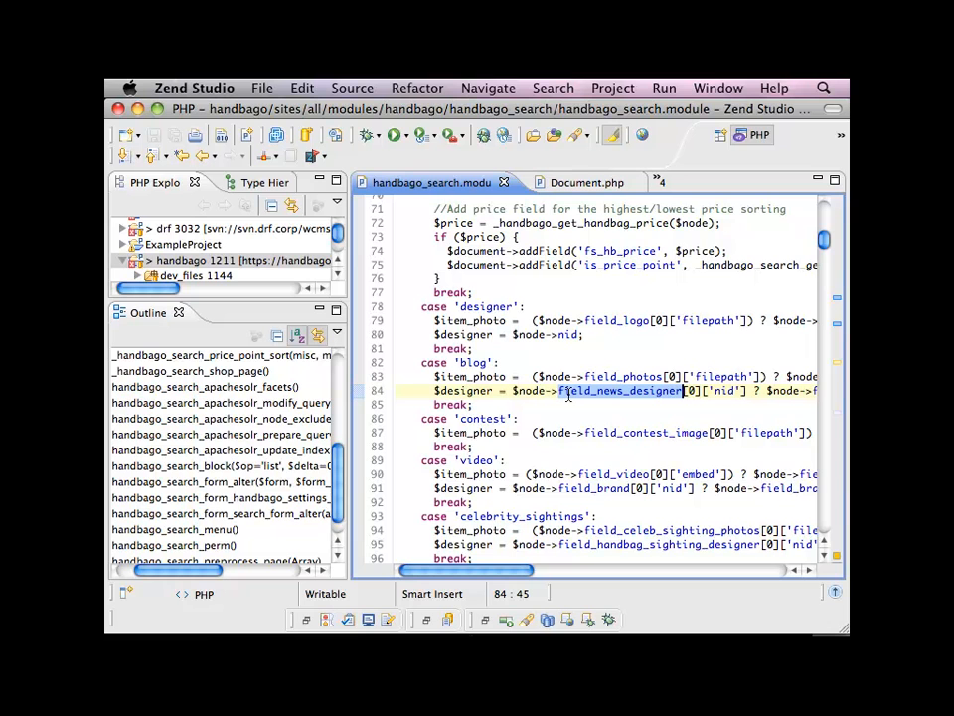
scroll("up", 3)
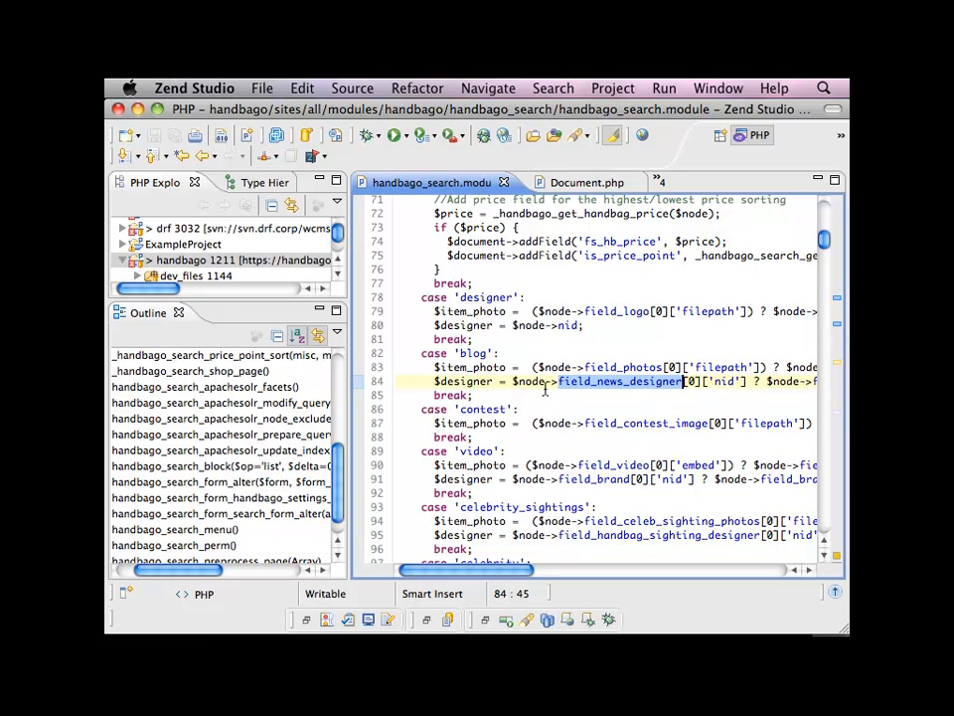
scroll("up", 3)
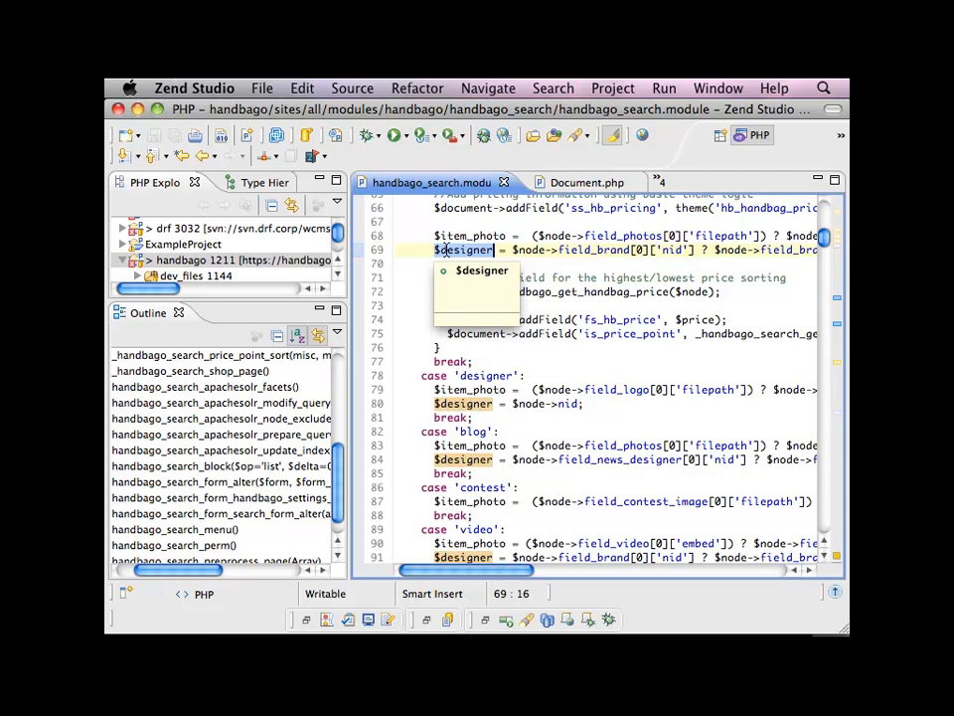
scroll("down", 3)
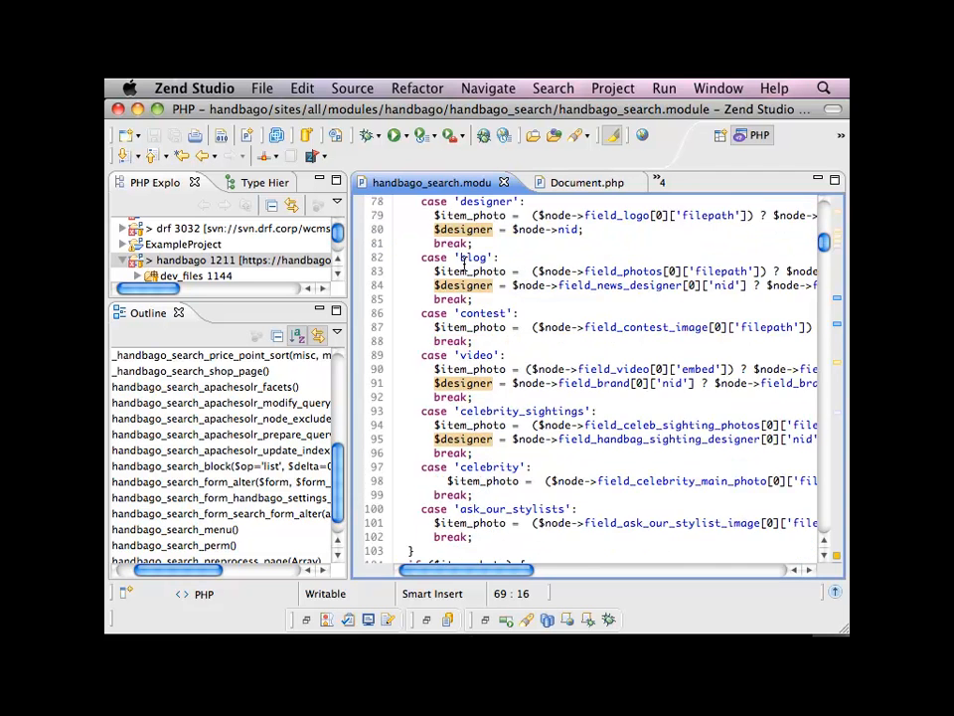
scroll("down", 3)
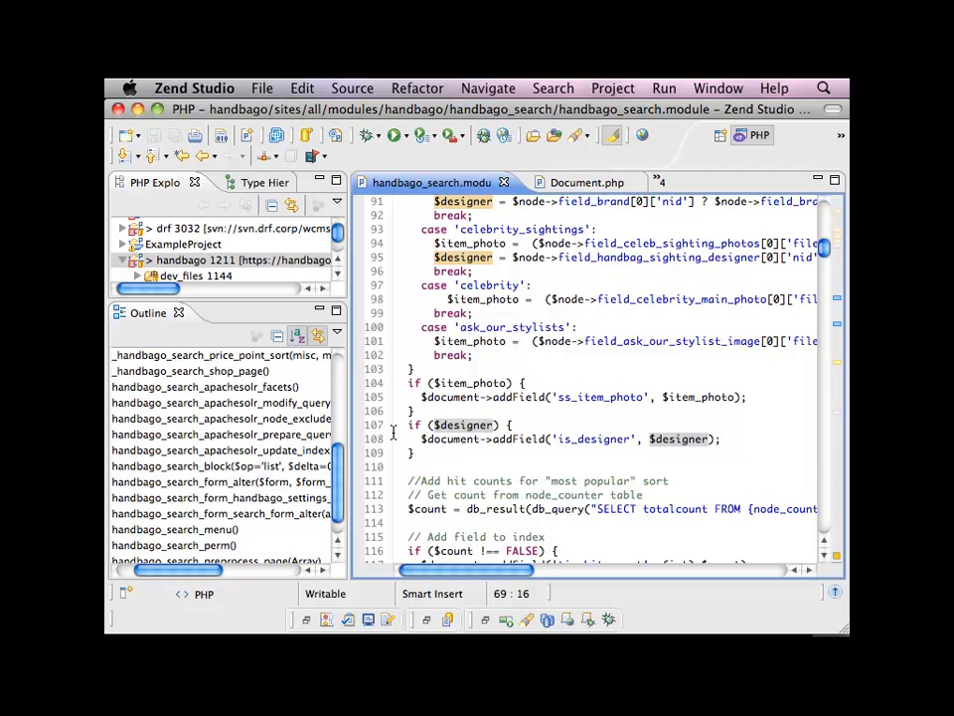
left_click(457, 438)
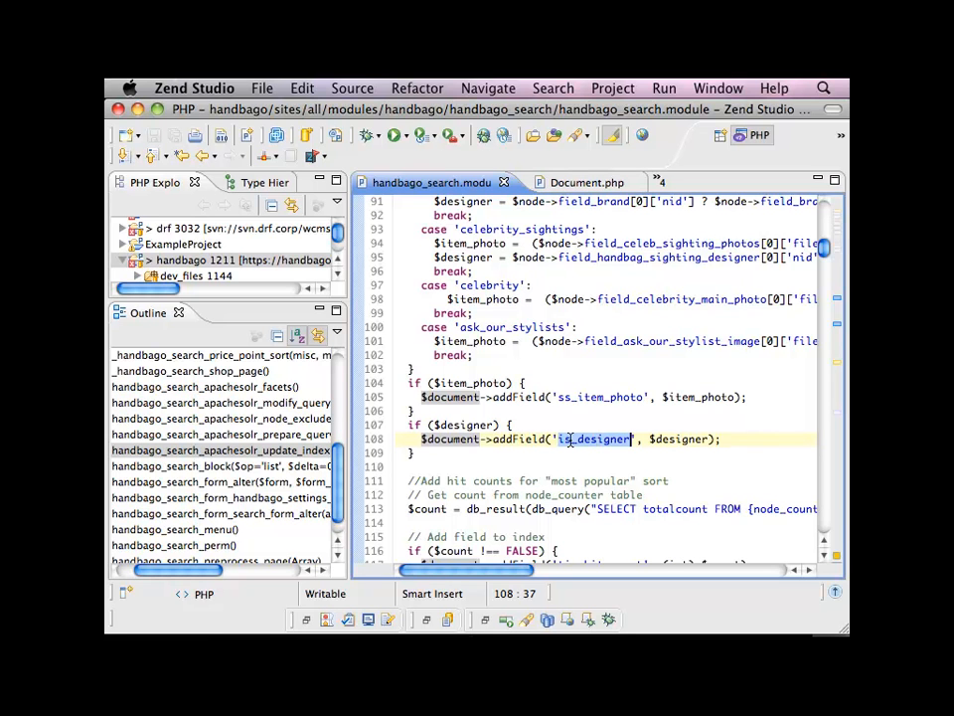
left_click(574, 439)
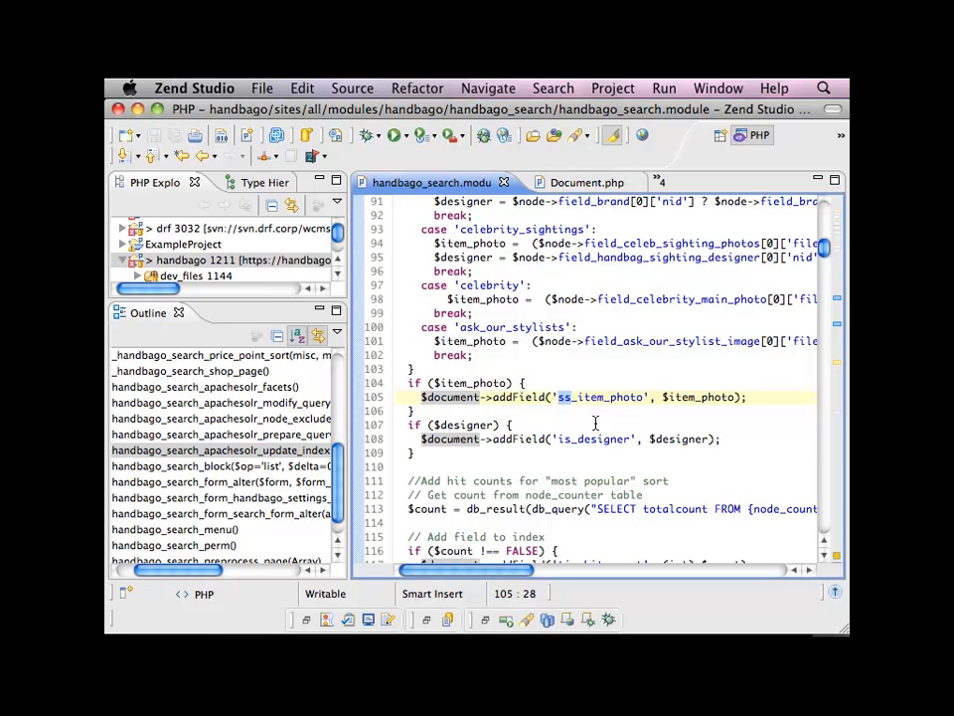
mouse_move(581, 425)
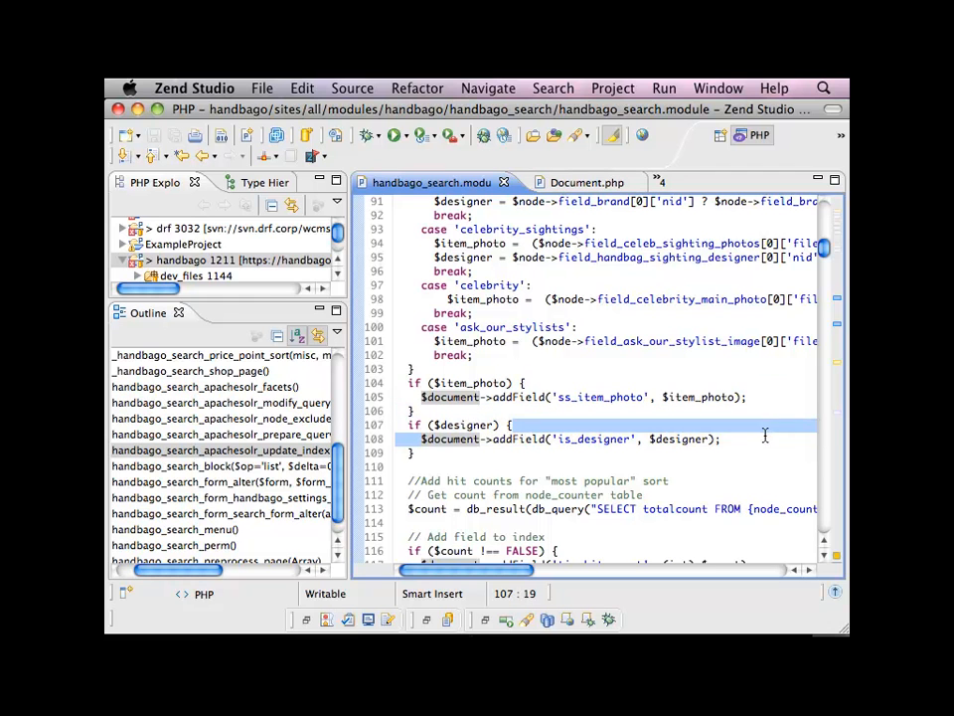
left_click(760, 440)
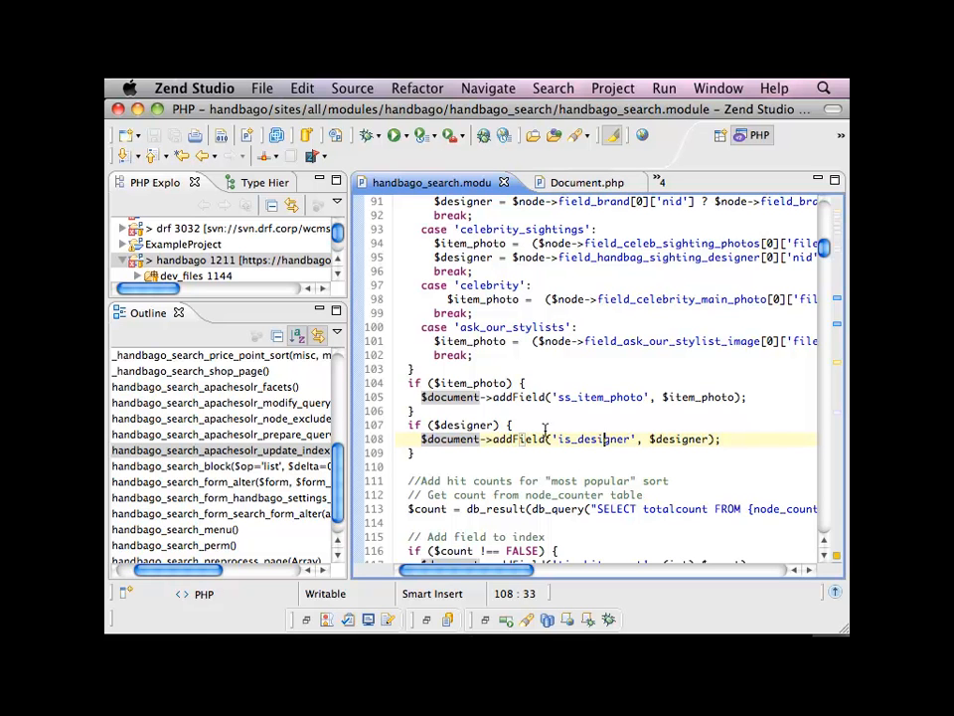
scroll("up", 3)
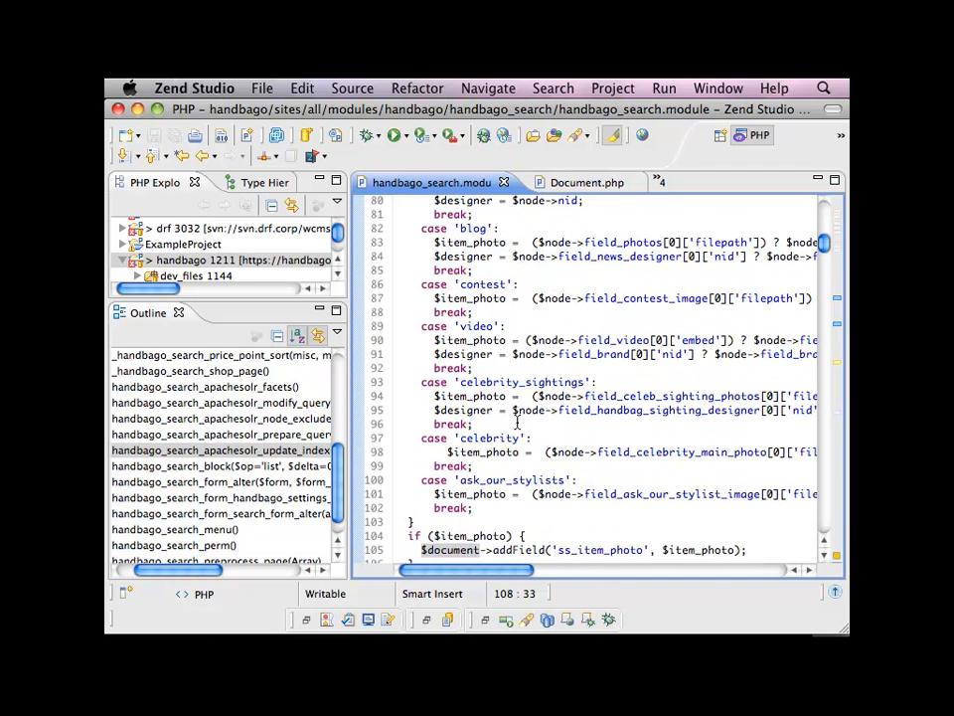
scroll("down", 3)
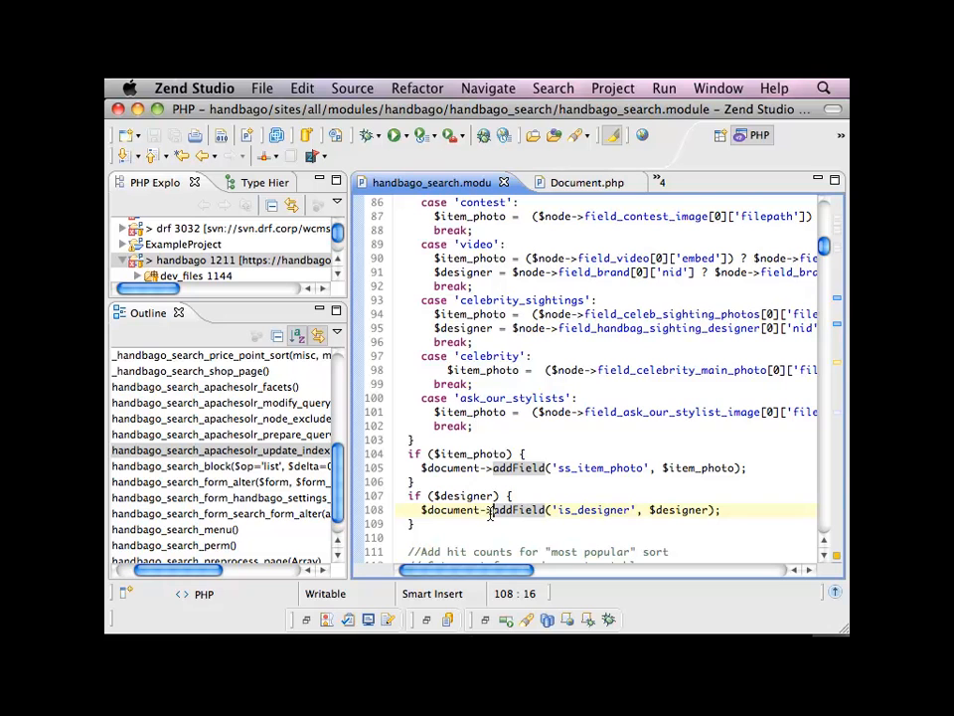
mouse_move(518, 468)
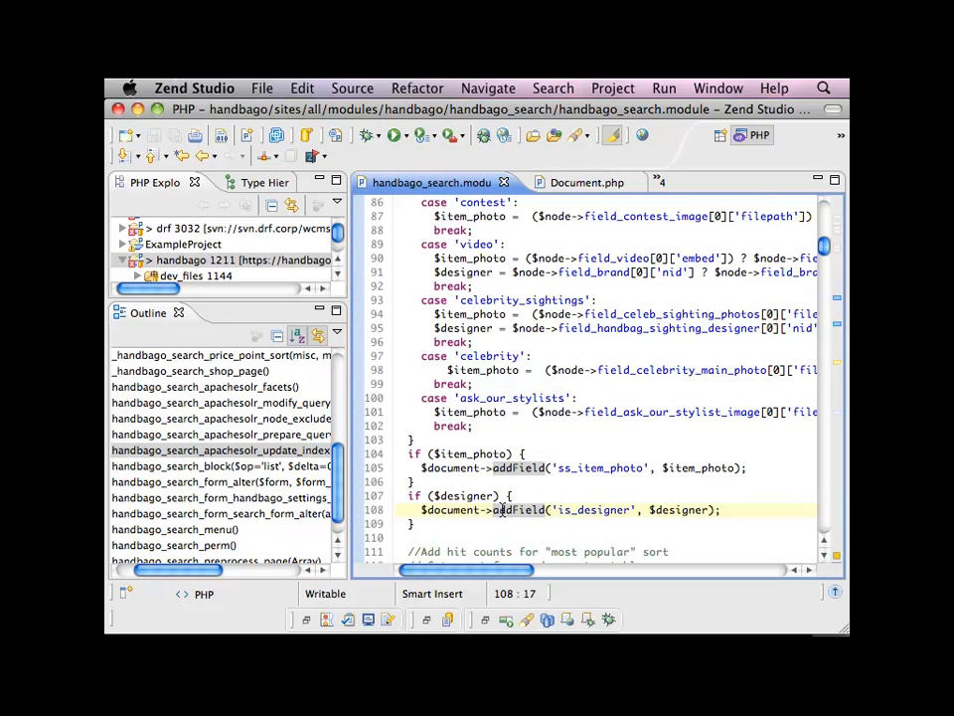
scroll("down", 3)
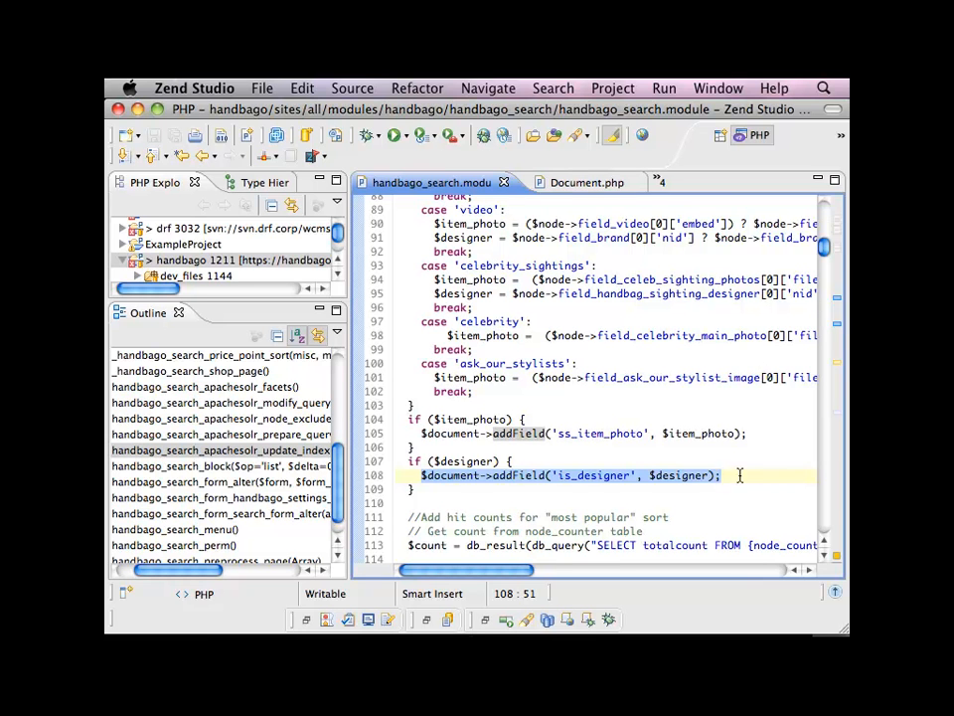
mouse_move(580, 472)
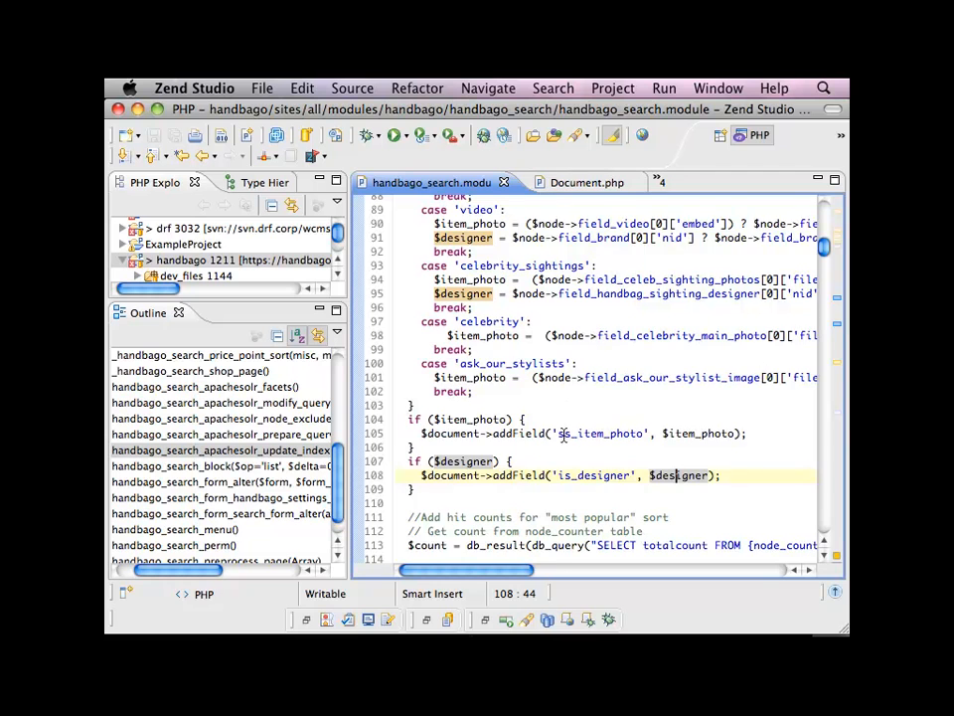
scroll("up", 3)
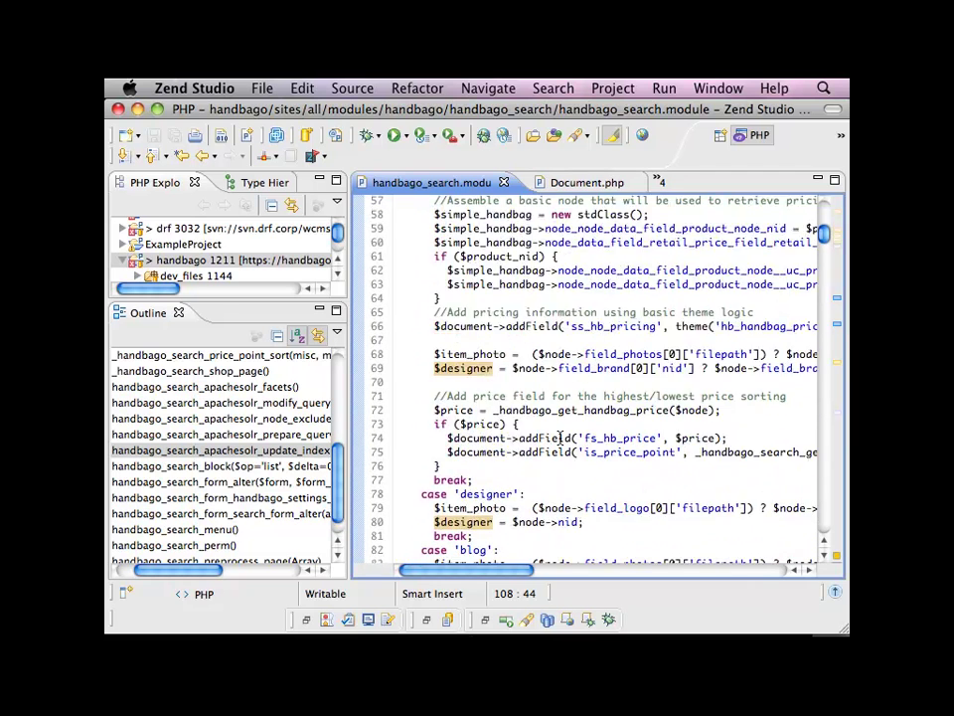
scroll("up", 3)
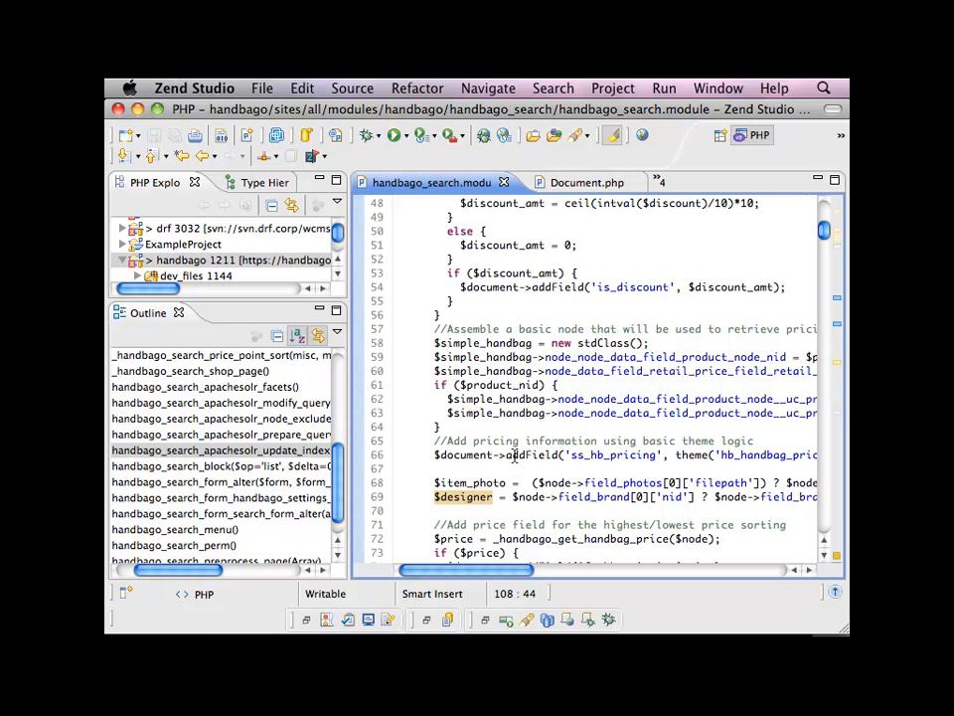
scroll("up", 3)
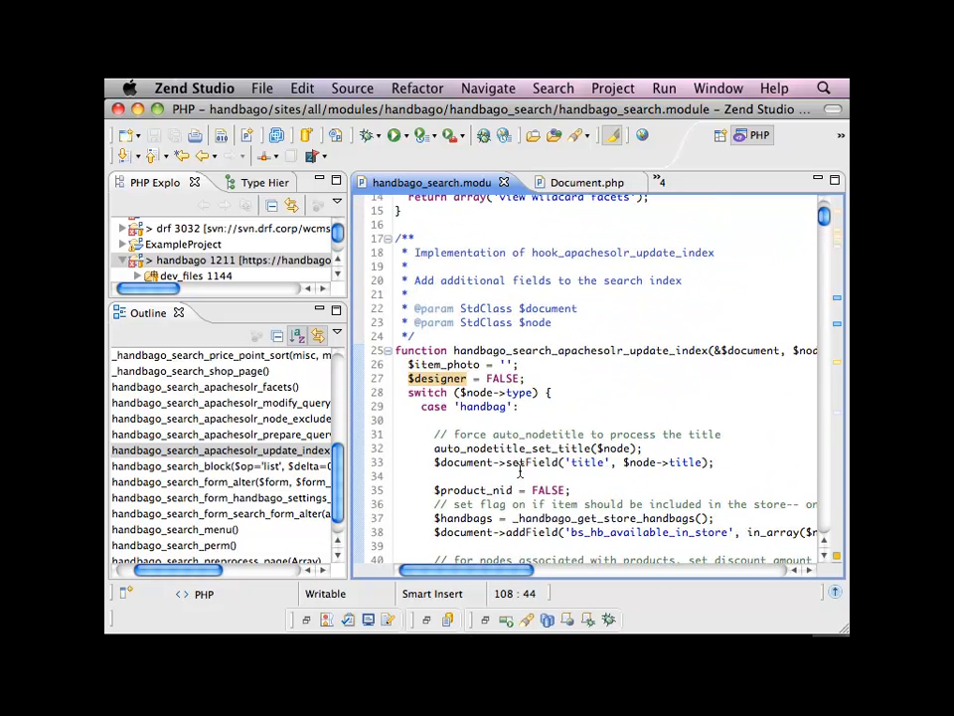
mouse_move(626, 350)
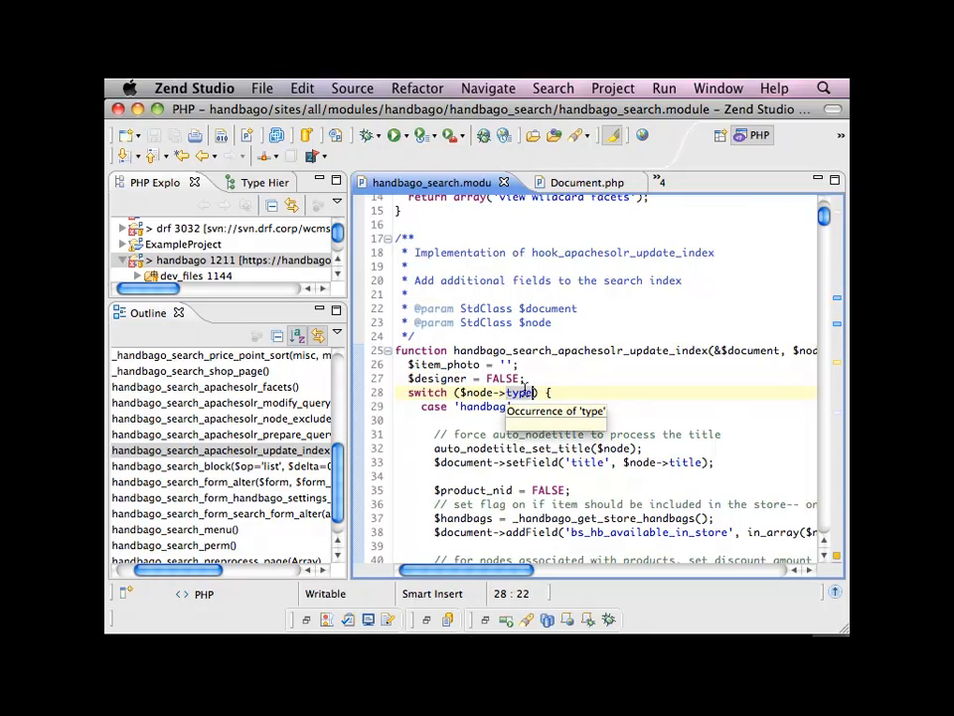
left_click(554, 392)
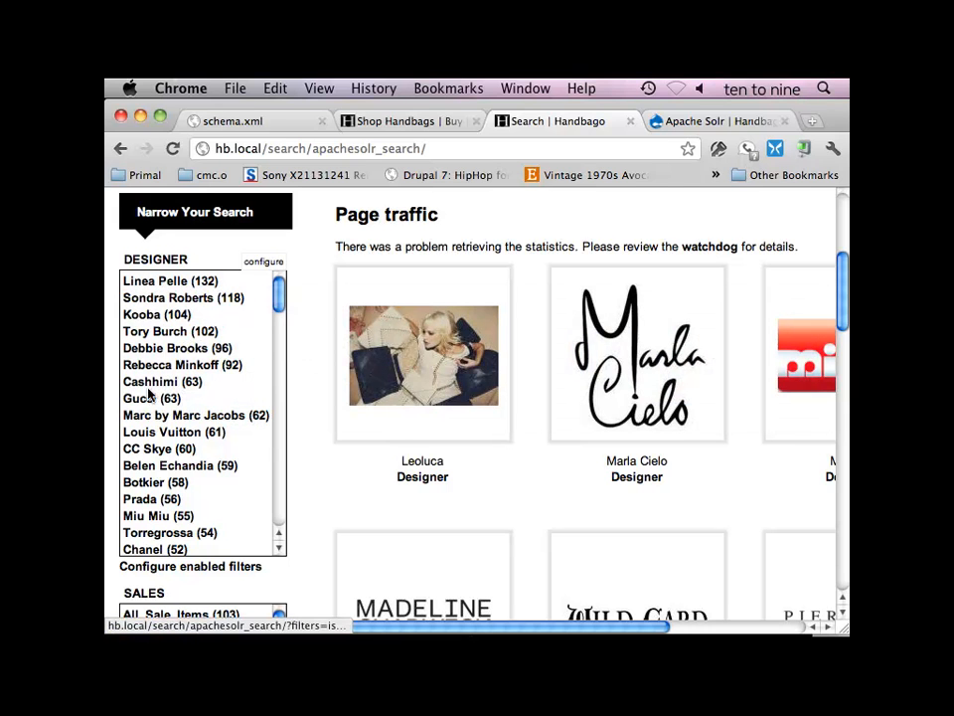
mouse_move(333, 343)
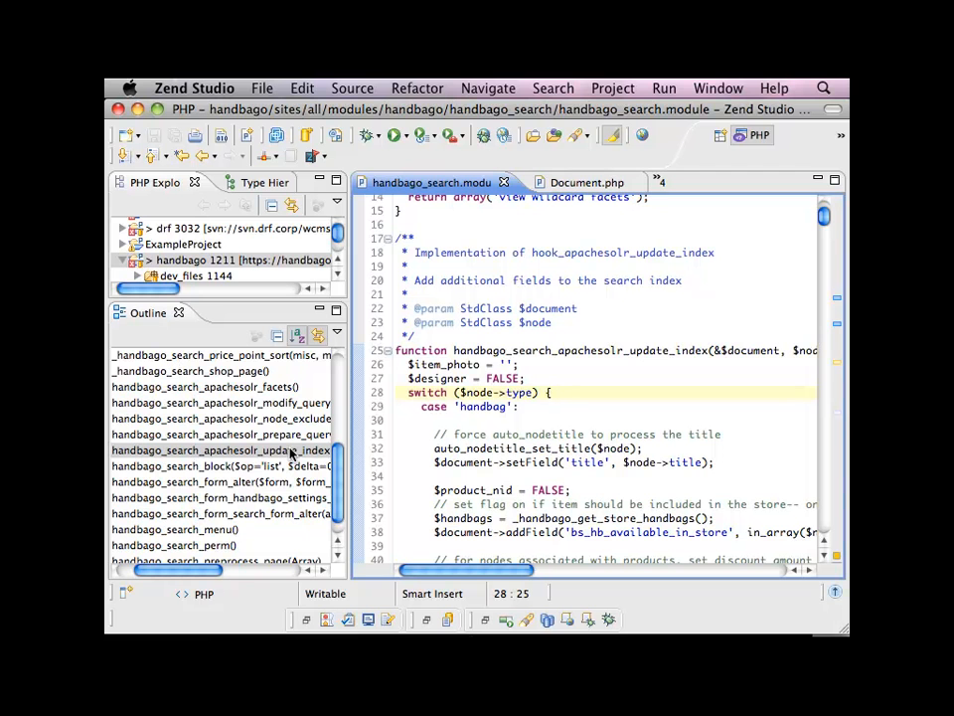
Step: Jump to handbago_search_apachesolr_facets and scroll up to _handbago_search_facet_keys
left_click(202, 386)
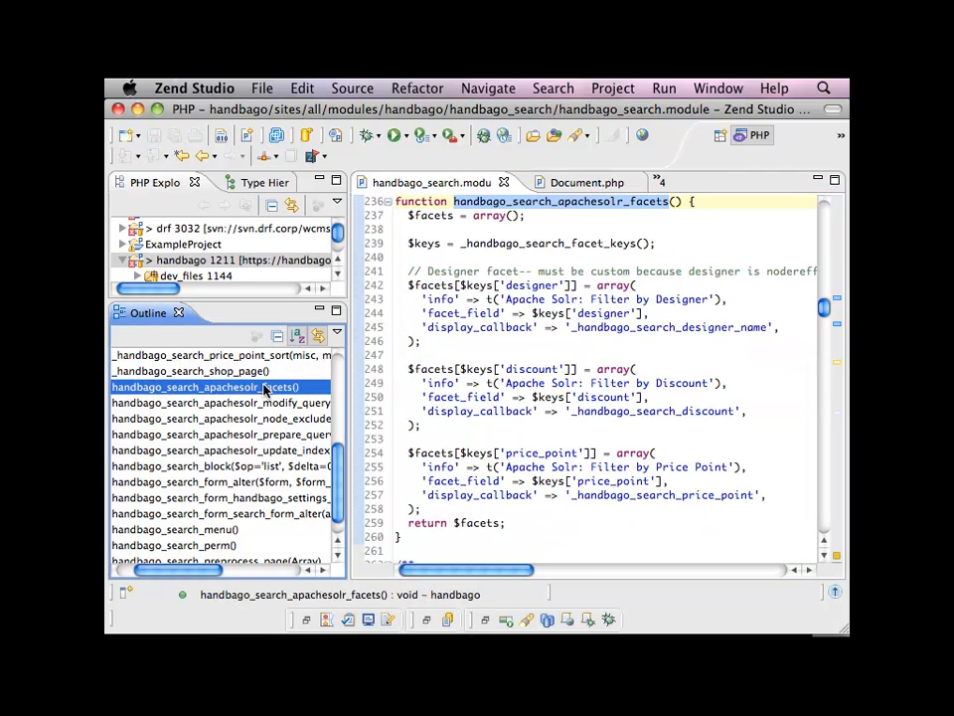
scroll("up", 3)
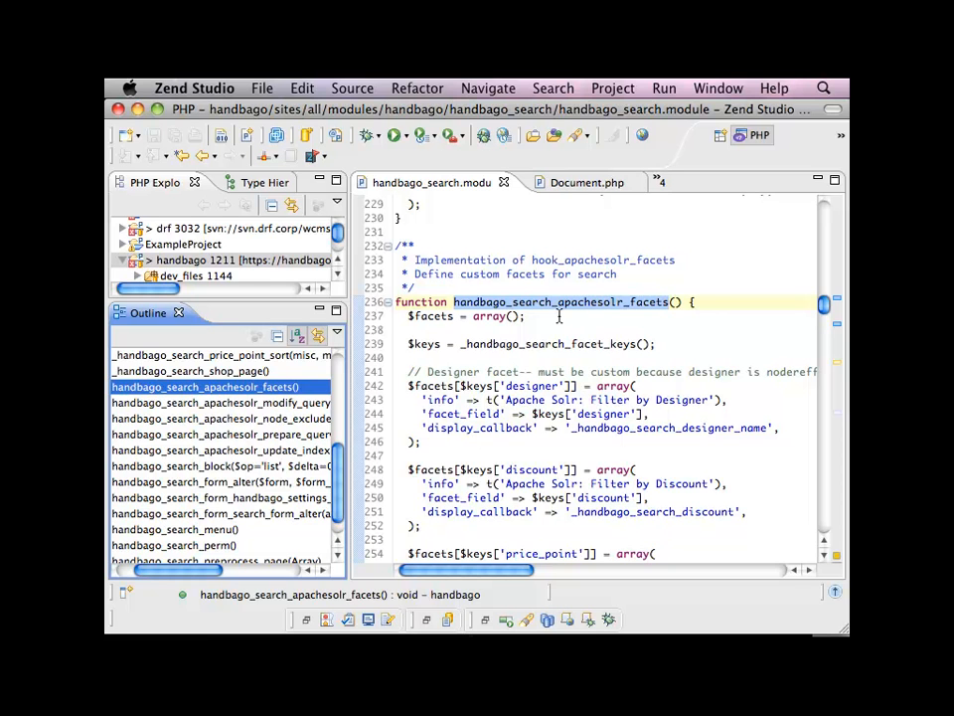
mouse_move(562, 302)
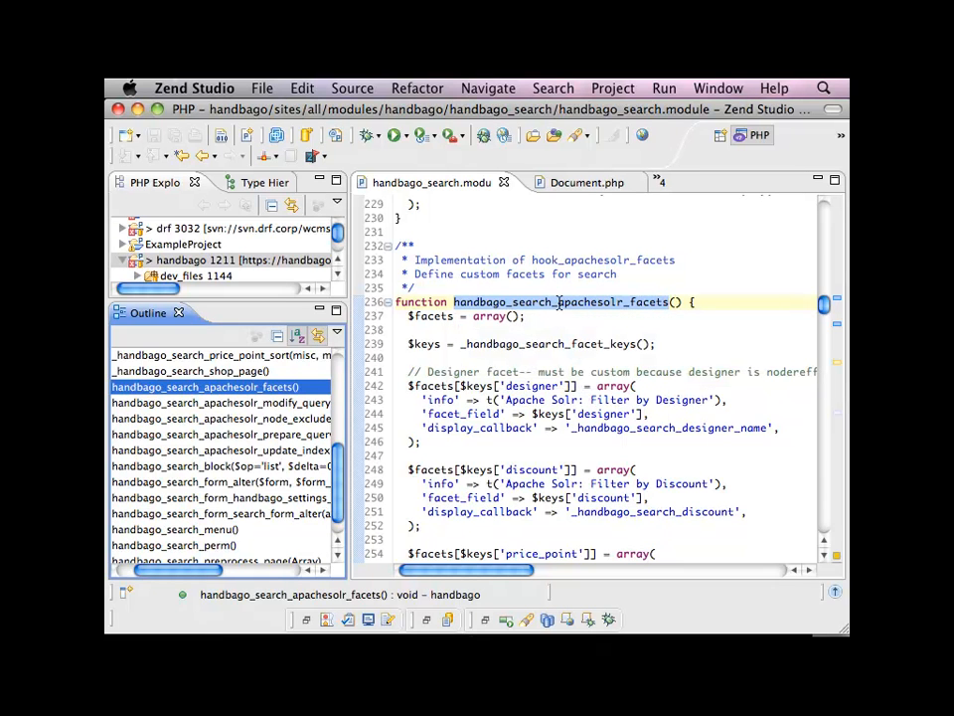
scroll("down", 3)
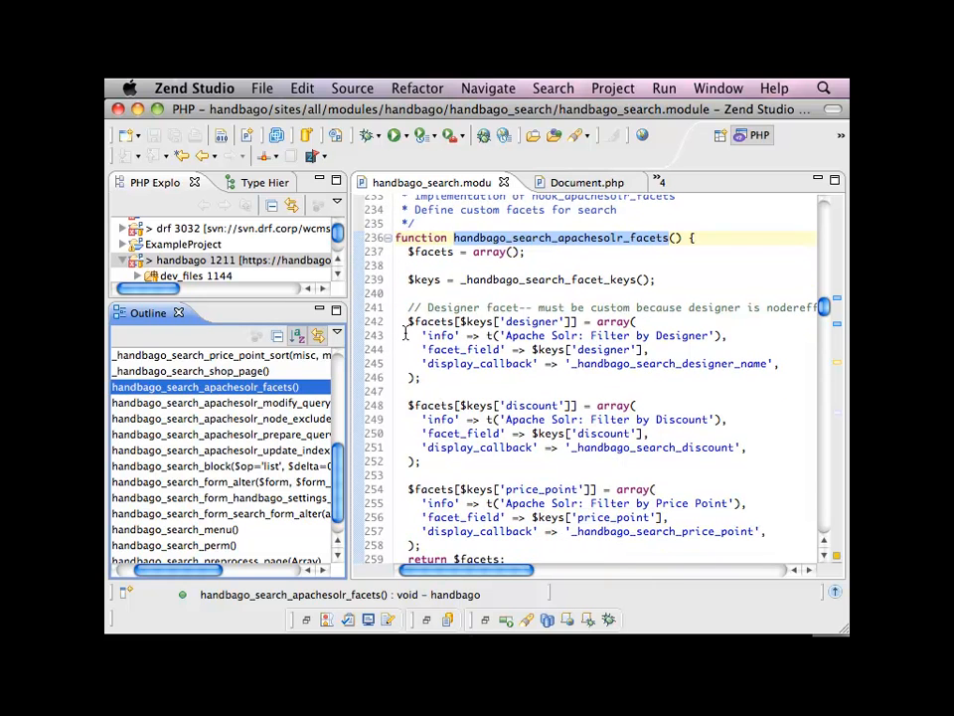
mouse_move(438, 338)
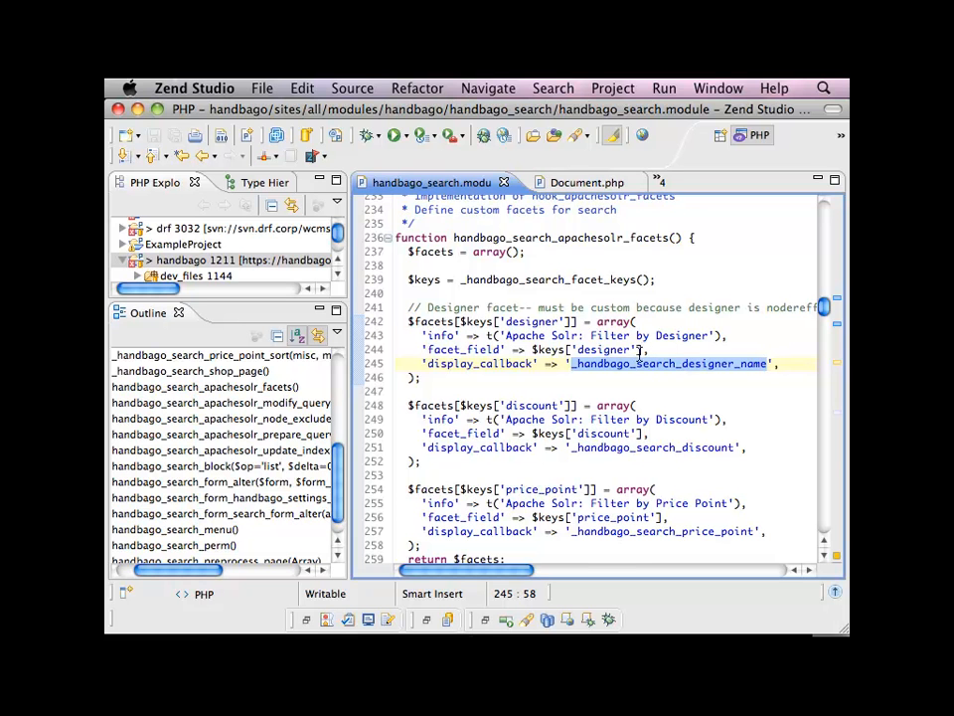
scroll("up", 3)
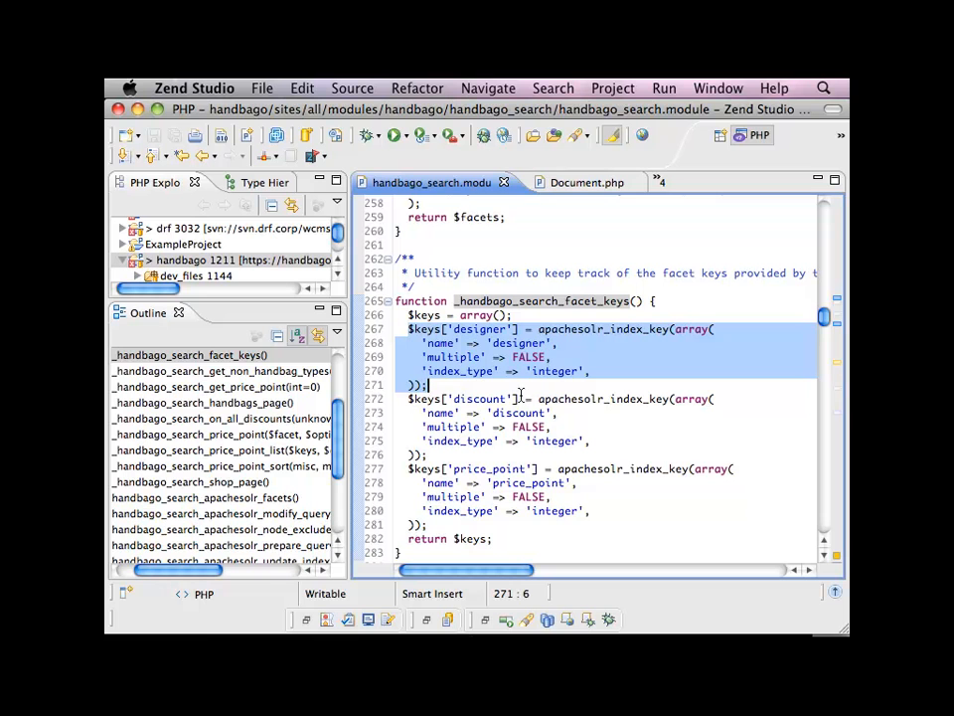
Step: Mark every apachesolr_index_key use and scroll up to the designer facet definition
left_click(605, 329)
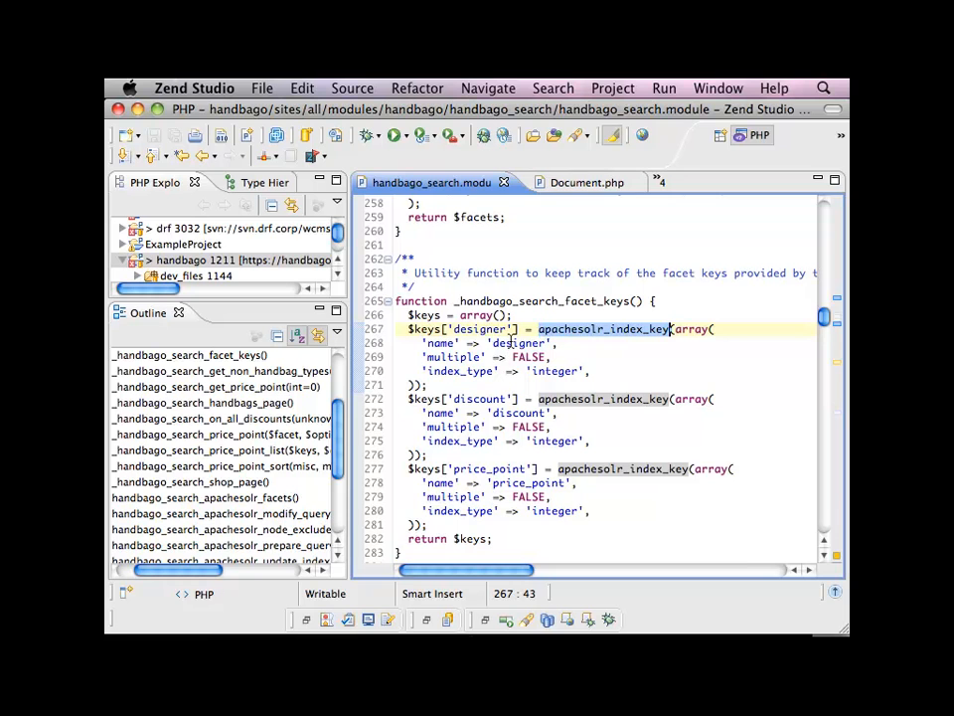
mouse_move(471, 379)
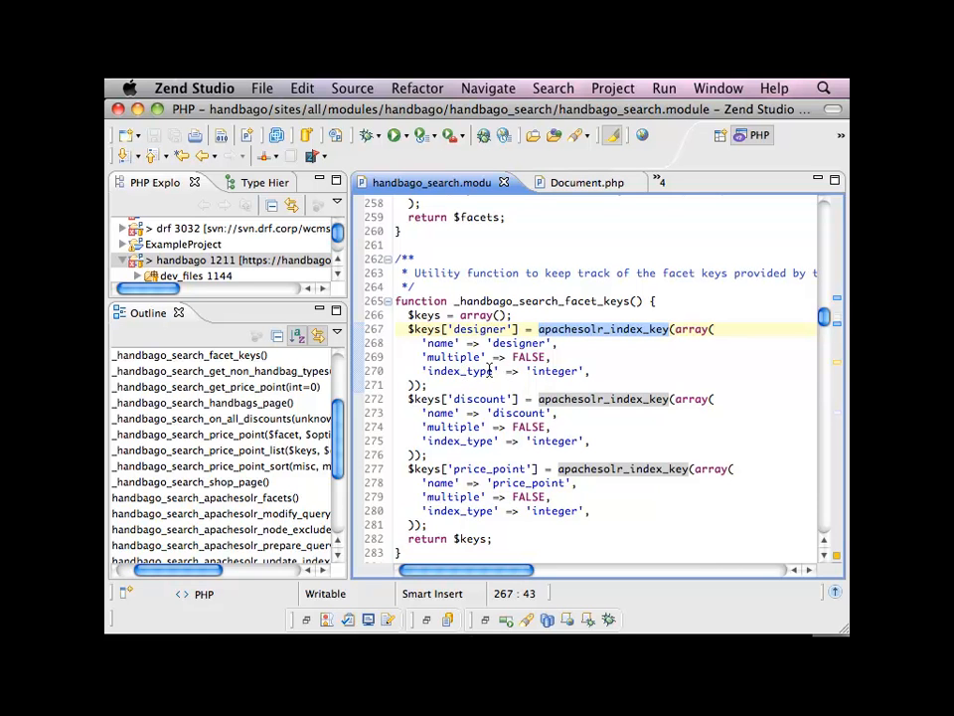
mouse_move(504, 371)
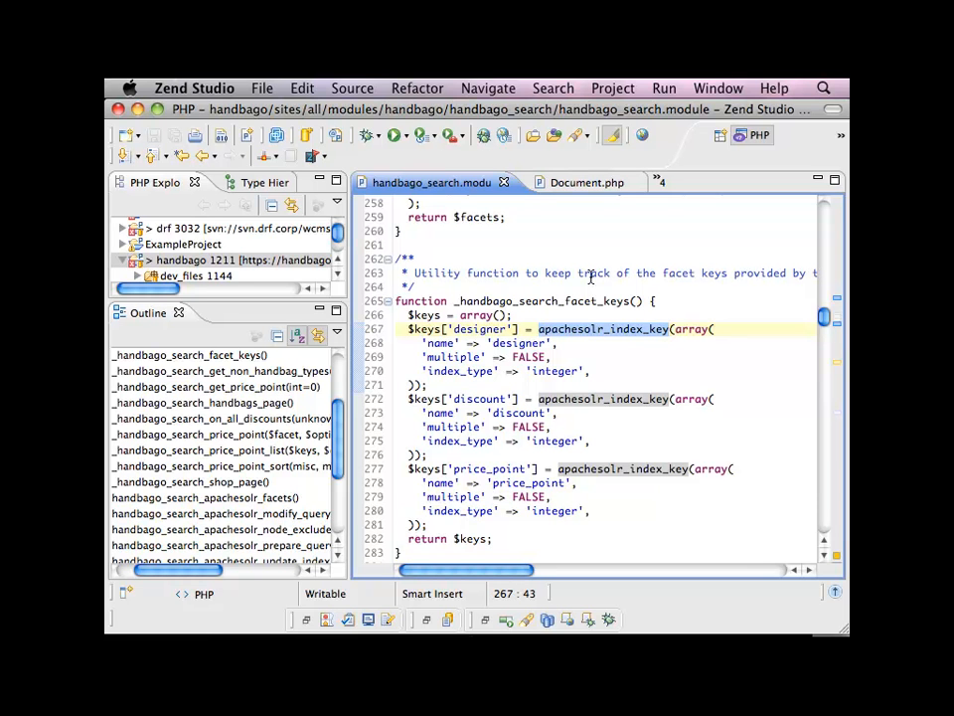
mouse_move(509, 257)
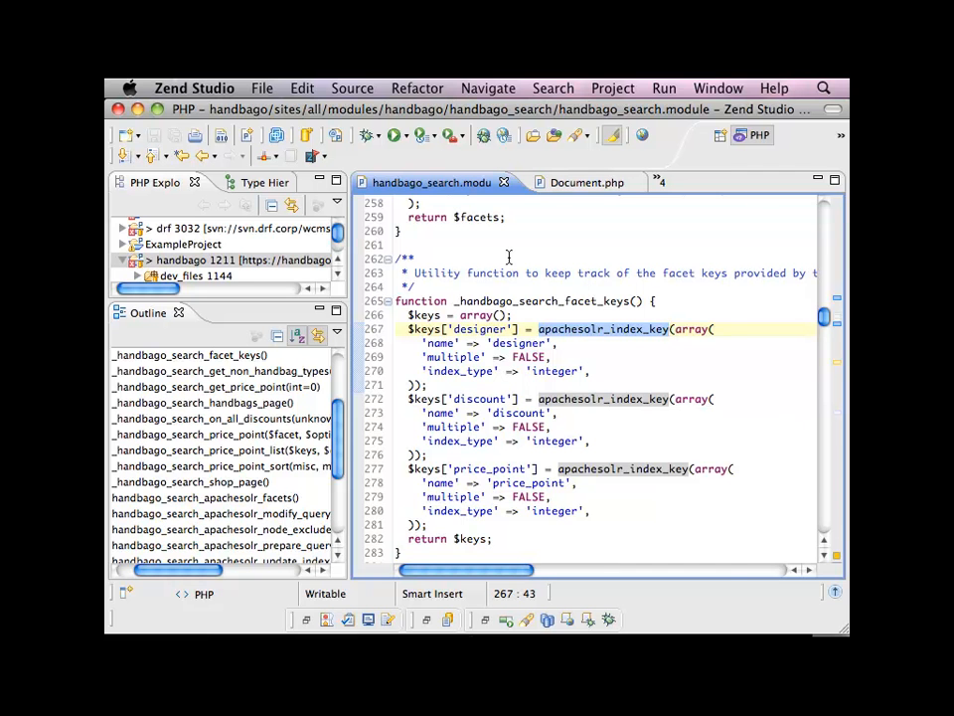
scroll("up", 3)
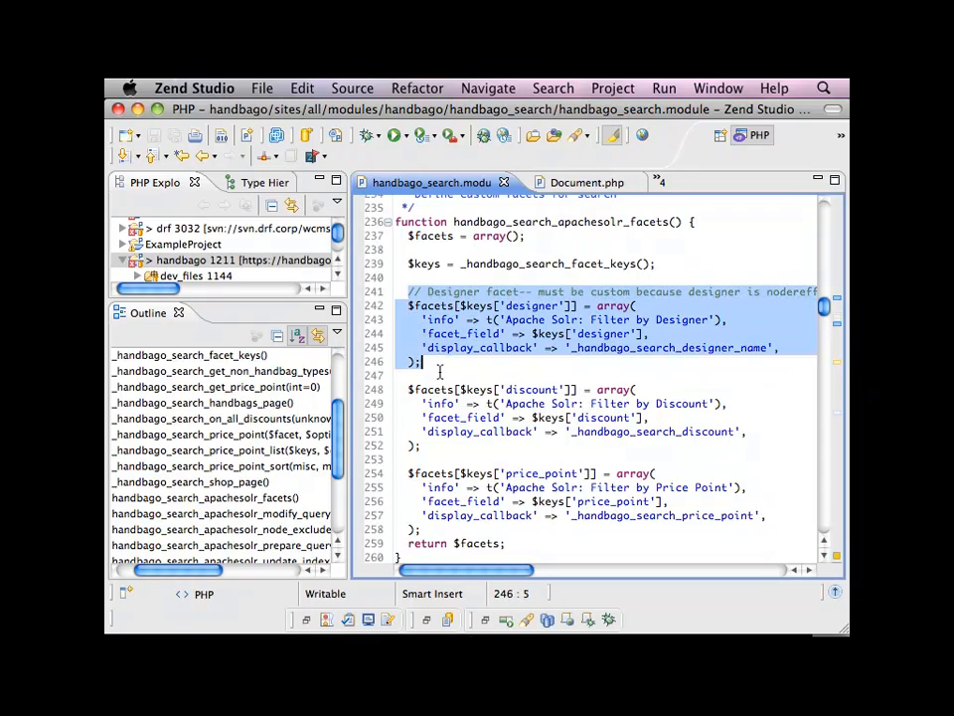
left_click(445, 373)
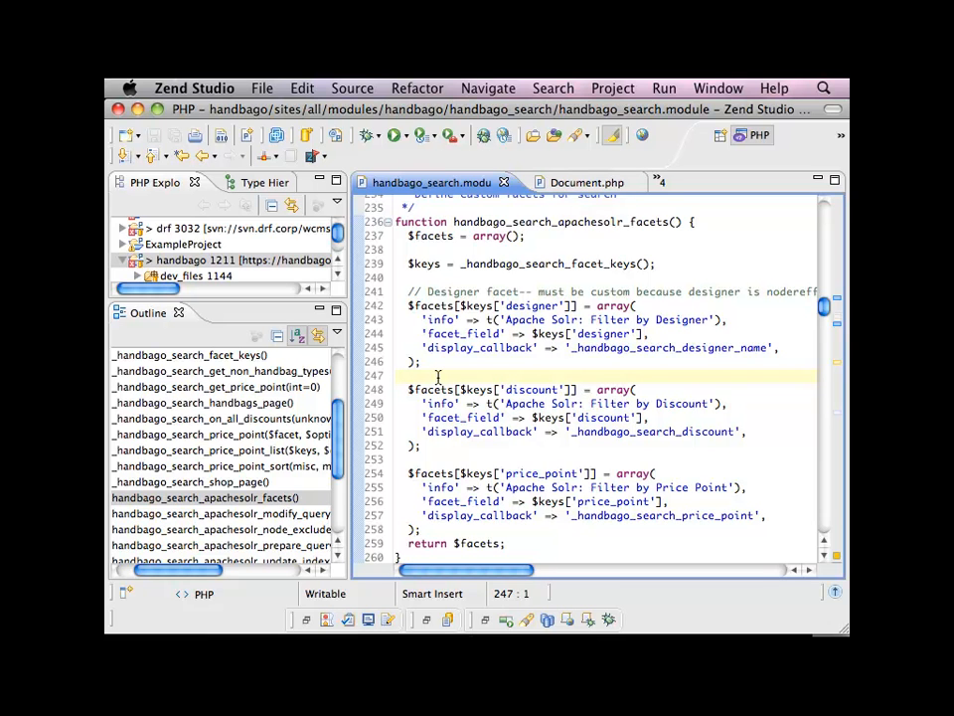
left_click(398, 375)
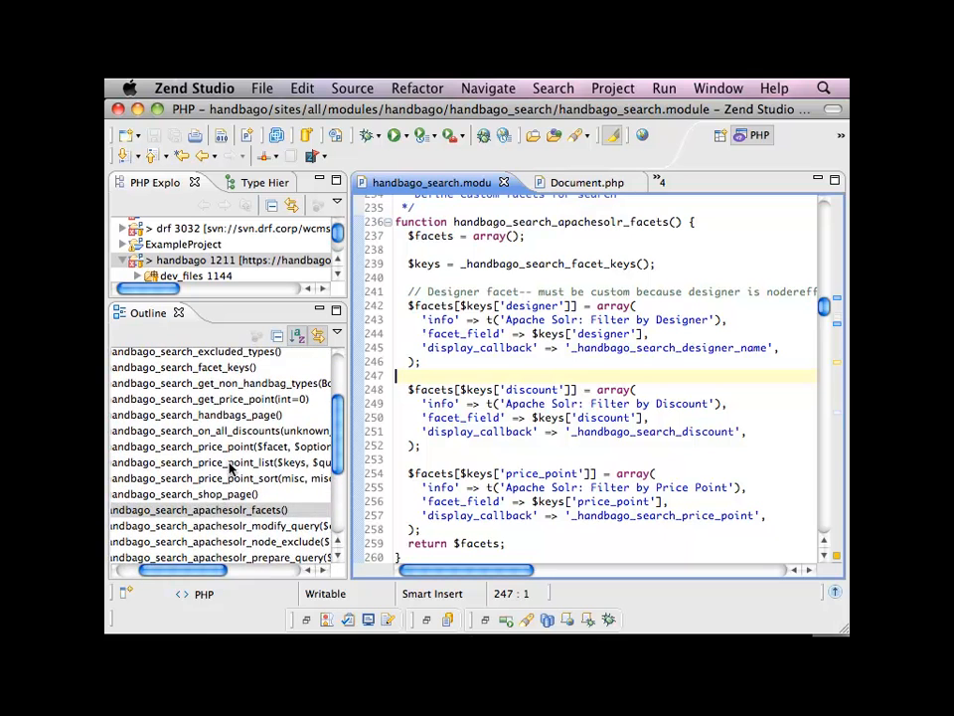
scroll("up", 3)
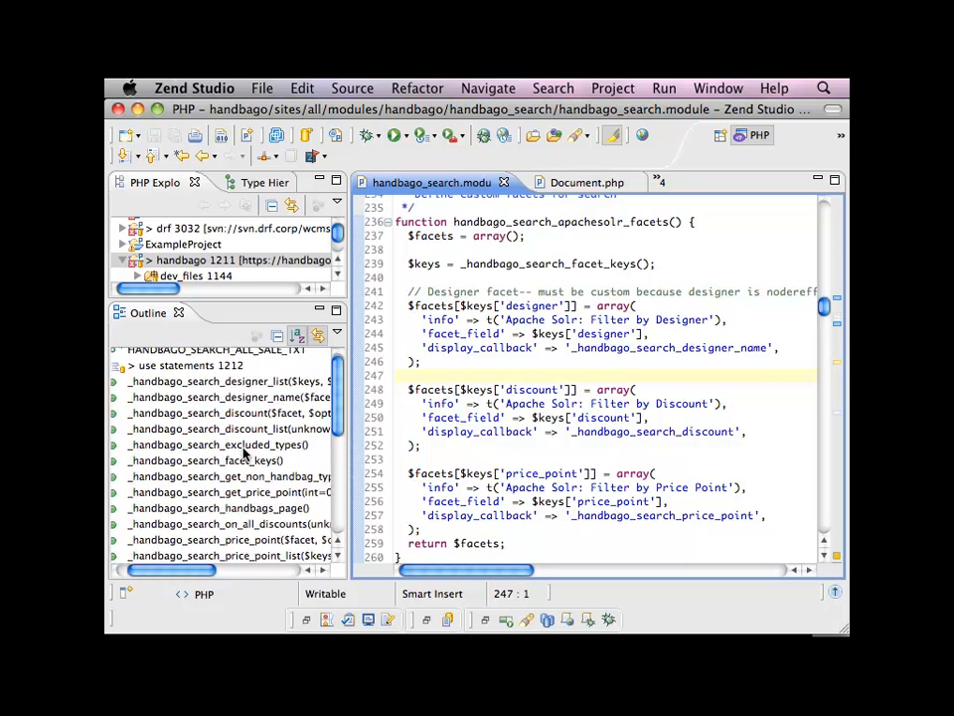
scroll("down", 3)
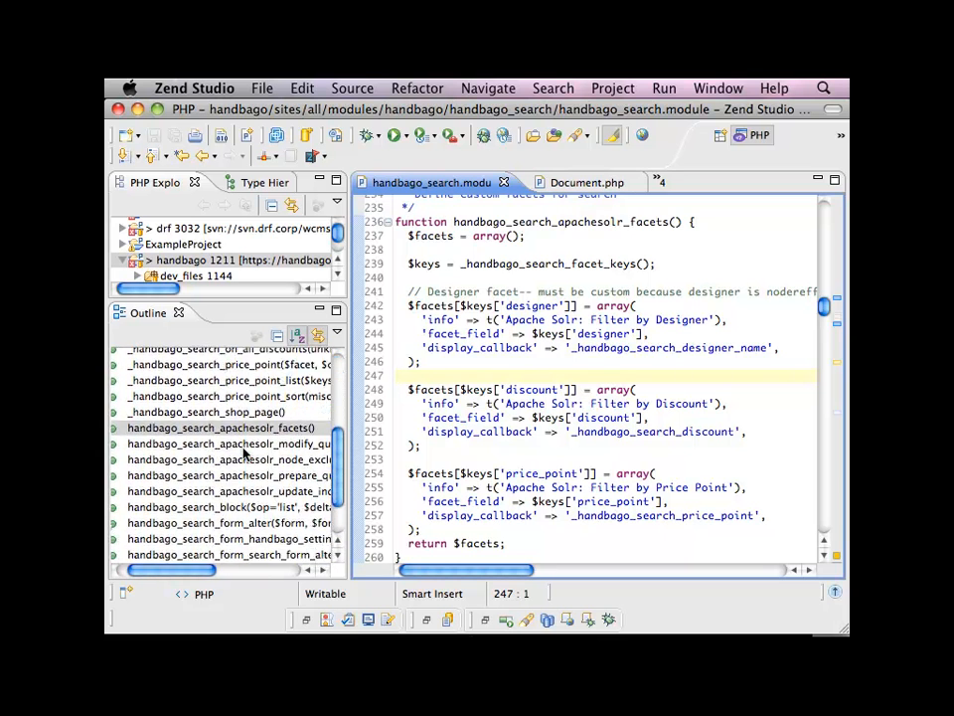
scroll("down", 3)
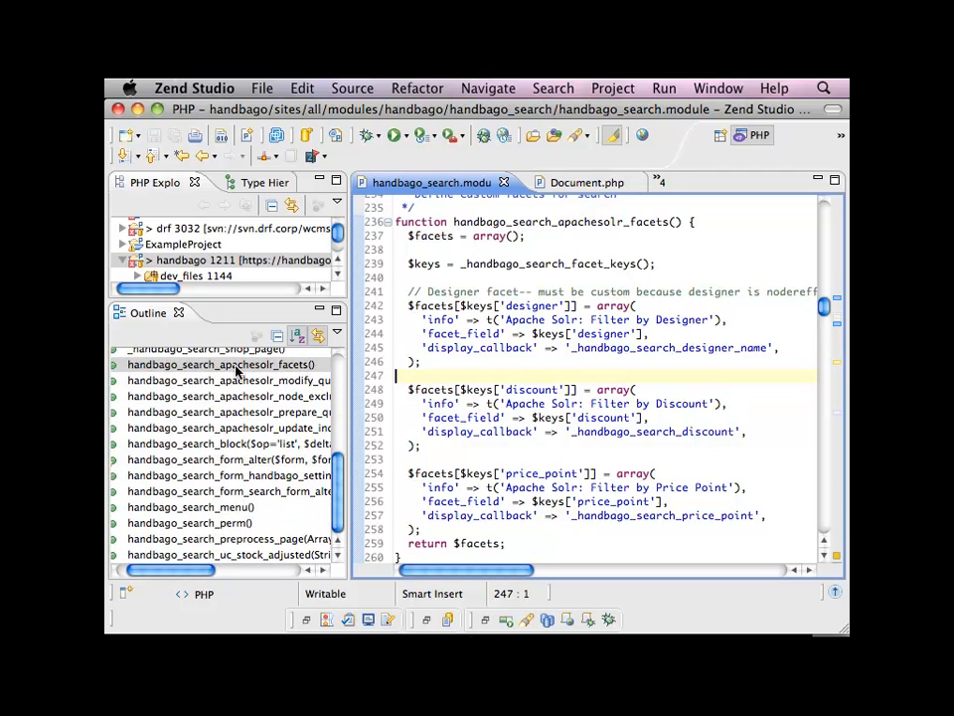
Step: Jump to handbago_search_block and scroll to its 'view' case with the facet-keys lookup
left_click(213, 444)
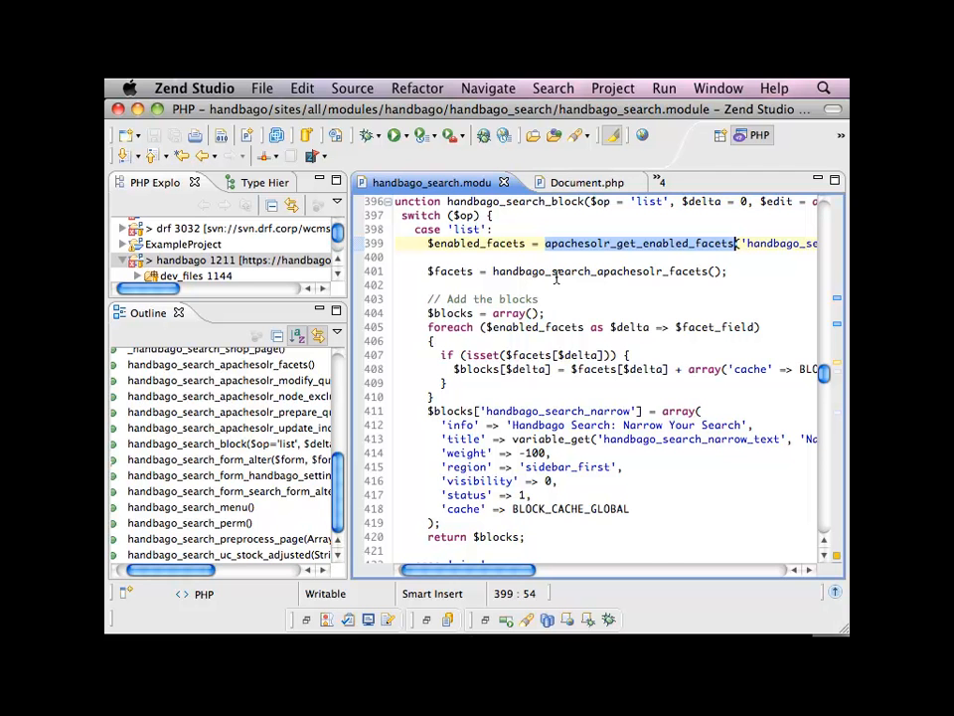
scroll("down", 3)
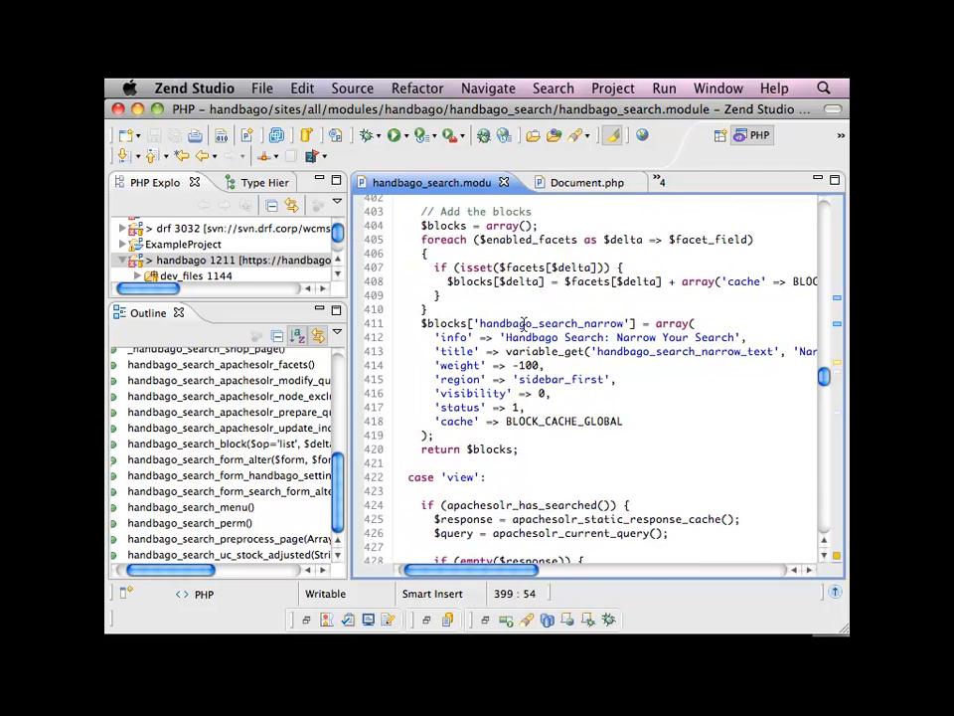
scroll("down", 3)
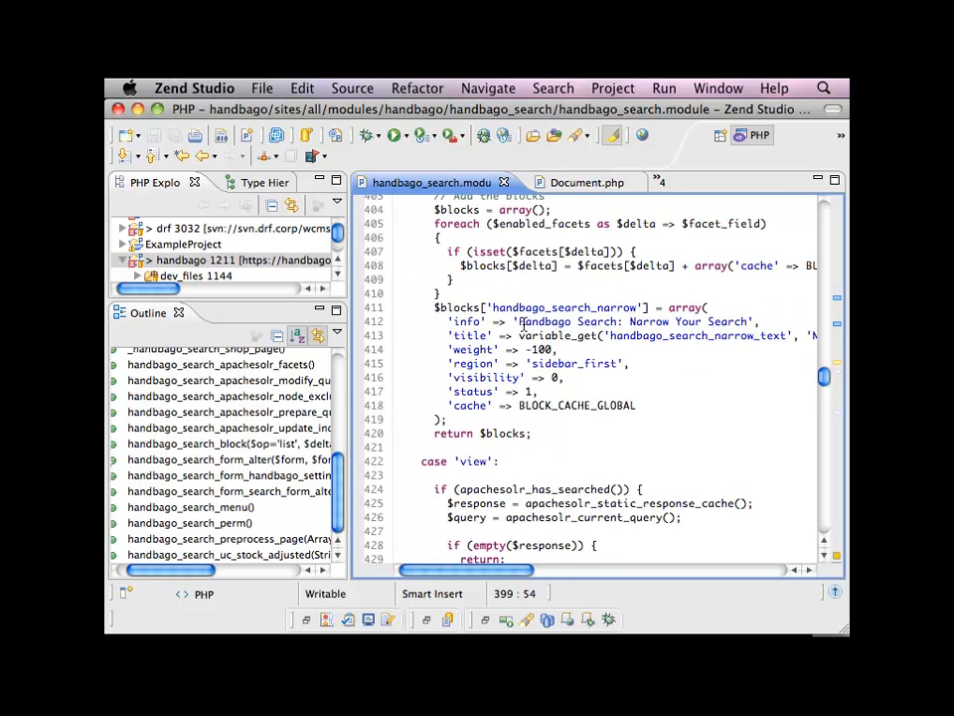
scroll("right", 3)
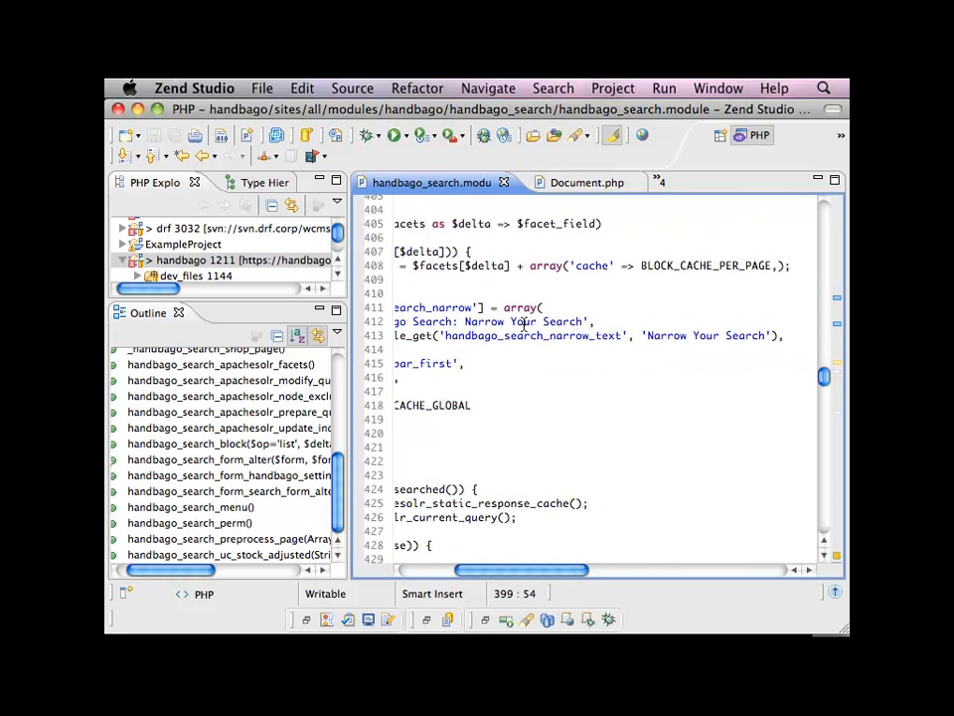
scroll("left", 3)
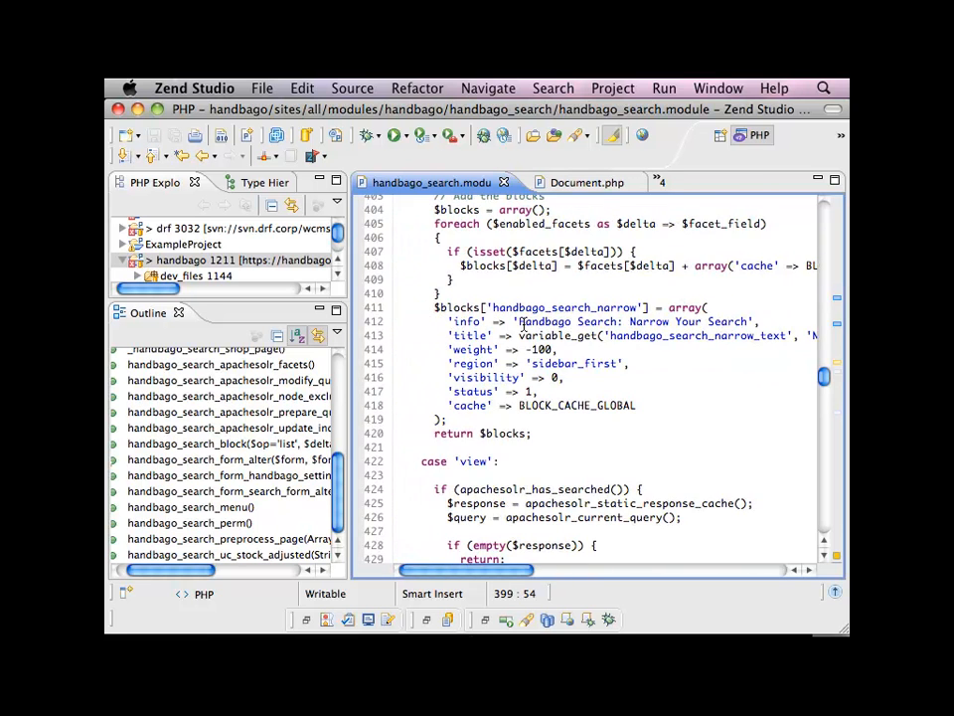
scroll("right", 3)
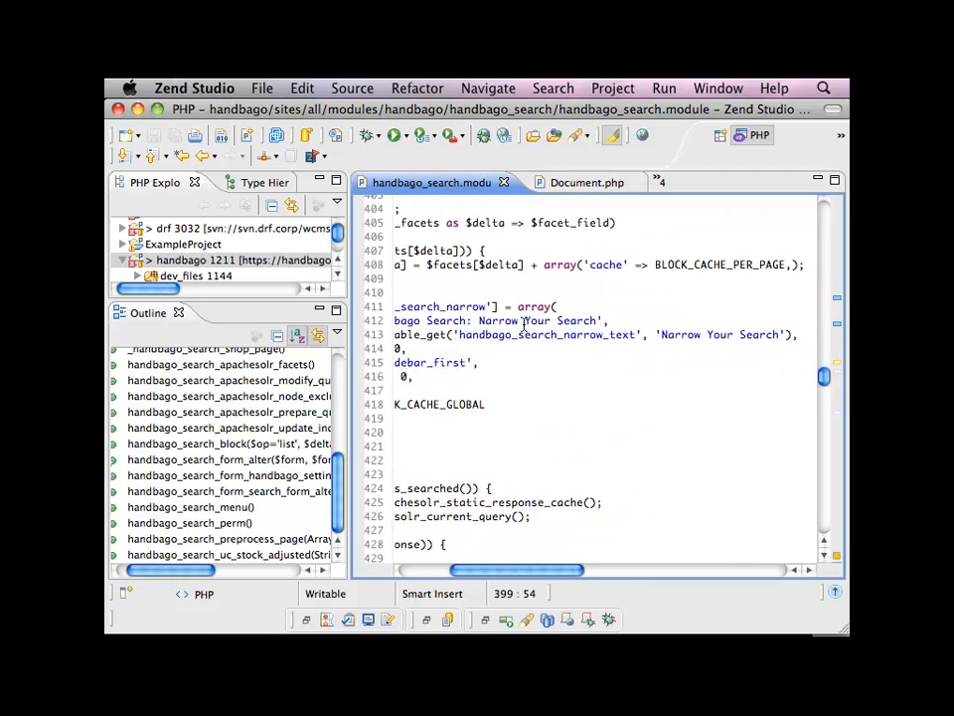
scroll("left", 3)
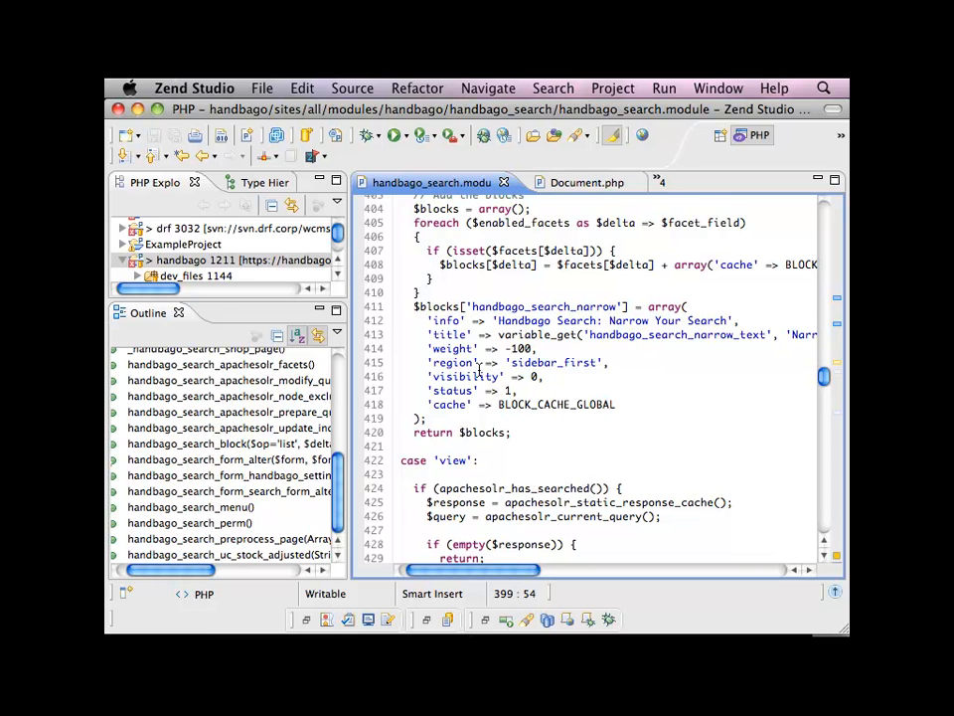
scroll("up", 3)
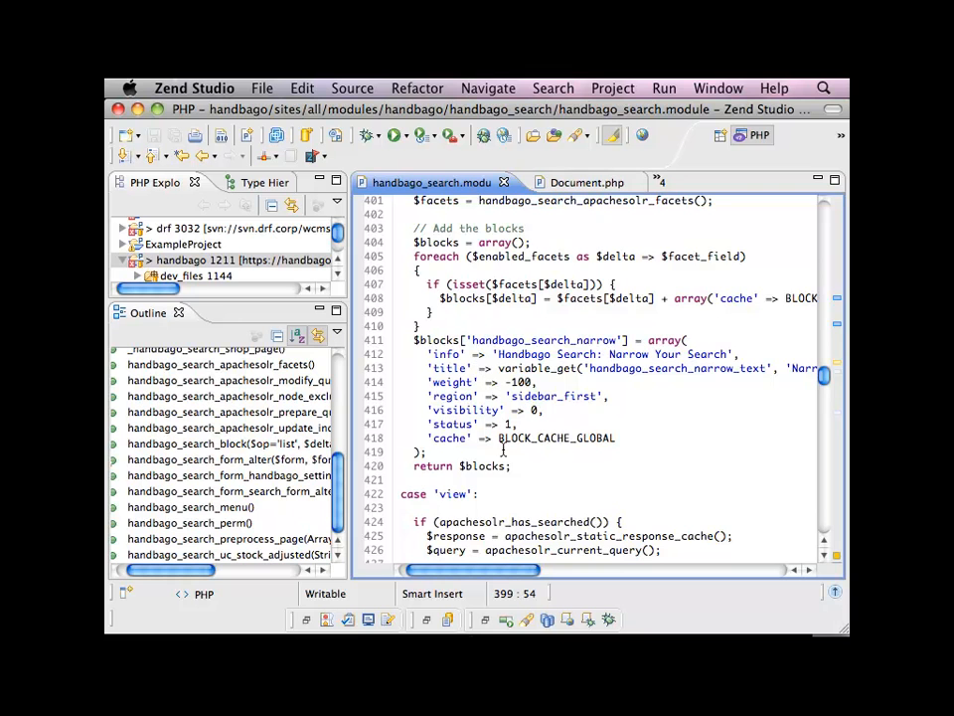
scroll("down", 3)
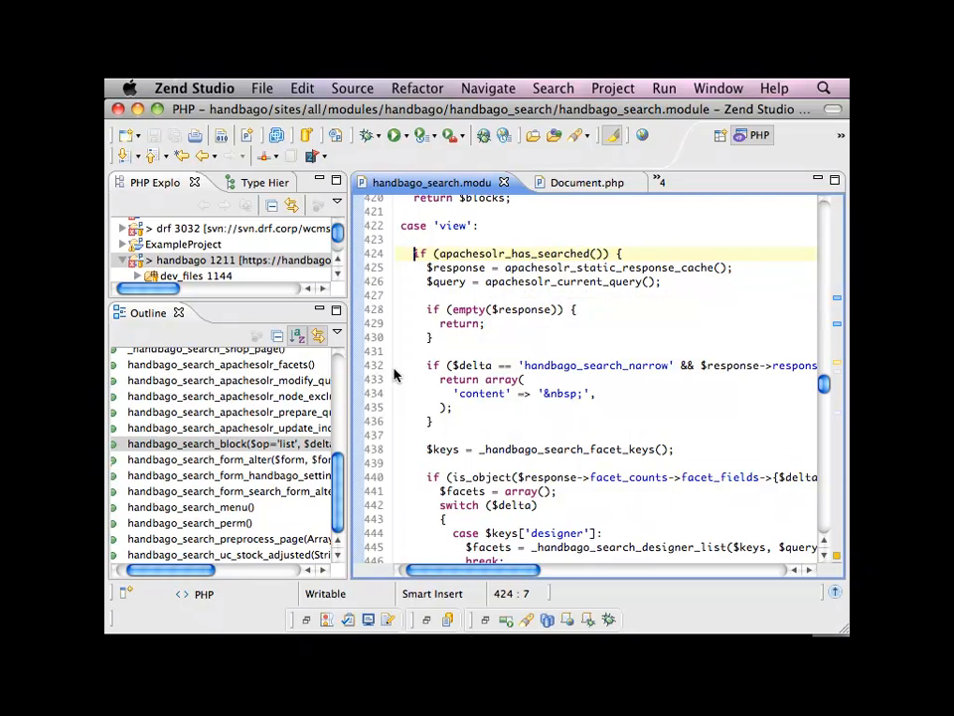
Step: Scroll to the switch ($delta) block calling the designer, discount and price_point list functions
scroll("up", 3)
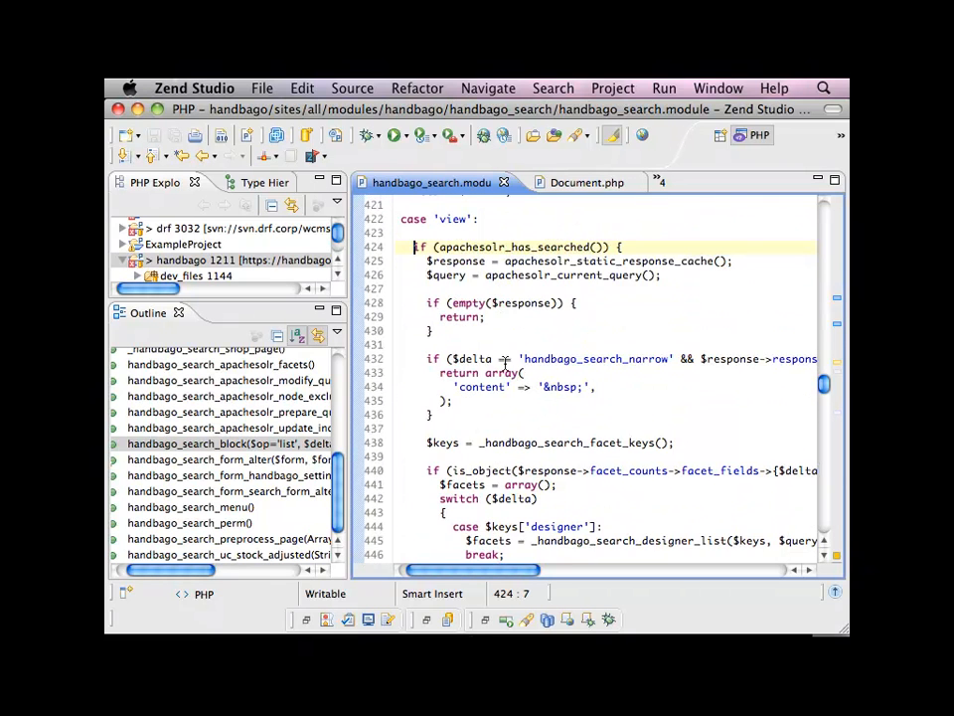
scroll("down", 3)
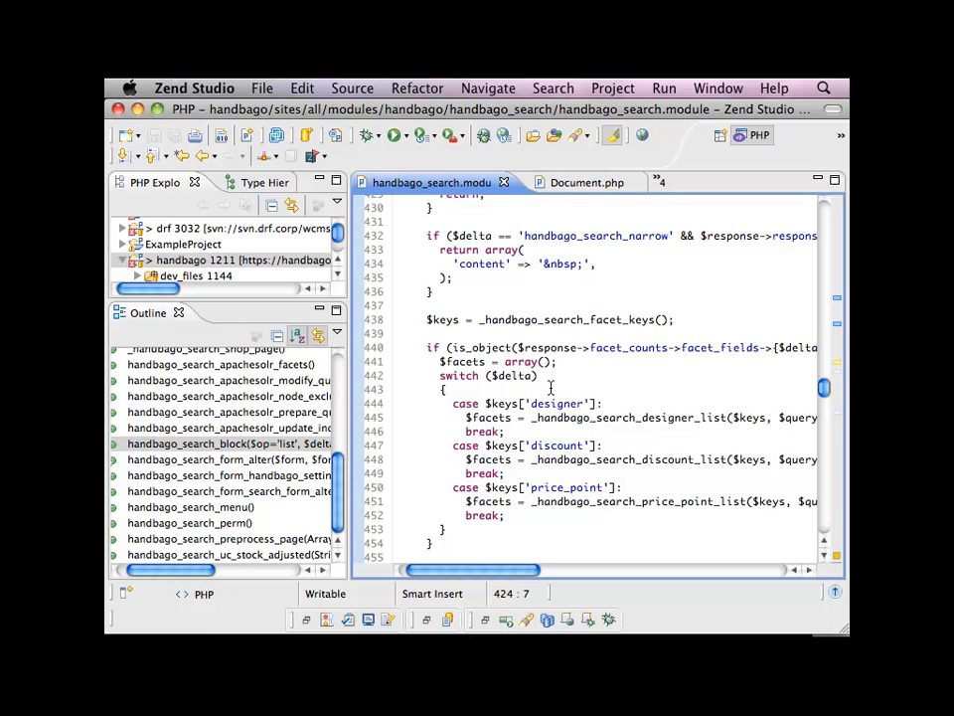
scroll("up", 3)
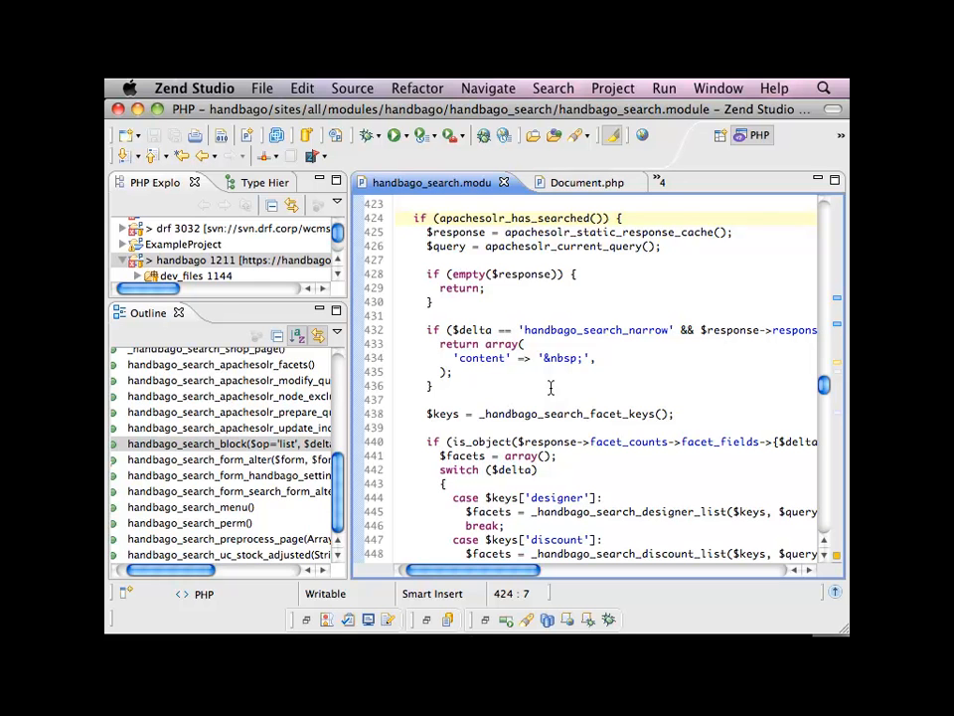
scroll("up", 3)
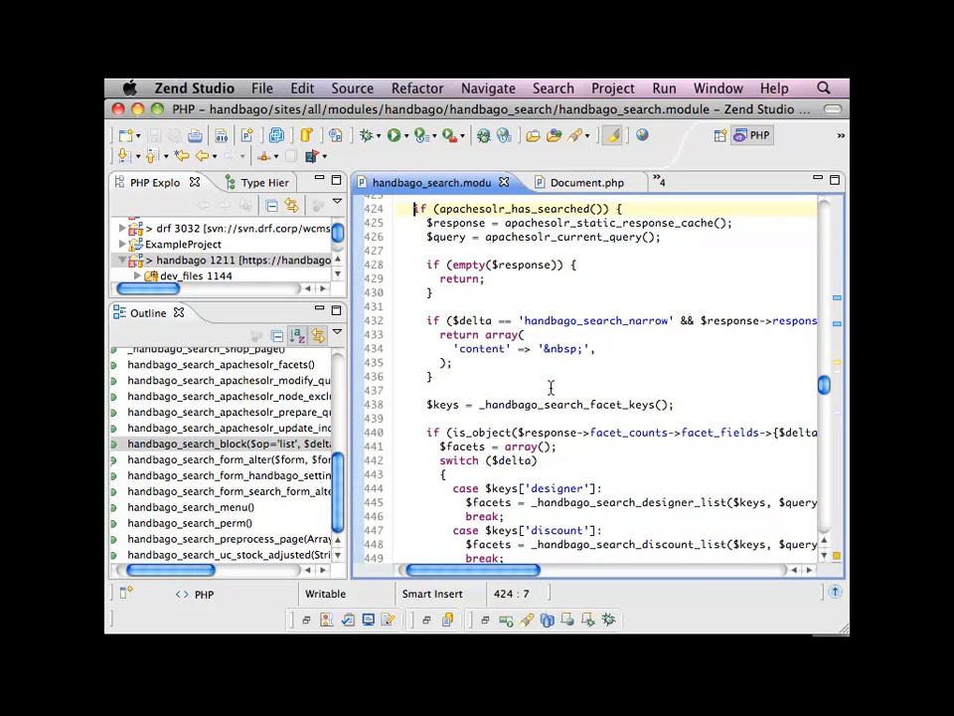
scroll("down", 3)
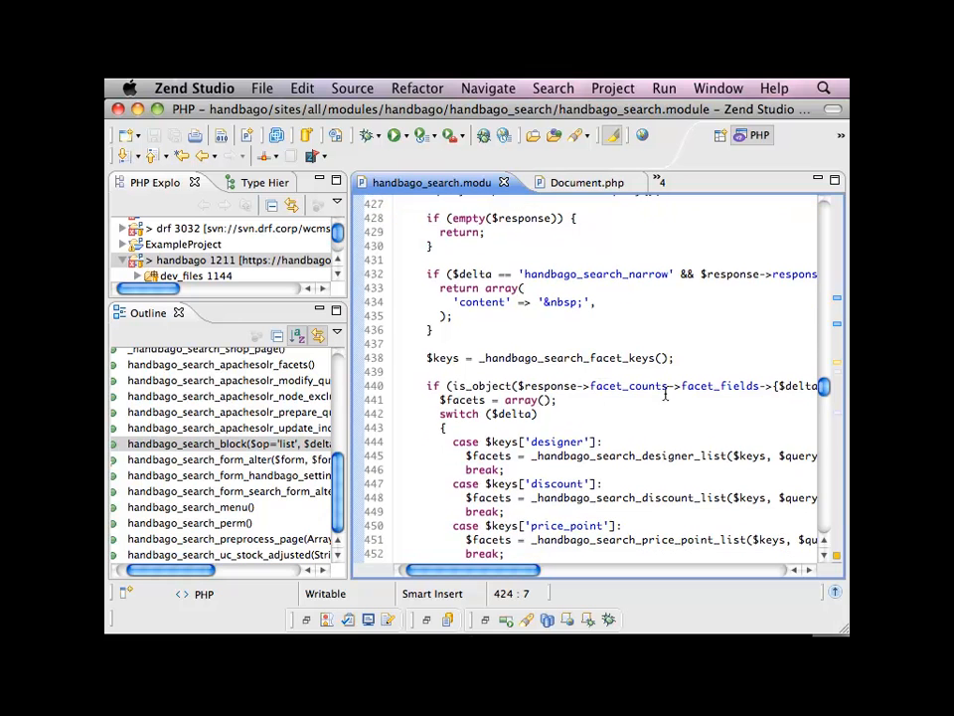
scroll("down", 3)
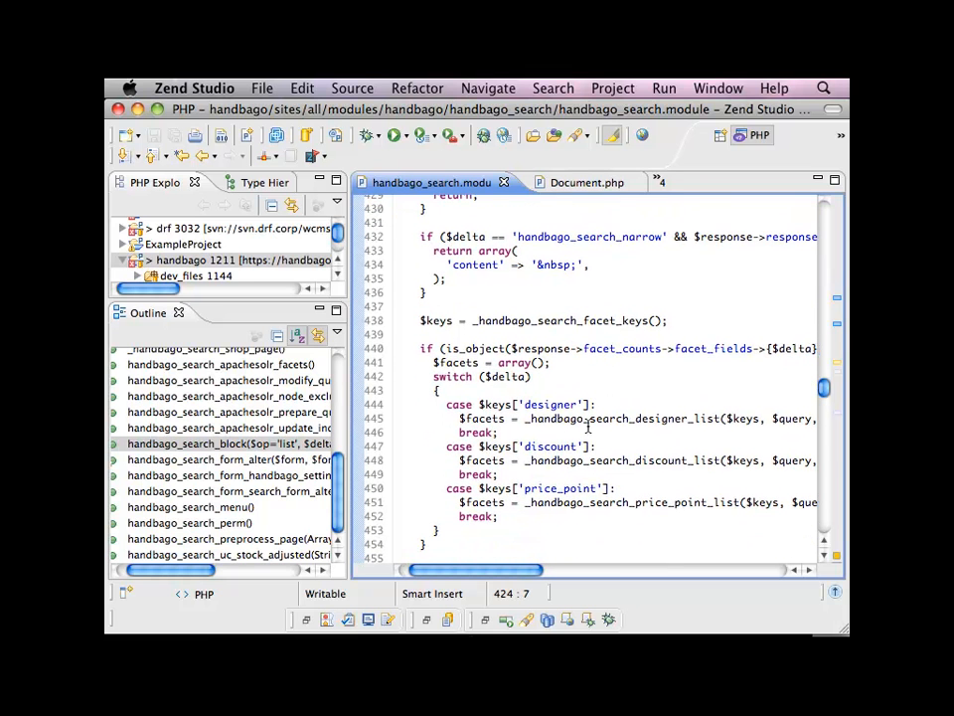
mouse_move(611, 405)
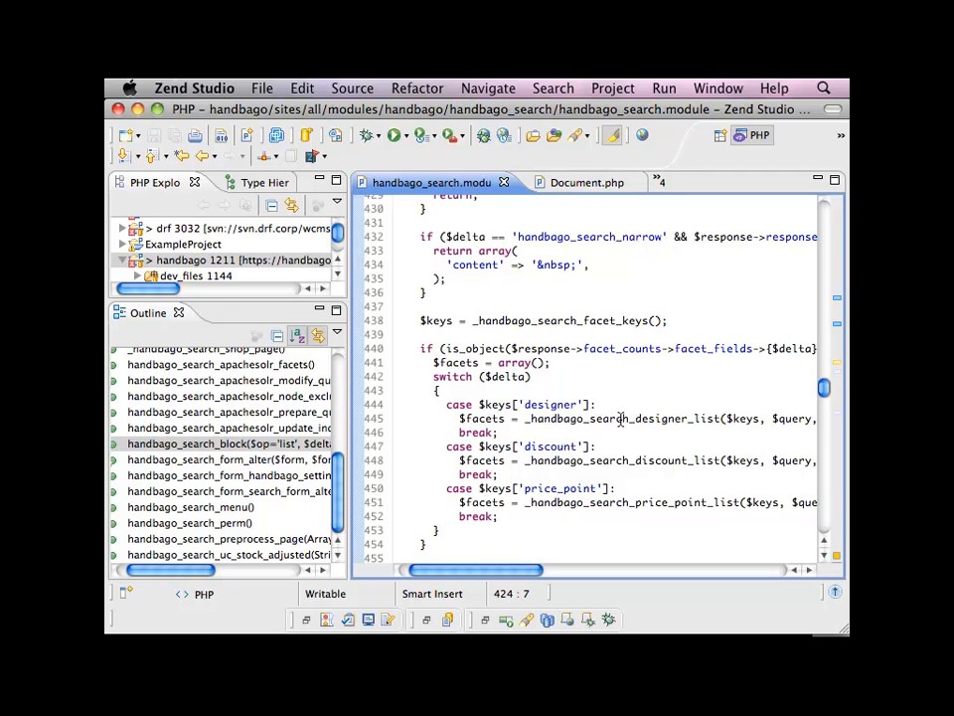
mouse_move(606, 419)
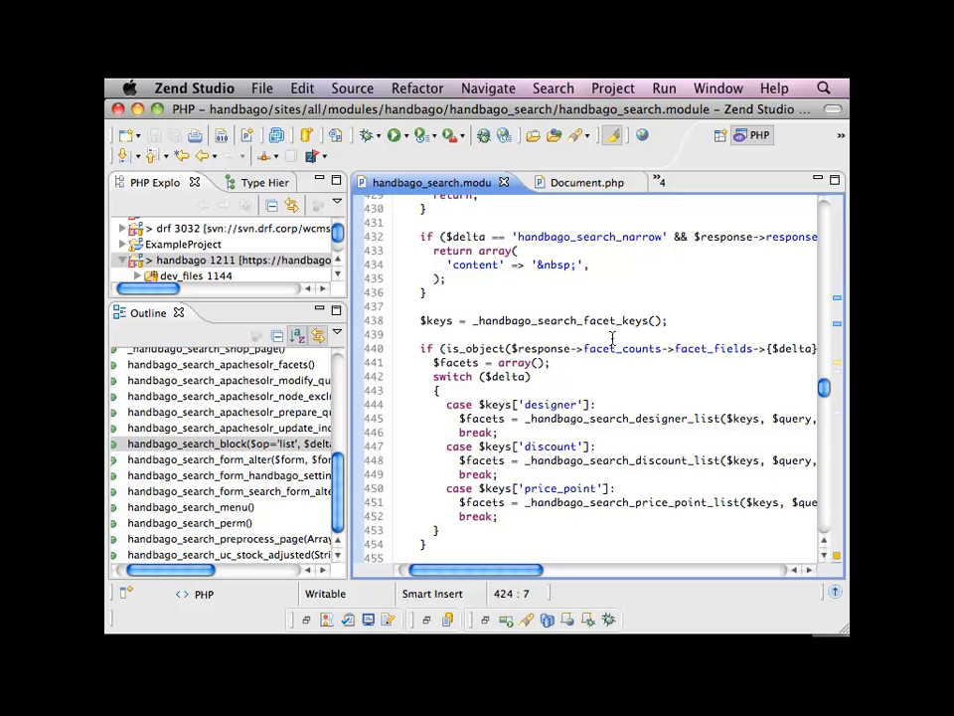
mouse_move(589, 340)
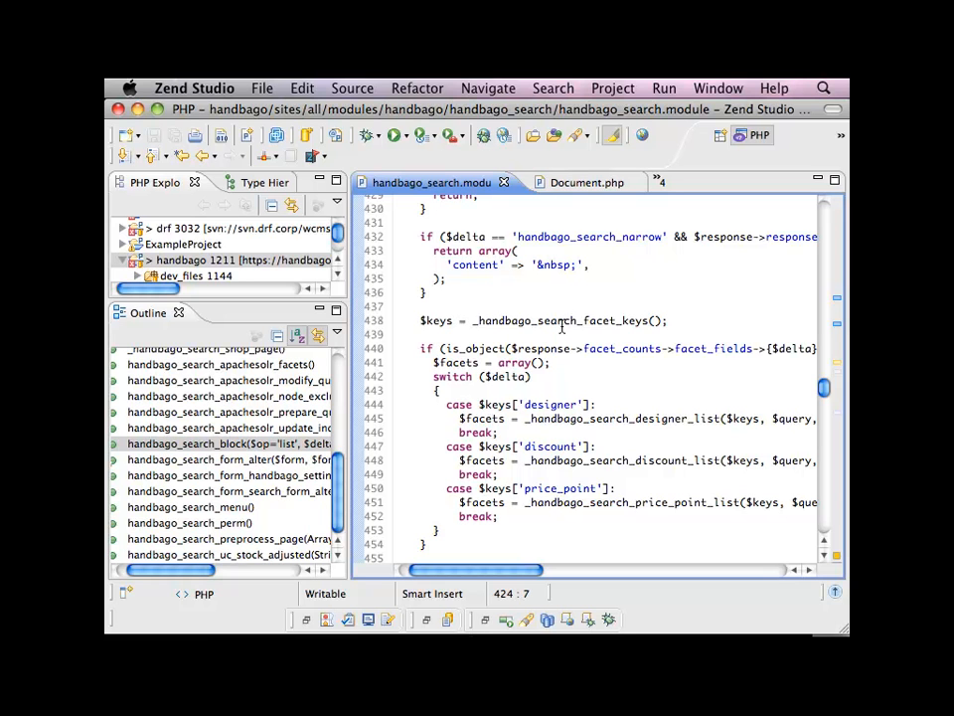
mouse_move(561, 320)
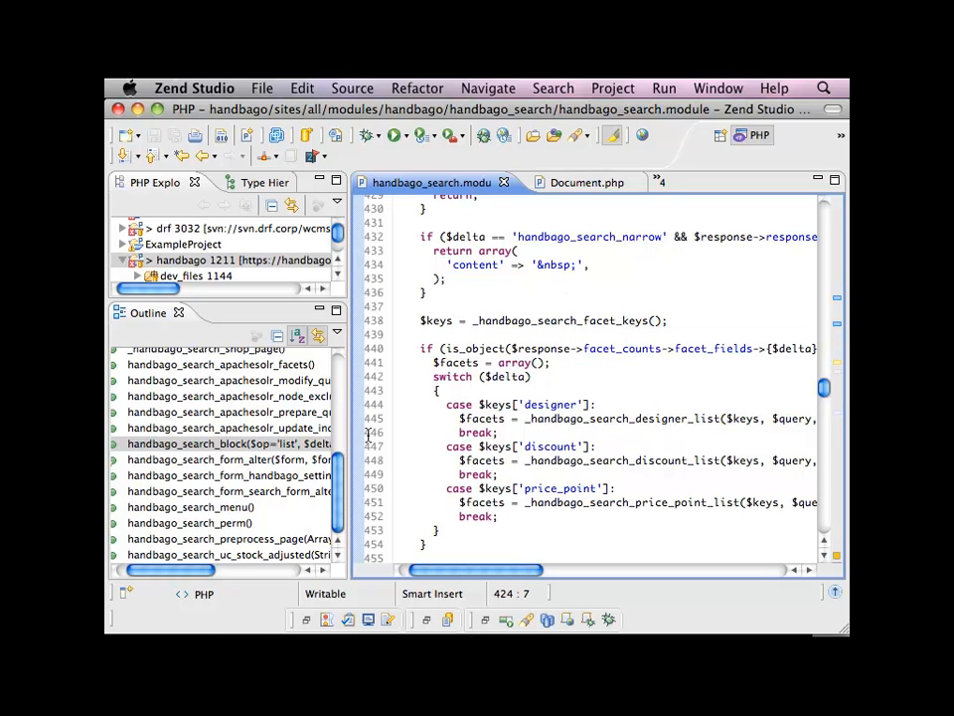
scroll("up", 3)
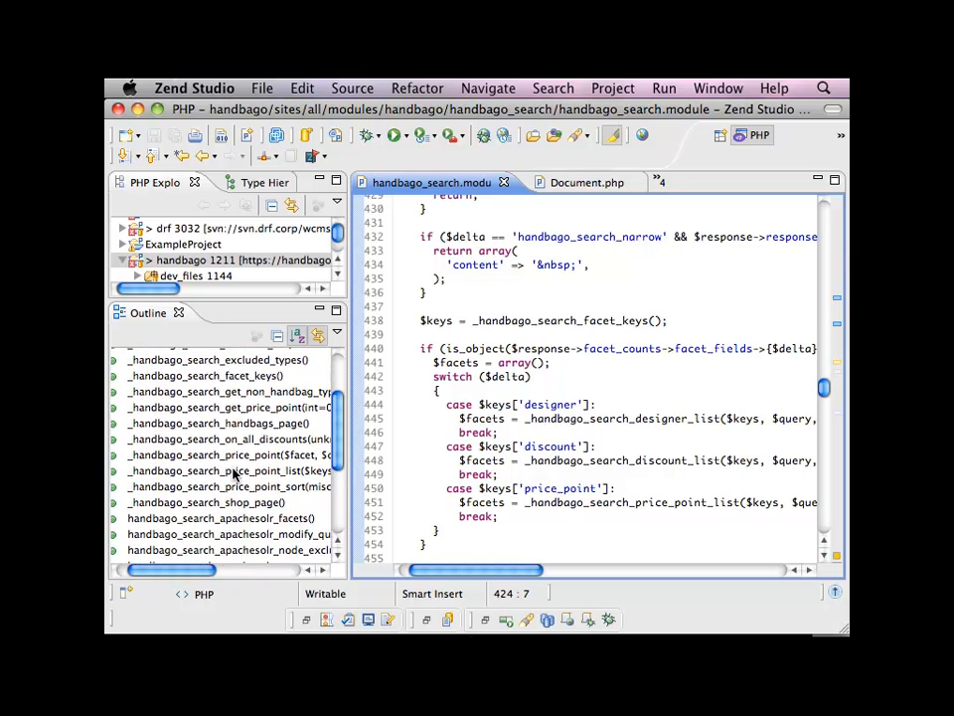
scroll("up", 3)
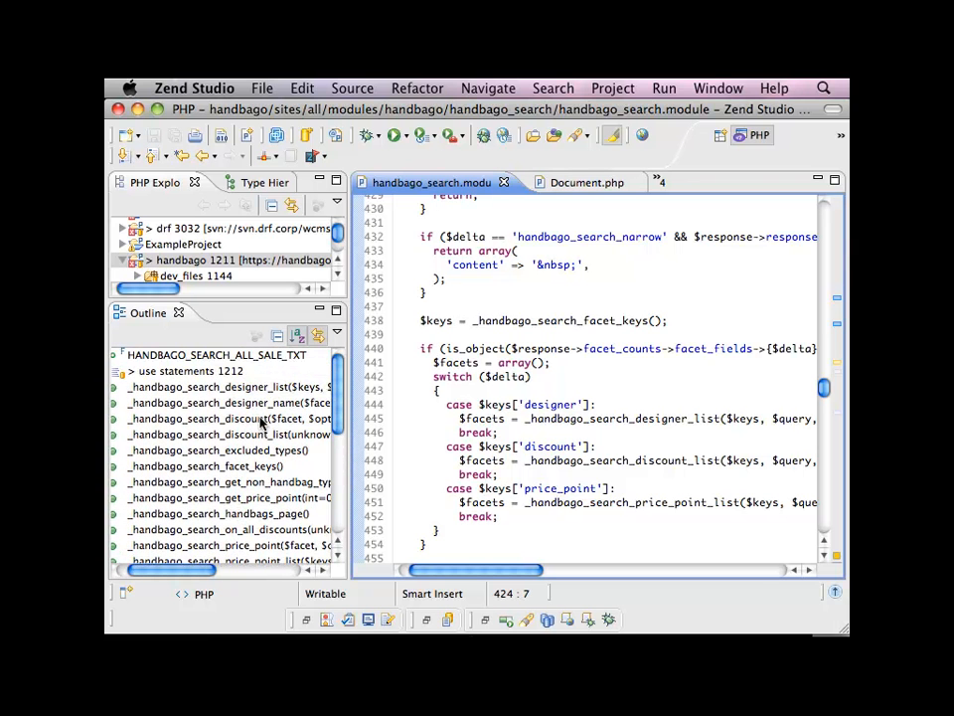
Step: Jump to _handbago_search_designer_name and read its TODO caching note and node-title query
left_click(229, 385)
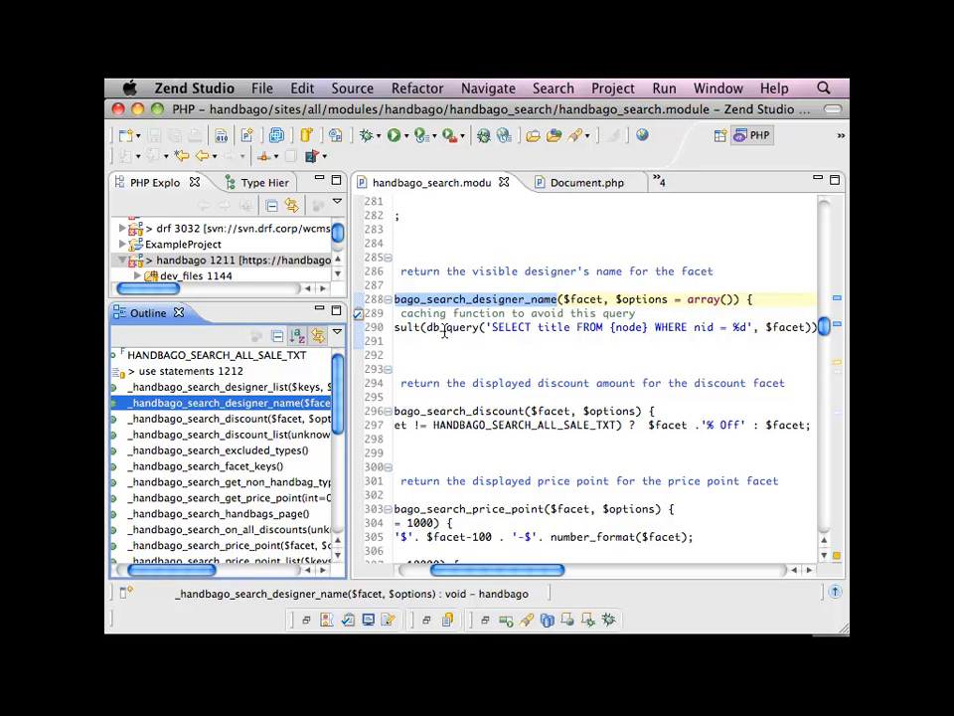
scroll("left", 3)
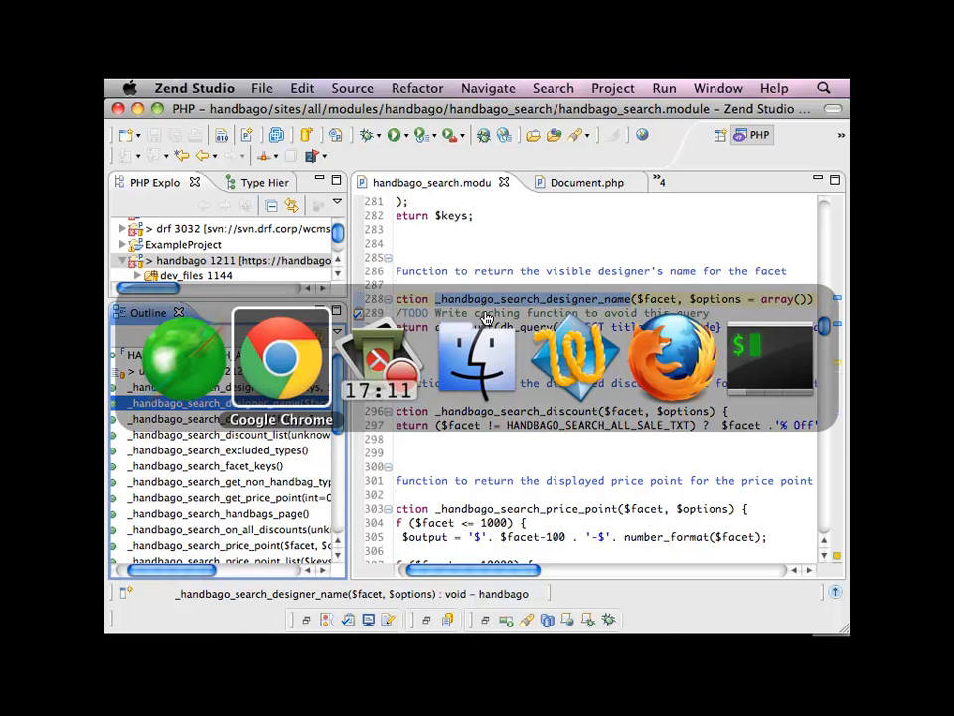
left_click(280, 358)
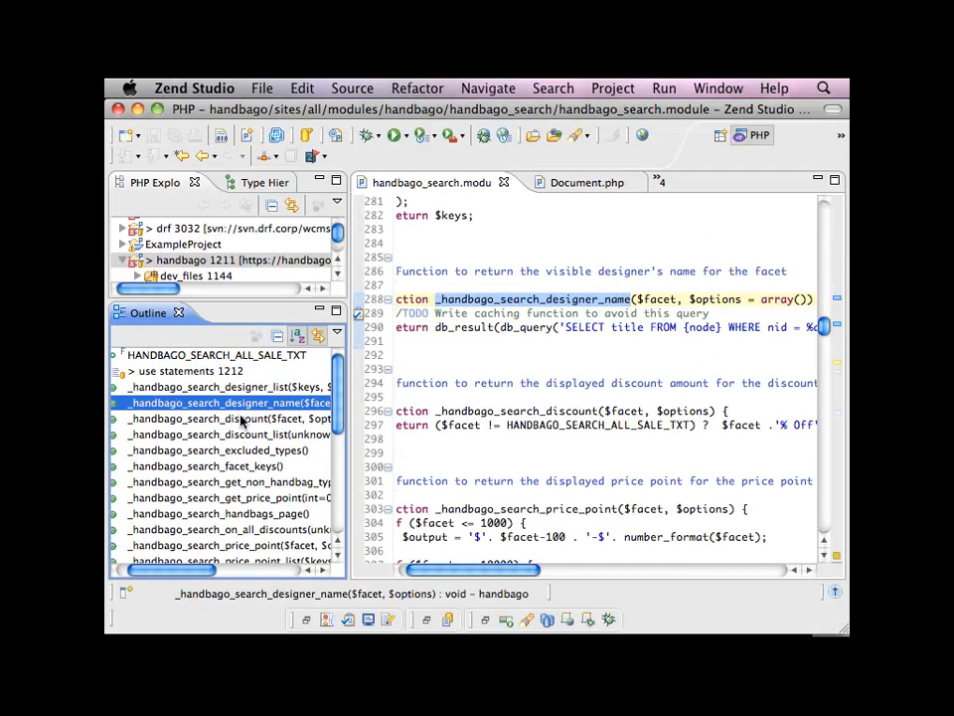
left_click(219, 386)
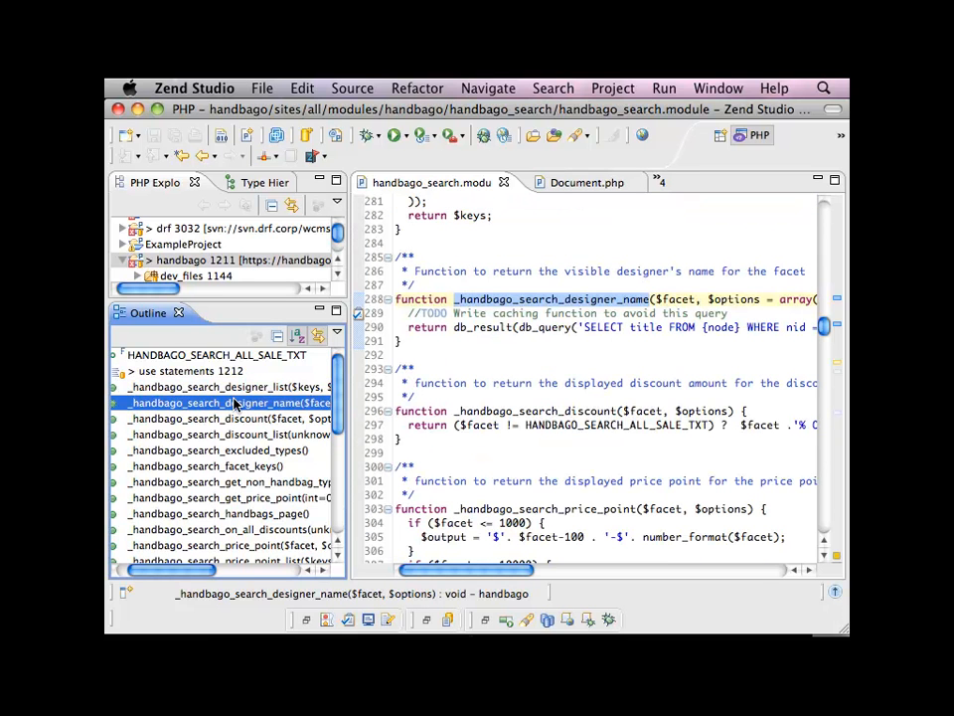
mouse_move(552, 300)
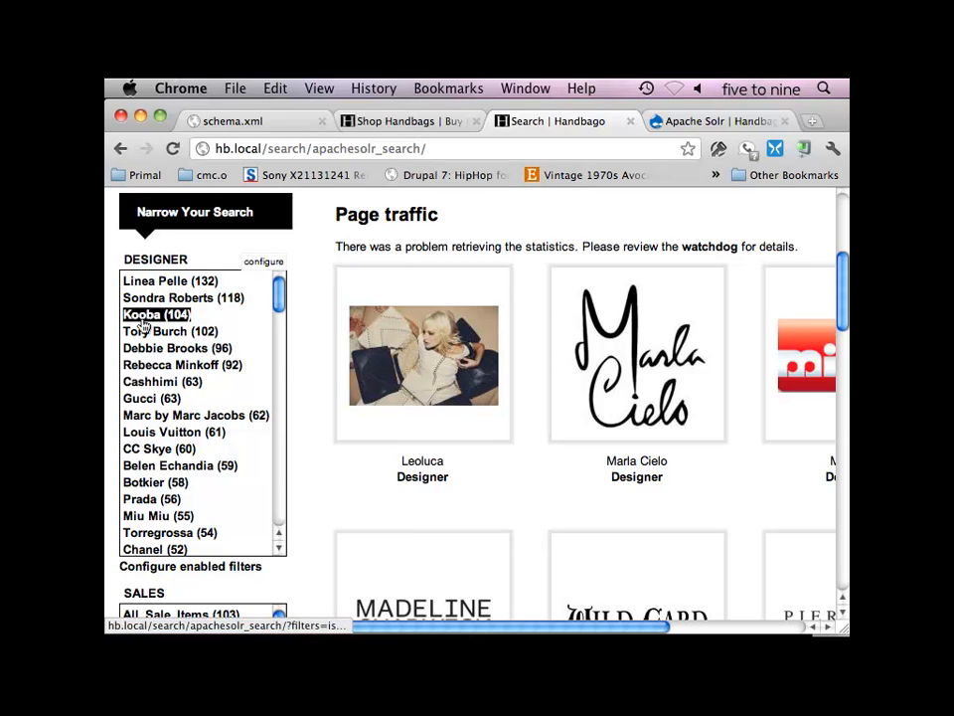
Step: Filter the Handbago results to designer Kooba and inspect is_designer%3A132 in the address bar
left_click(155, 314)
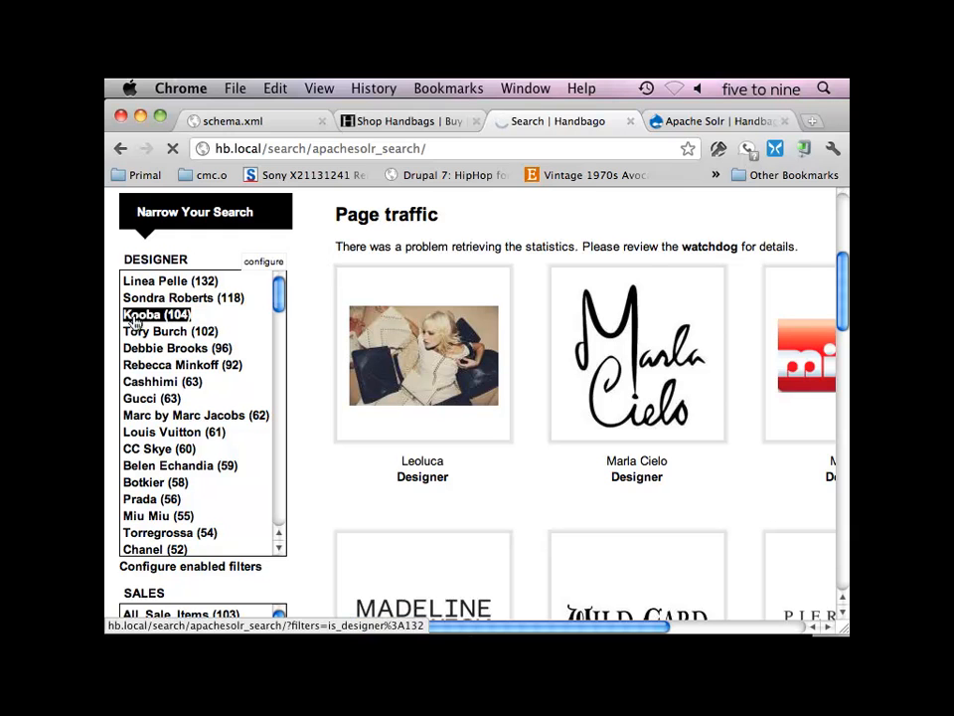
left_click(150, 314)
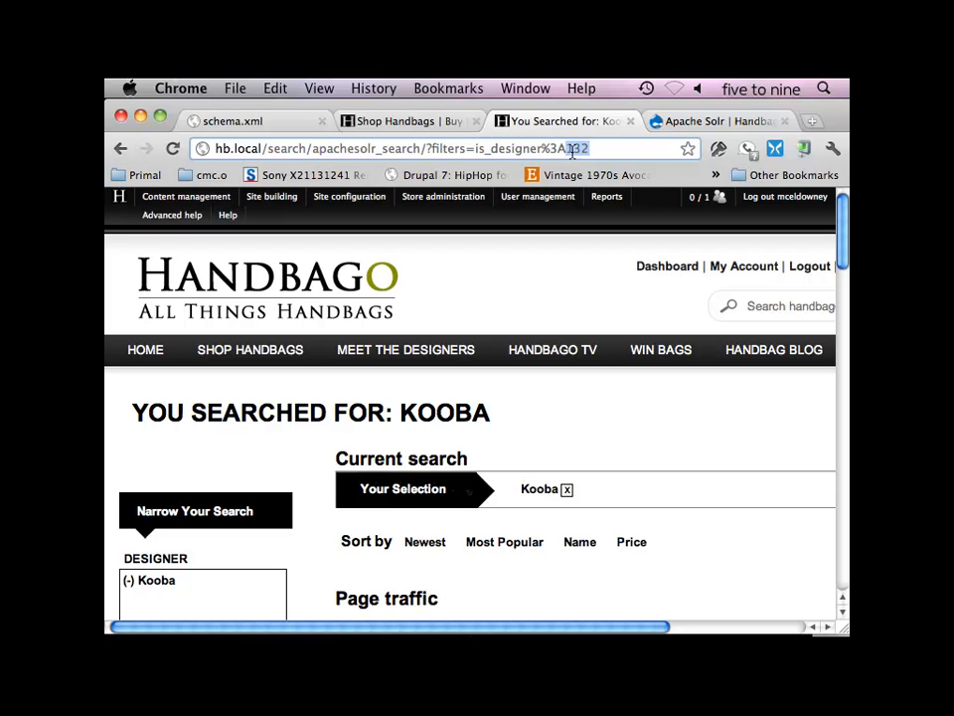
left_click(538, 196)
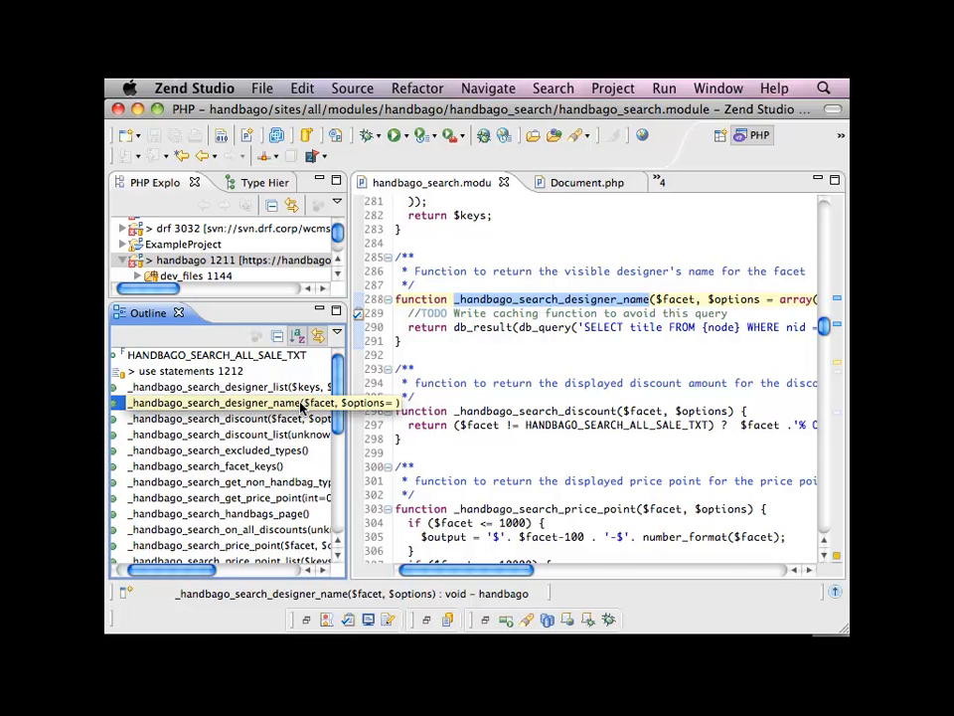
Step: Review _handbago_search_designer_list's foreach body, then open handbago_search_apachesolr_facets from the Outline
left_click(223, 386)
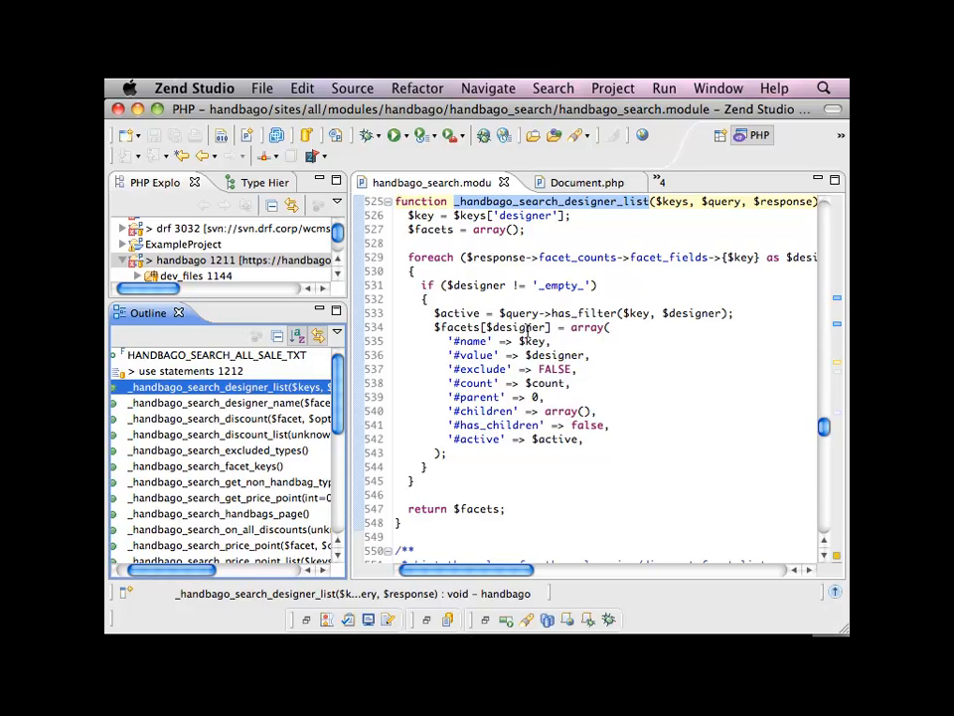
scroll("down", 3)
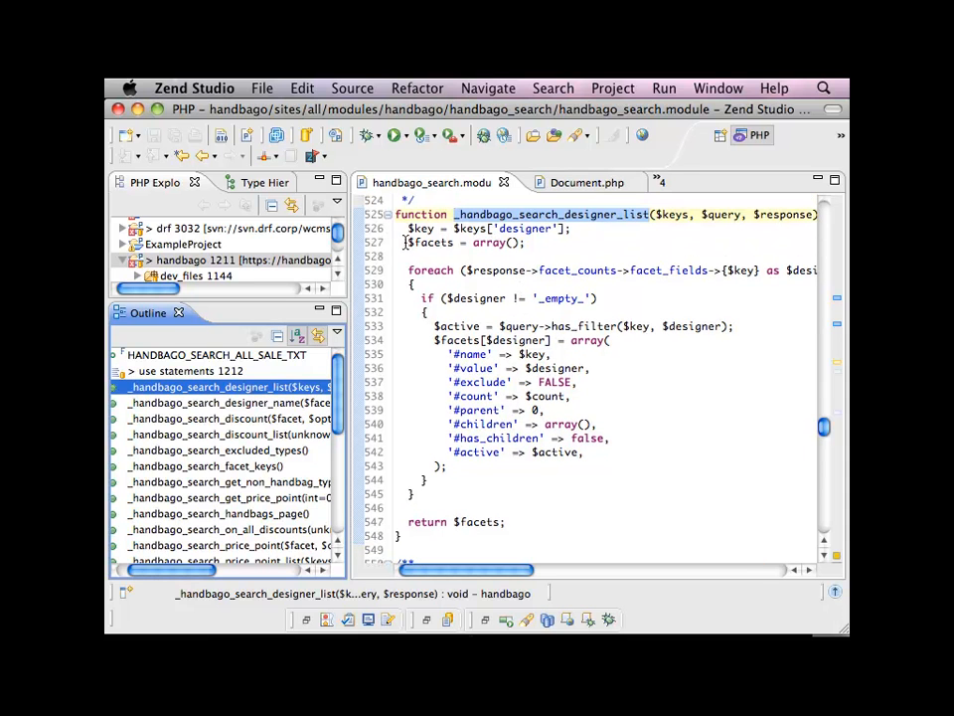
left_click(407, 243)
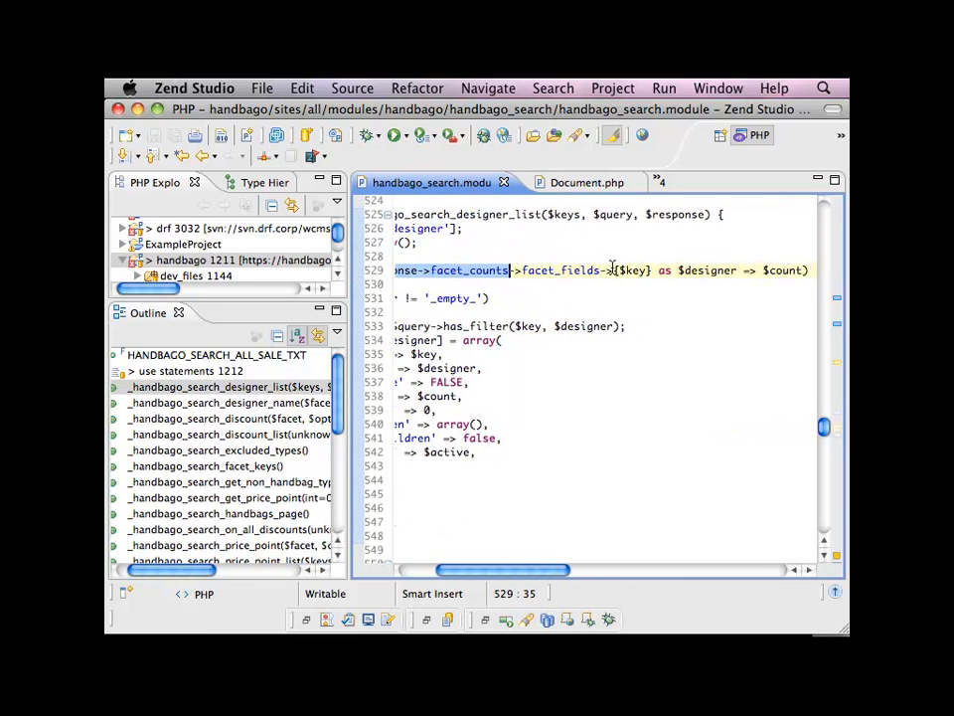
scroll("left", 3)
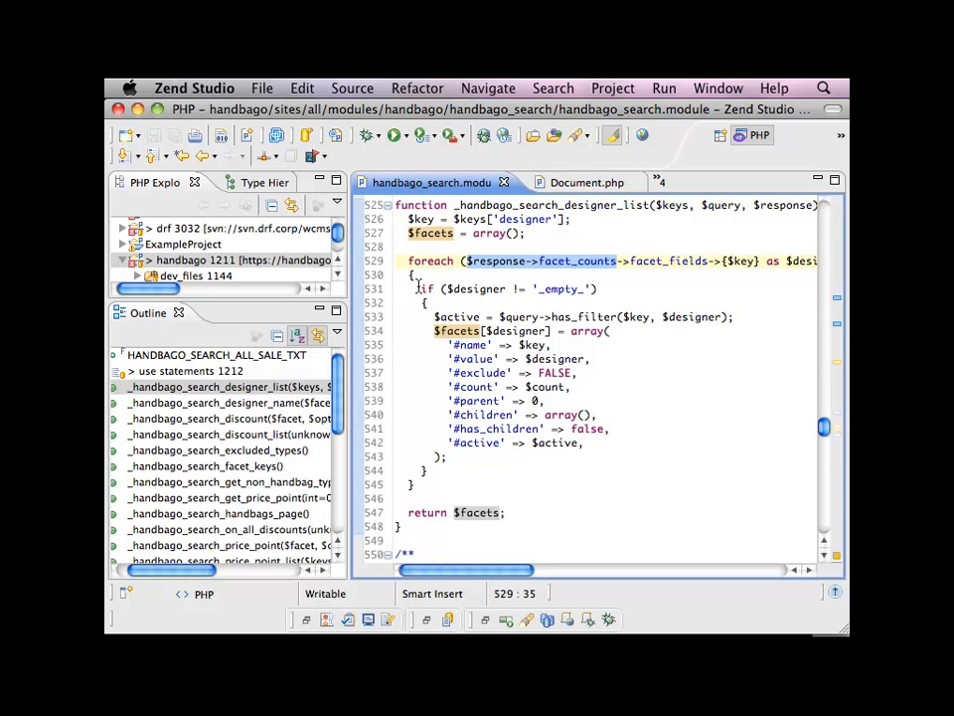
left_click_drag(421, 288, 449, 469)
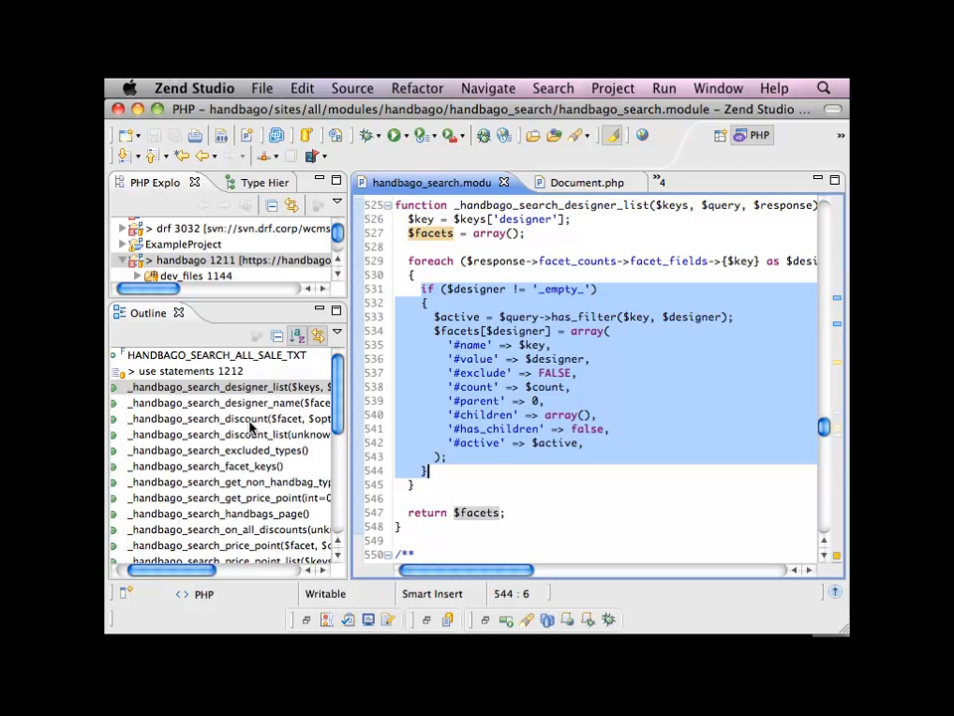
scroll("down", 3)
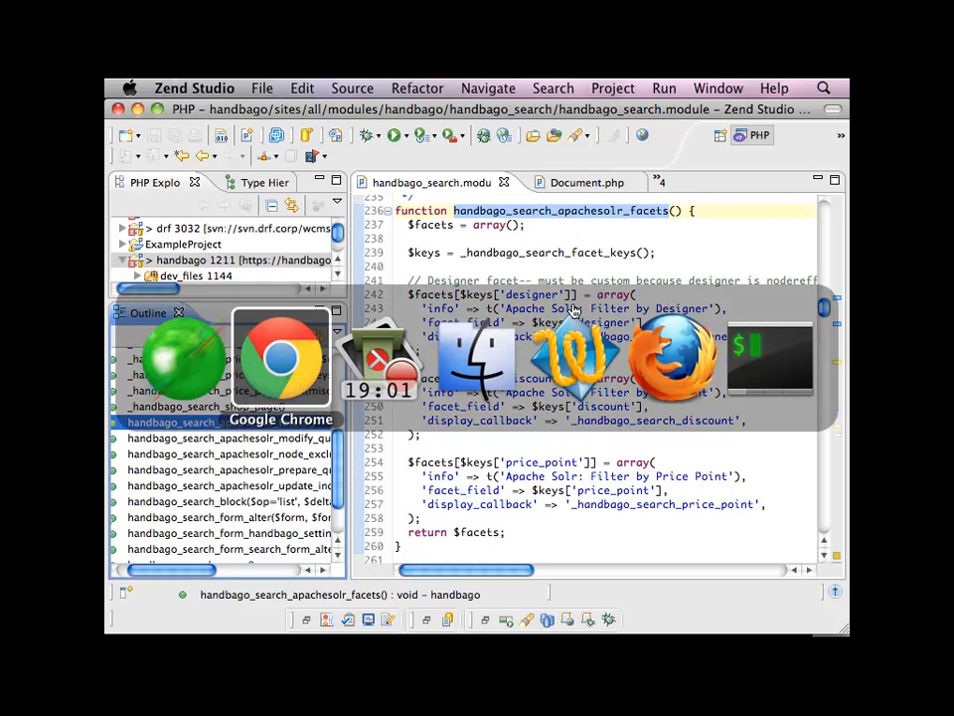
left_click(281, 353)
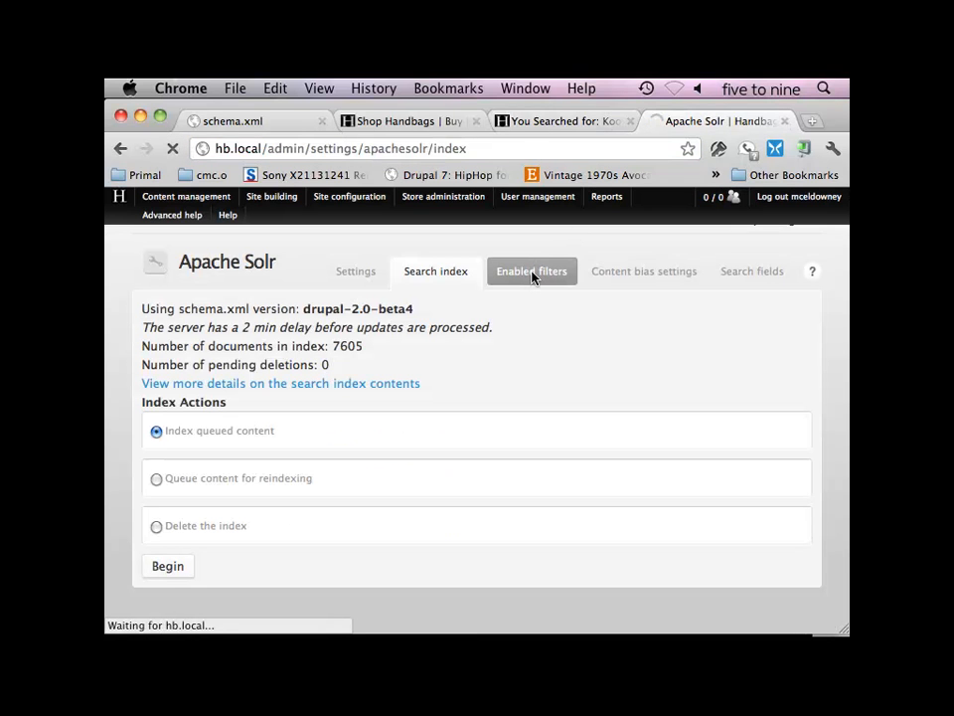
Step: Show Apache Solr's Enabled filters with Handbago Search Designer, Discount and Price Point checked
left_click(532, 270)
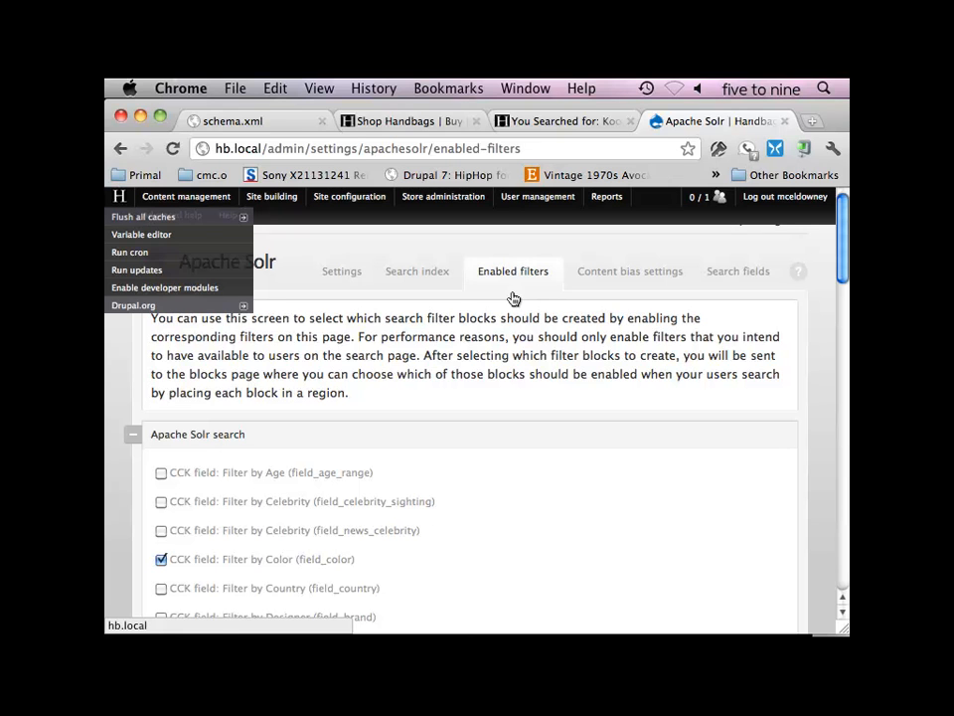
scroll("down", 3)
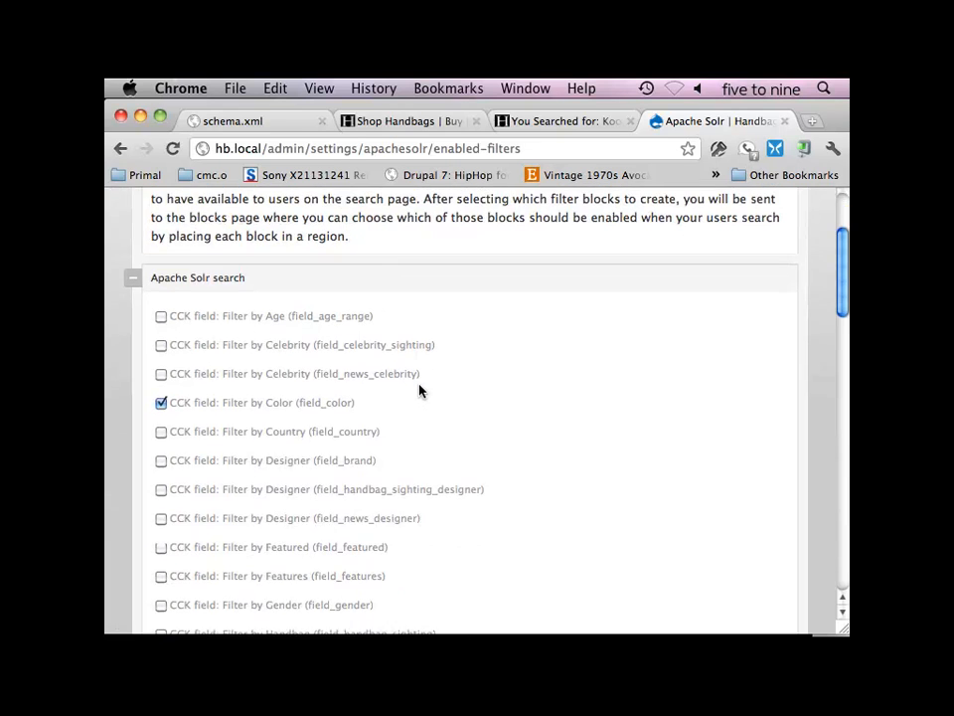
scroll("up", 3)
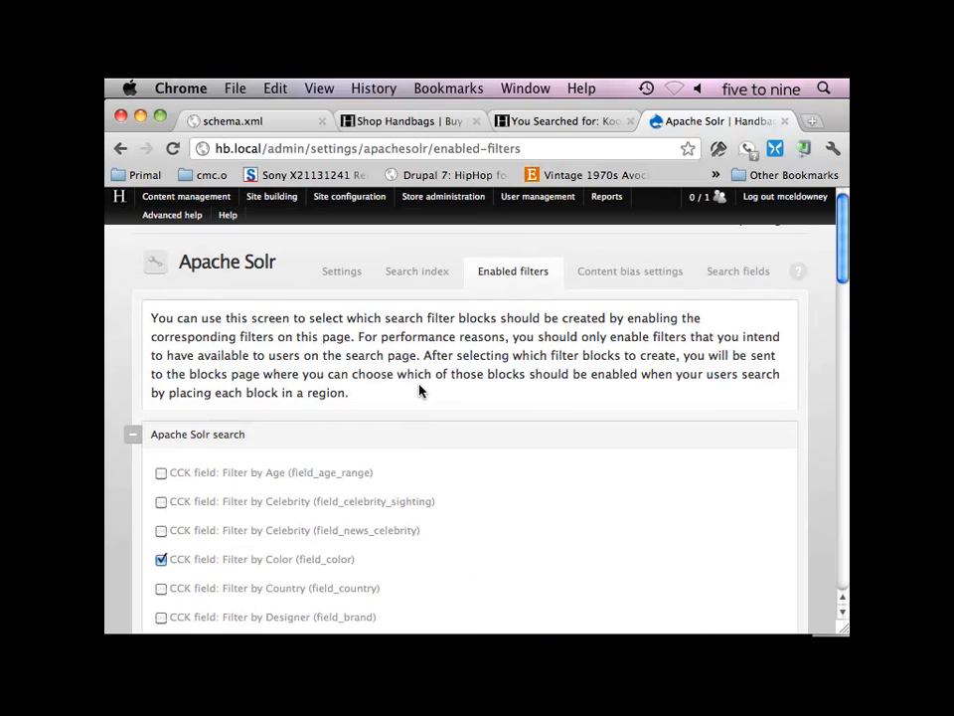
scroll("down", 3)
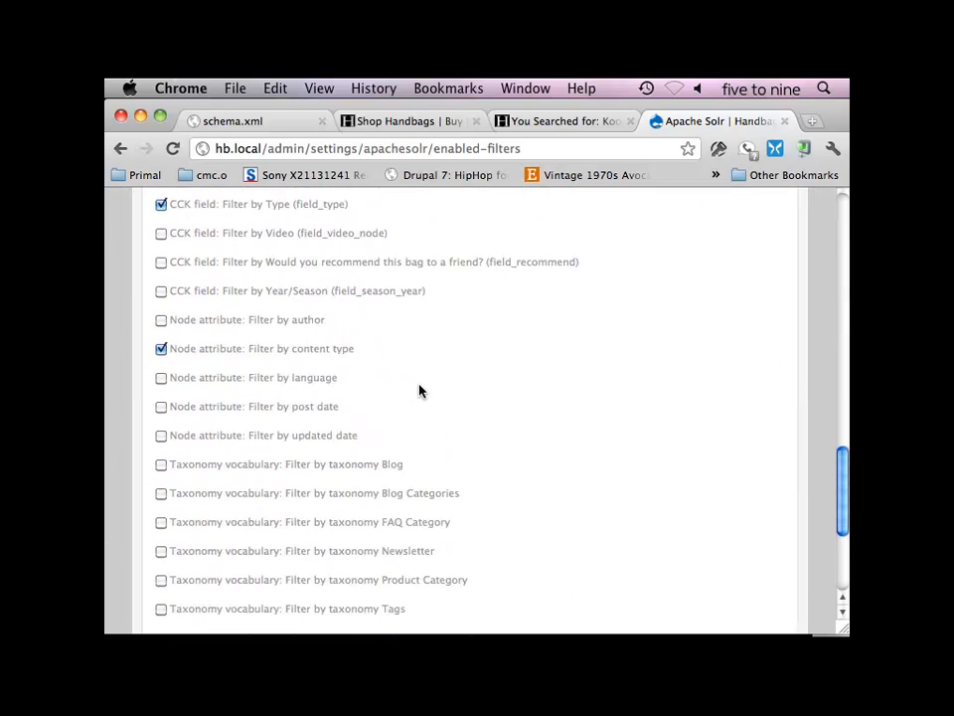
scroll("down", 3)
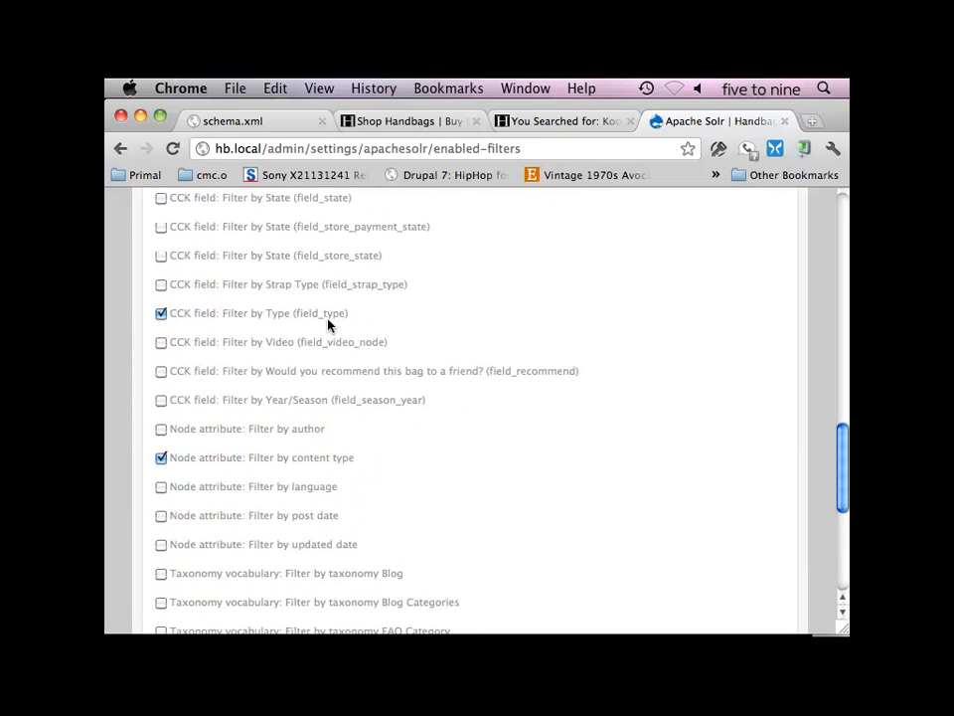
scroll("up", 3)
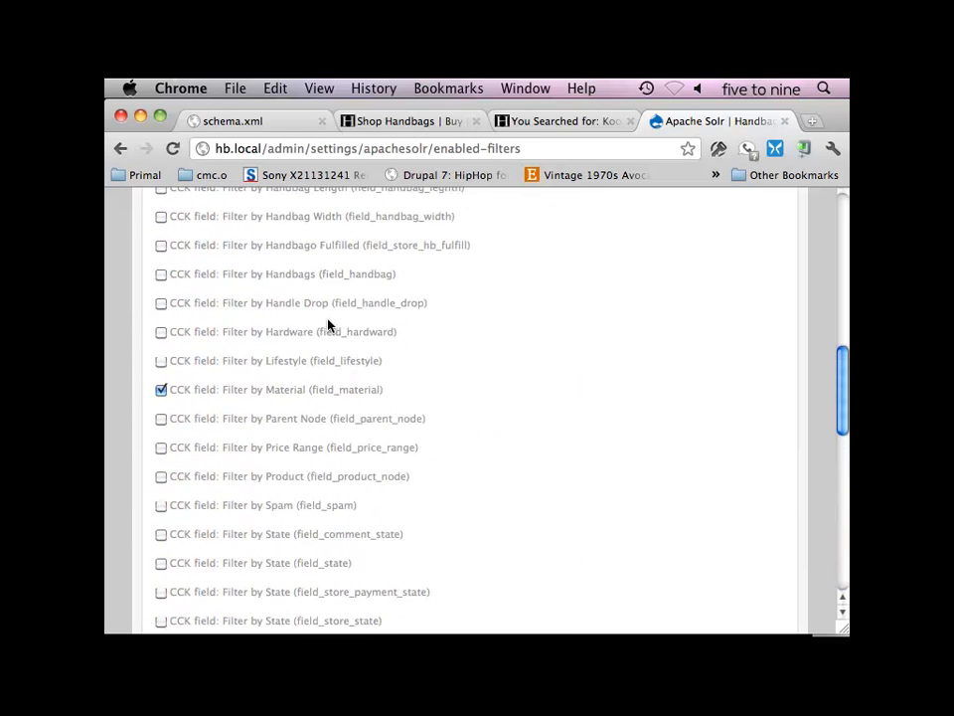
scroll("up", 3)
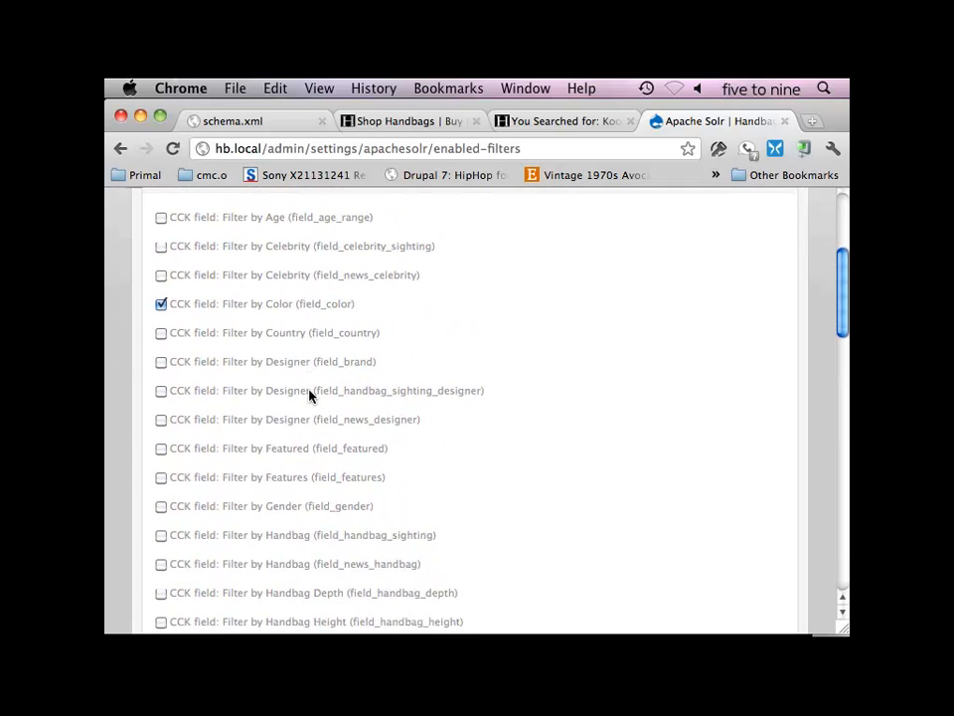
scroll("down", 3)
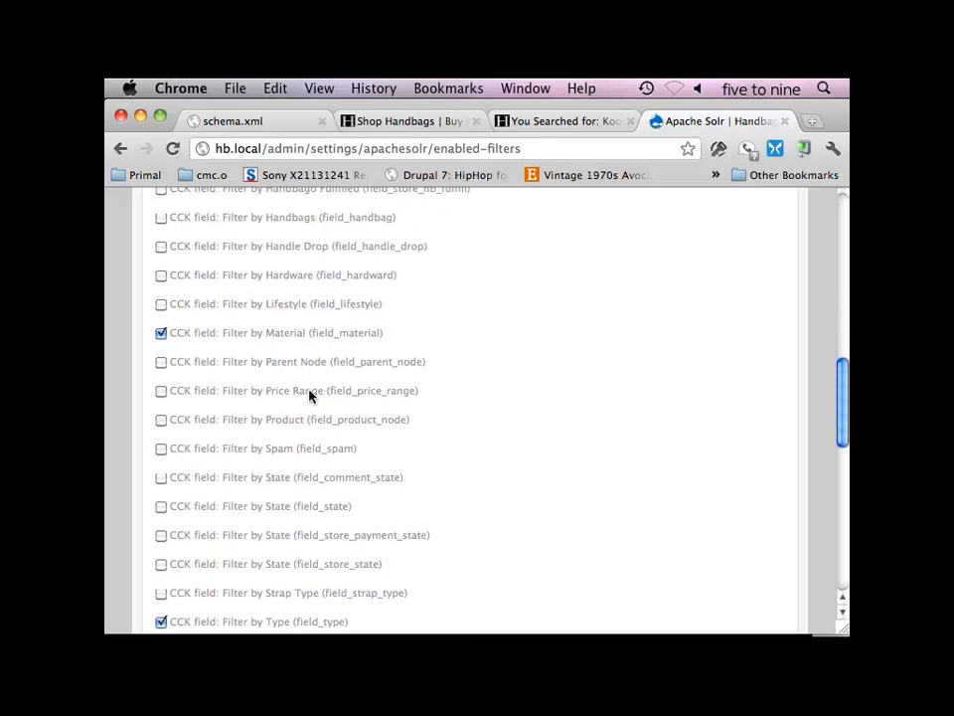
scroll("down", 3)
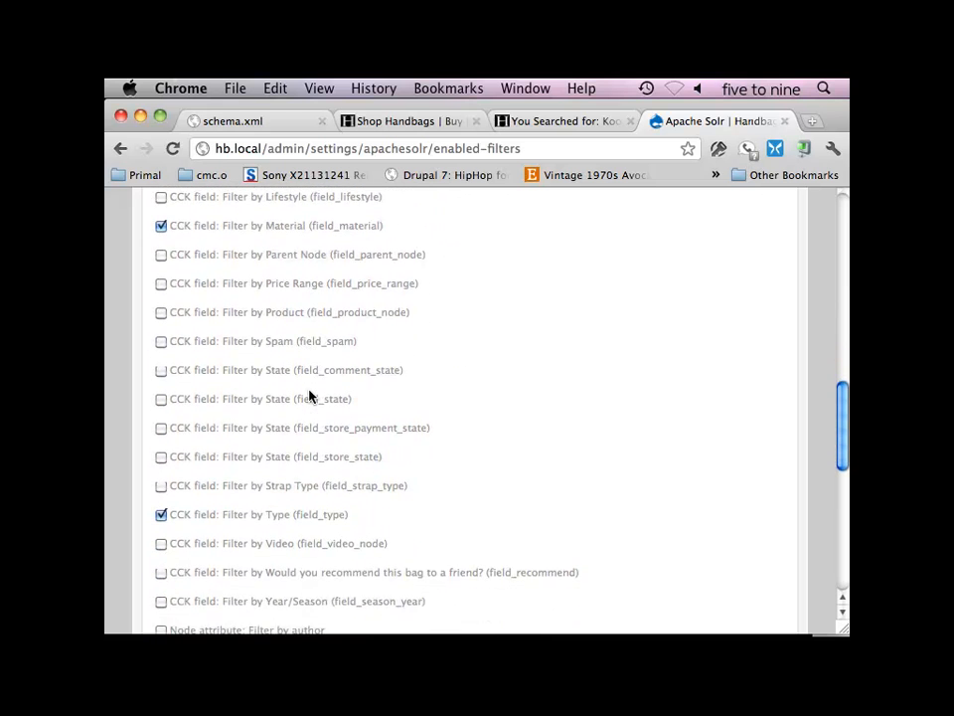
scroll("down", 3)
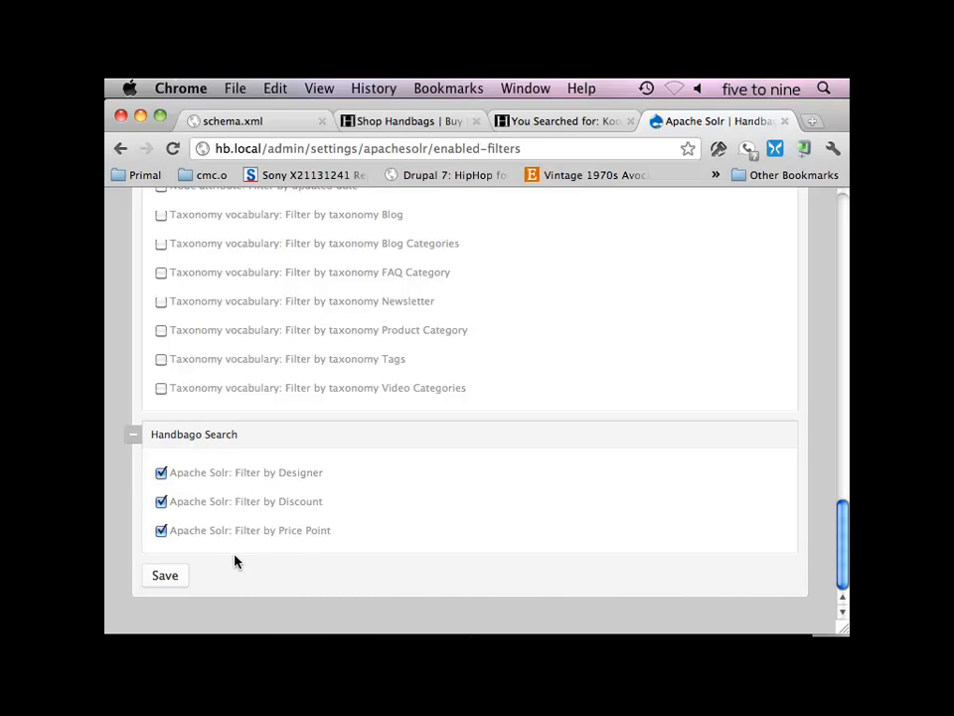
mouse_move(256, 477)
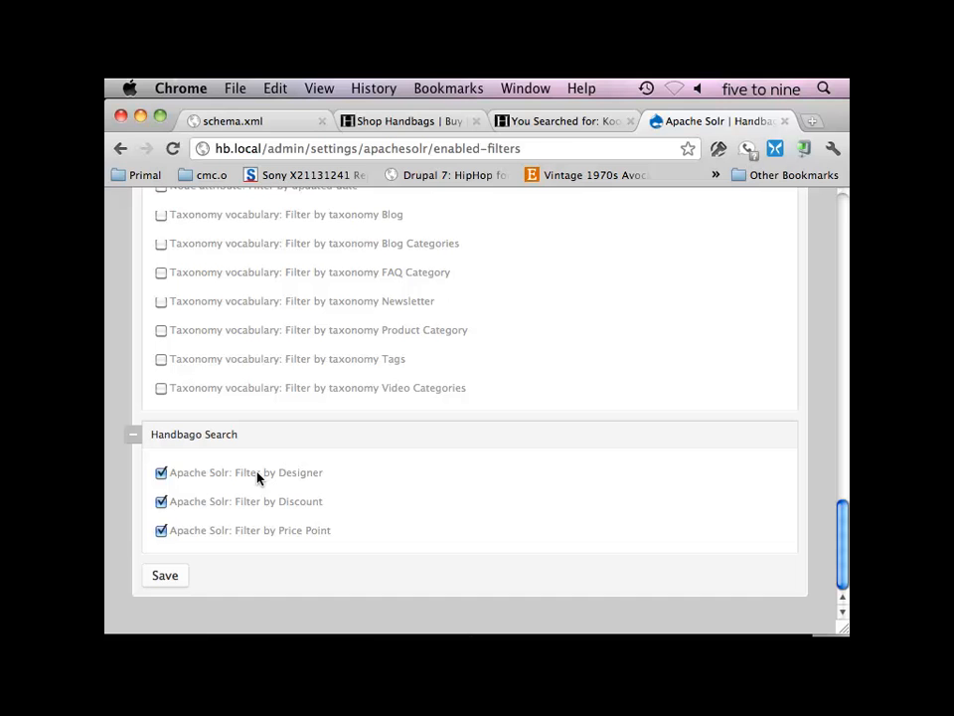
scroll("up", 3)
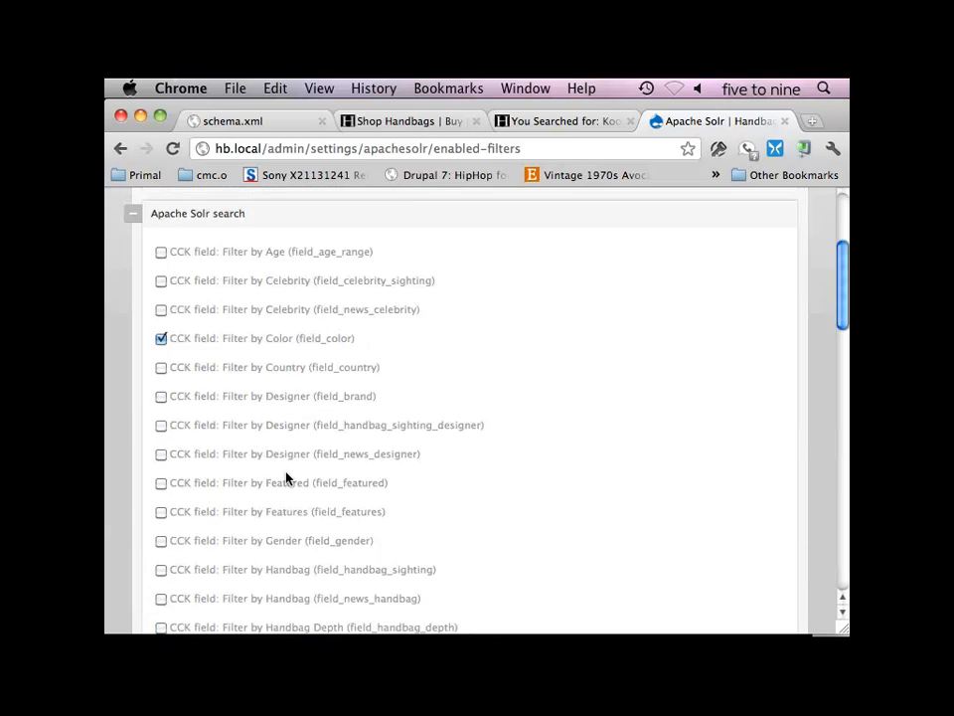
scroll("up", 3)
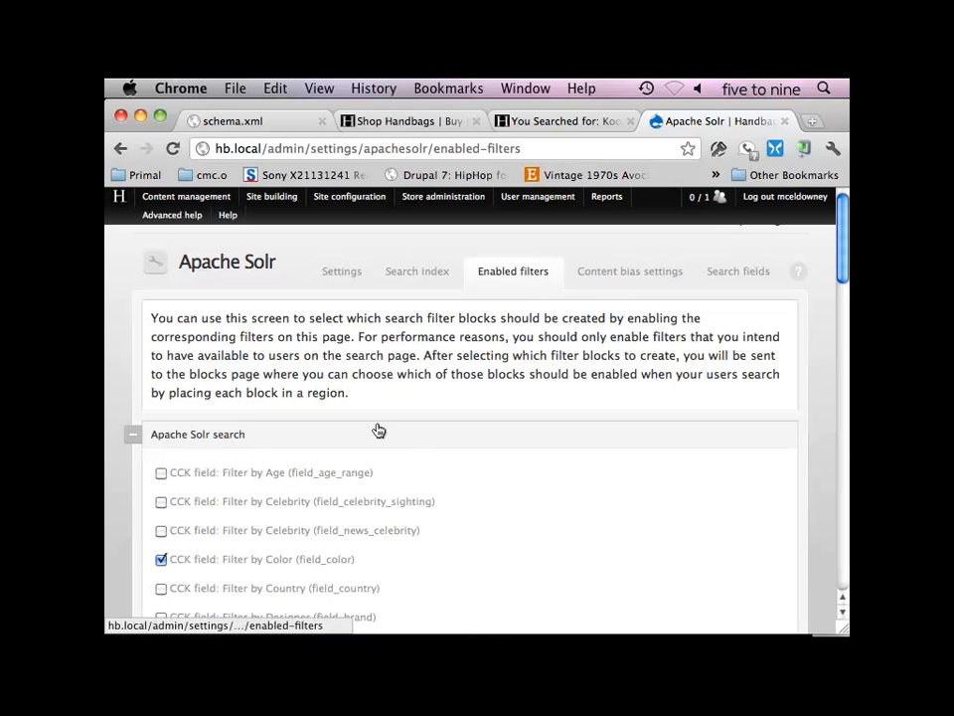
scroll("down", 3)
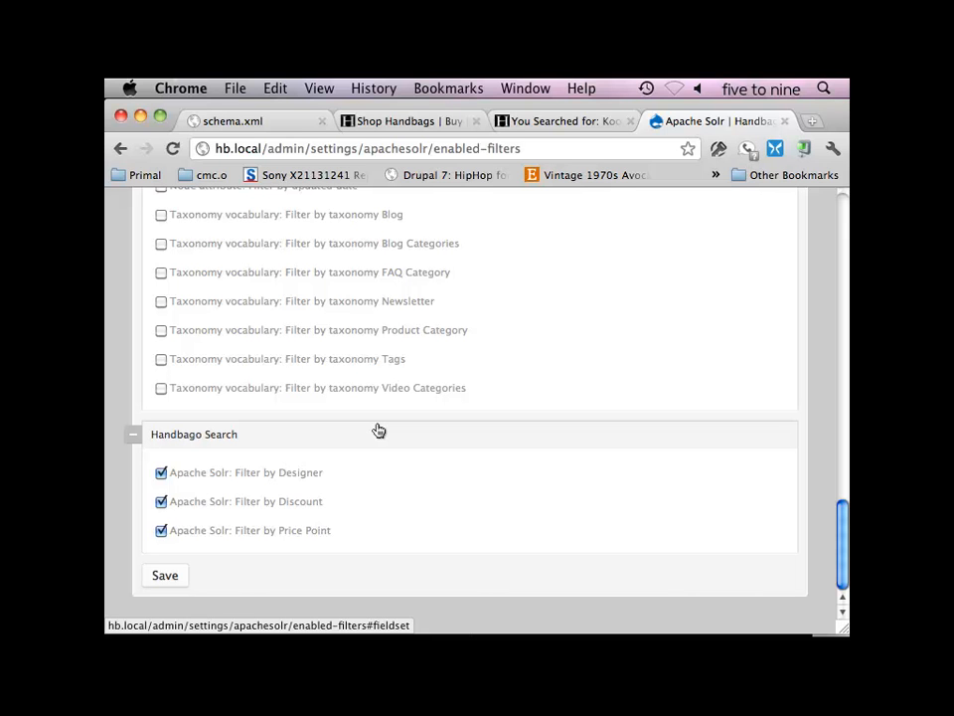
mouse_move(333, 287)
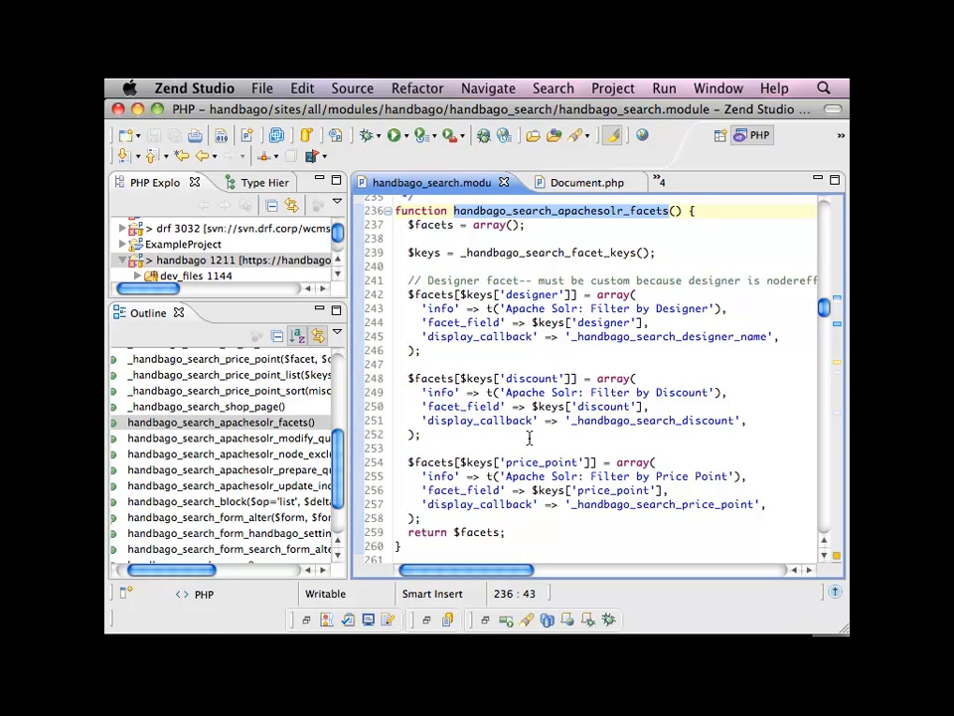
mouse_move(540, 322)
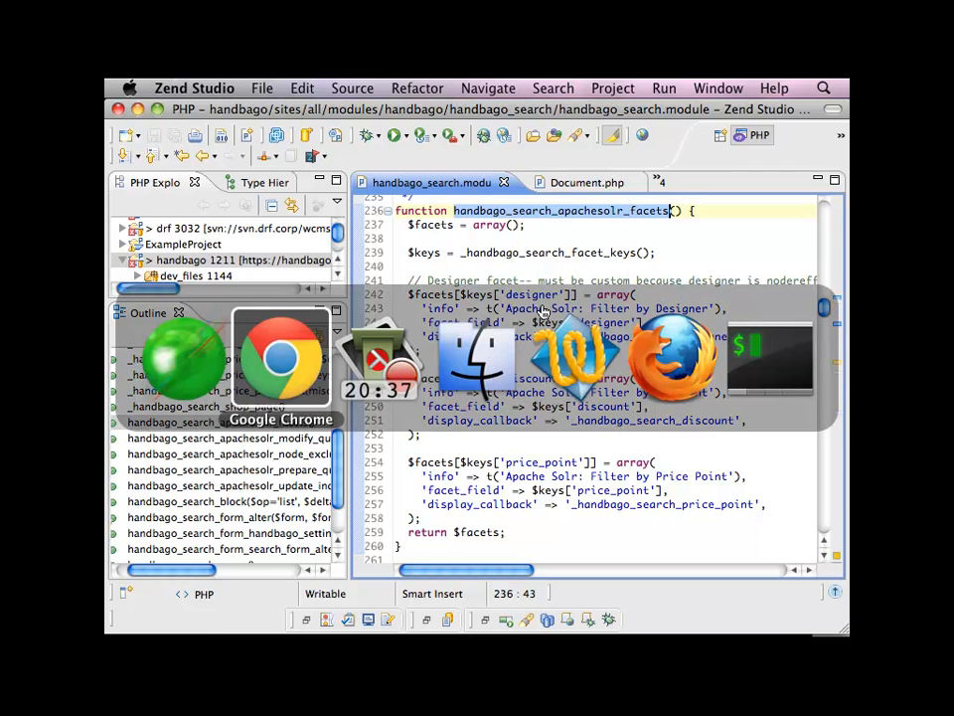
Step: Switch to Google Chrome and bring up the local schema.xml tab
left_click(279, 357)
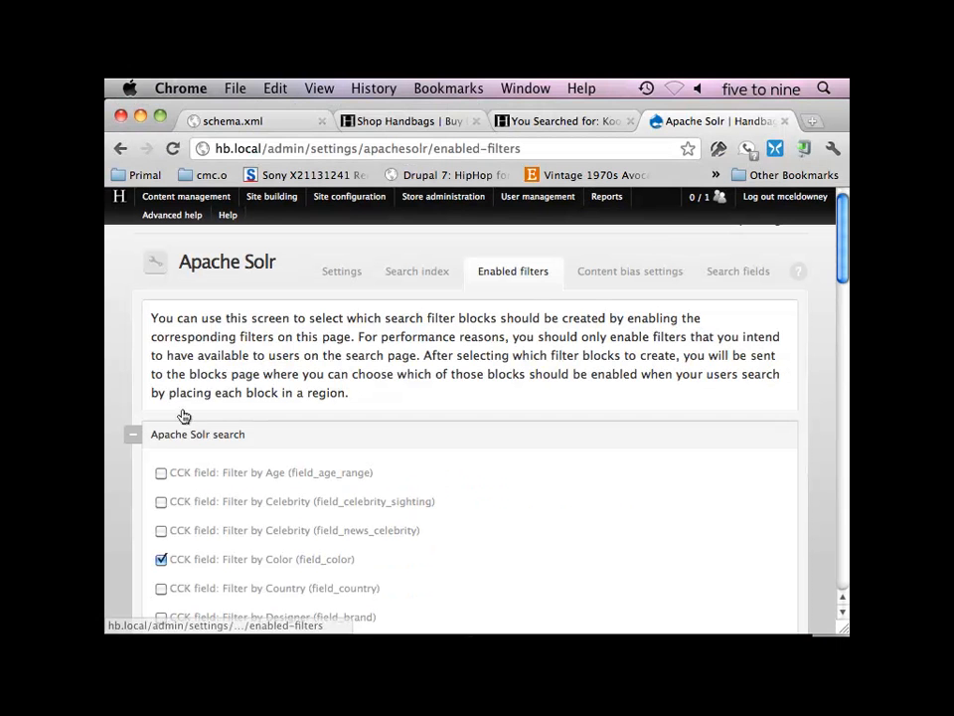
left_click(185, 196)
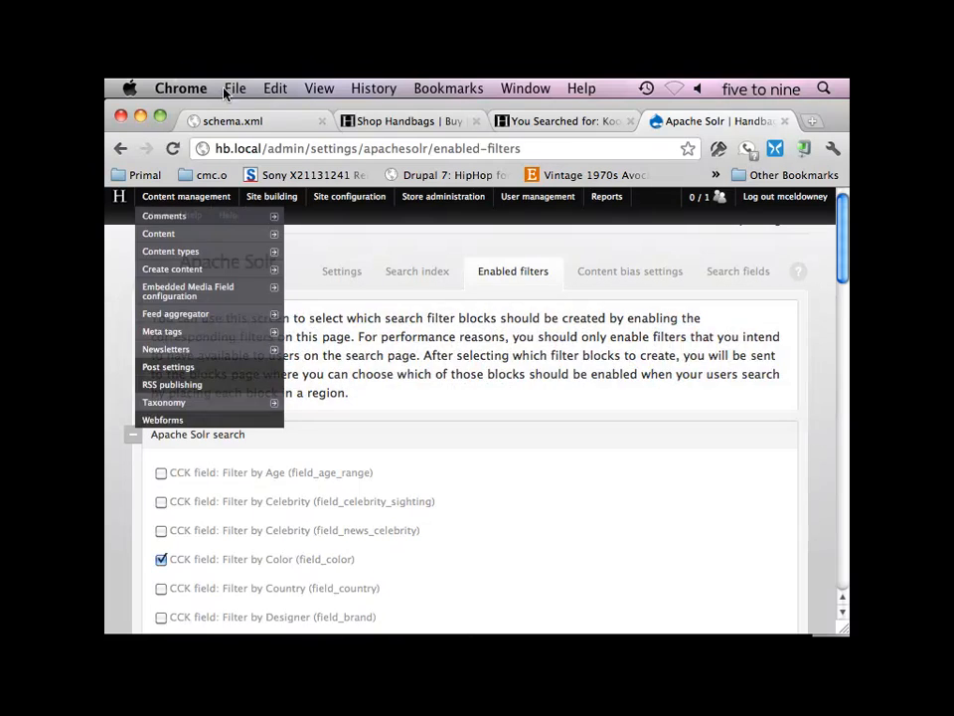
left_click(238, 120)
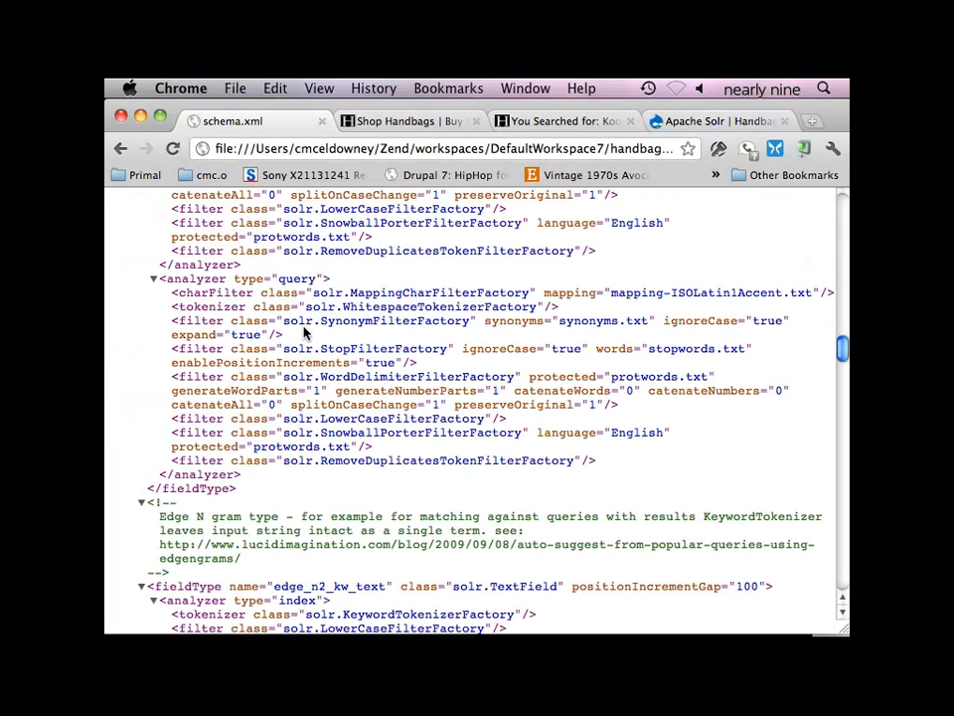
Step: Scroll schema.xml down to the dynamicField definitions such as is_*, im_* and sm_*
scroll("down", 3)
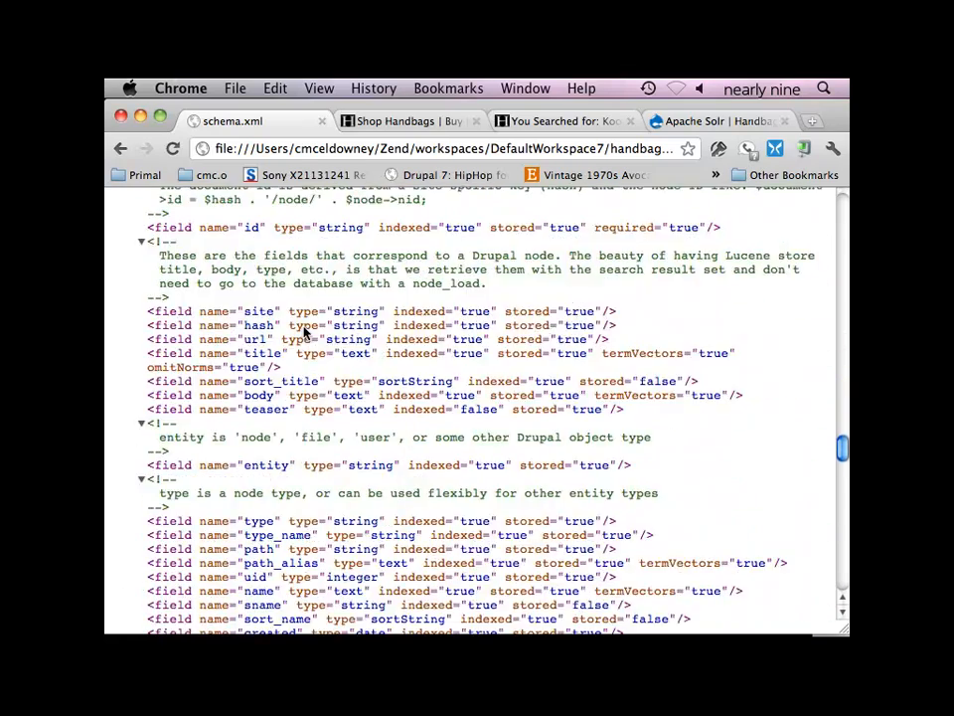
scroll("down", 3)
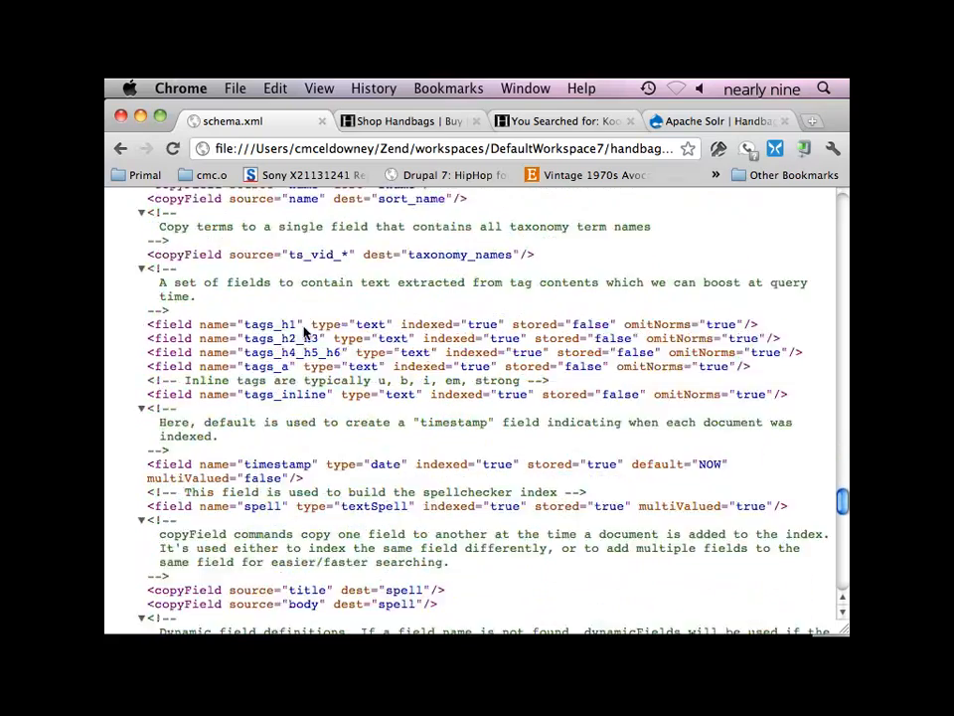
scroll("down", 3)
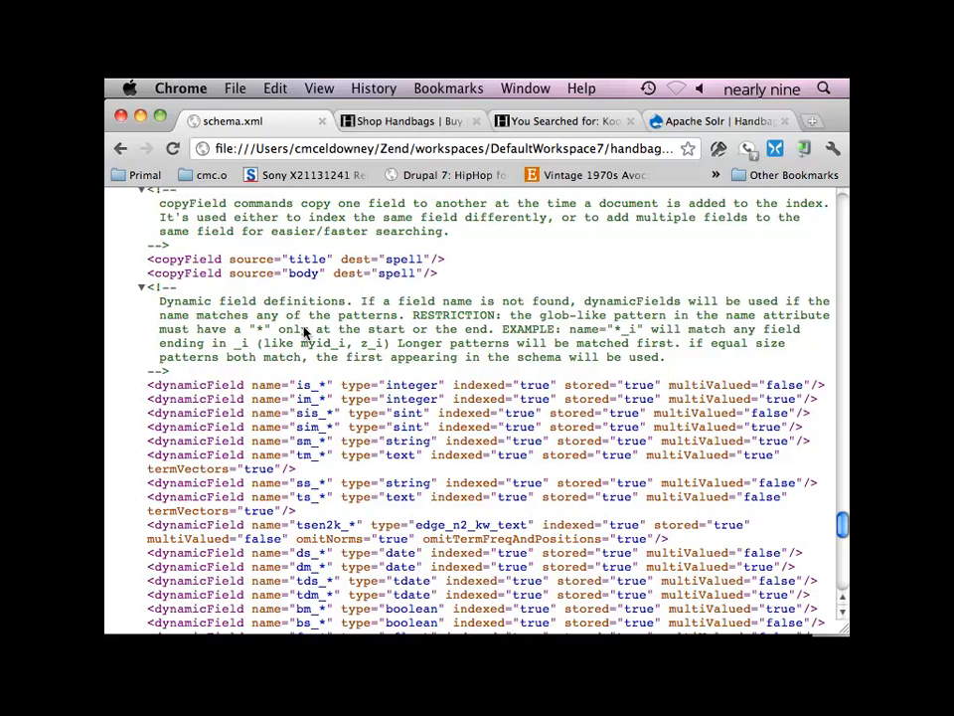
scroll("down", 3)
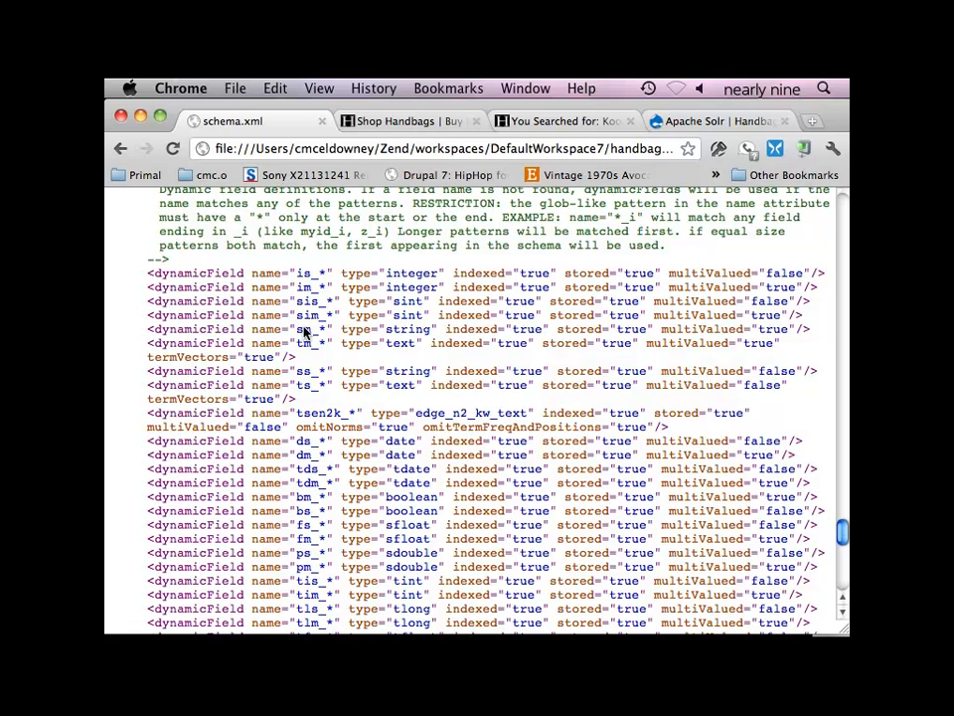
mouse_move(179, 272)
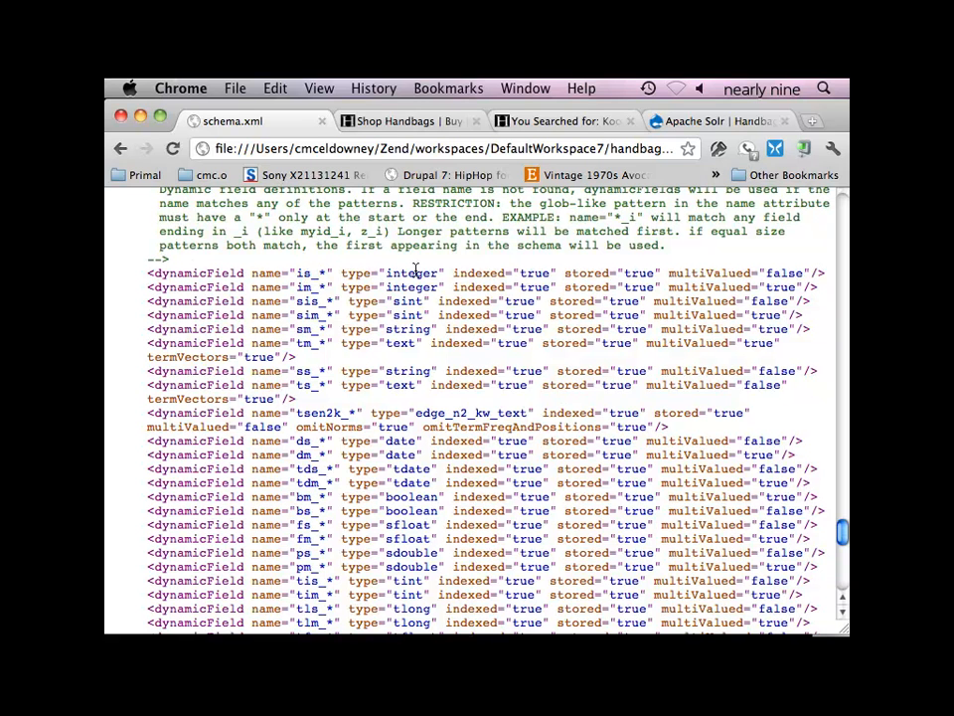
double_click(412, 273)
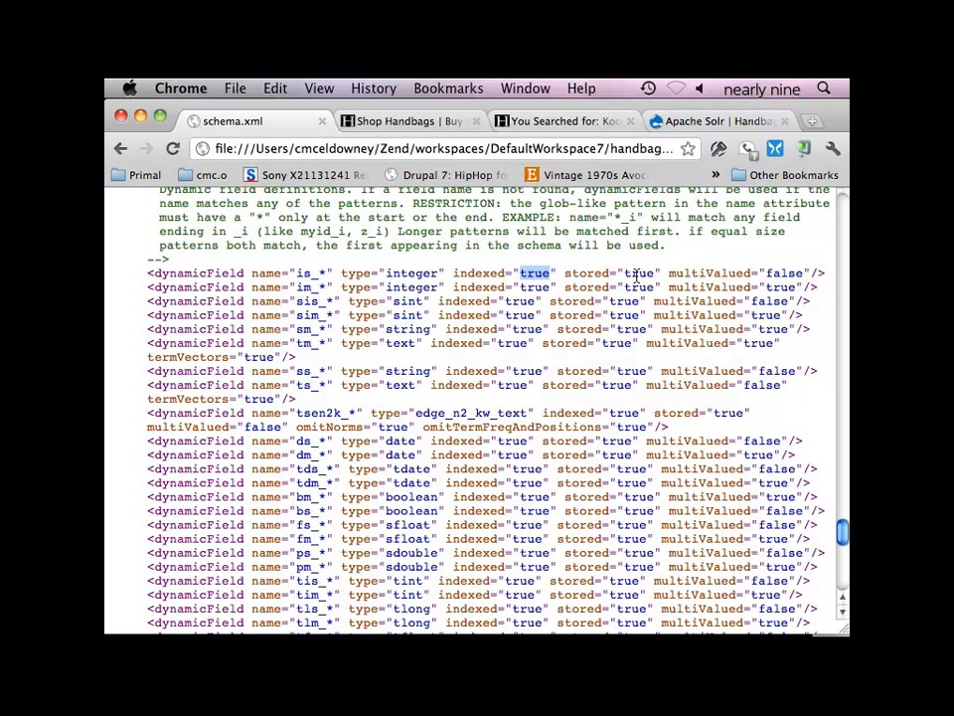
double_click(785, 272)
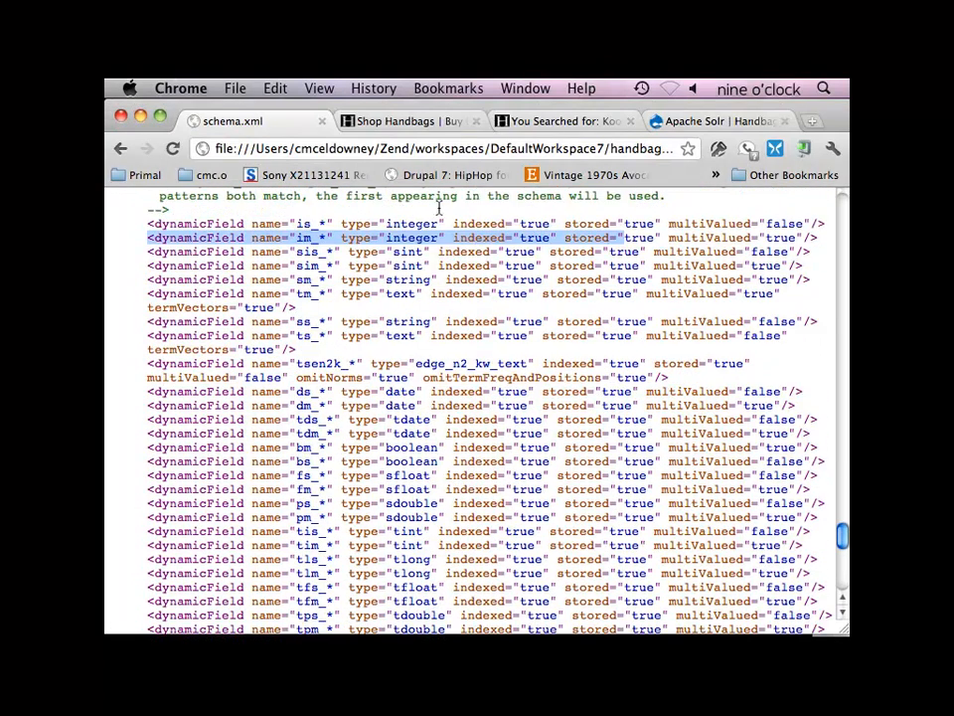
left_click(447, 148)
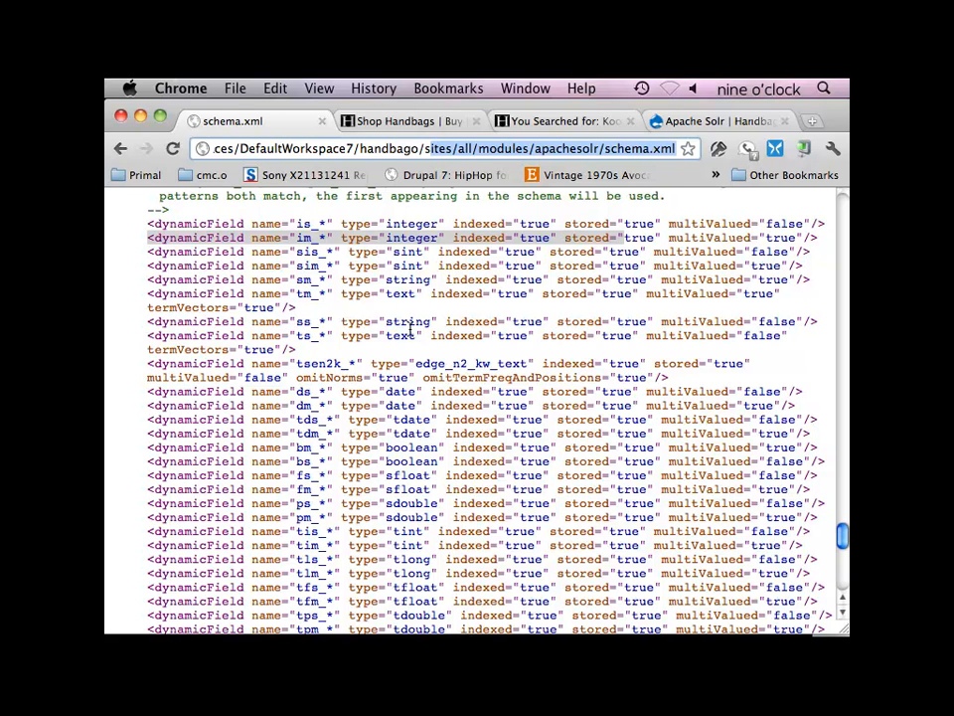
mouse_move(120, 370)
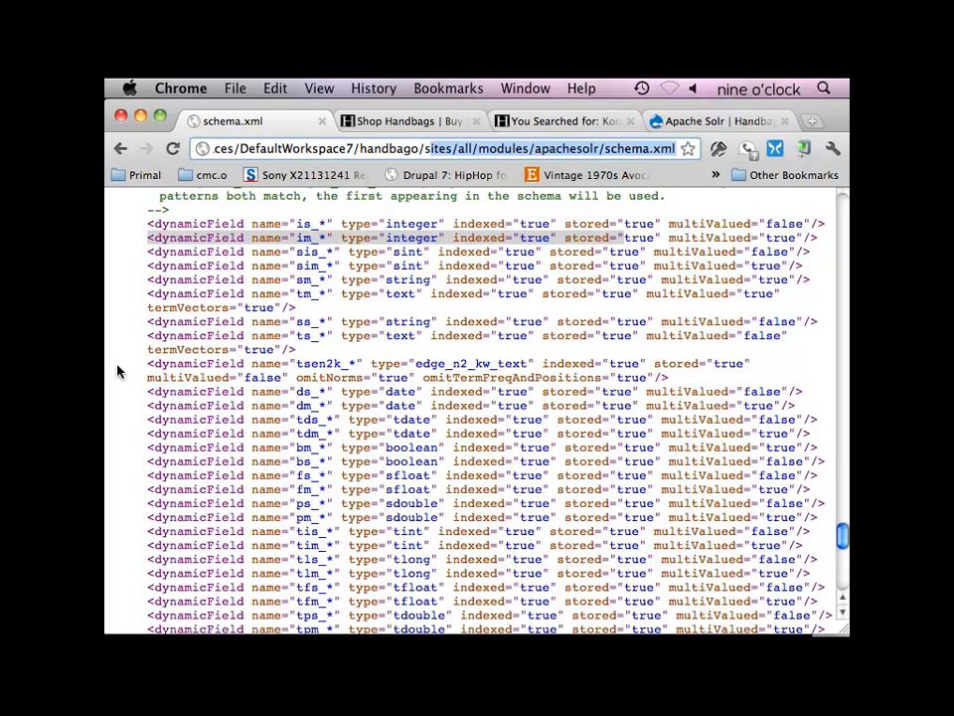
mouse_move(313, 300)
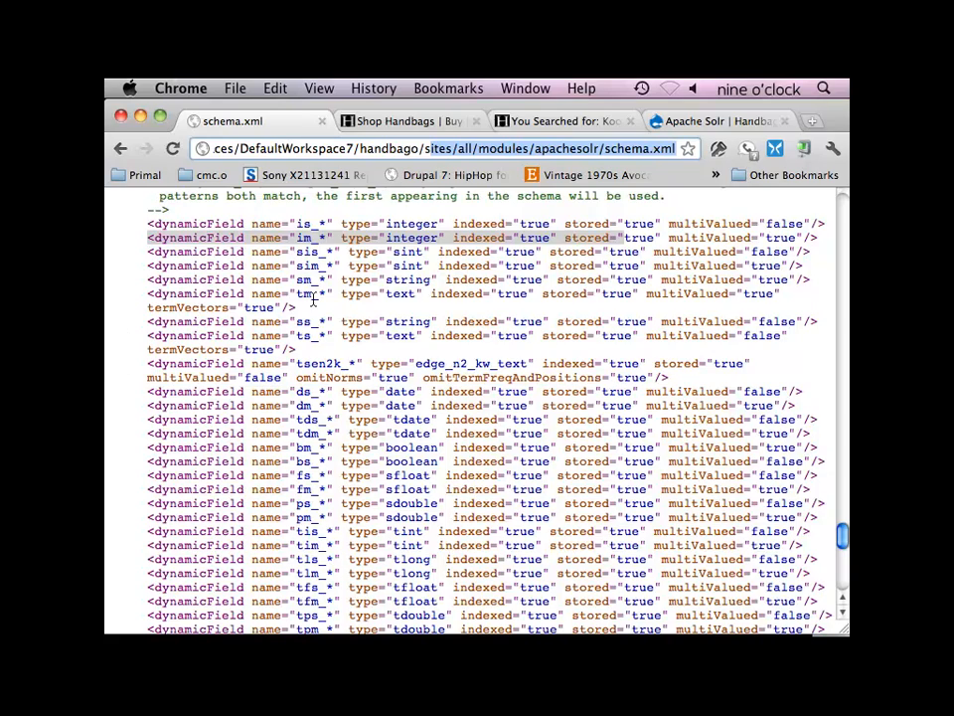
Step: Scroll the apachesolr_facets hook in handbago_search.module to the discount facet definition
scroll("down", 3)
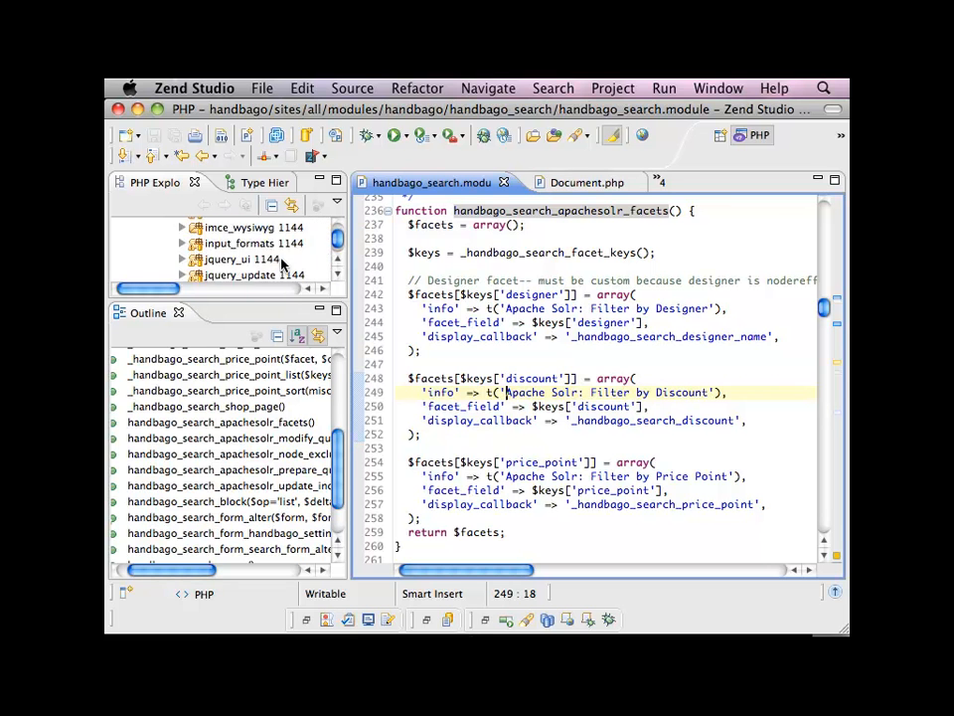
Step: Expand themes > handbago_theme in PHP Explorer and open template.php
scroll("down", 3)
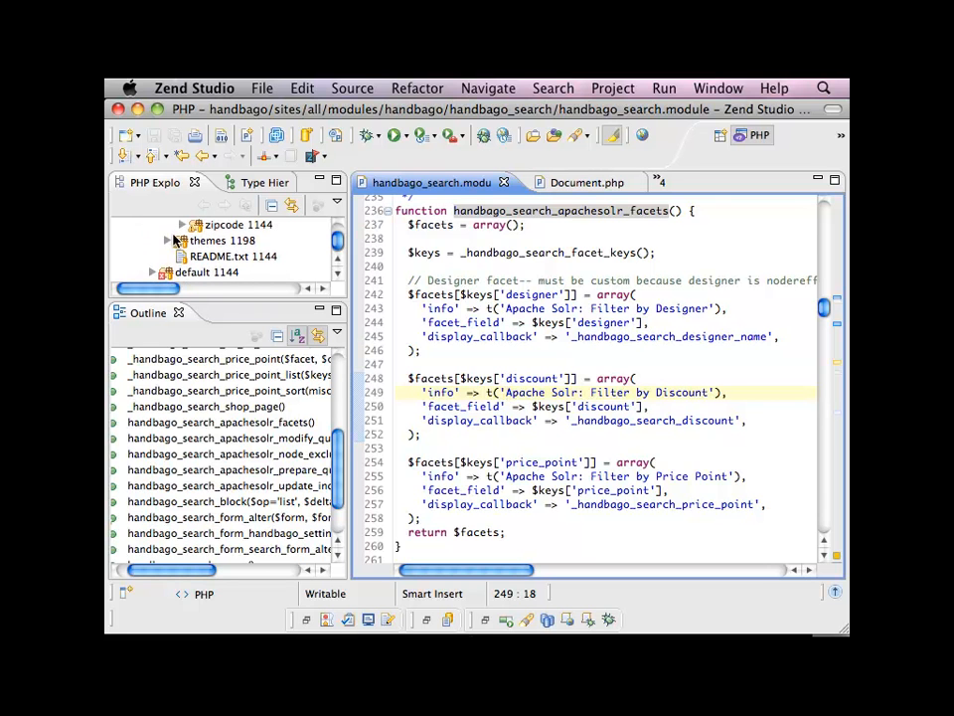
left_click(169, 239)
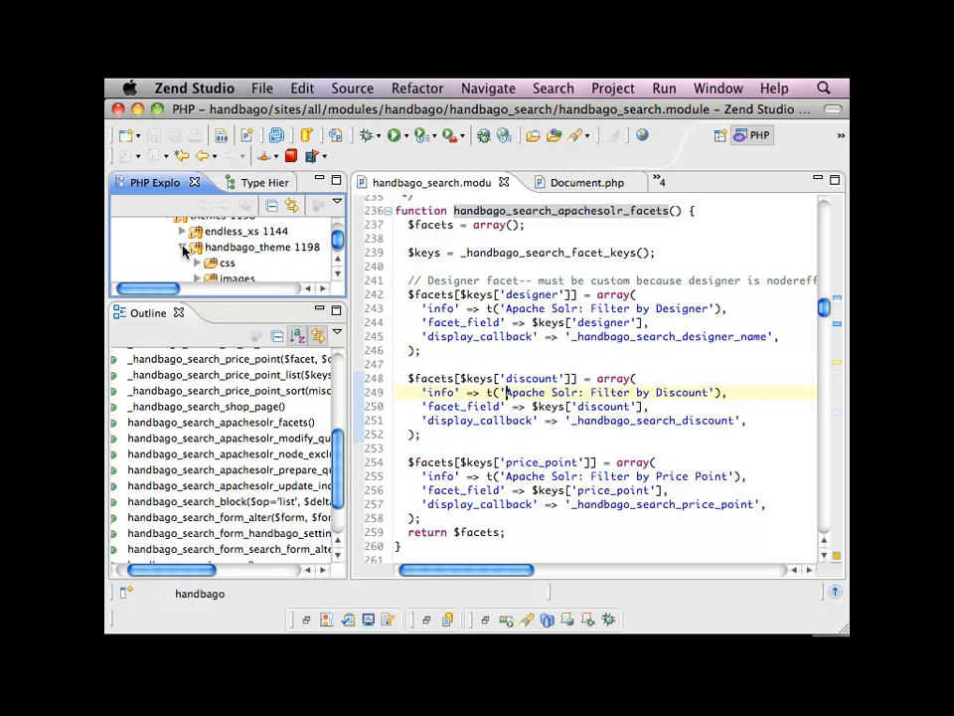
left_click(184, 246)
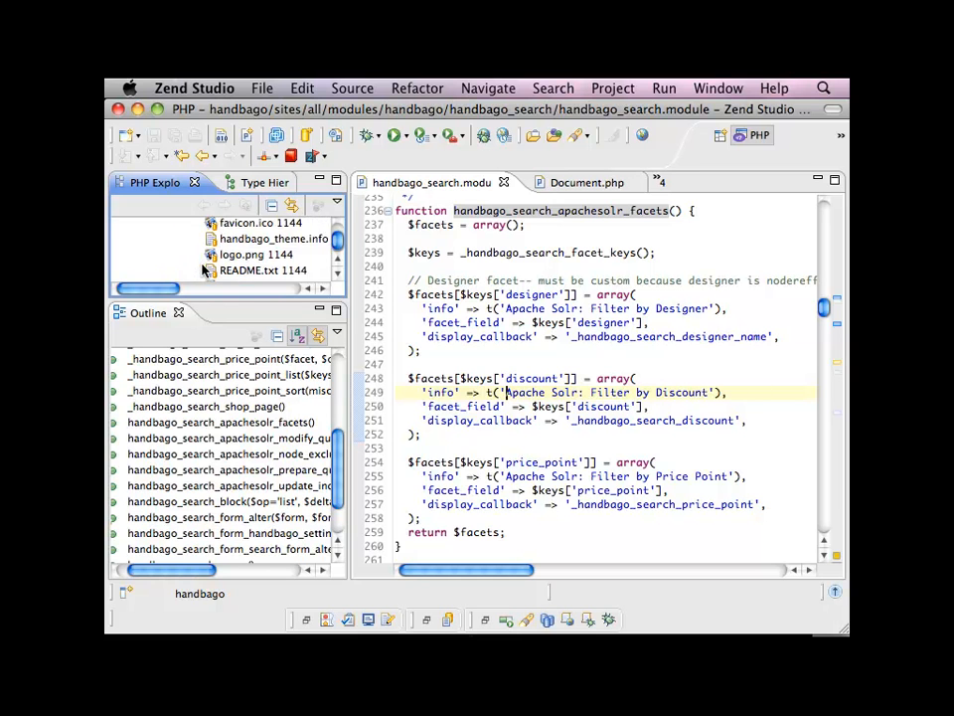
left_click(268, 272)
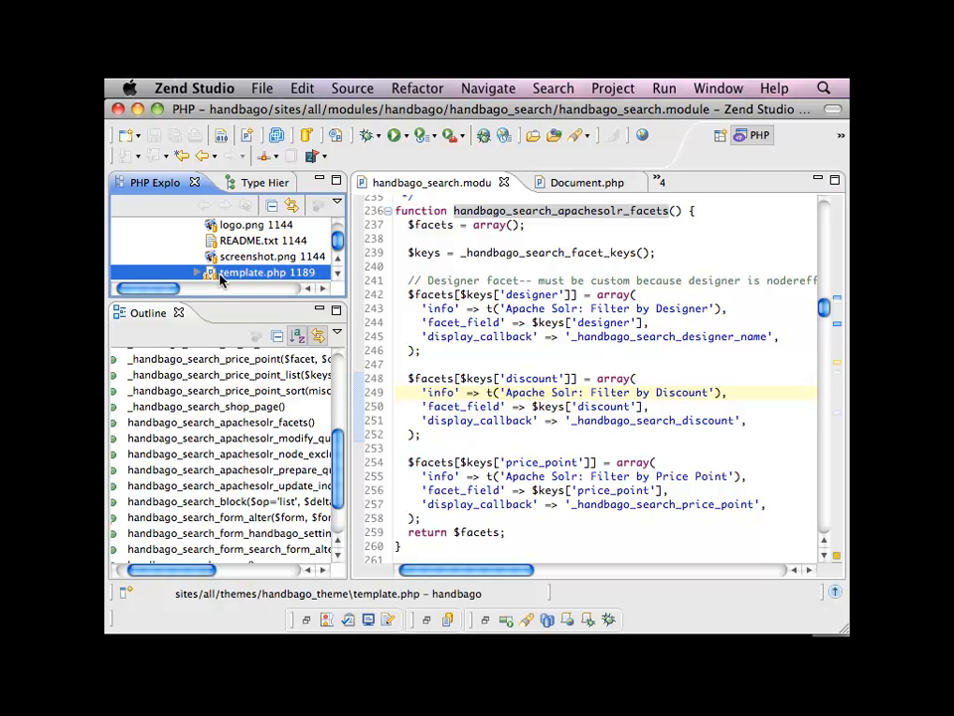
double_click(268, 271)
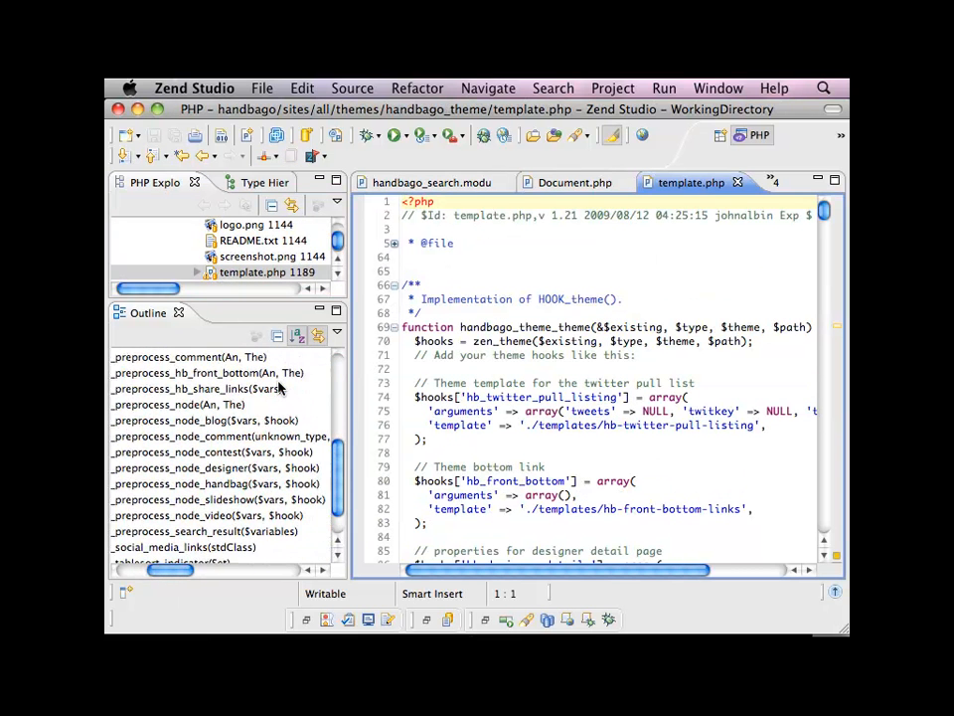
Step: Jump to handbago_theme_preprocess_search_result and highlight the ss_item_photo image path line
left_click(197, 531)
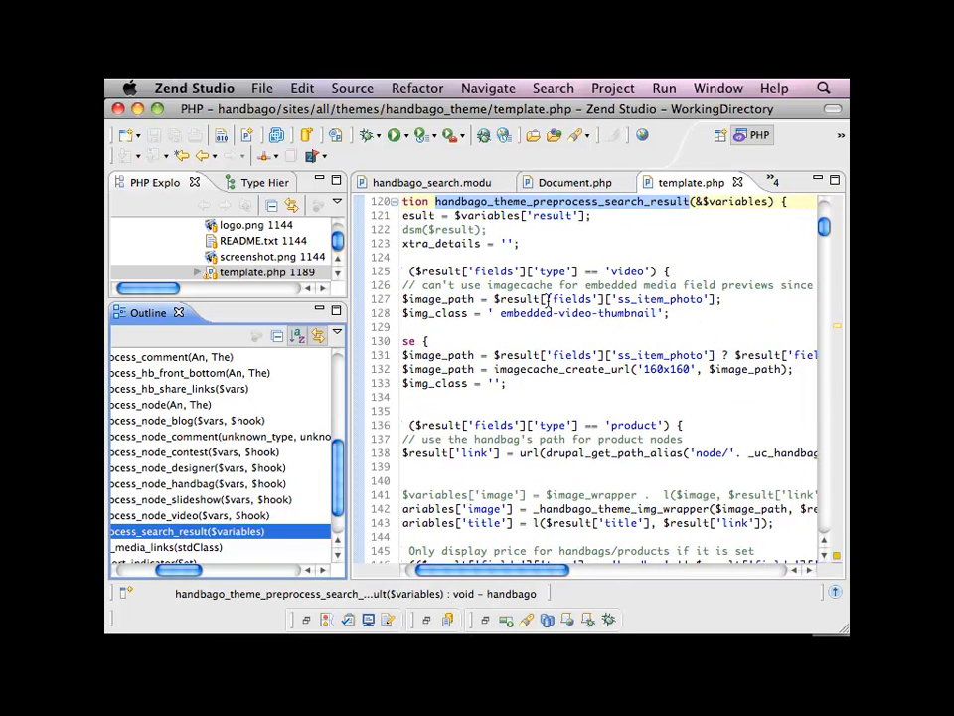
left_click(710, 299)
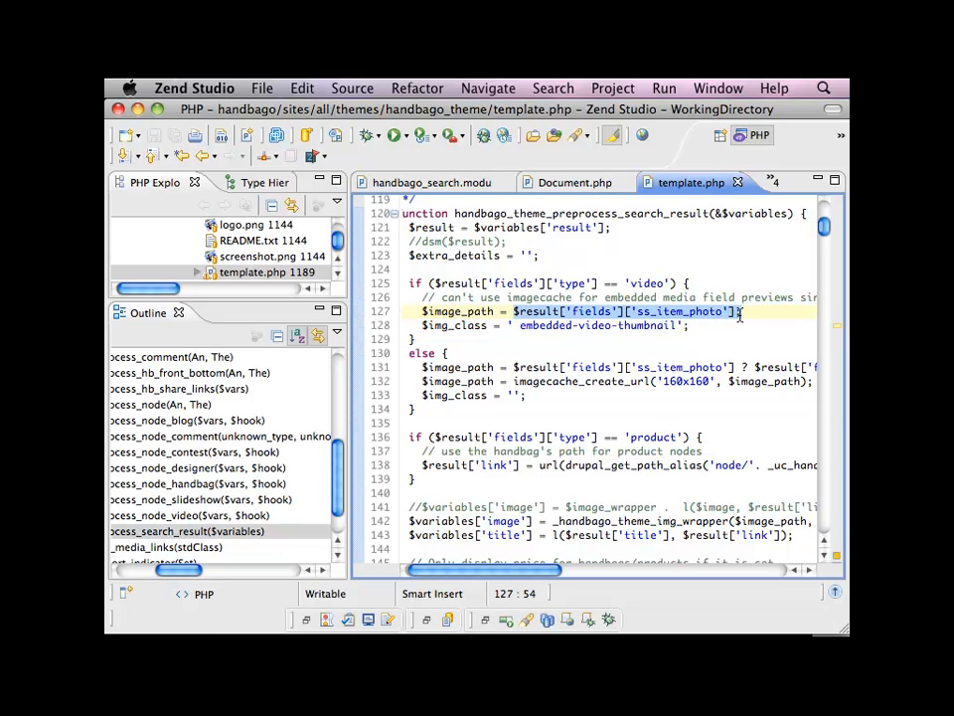
mouse_move(554, 311)
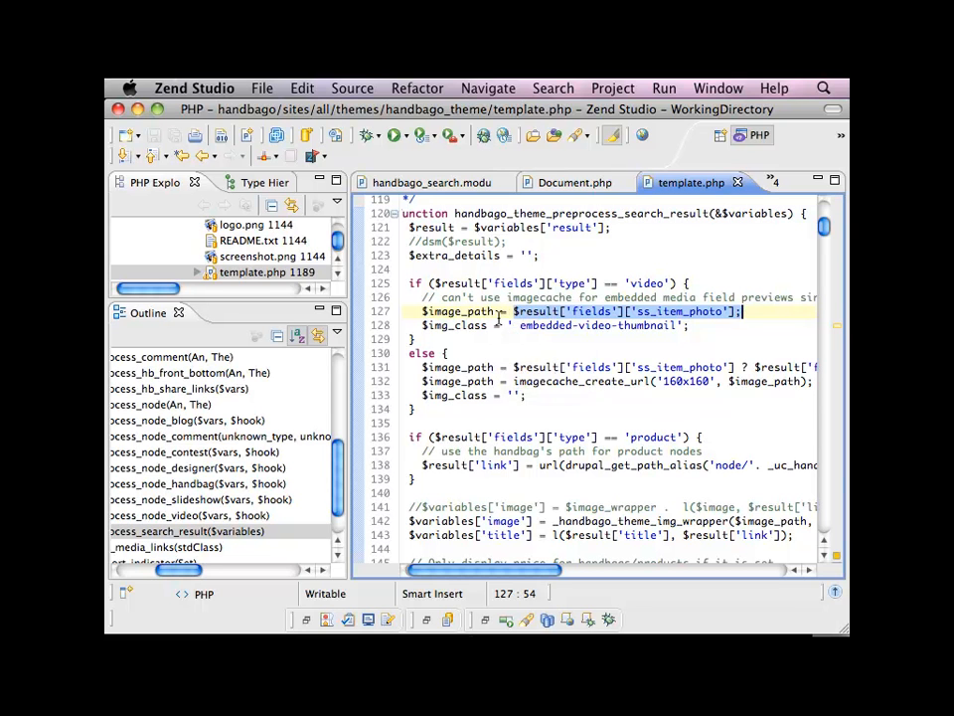
scroll("down", 3)
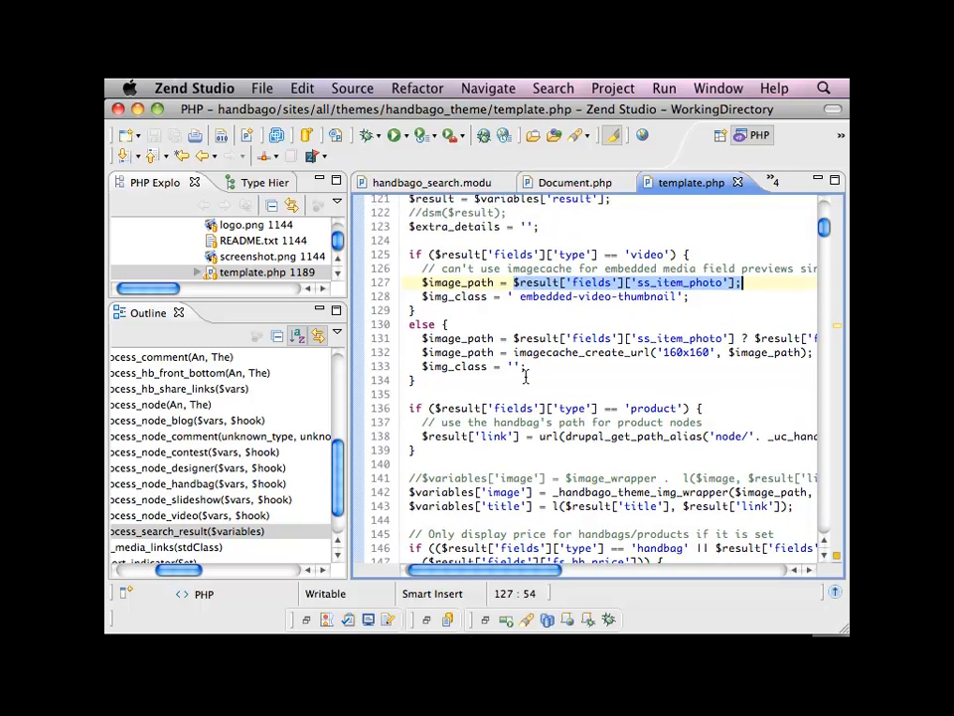
scroll("up", 3)
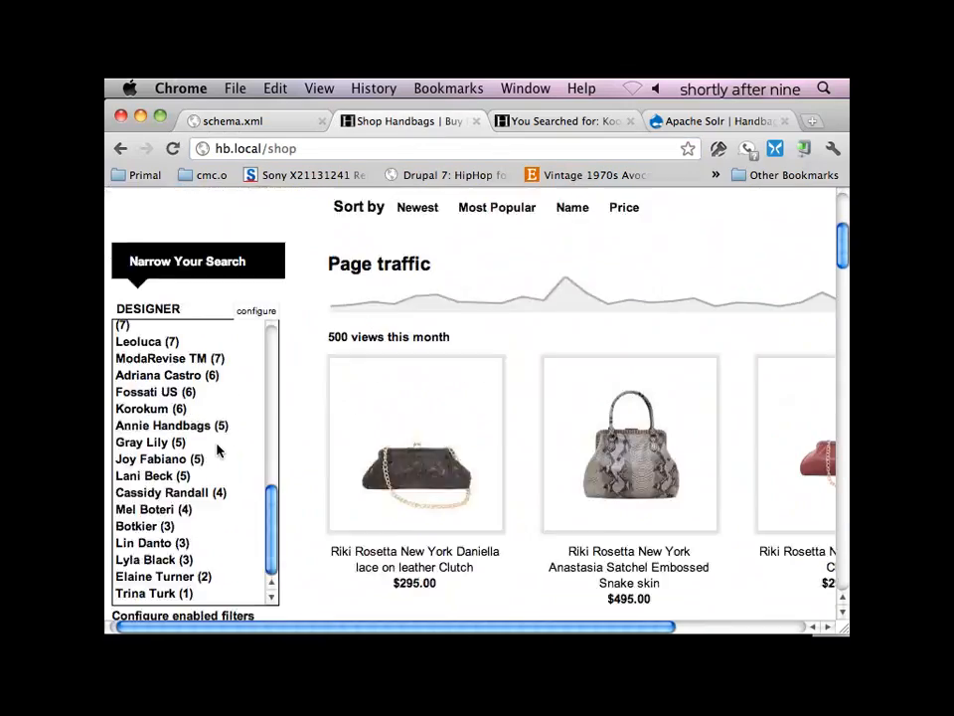
Step: Scroll the shop page to the Price facet and point out the $0-$100, $100-$200, $300-$400 ranges
scroll("down", 3)
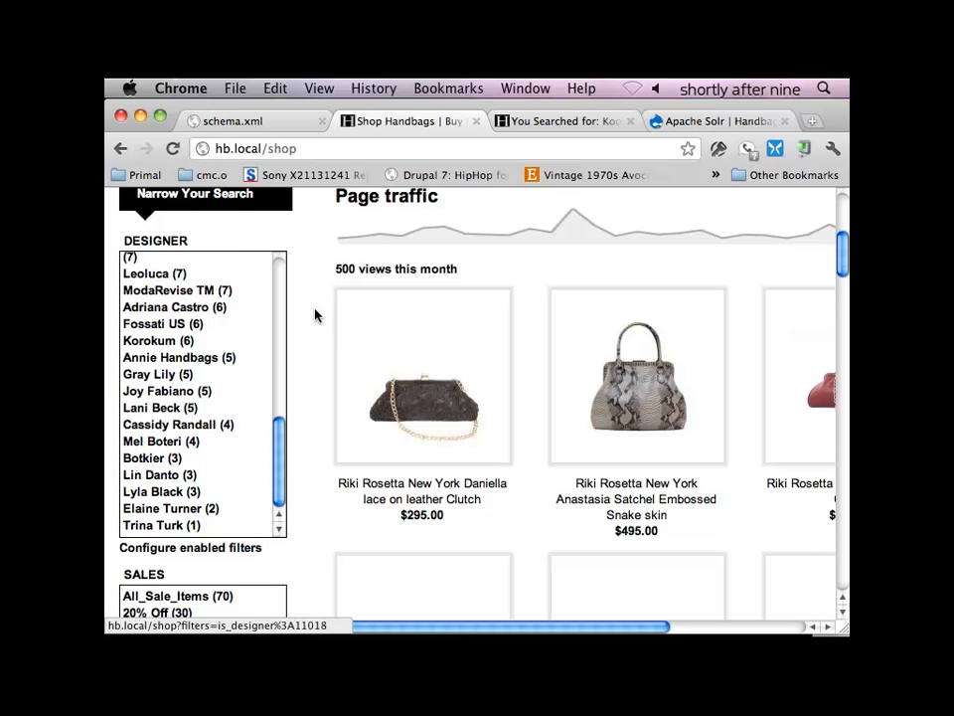
scroll("down", 3)
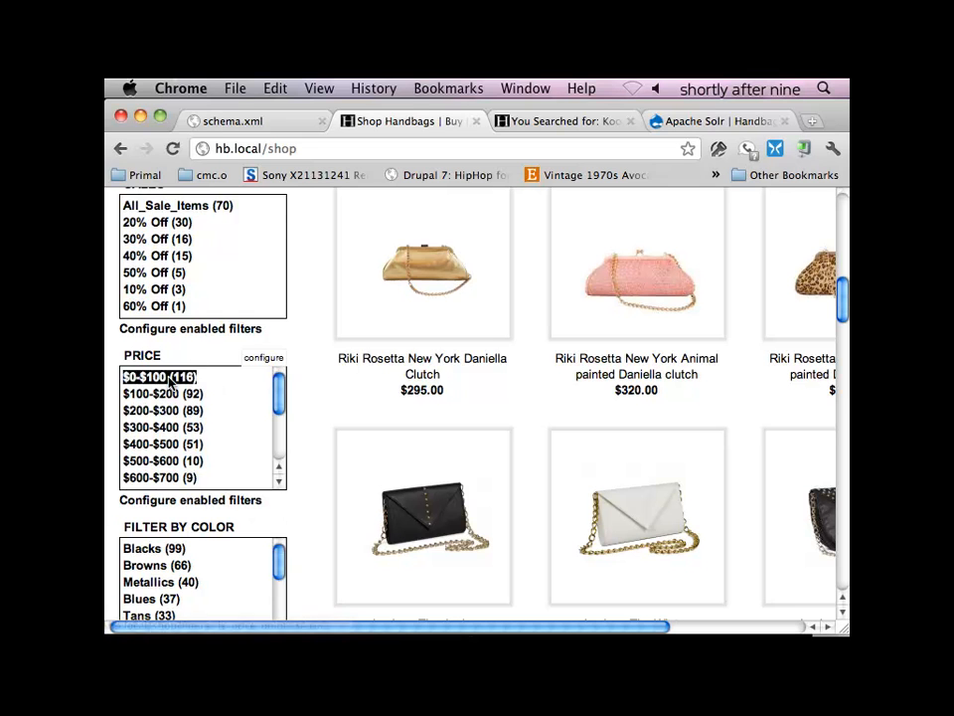
left_click(159, 393)
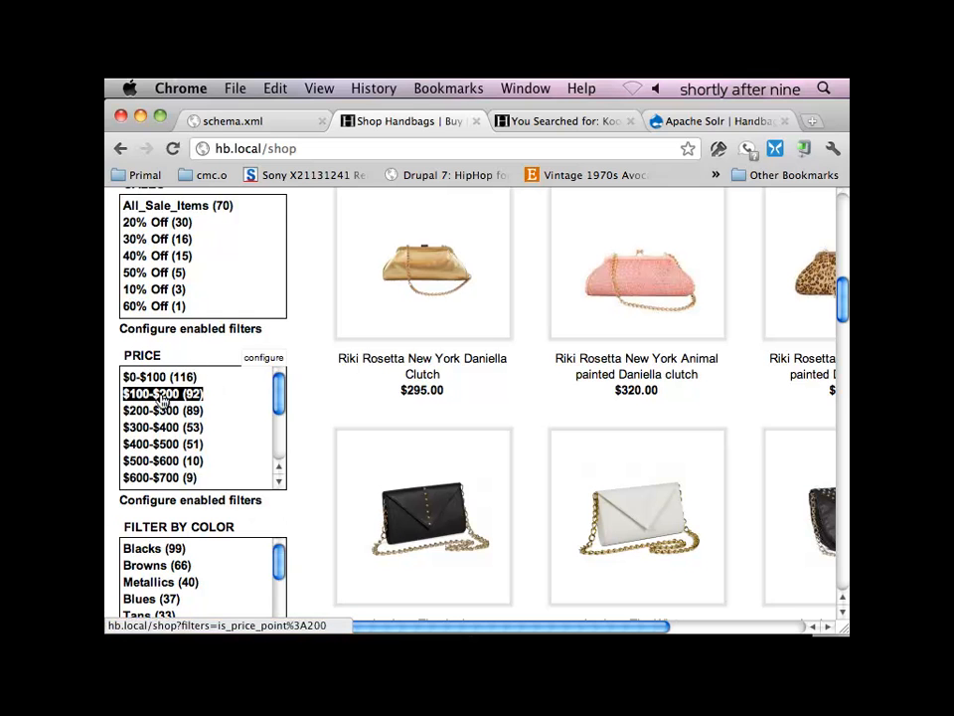
left_click(162, 428)
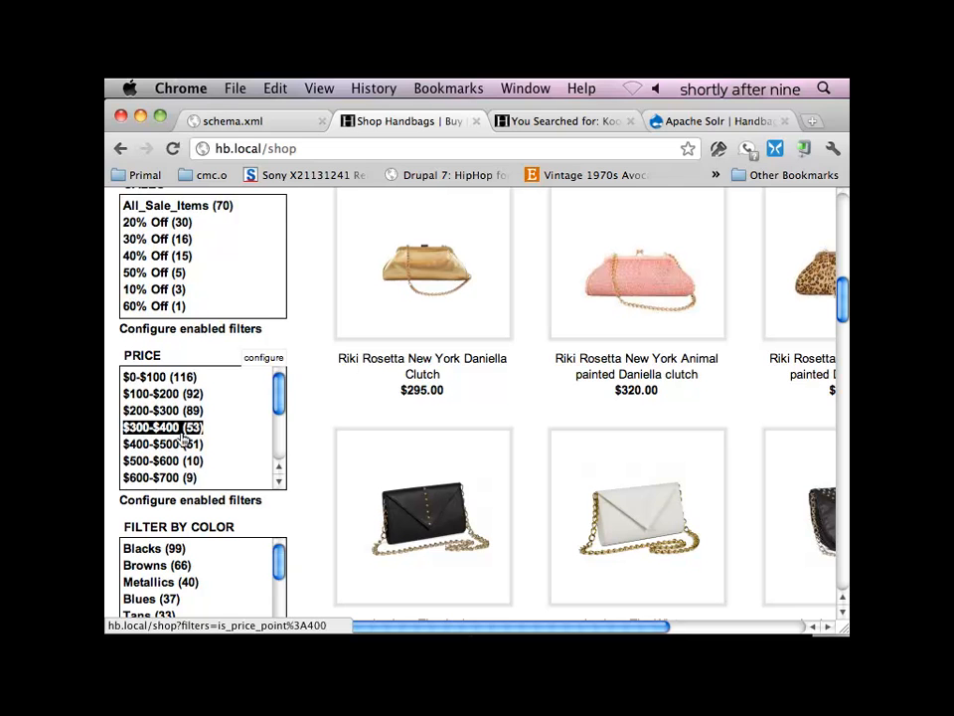
left_click(162, 426)
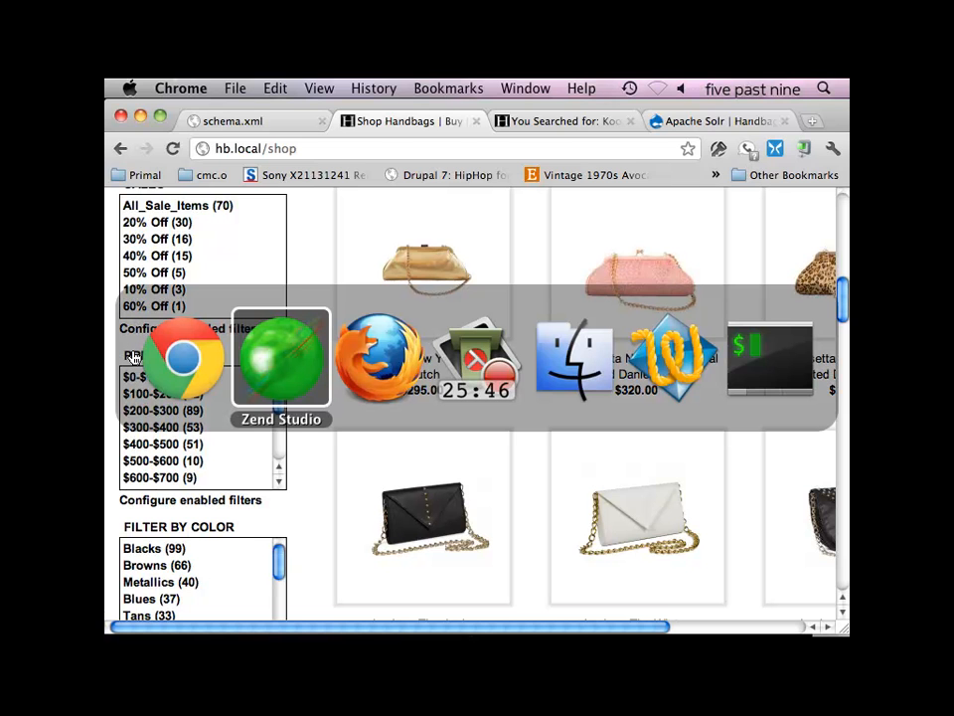
Step: Return to Zend Studio and scroll through the open code
left_click(280, 357)
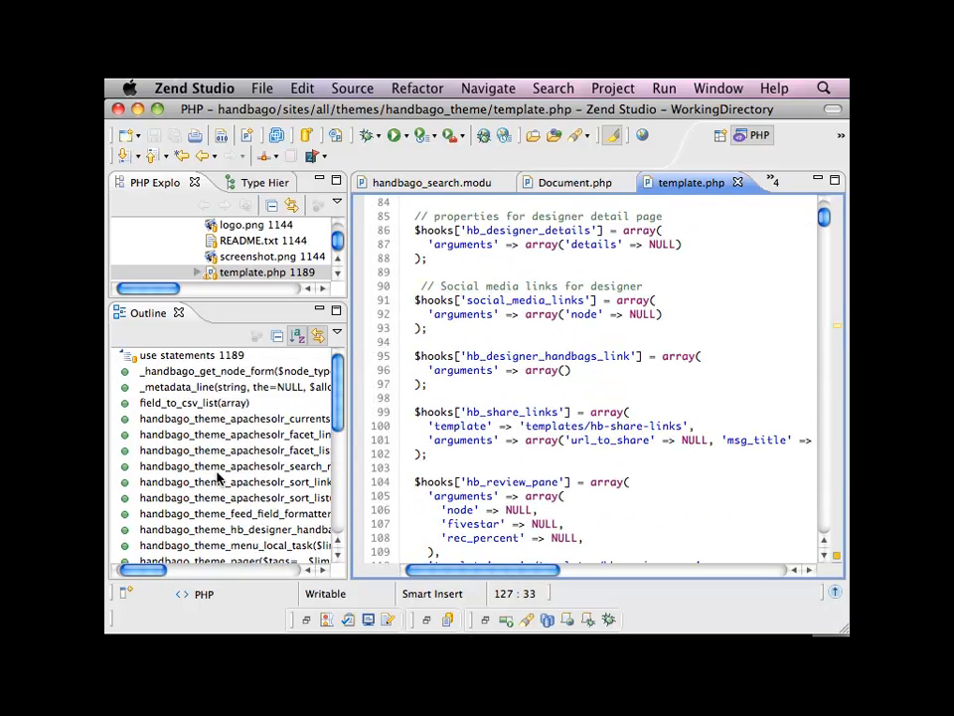
scroll("down", 3)
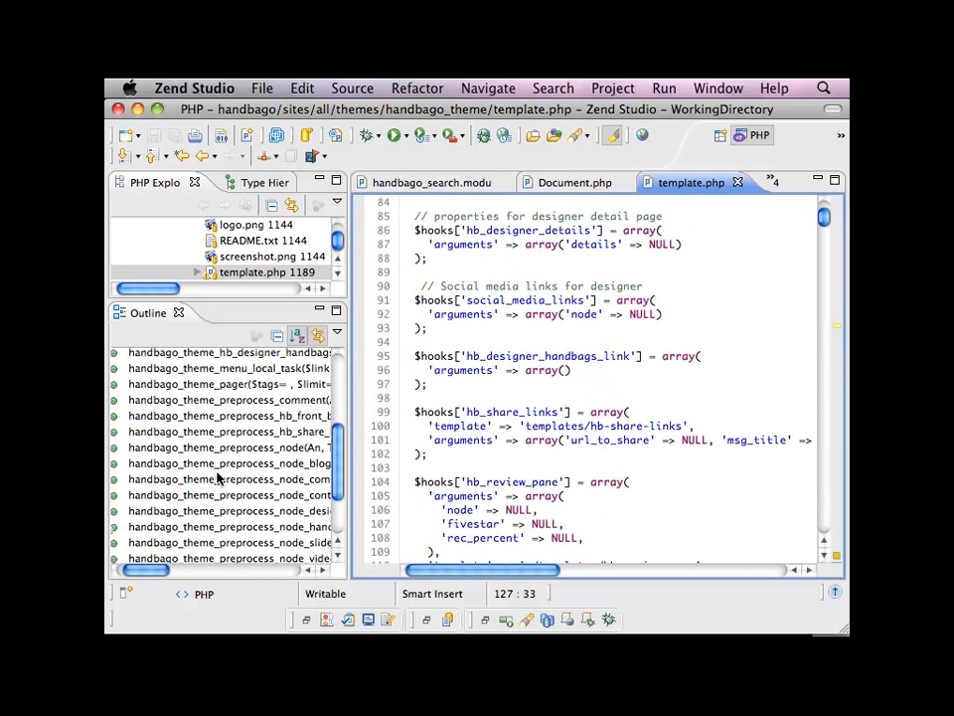
scroll("up", 3)
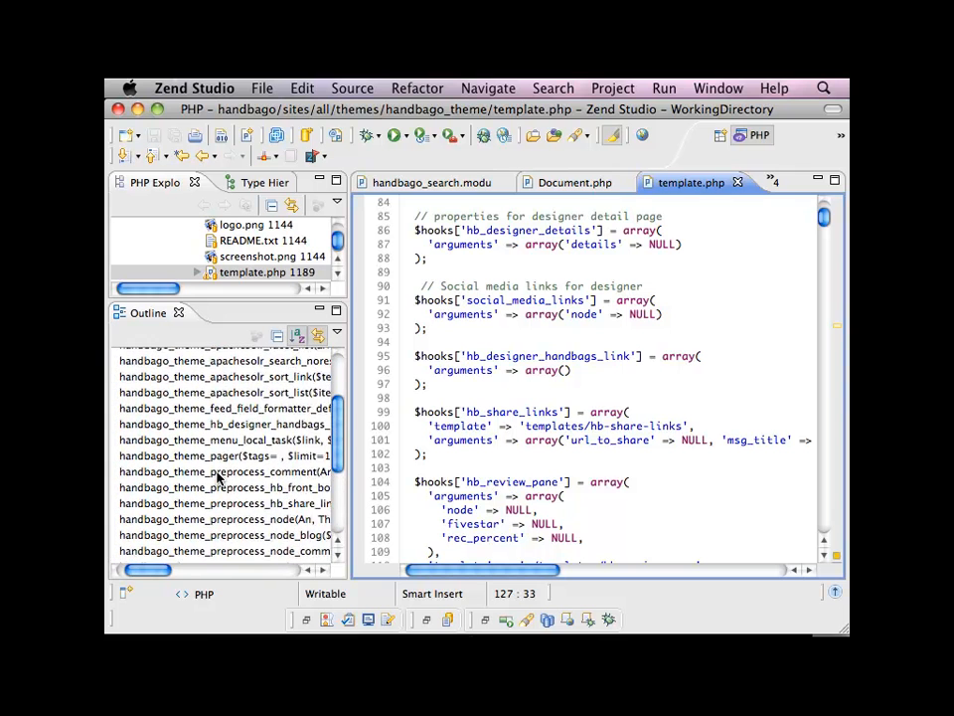
scroll("up", 3)
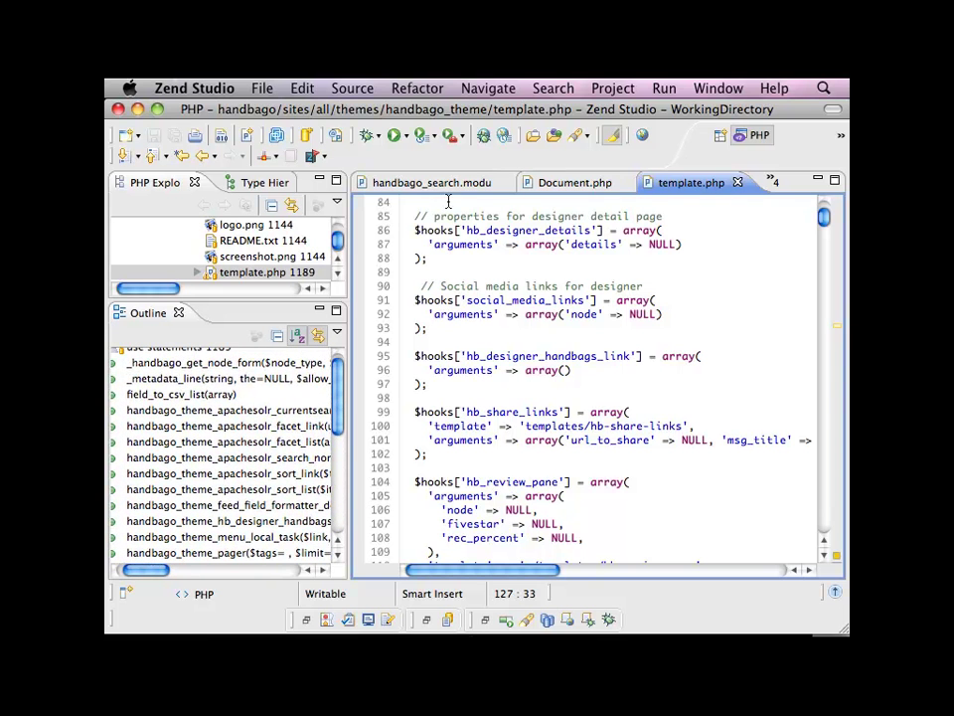
Step: In handbago_search.module, mark the ss_hb_pricing and fs_hb_price fields, then jump to apachesolr_facets
left_click(432, 182)
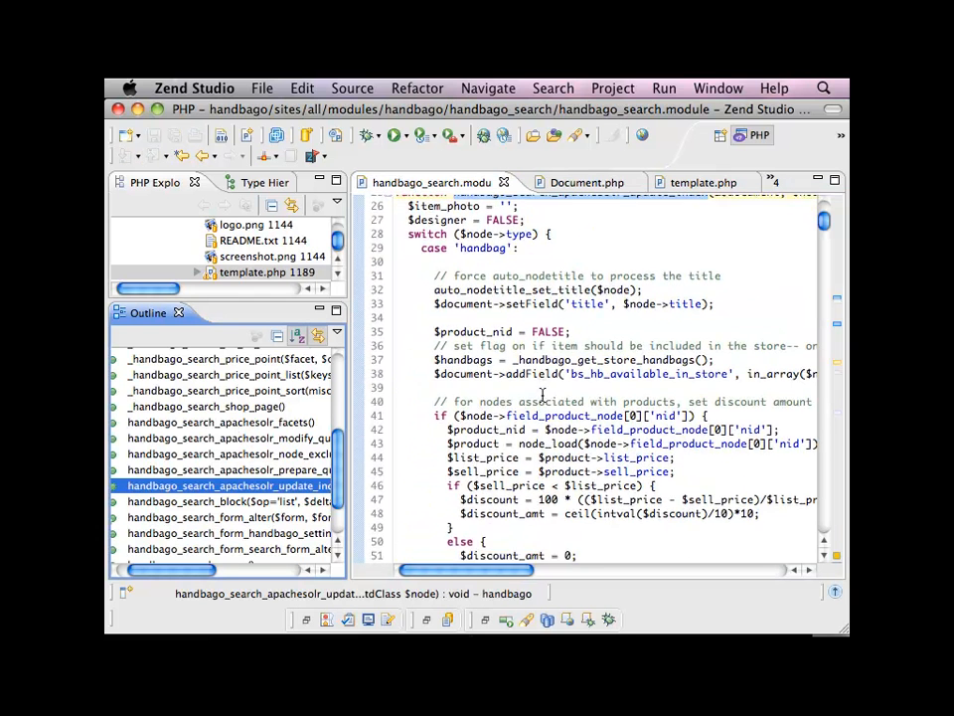
scroll("down", 3)
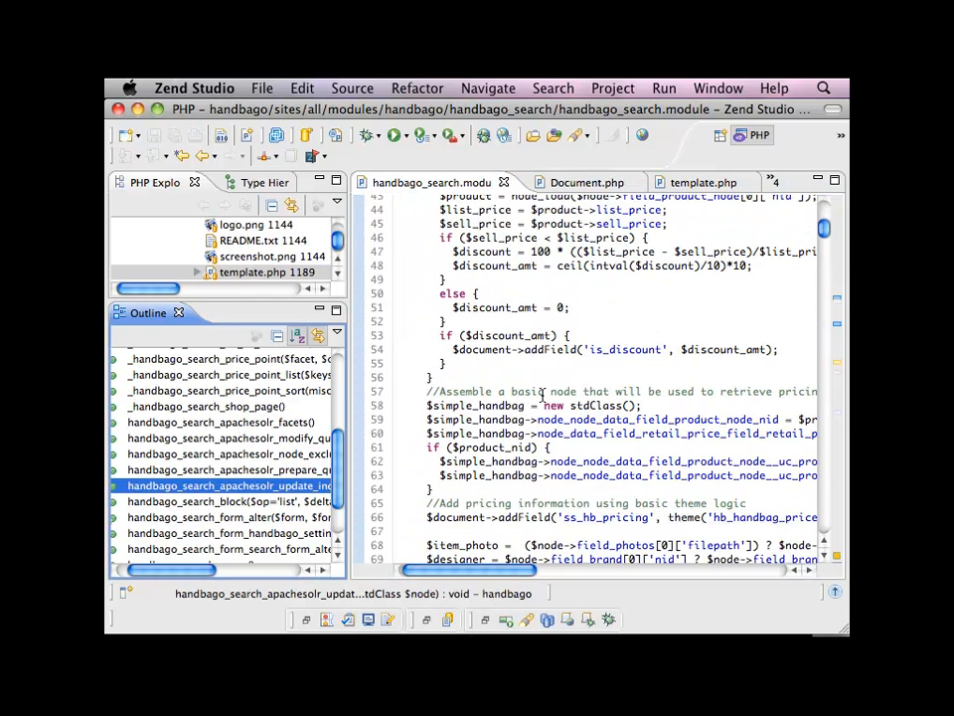
scroll("down", 3)
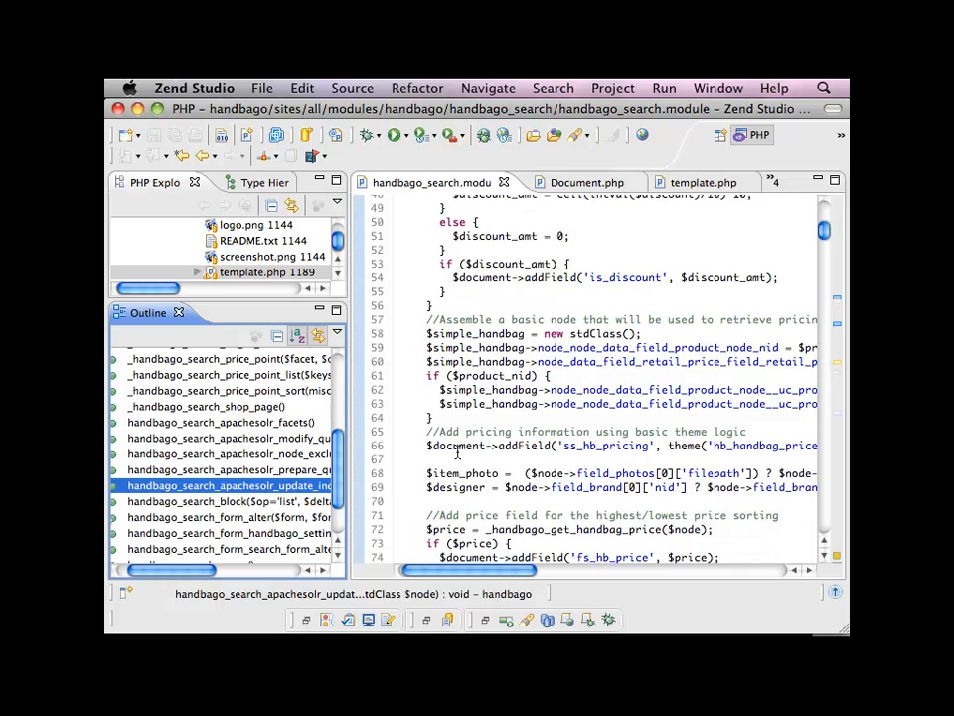
left_click(434, 452)
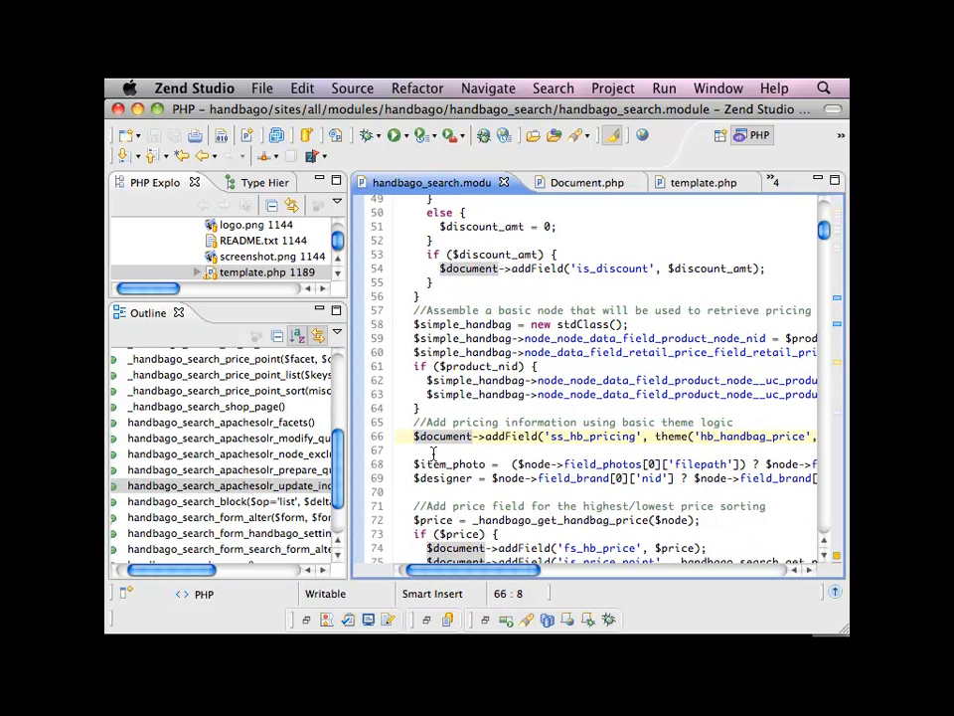
scroll("down", 3)
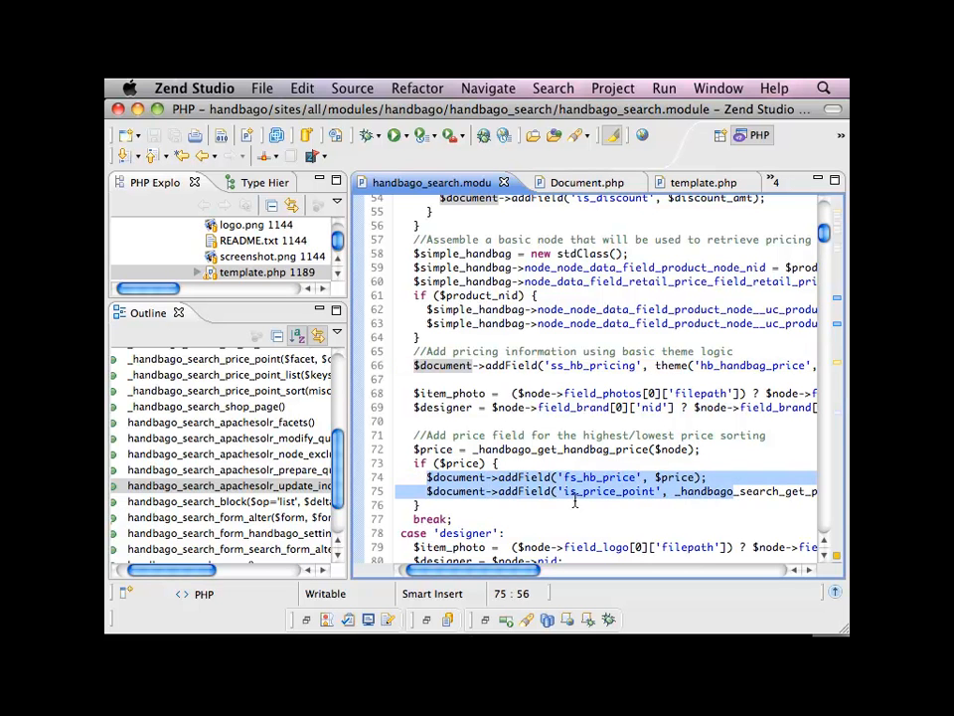
double_click(598, 477)
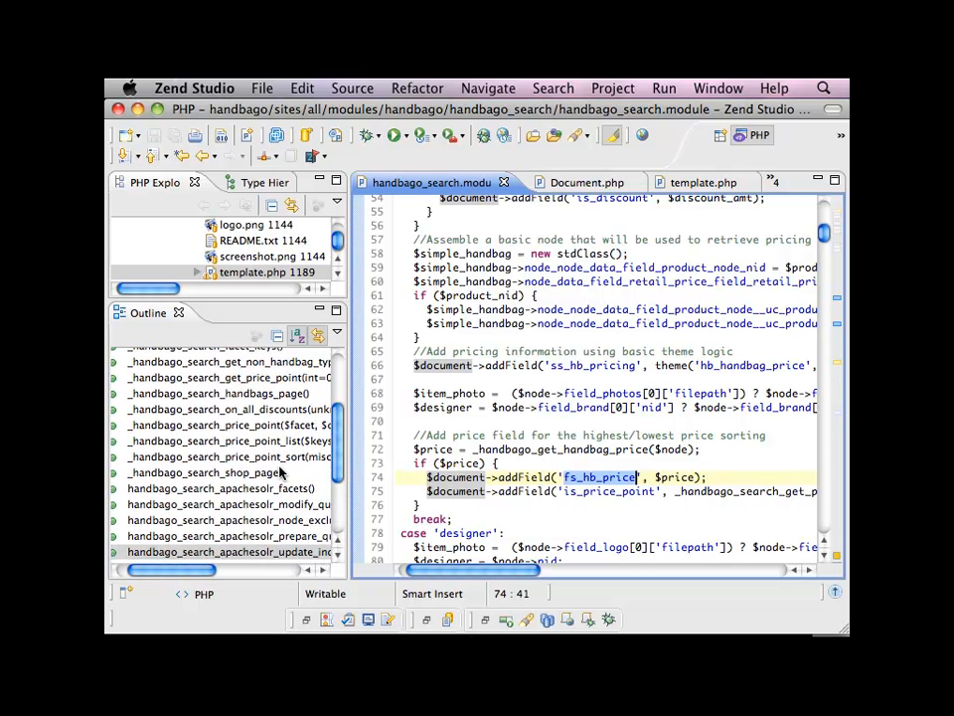
left_click(213, 488)
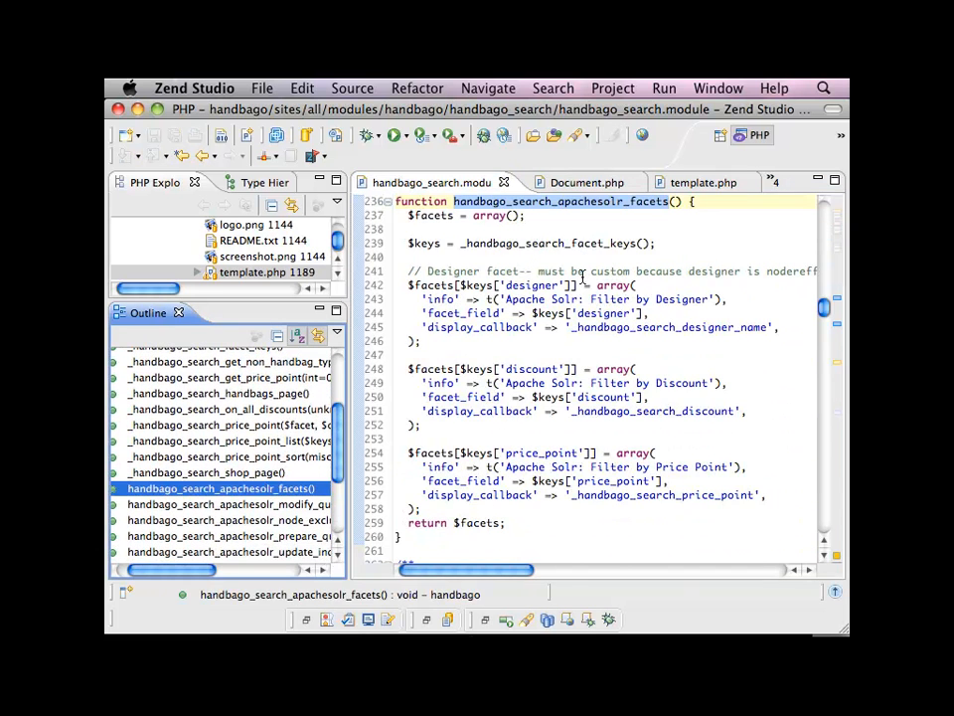
Step: Jump to _handbago_search_price_point and start a Find/Replace search for price_point
scroll("up", 3)
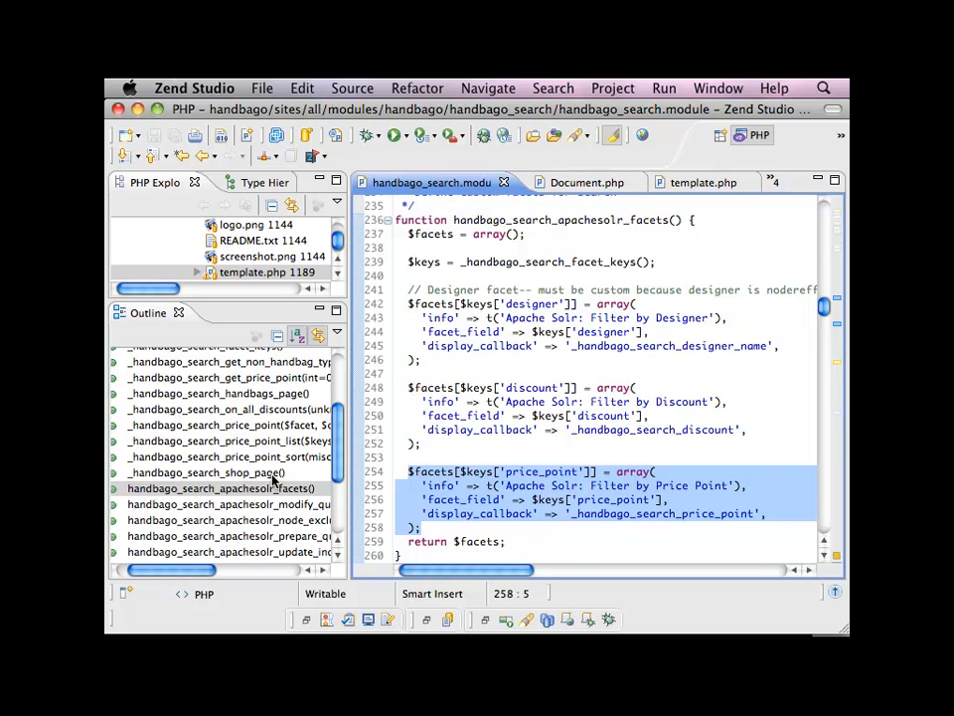
mouse_move(517, 482)
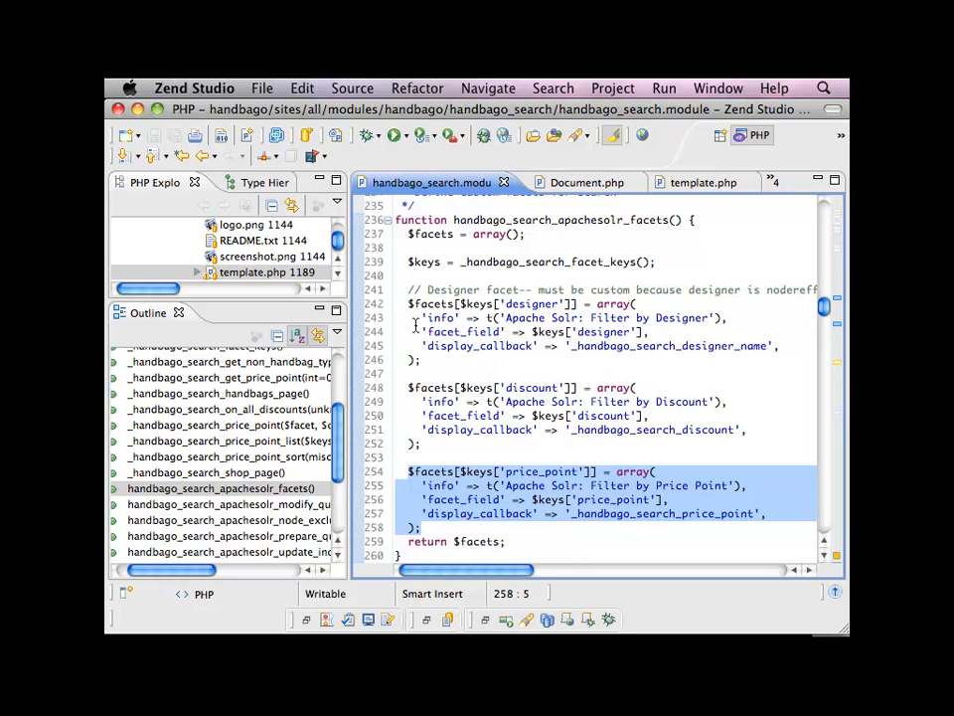
scroll("up", 3)
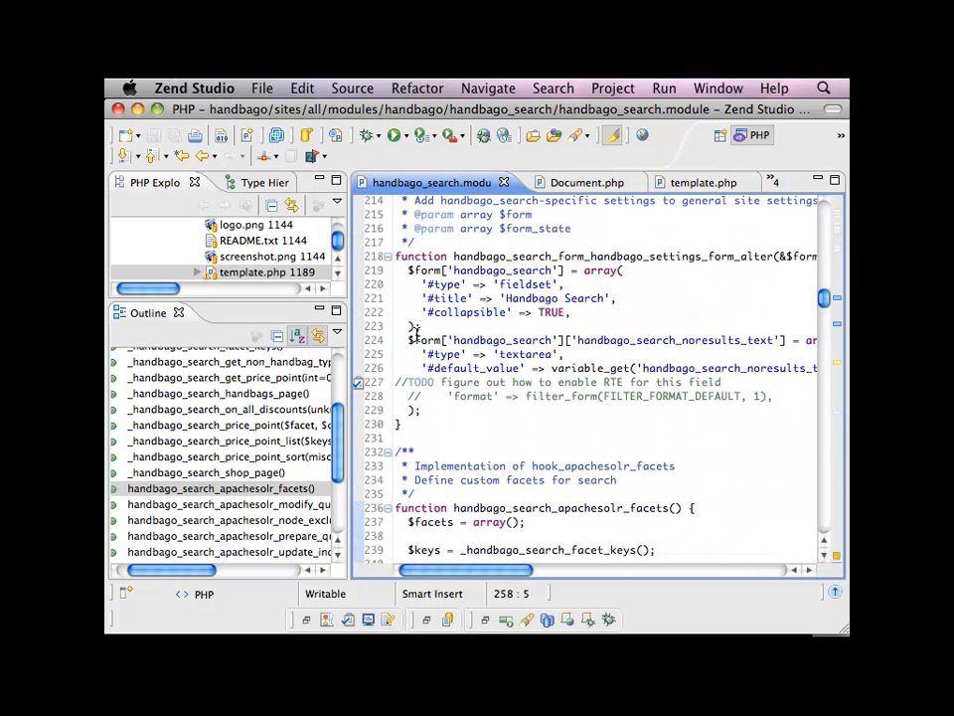
scroll("up", 3)
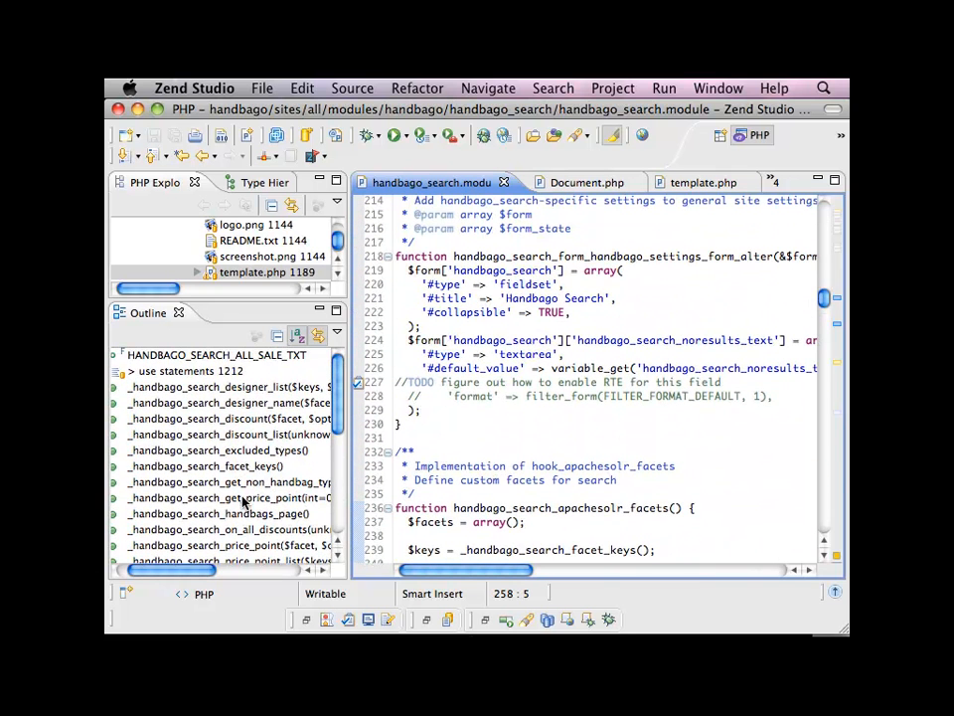
scroll("down", 3)
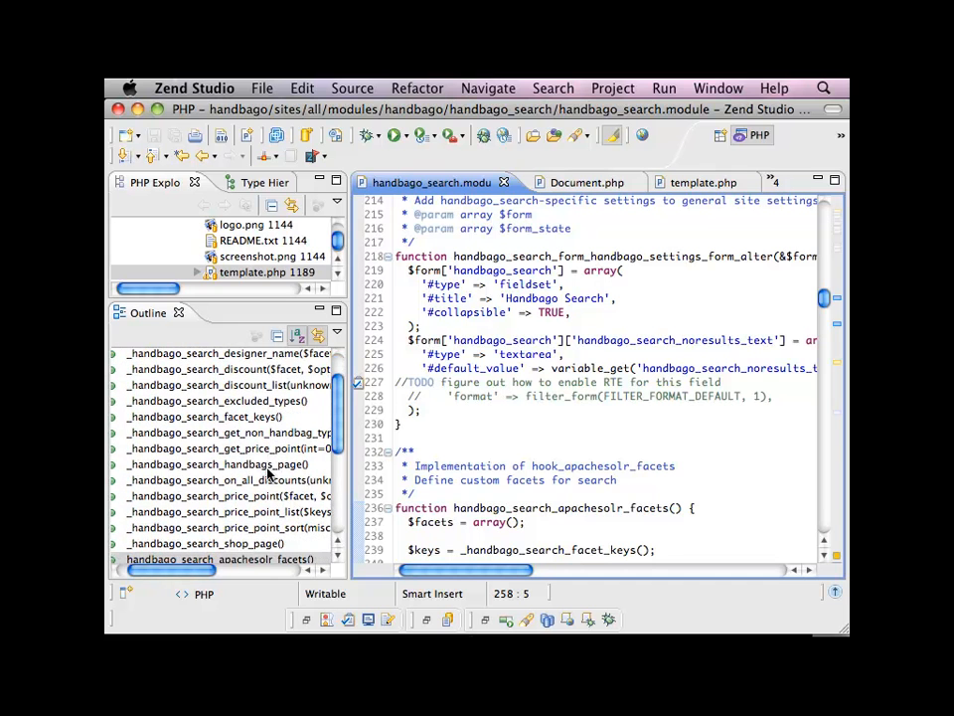
left_click(219, 496)
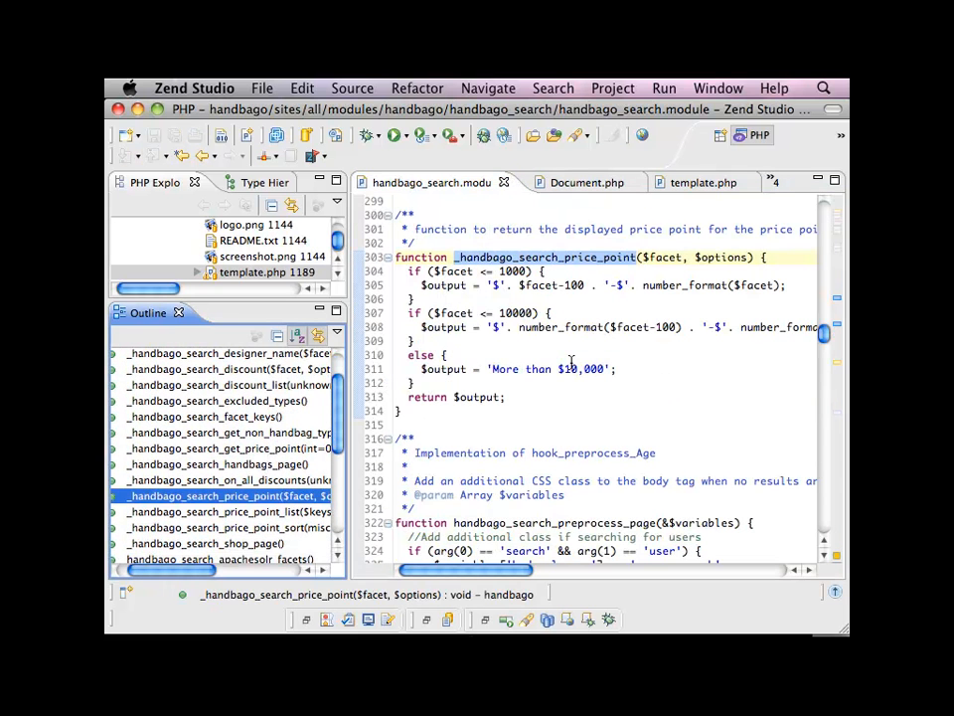
left_click(569, 256)
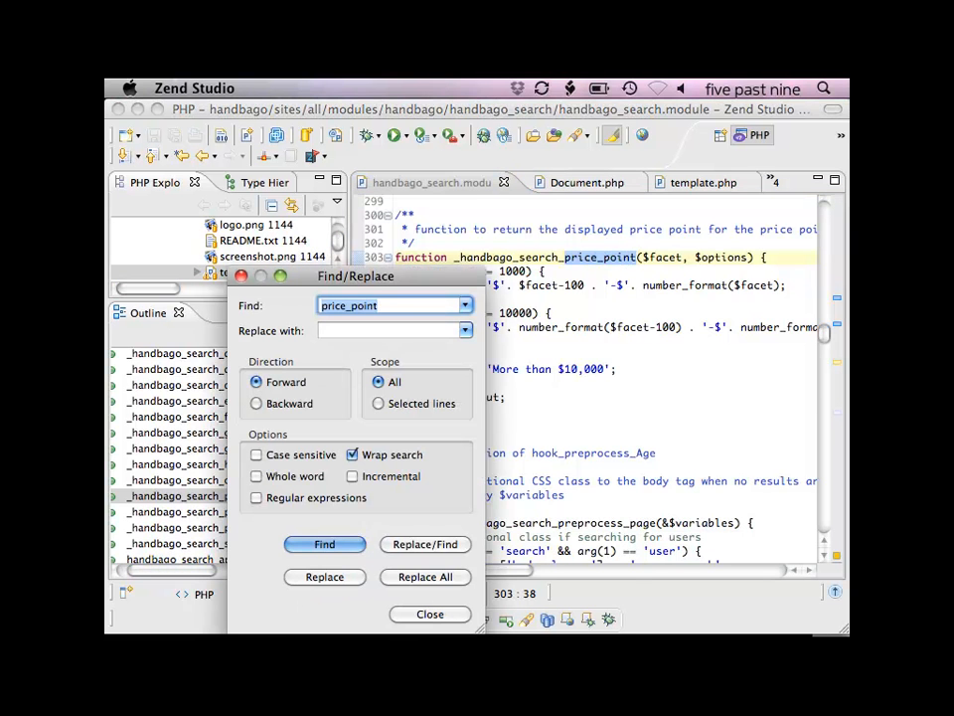
Step: Step through price_point matches into _handbago_search_price_point_list, then close the search
left_click(324, 543)
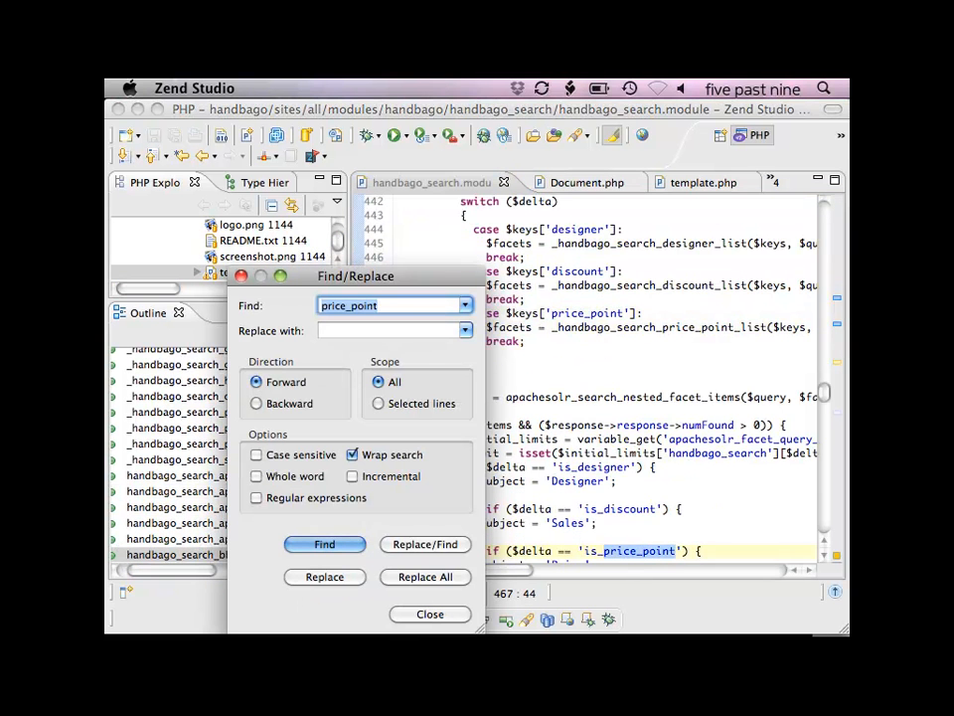
left_click(324, 544)
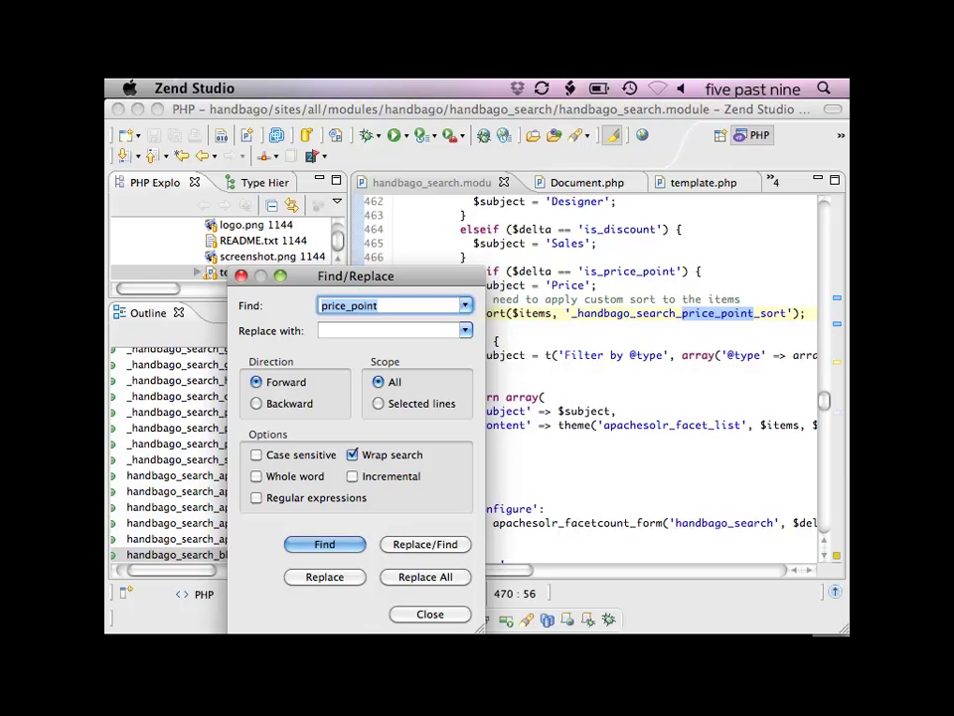
left_click(323, 544)
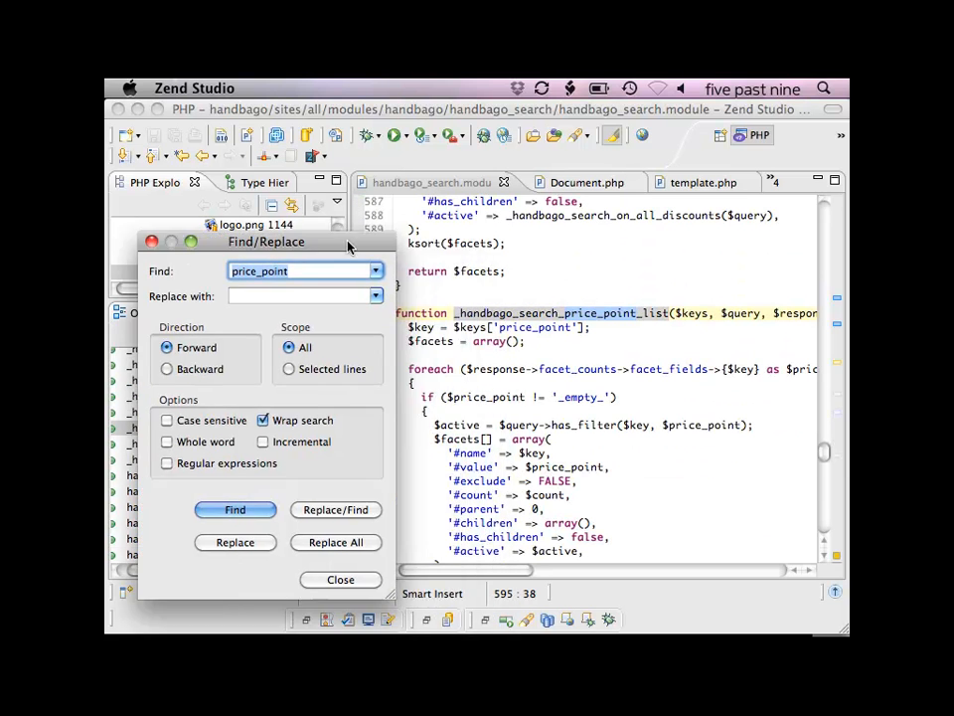
left_click(235, 508)
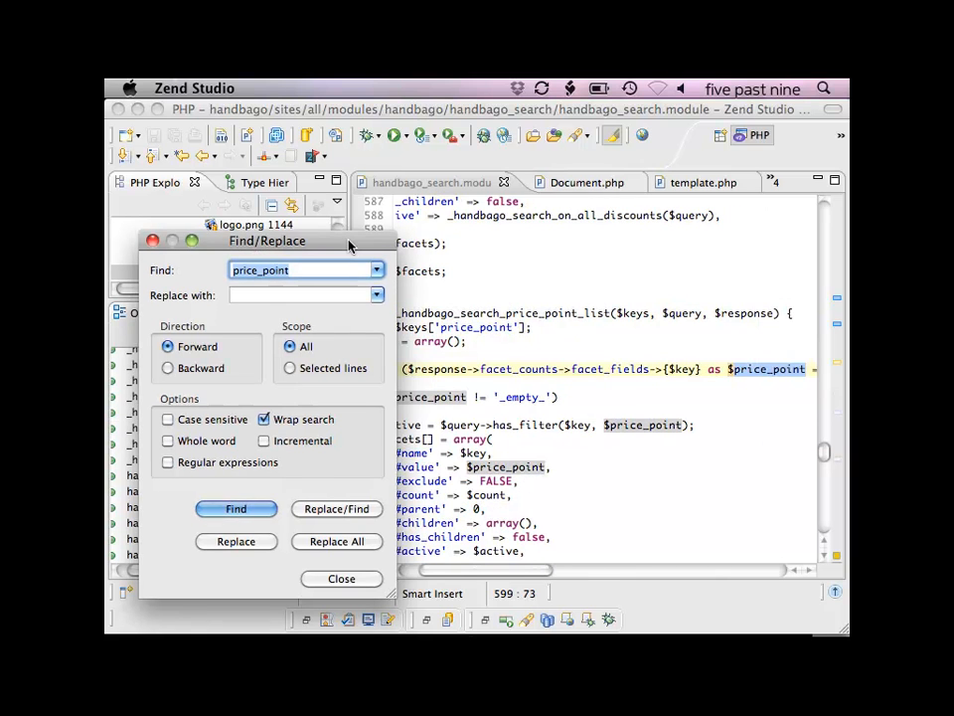
left_click(235, 508)
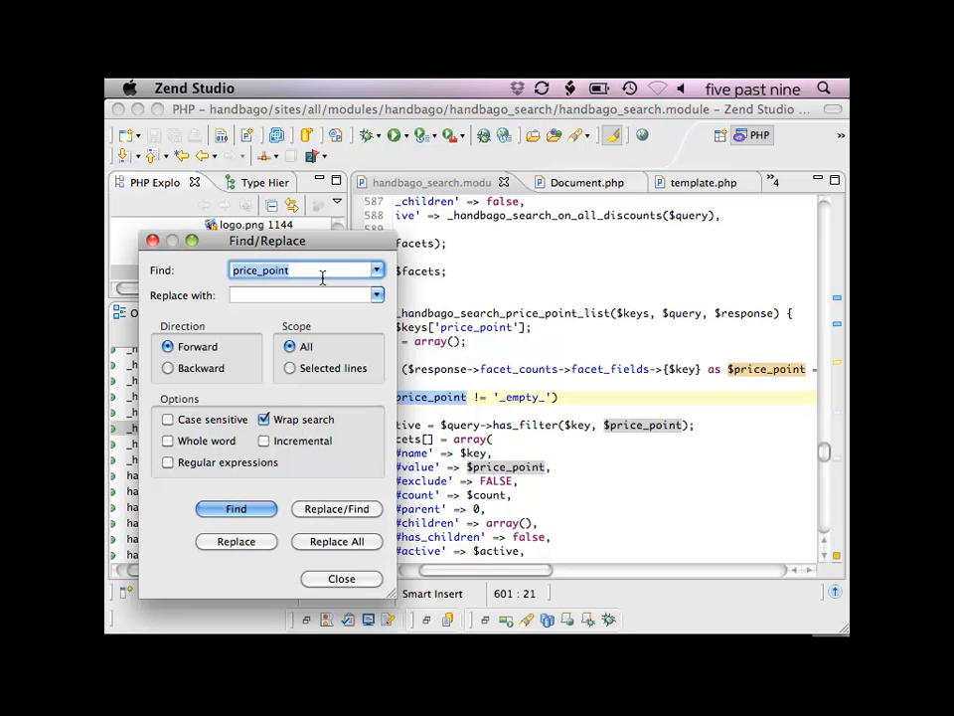
left_click(341, 579)
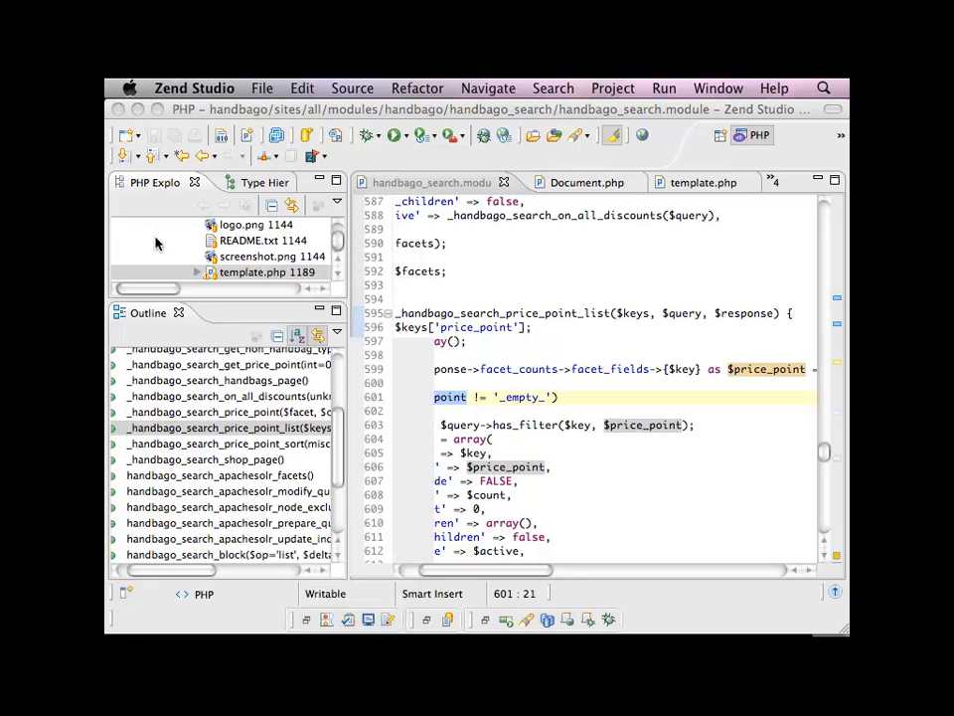
Step: Return to _handbago_search_price_point and view its dollar-range output up to More than $10,000
scroll("left", 3)
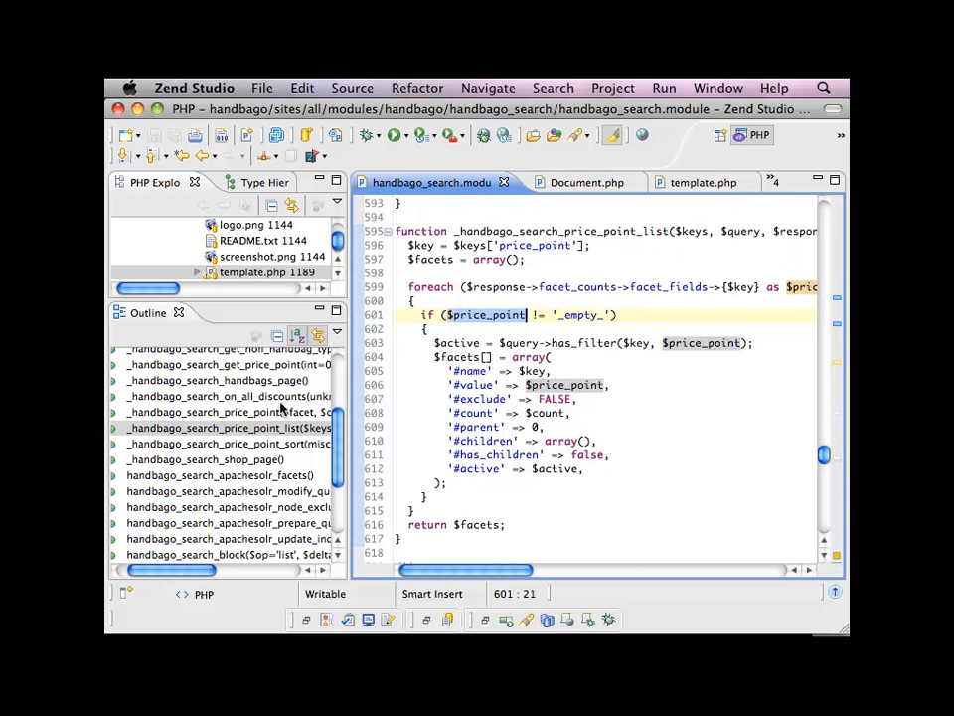
left_click(226, 411)
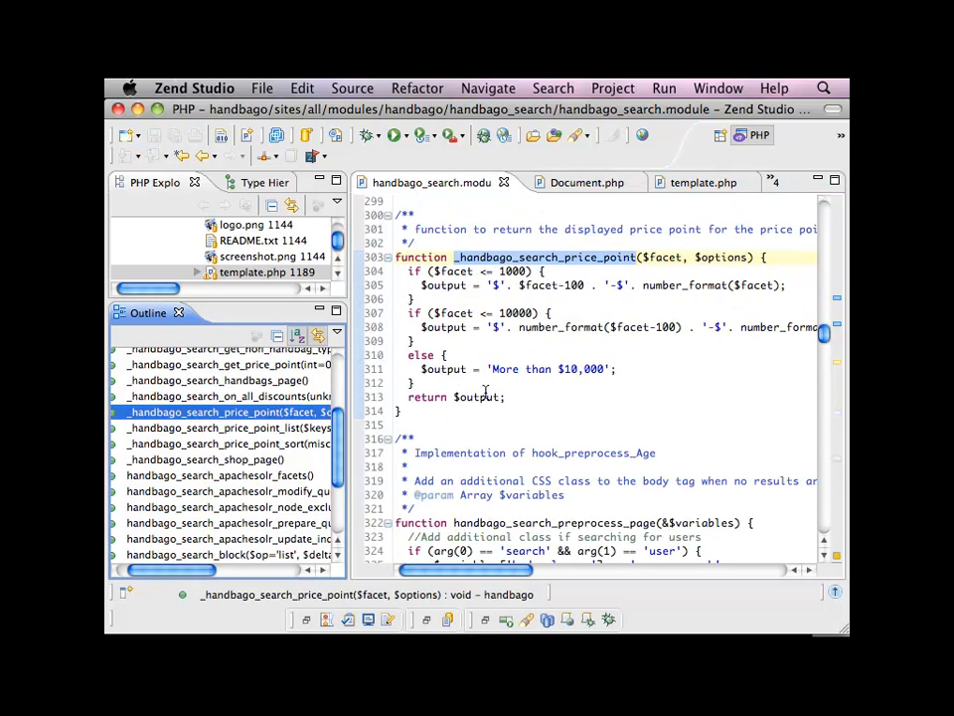
left_click(580, 410)
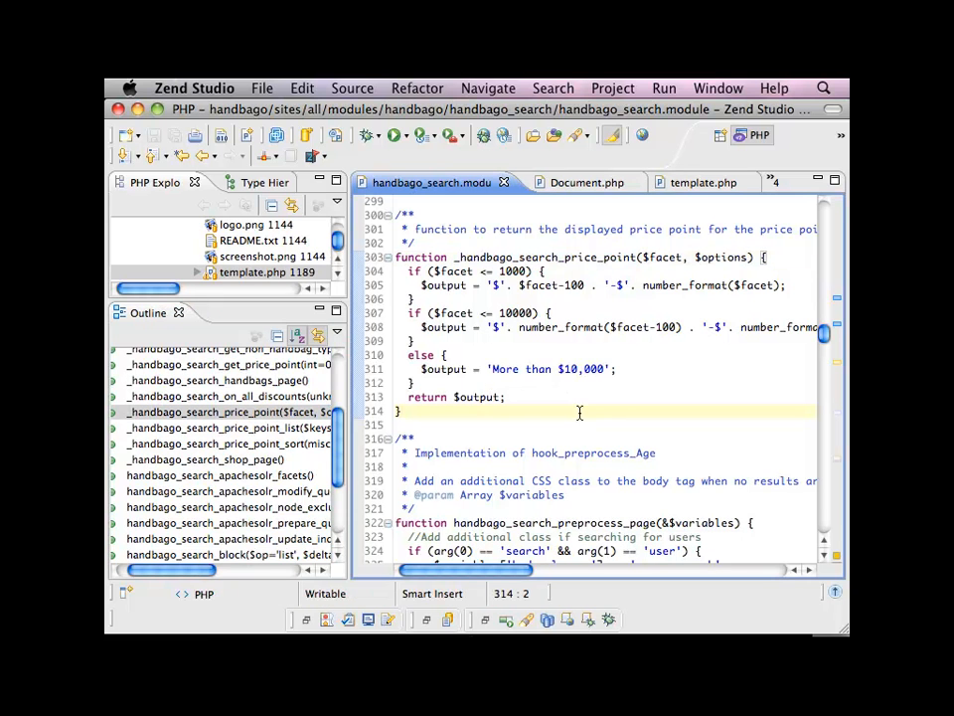
mouse_move(522, 230)
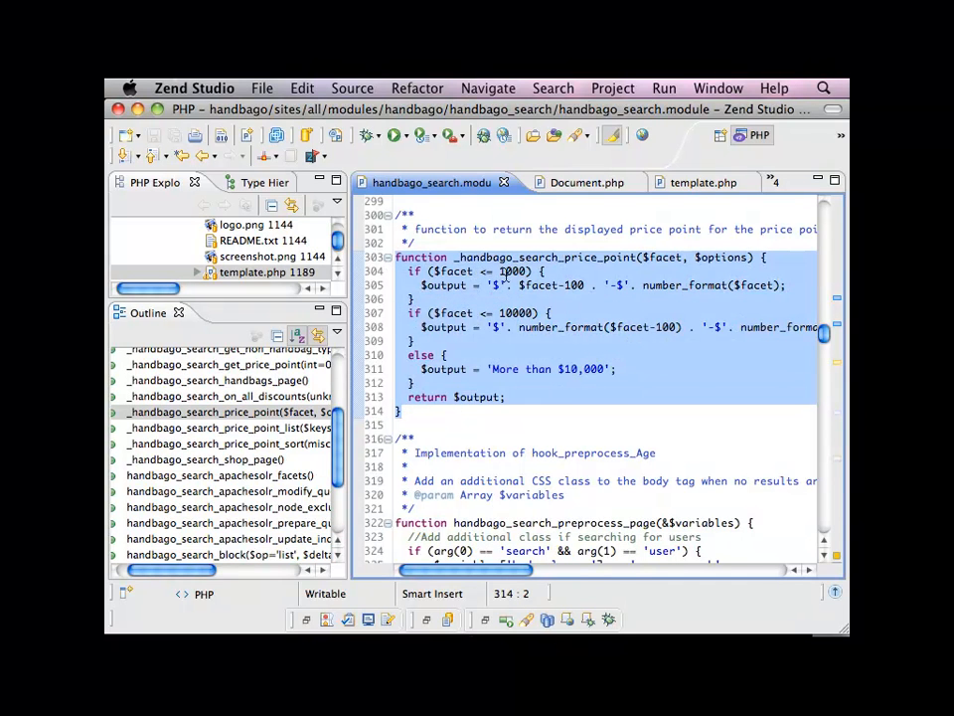
mouse_move(311, 482)
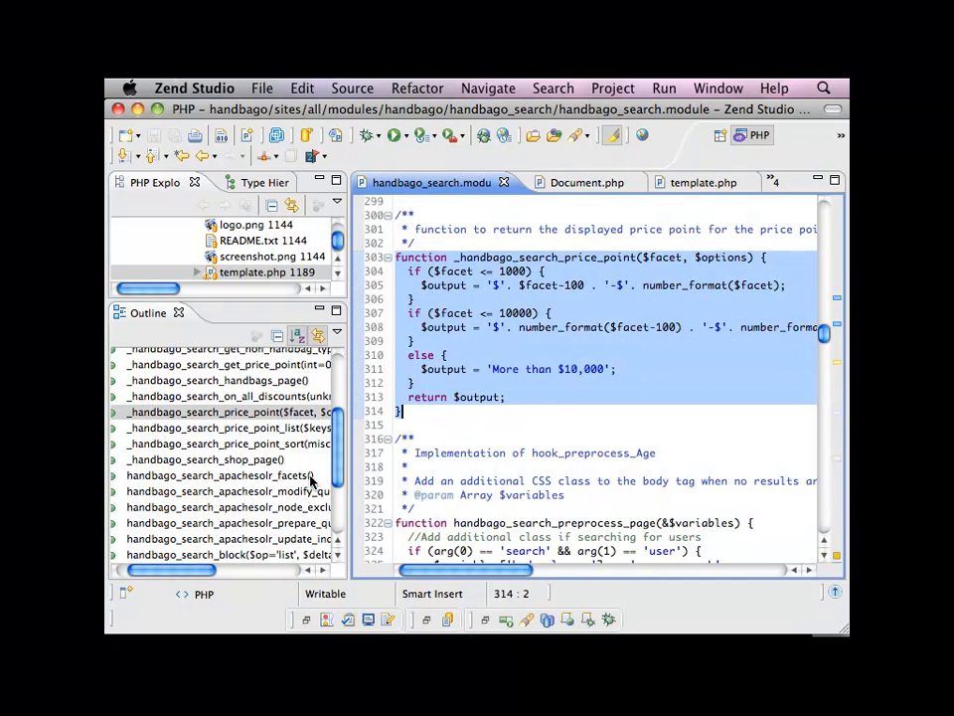
Step: Jump to _handbago_search_price_point_list and scroll through its code
left_click(223, 427)
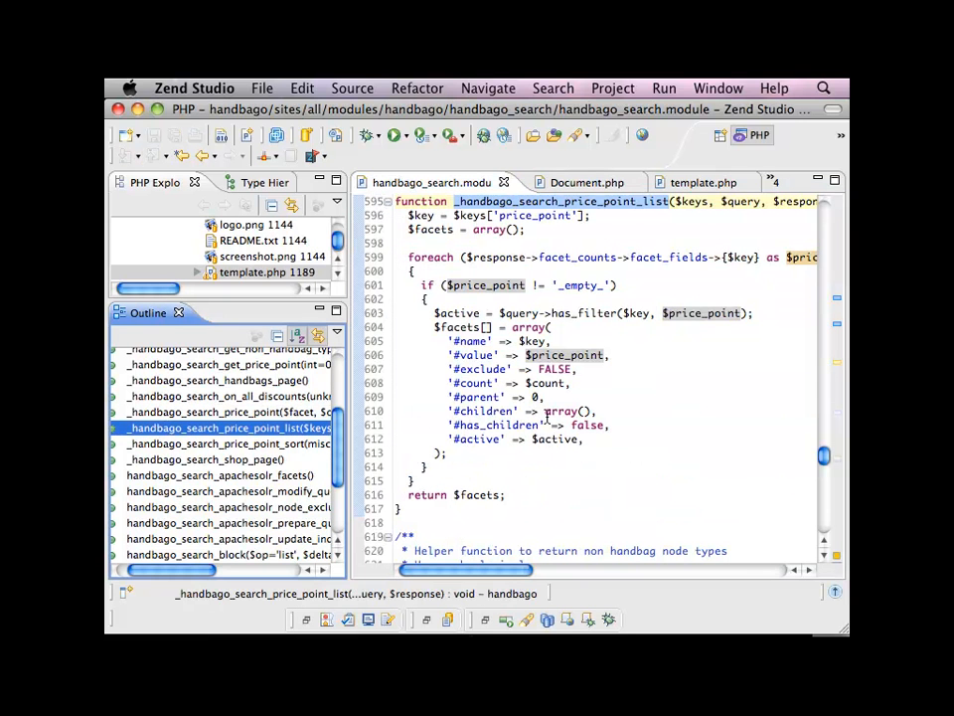
mouse_move(611, 408)
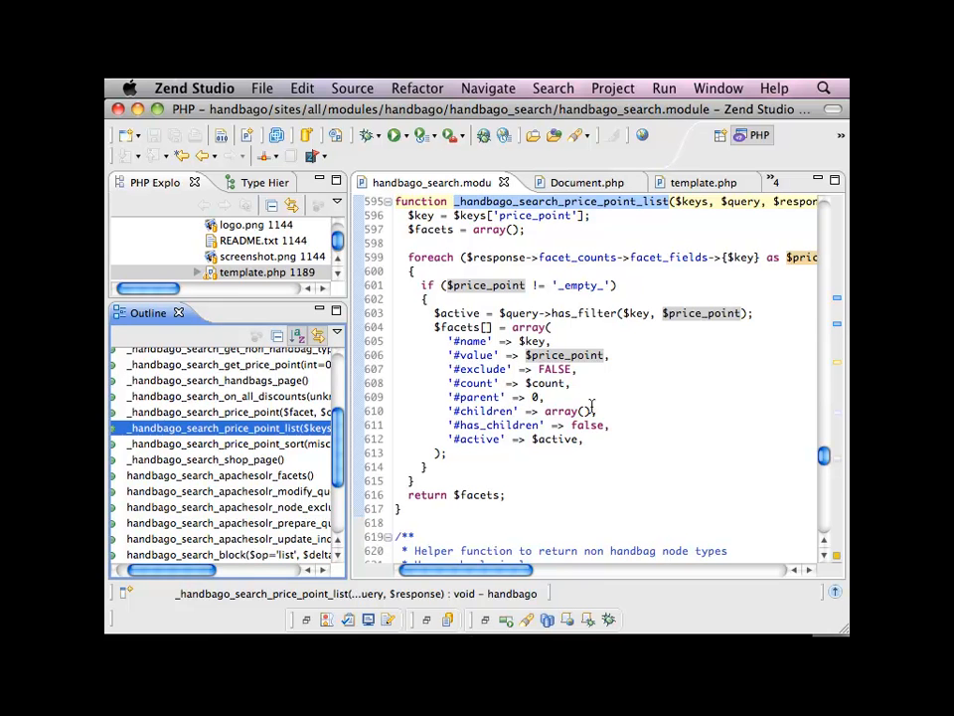
mouse_move(594, 390)
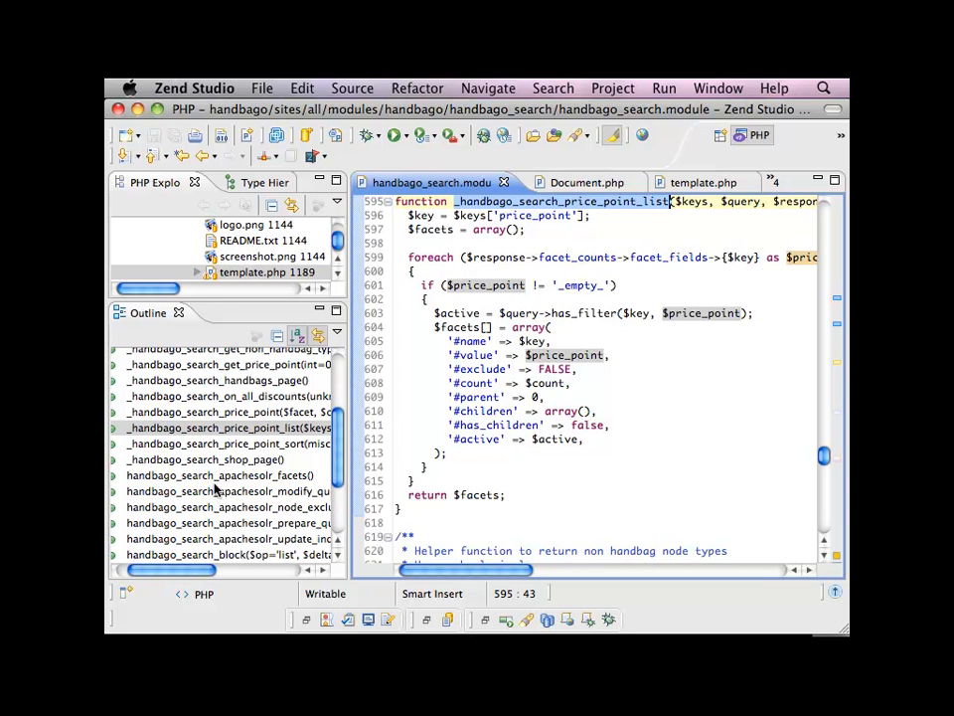
scroll("down", 3)
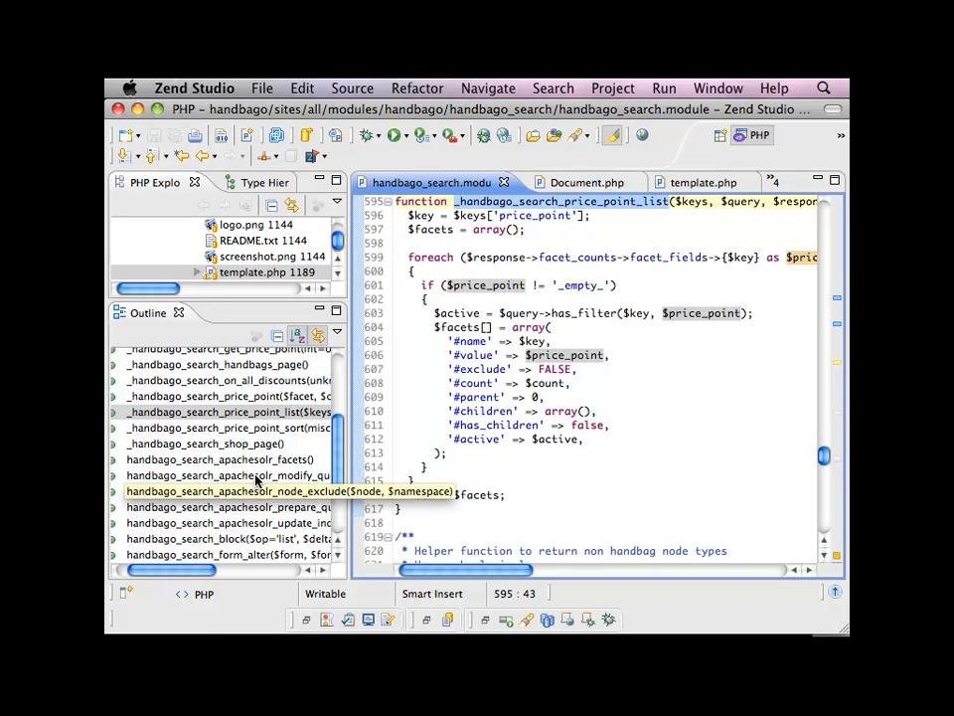
scroll("down", 3)
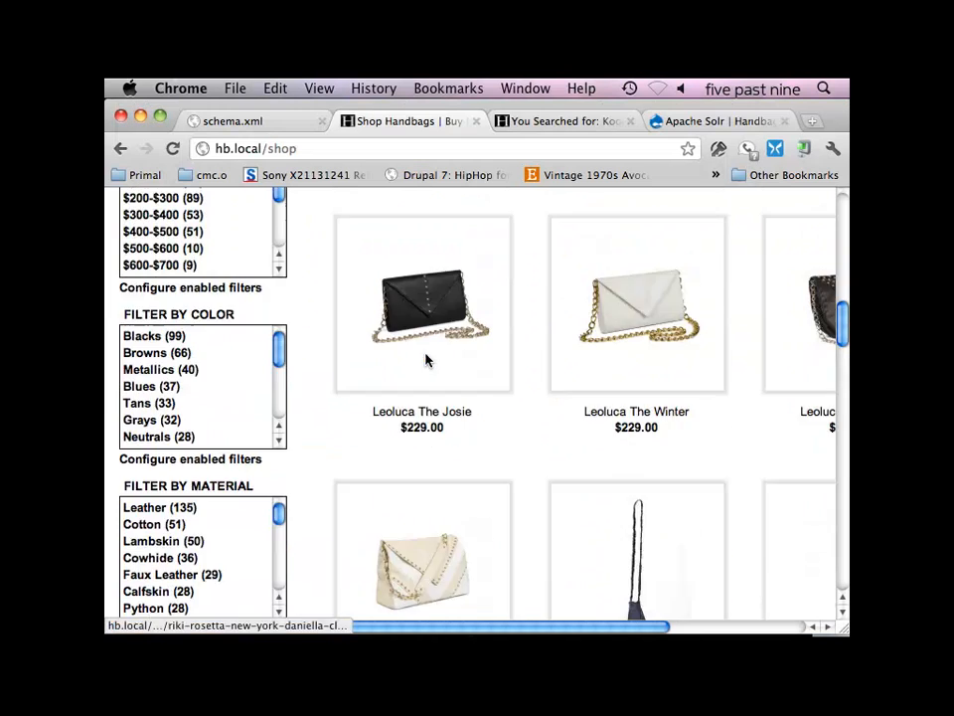
Step: Scroll through the hb.local shop page and its price, colour and material facet blocks
scroll("down", 3)
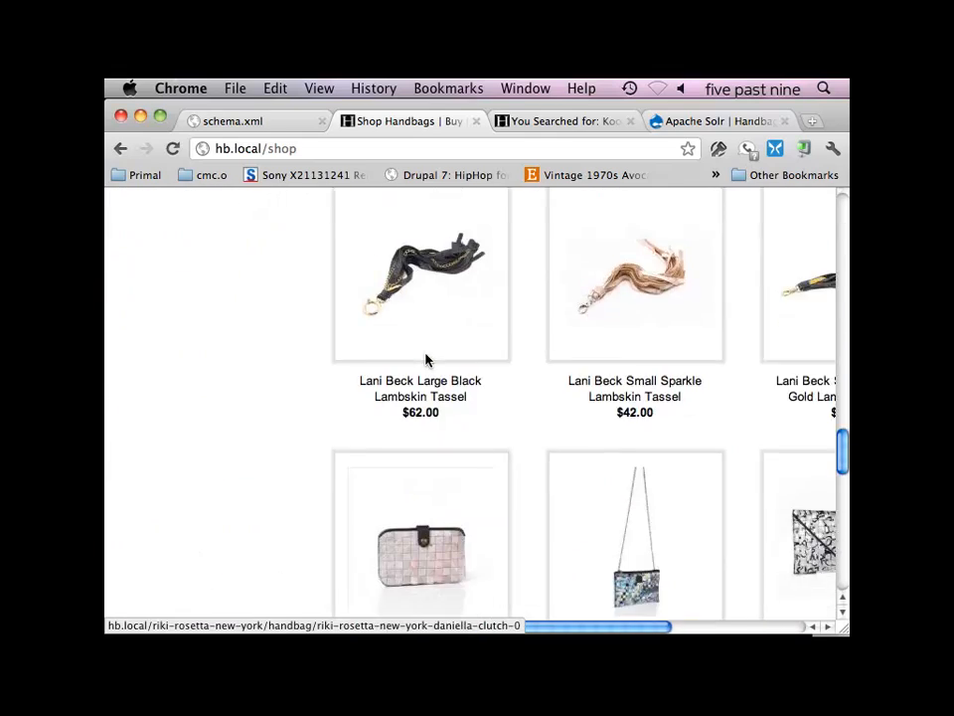
scroll("down", 3)
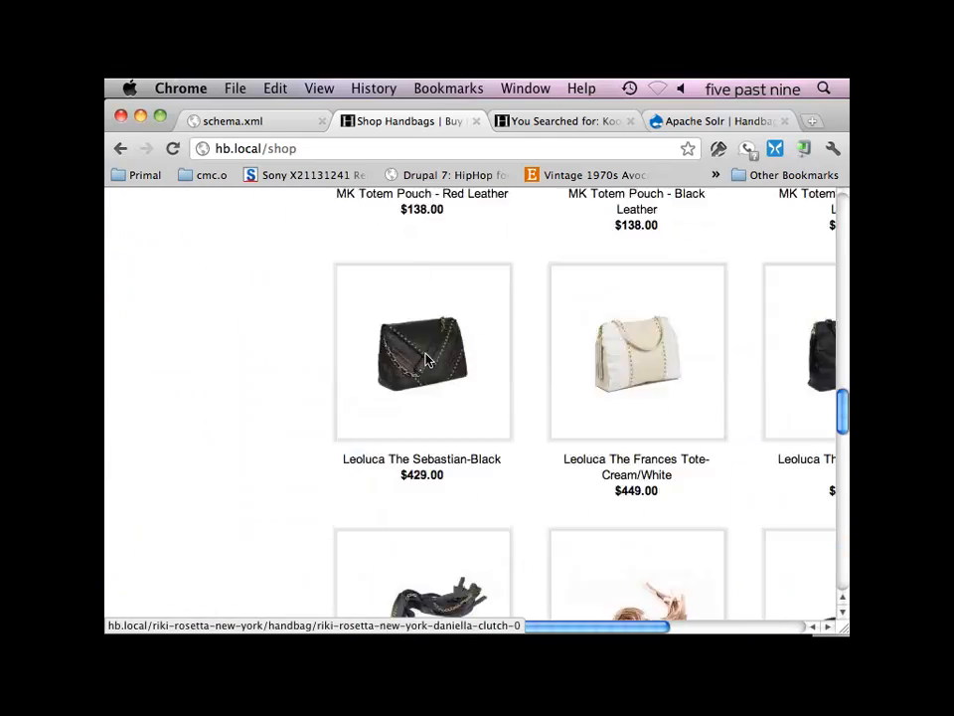
scroll("up", 3)
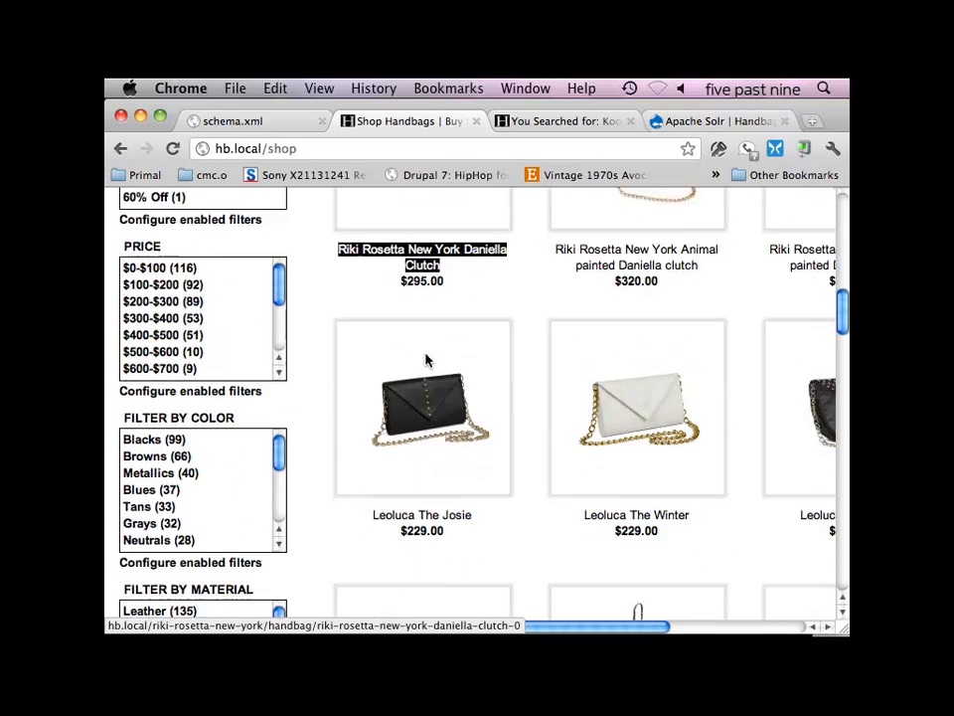
scroll("down", 3)
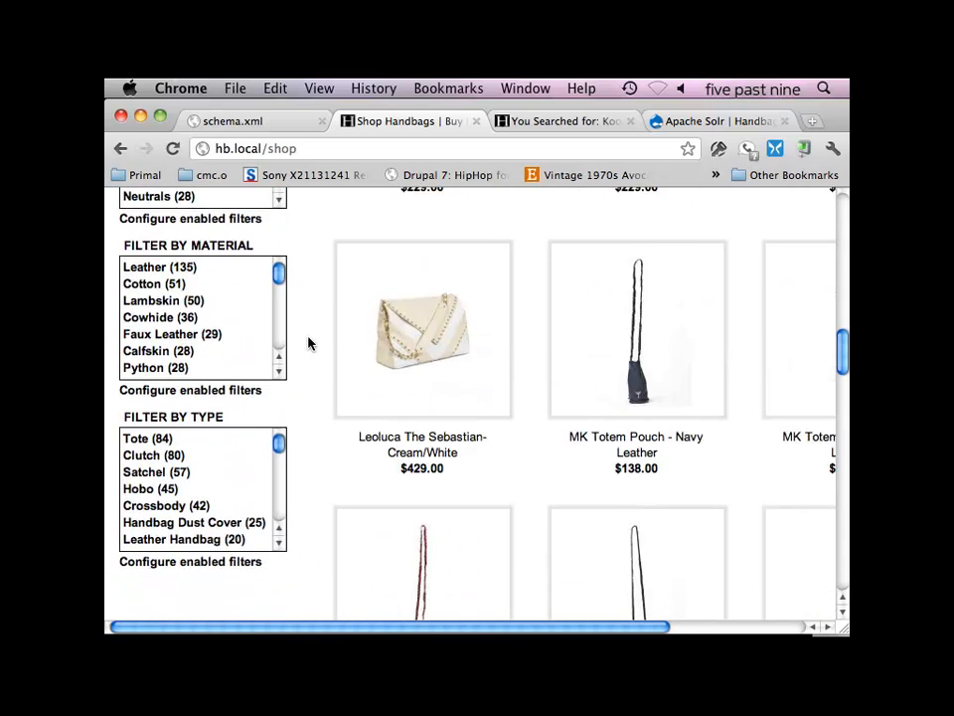
scroll("up", 3)
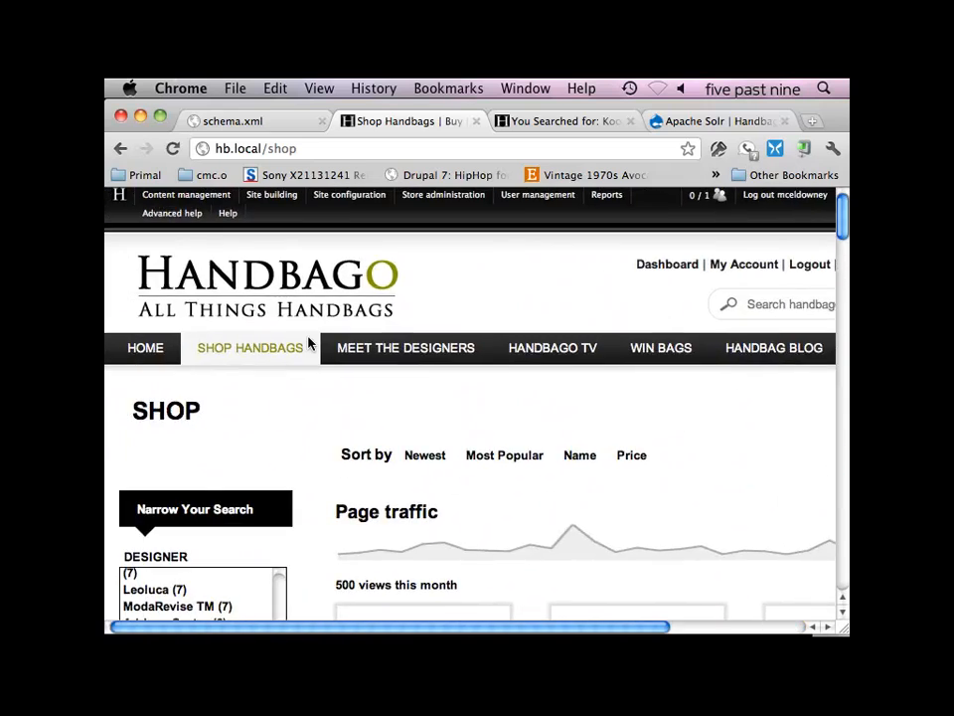
scroll("down", 3)
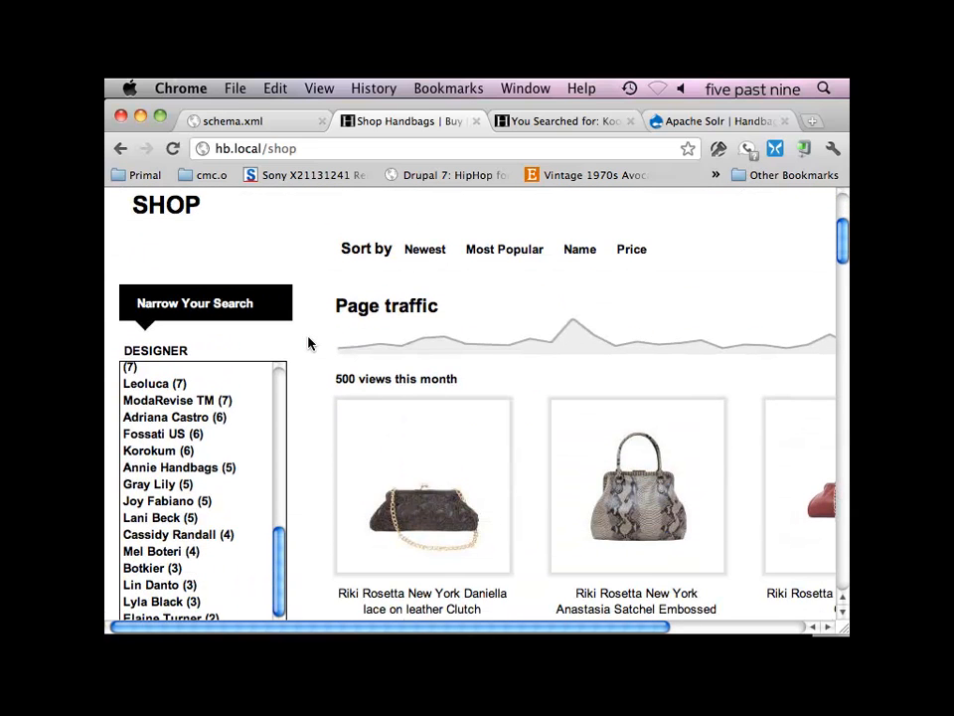
scroll("down", 3)
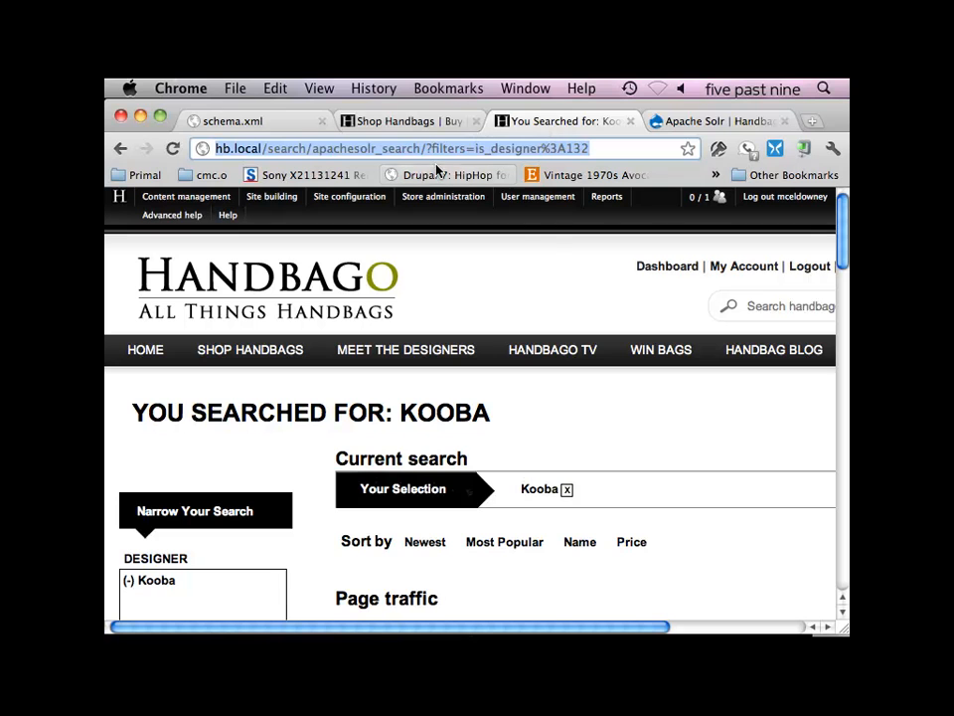
mouse_move(446, 174)
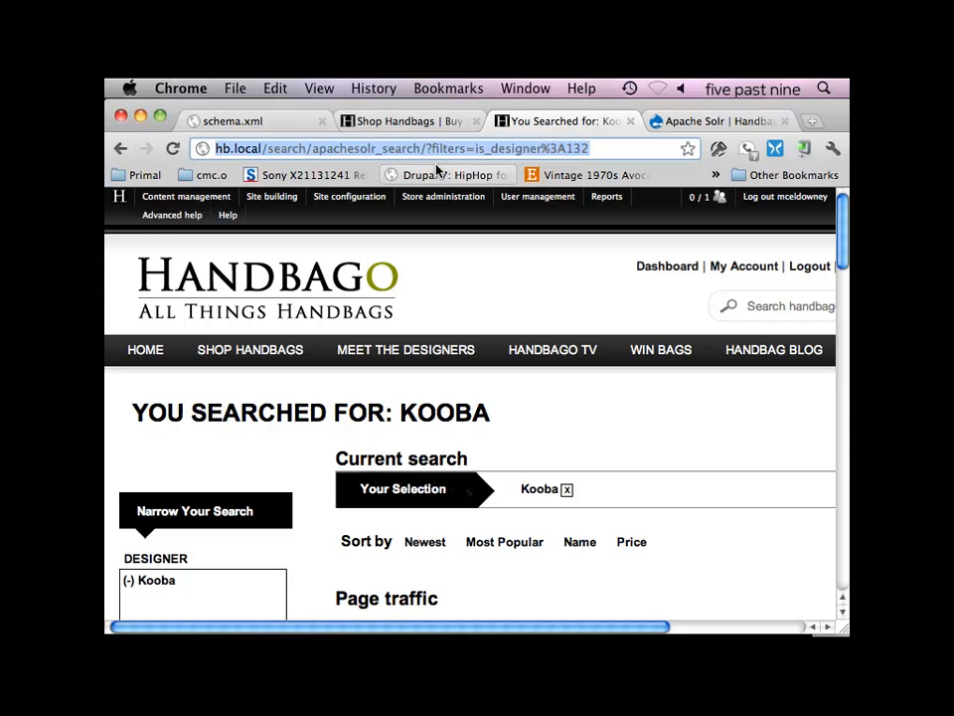
left_click(443, 196)
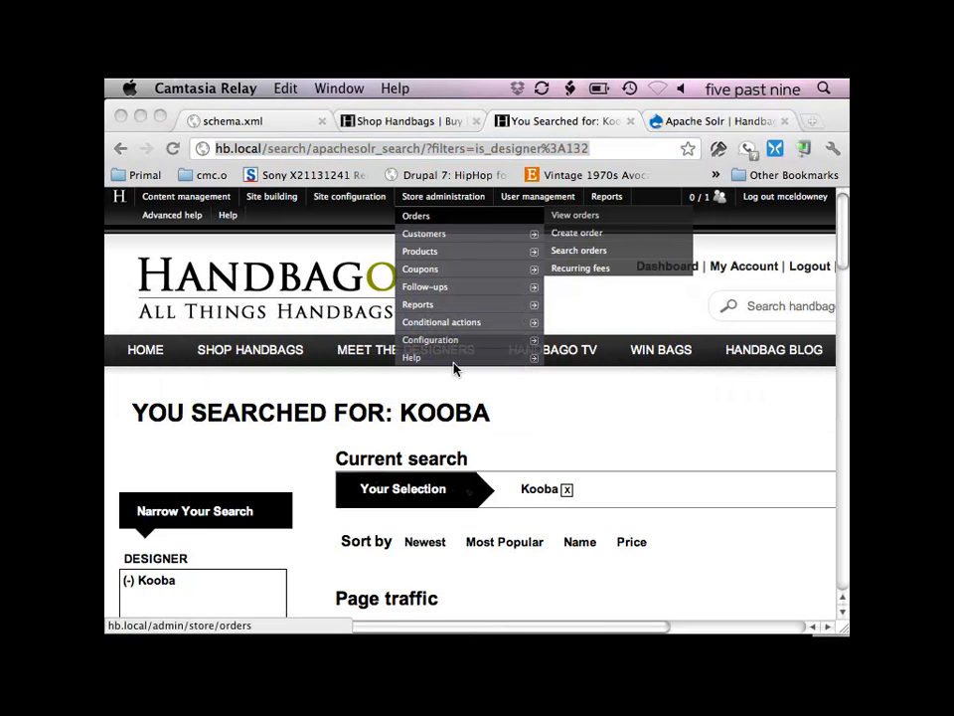
mouse_move(661, 611)
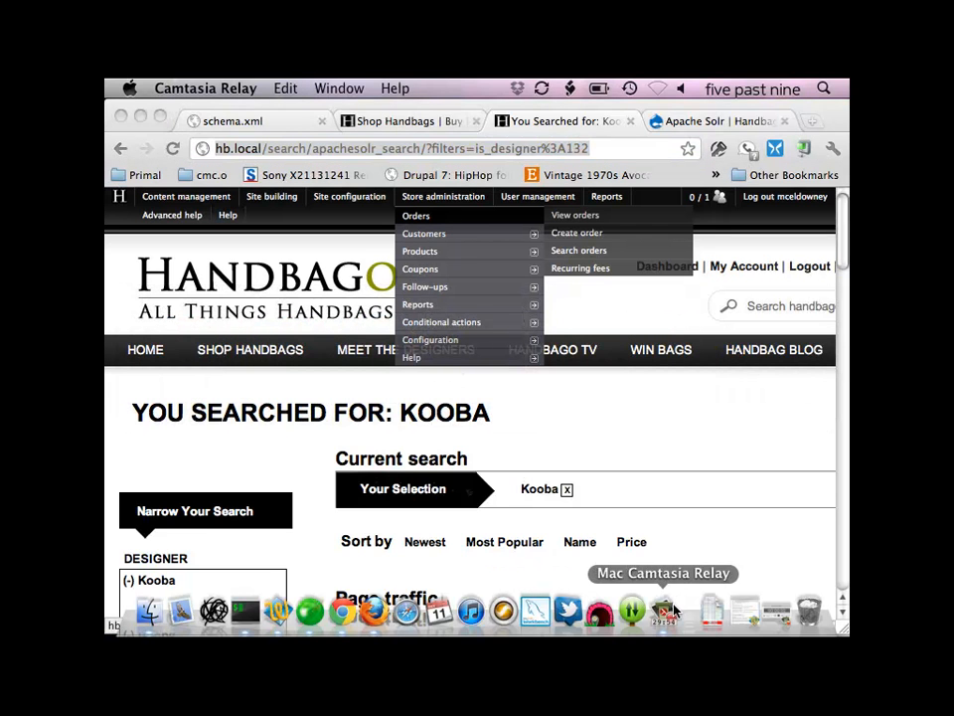
left_click(663, 606)
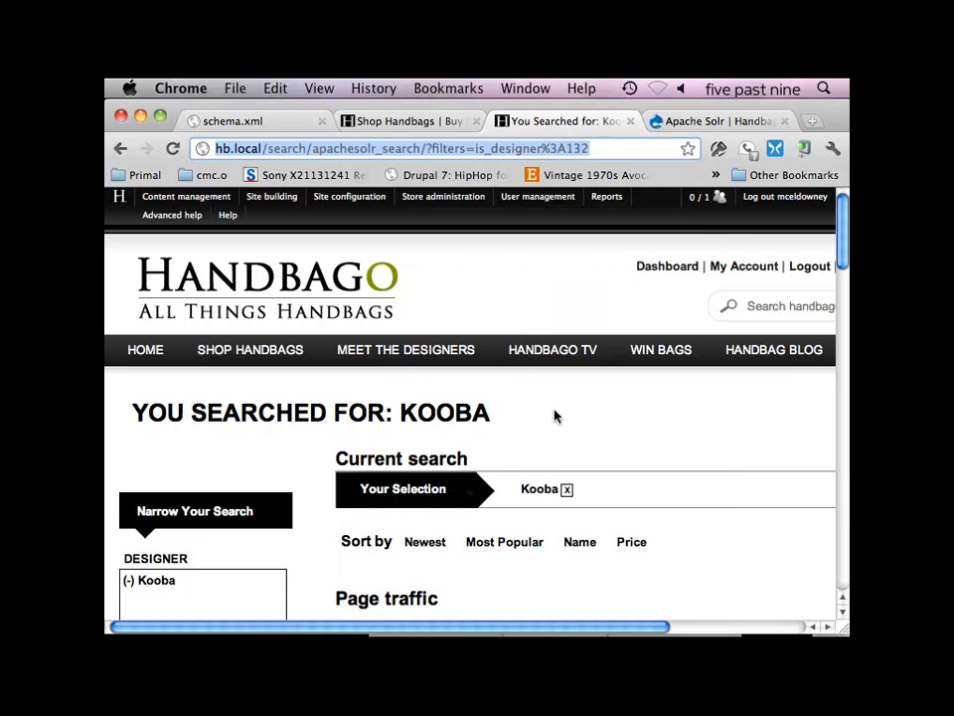
scroll("down", 3)
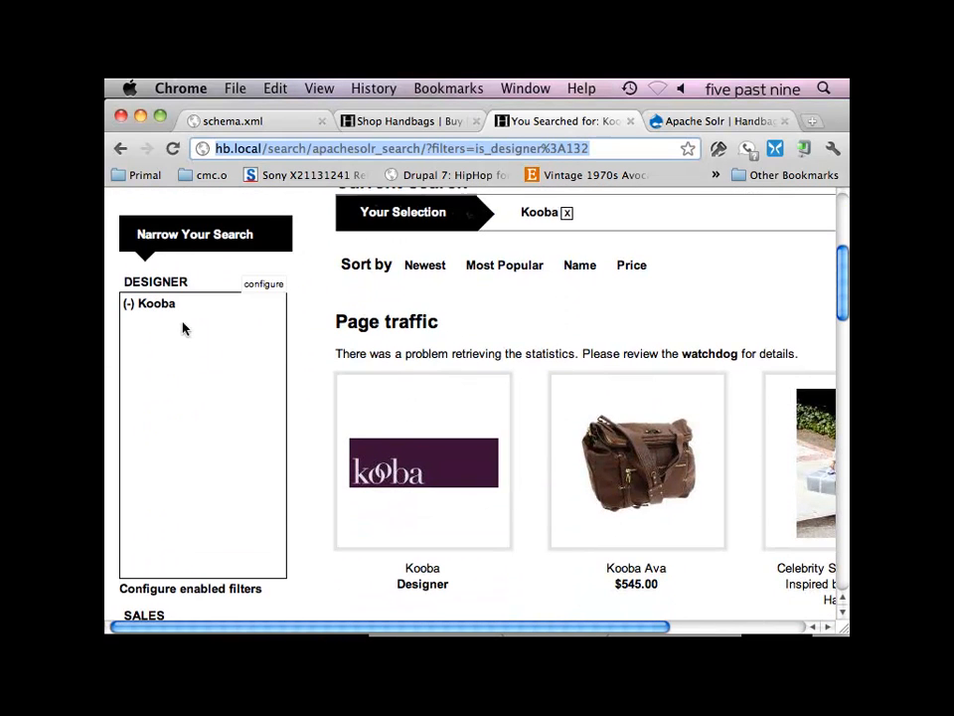
Step: Clear the Kooba designer filter and scroll through the designer and sales facet counts
left_click(129, 303)
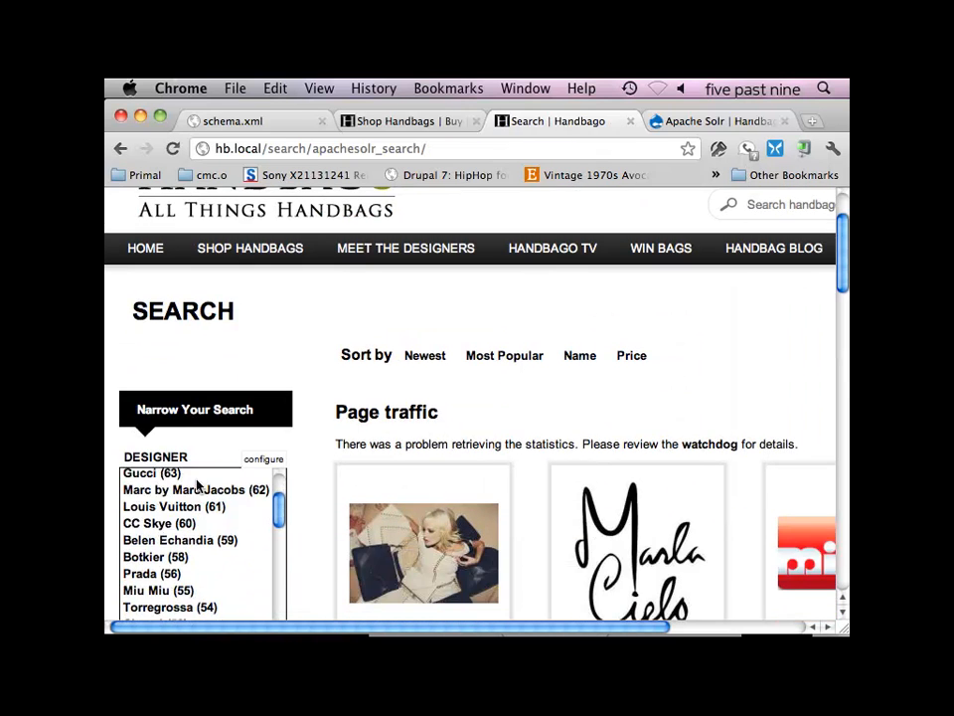
scroll("down", 3)
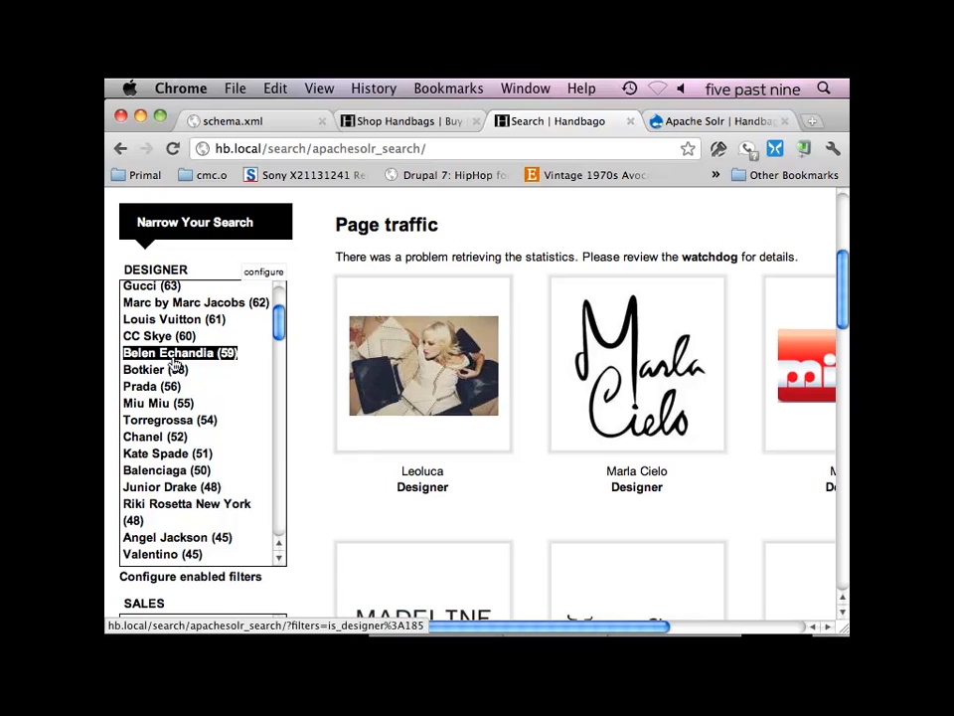
mouse_move(154, 368)
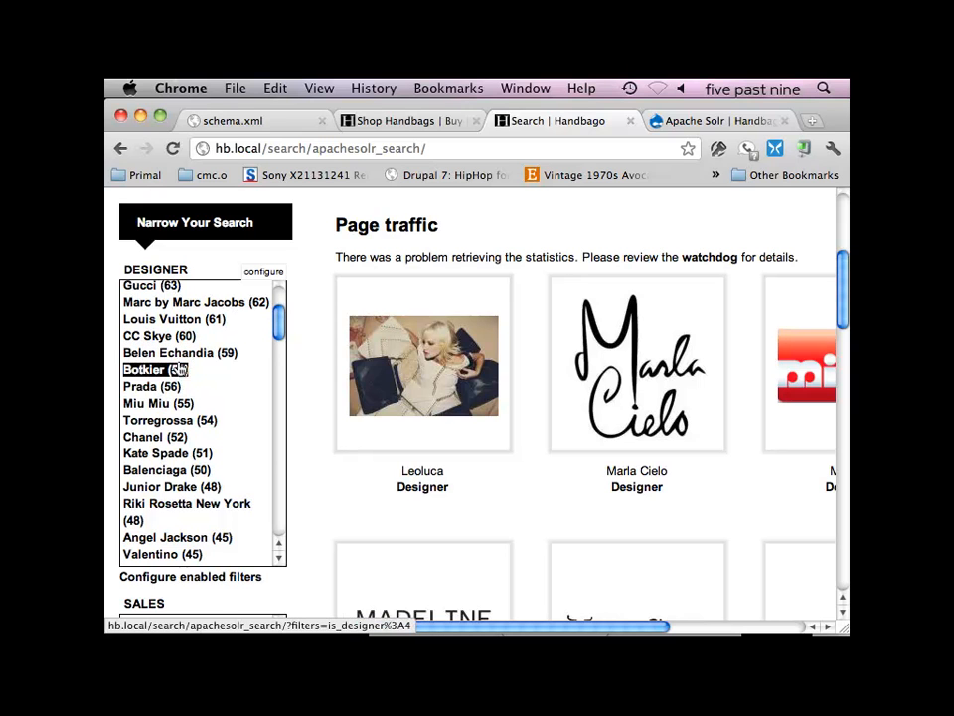
mouse_move(154, 386)
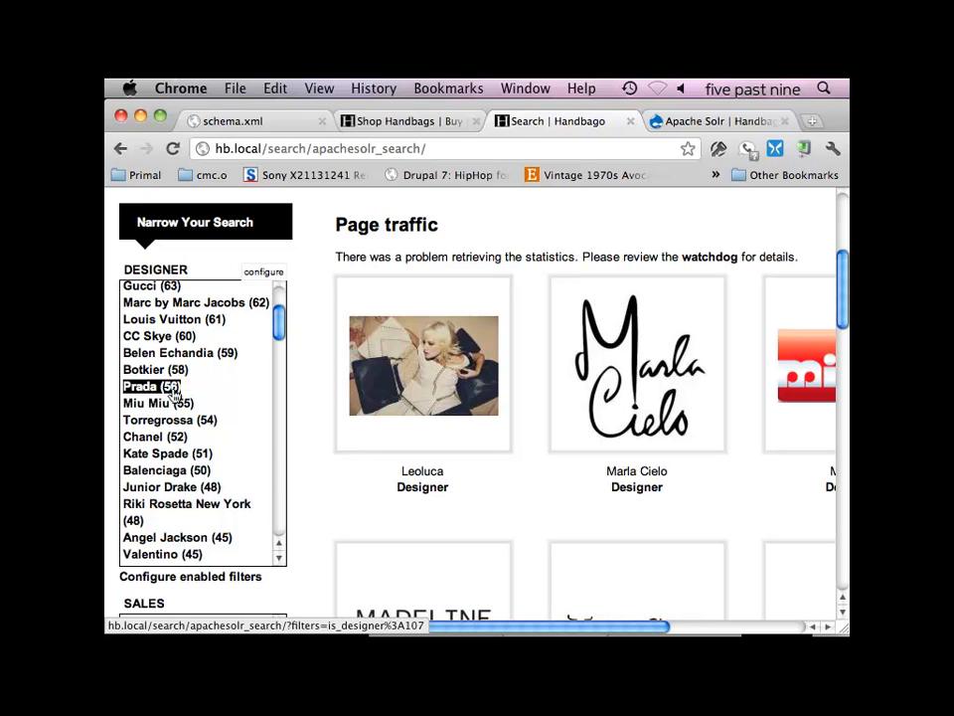
mouse_move(305, 361)
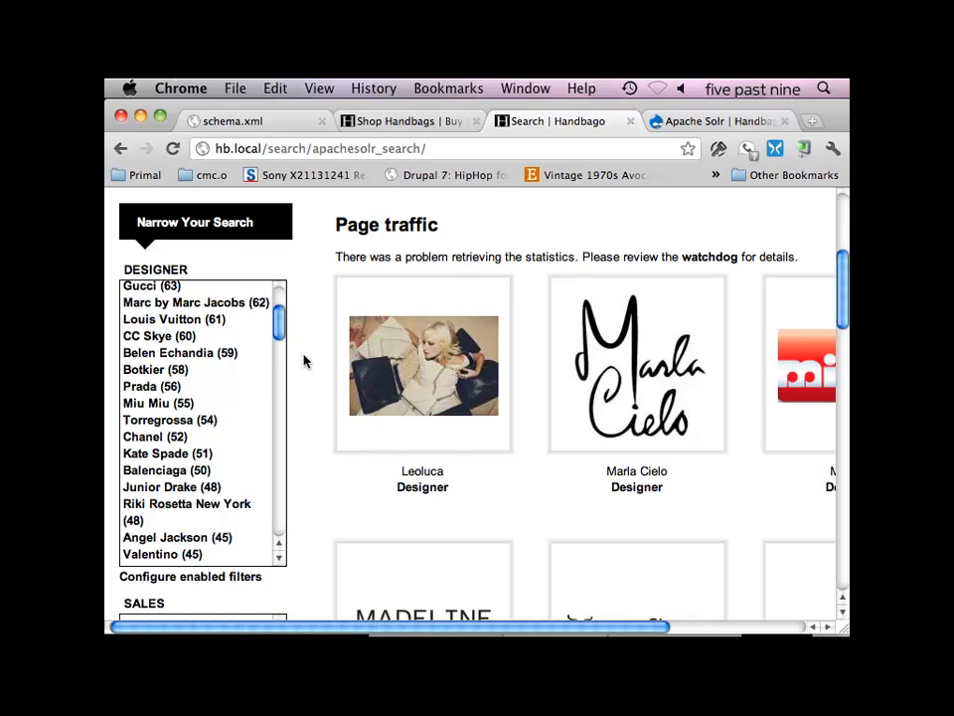
scroll("down", 3)
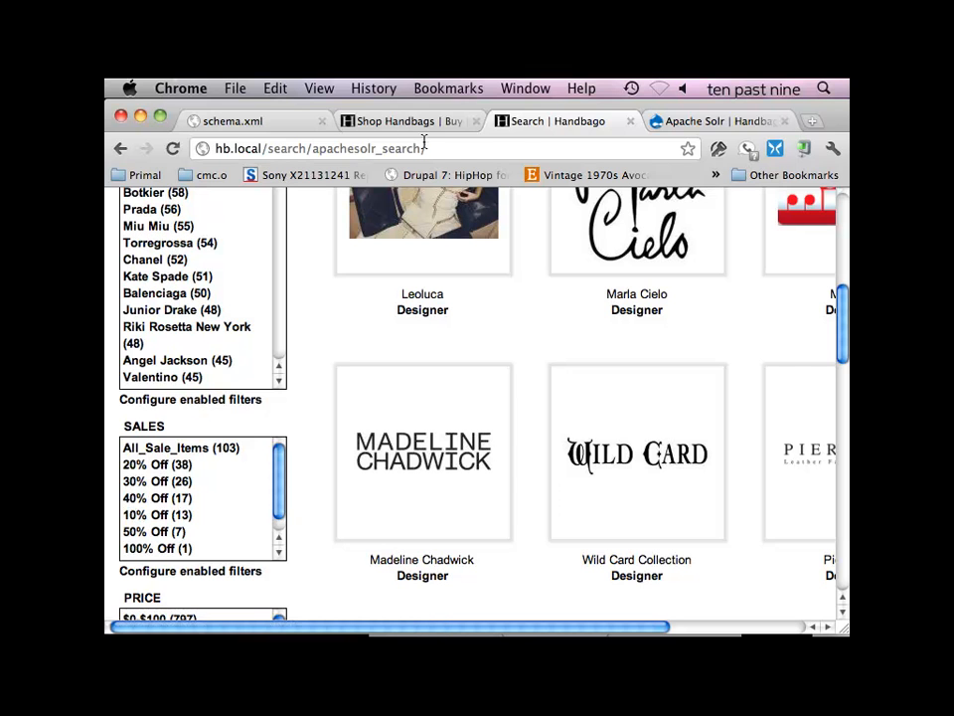
Step: In a new tab, load localhost:8984/solr/select with query 'craig' and 100 rows
left_click(714, 120)
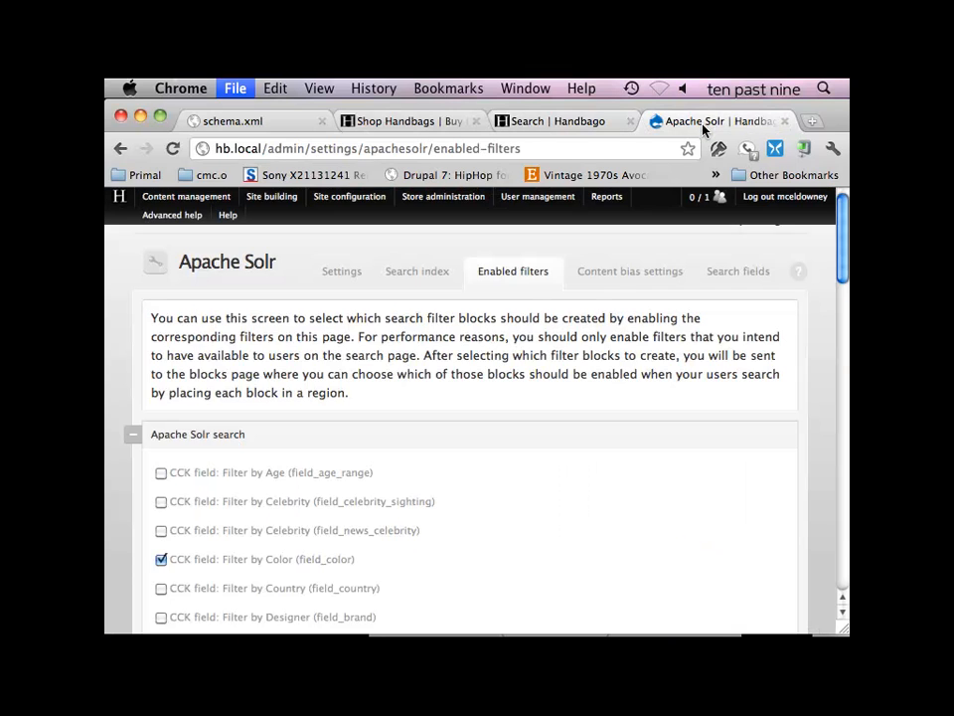
left_click(812, 120)
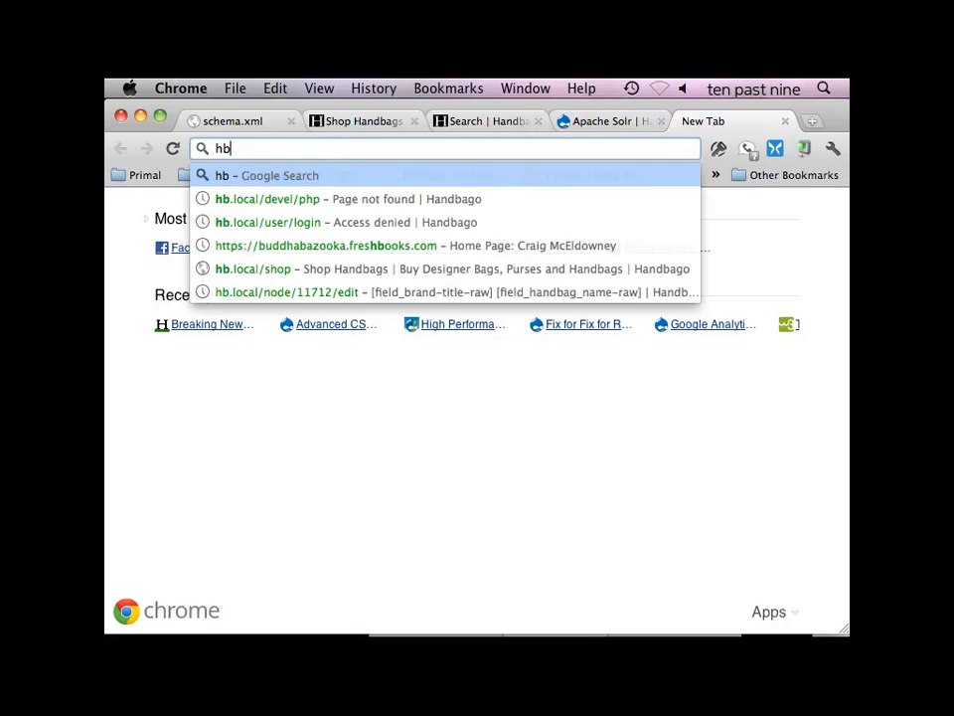
type("localhost:8984/solr/select/?q=craig&version=2.2&start=0&rows=100&indent=on")
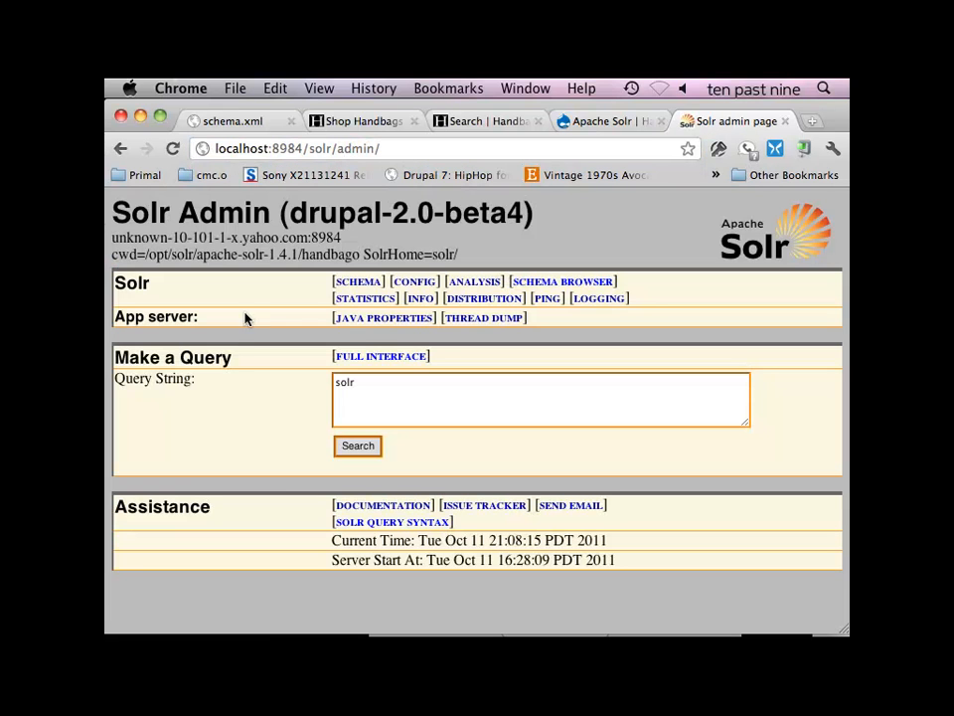
Step: In the Schema Browser, expand dynamic and all fields and locate the 'brand' field
left_click(563, 281)
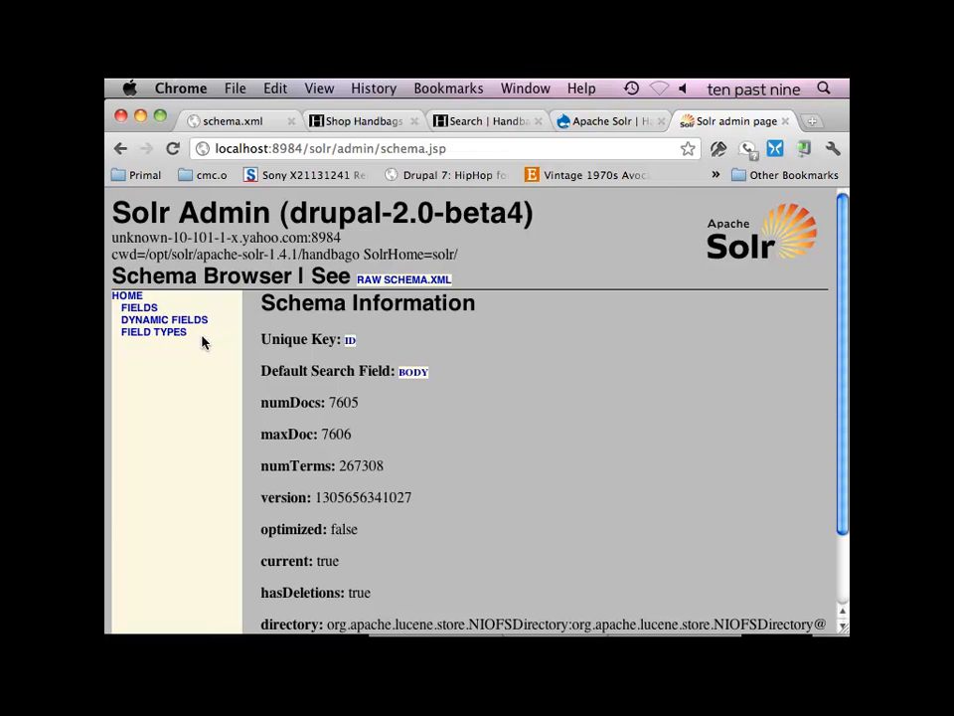
left_click(164, 319)
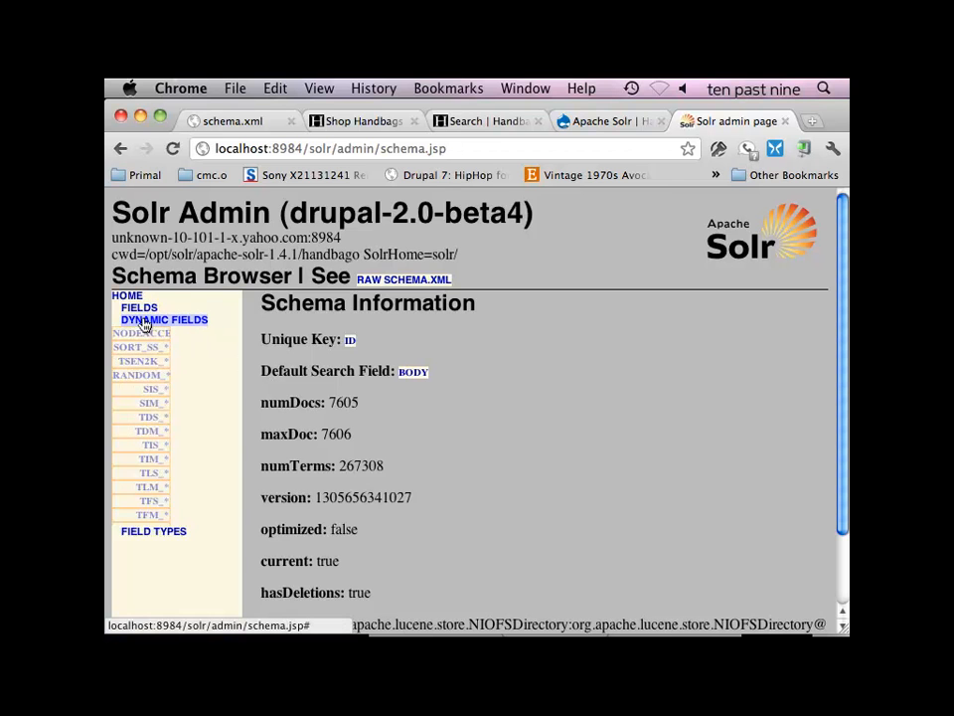
left_click(139, 307)
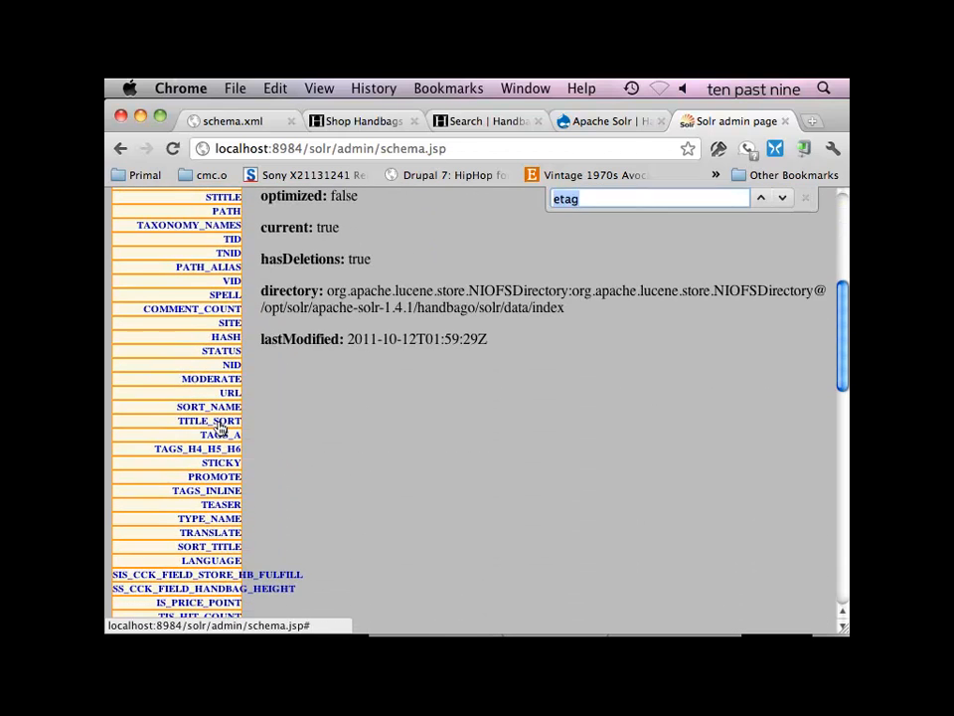
type("brand")
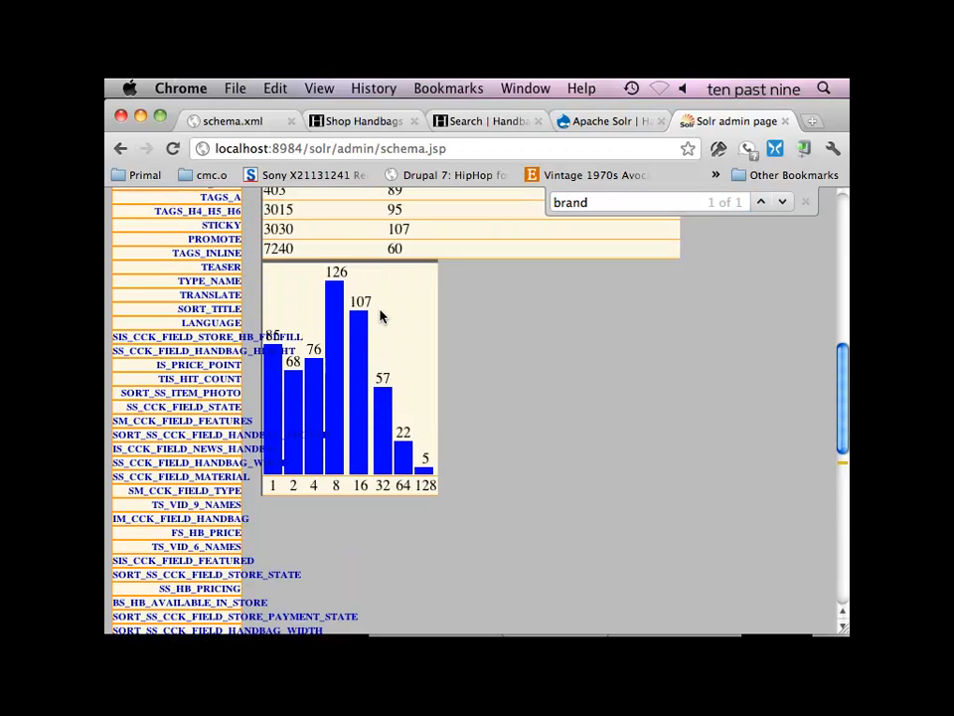
scroll("up", 3)
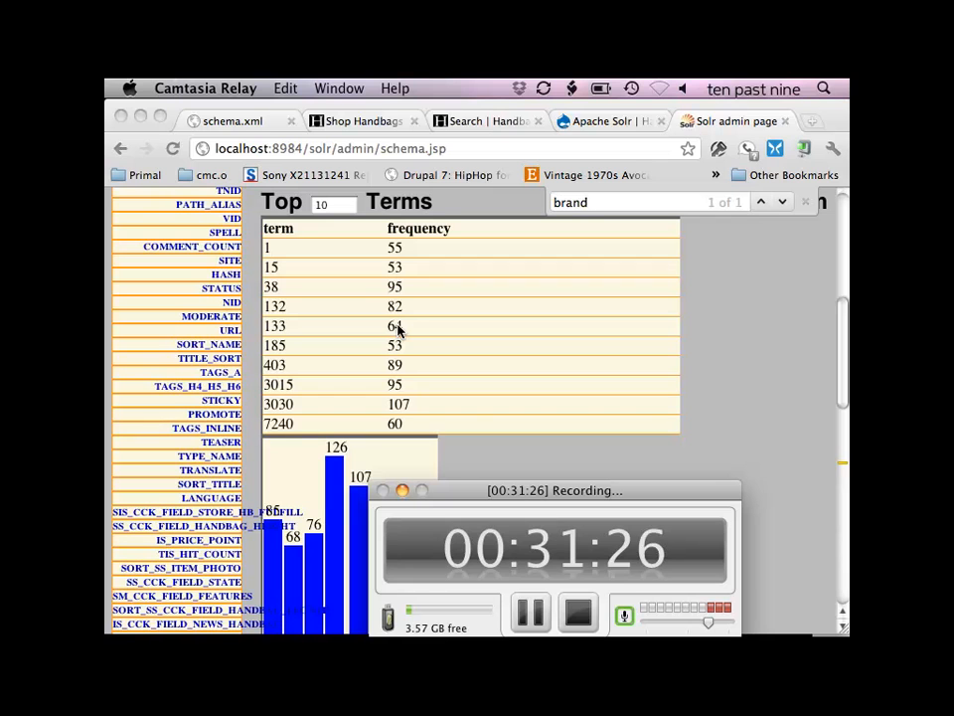
mouse_move(469, 412)
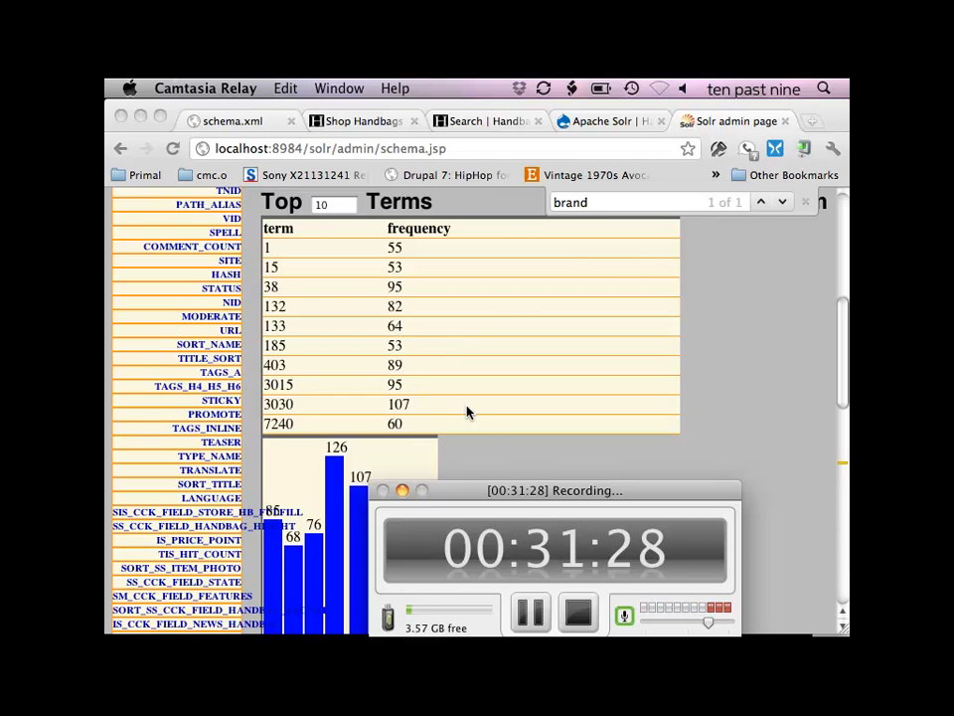
mouse_move(570, 519)
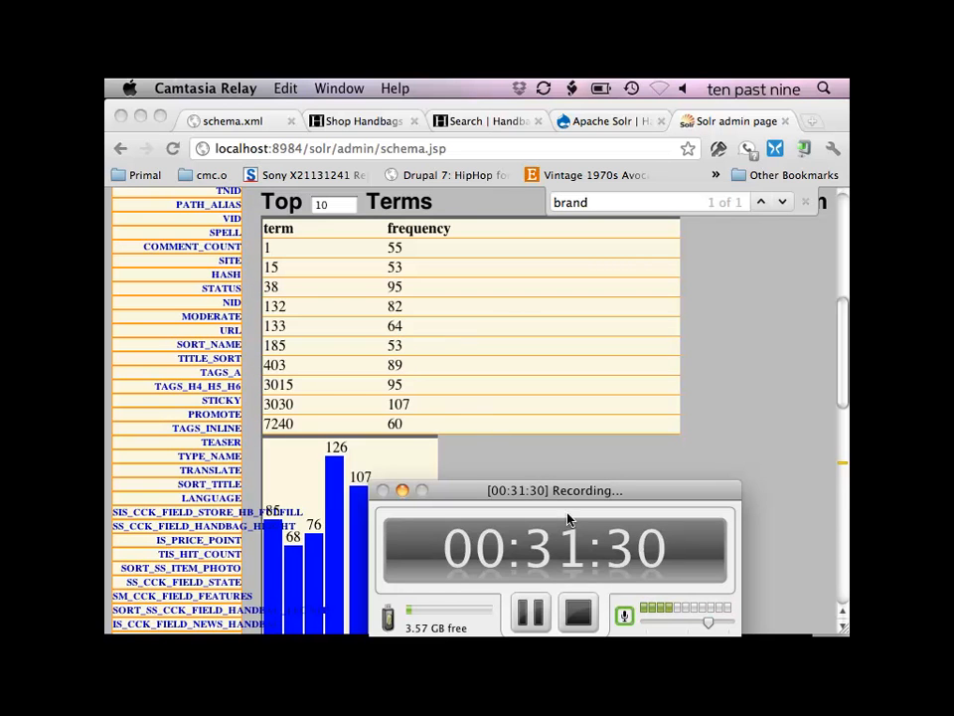